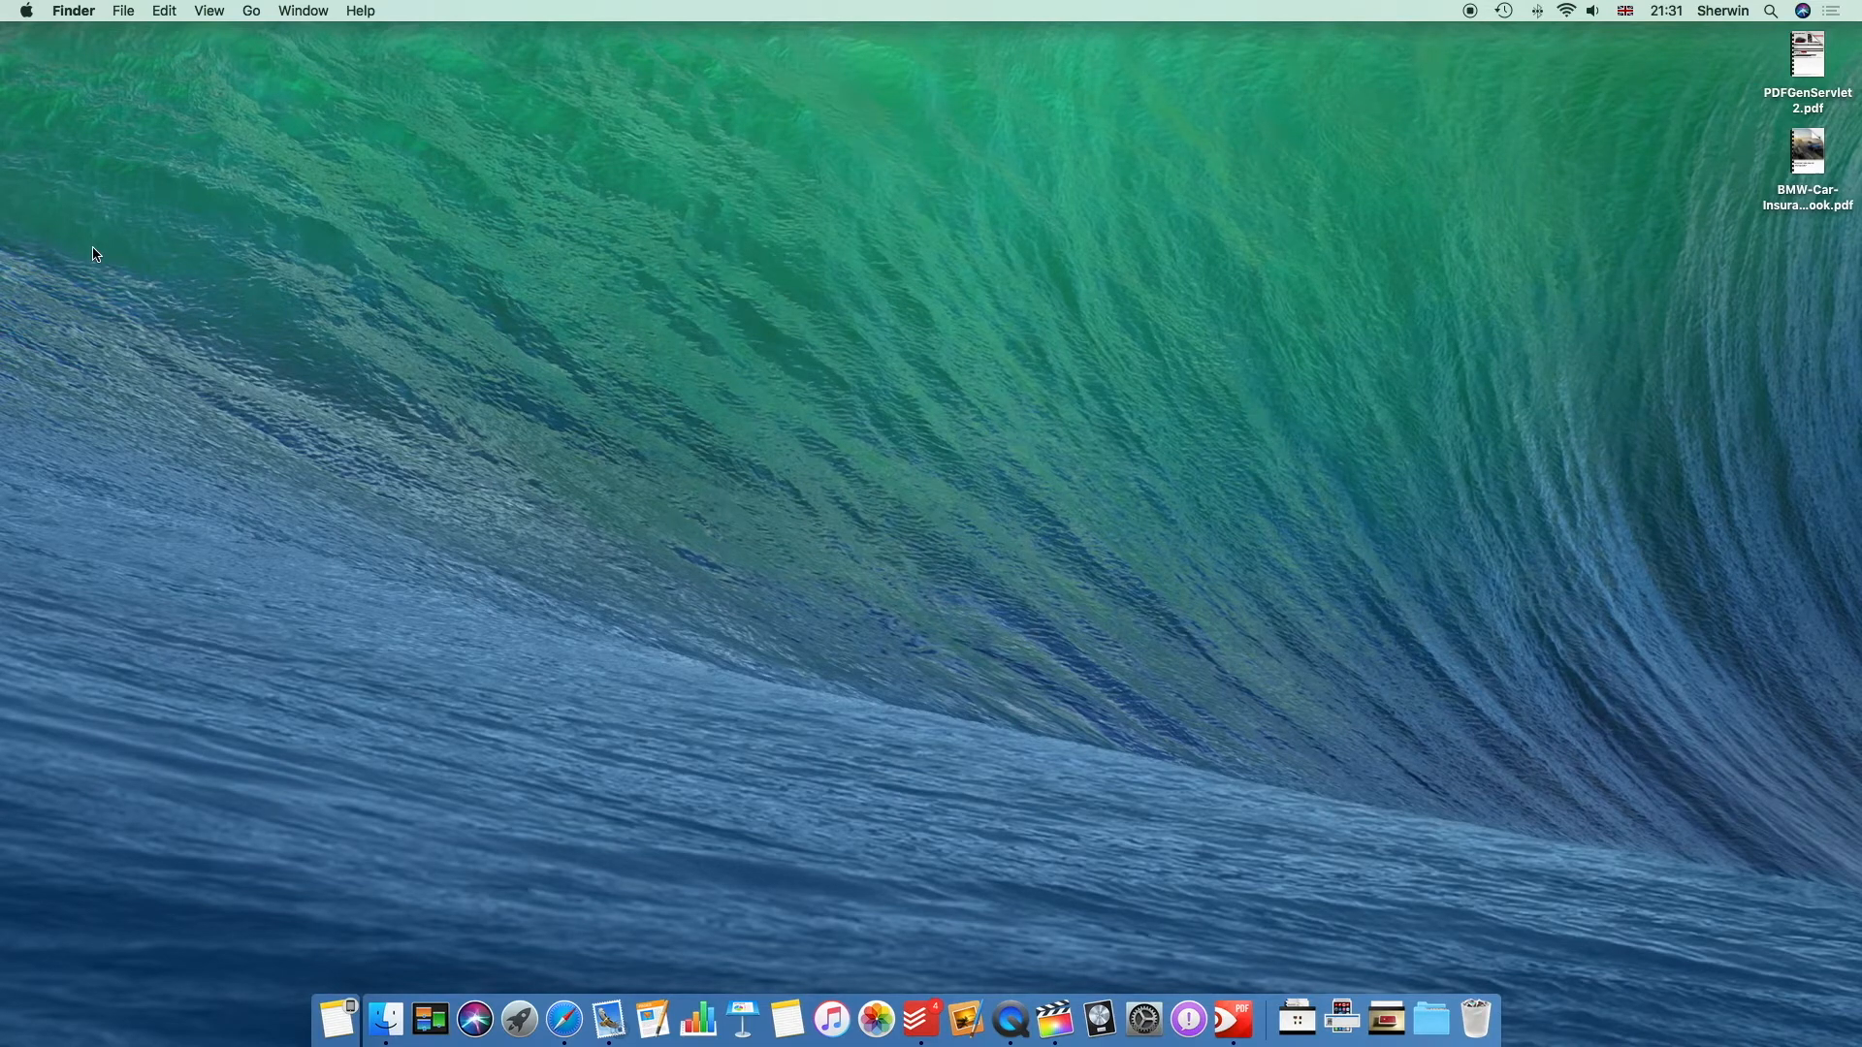
mouse_move(412, 452)
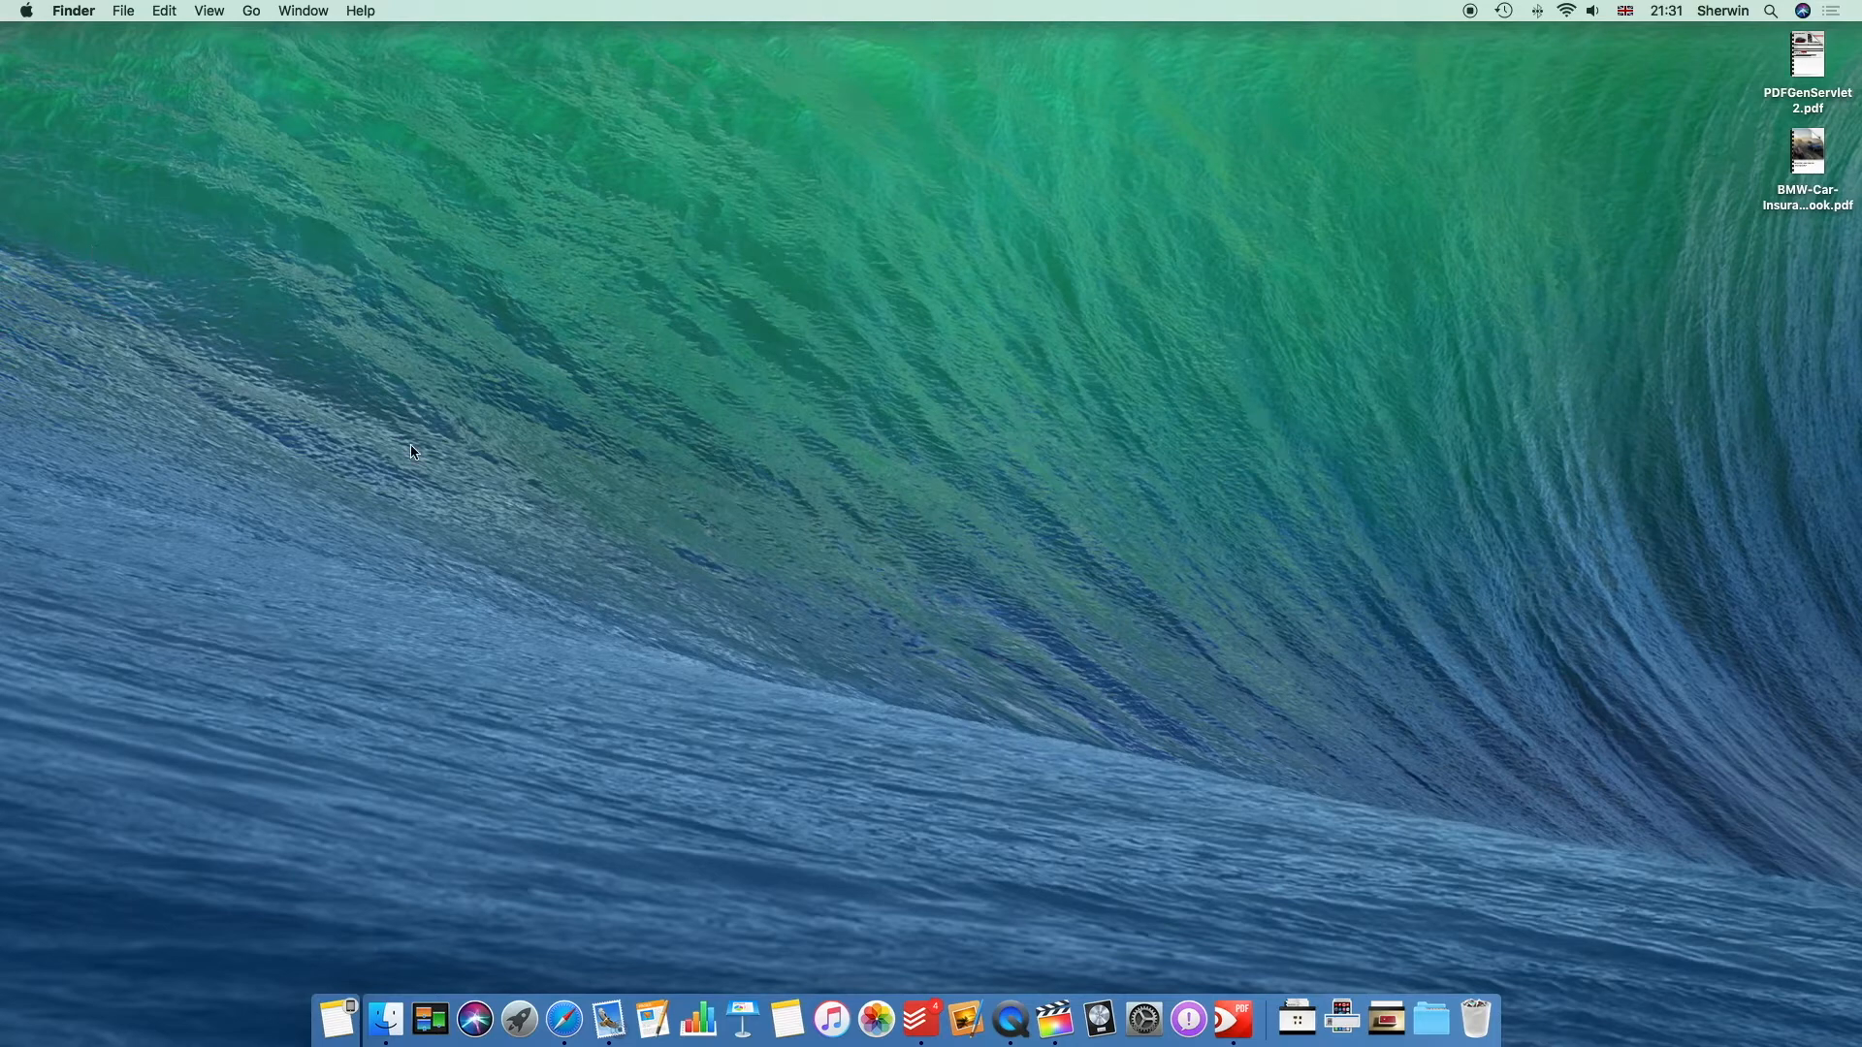
mouse_move(1226, 927)
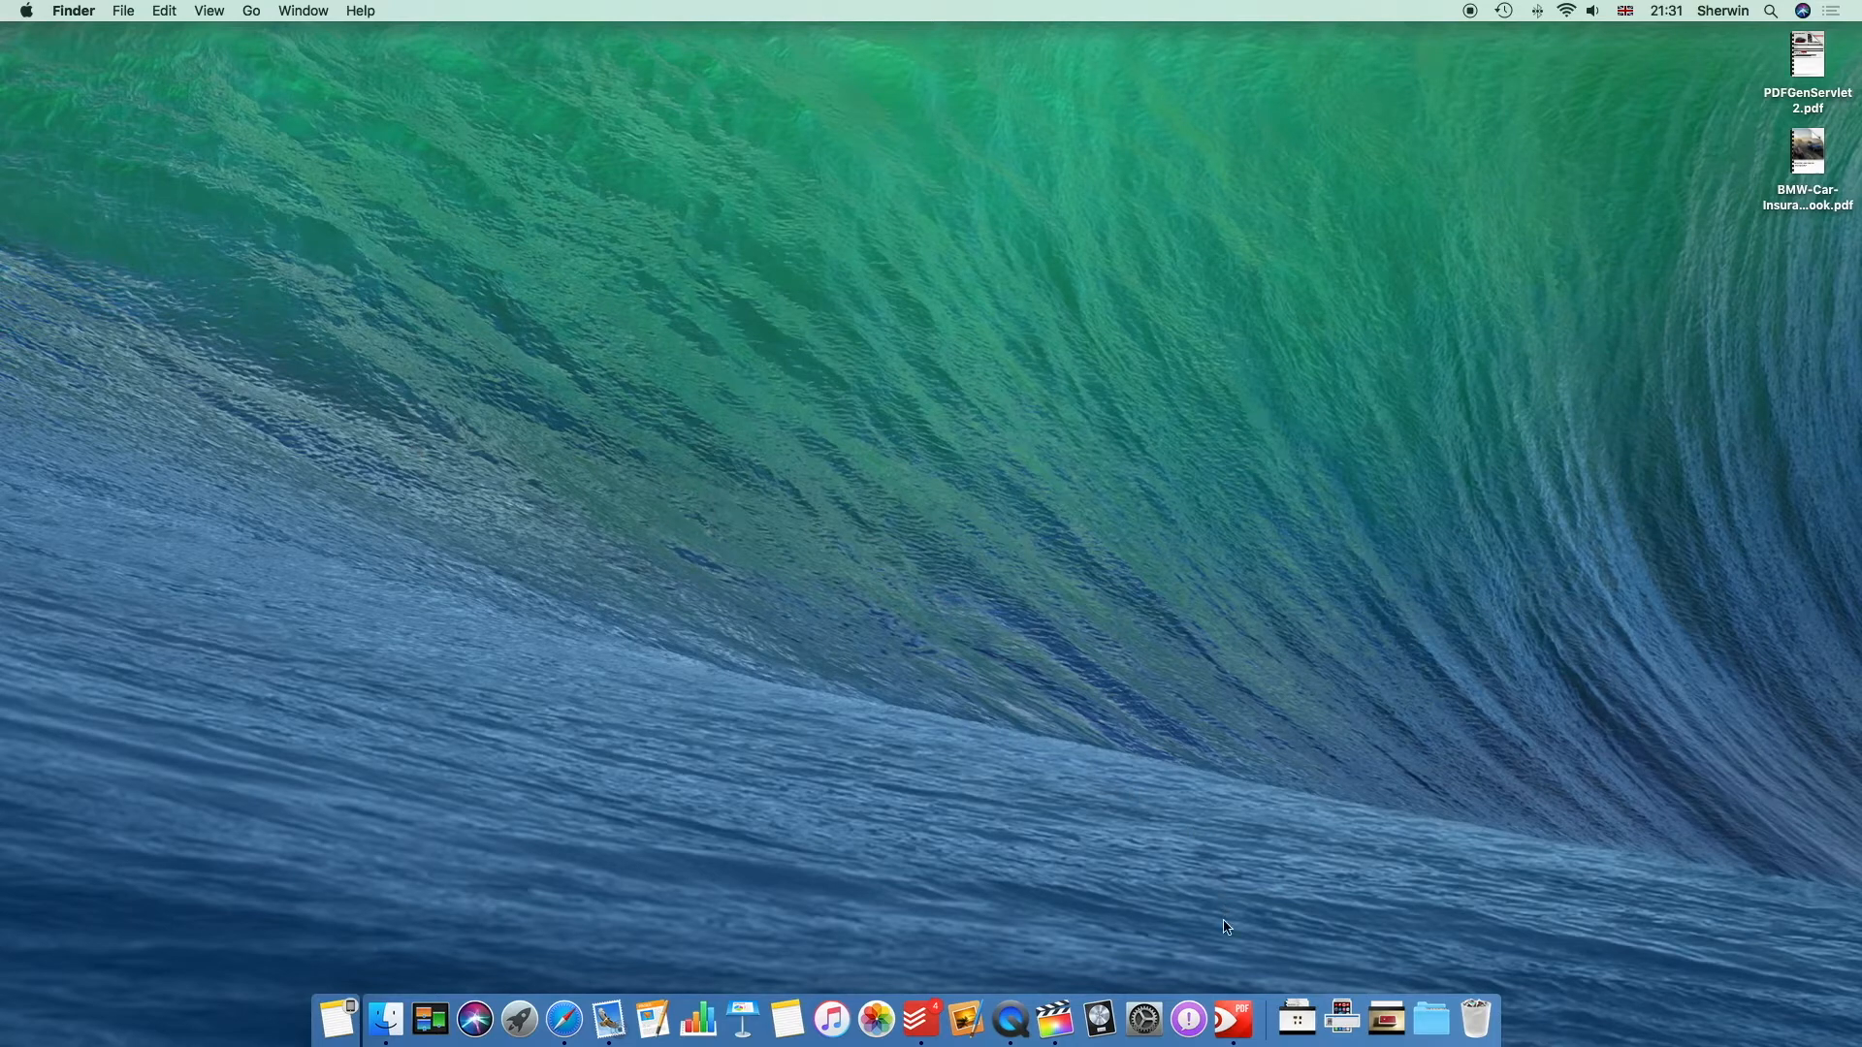
Step: Launch PDF Expert from the Dock to its New Tab start page
click(1234, 1018)
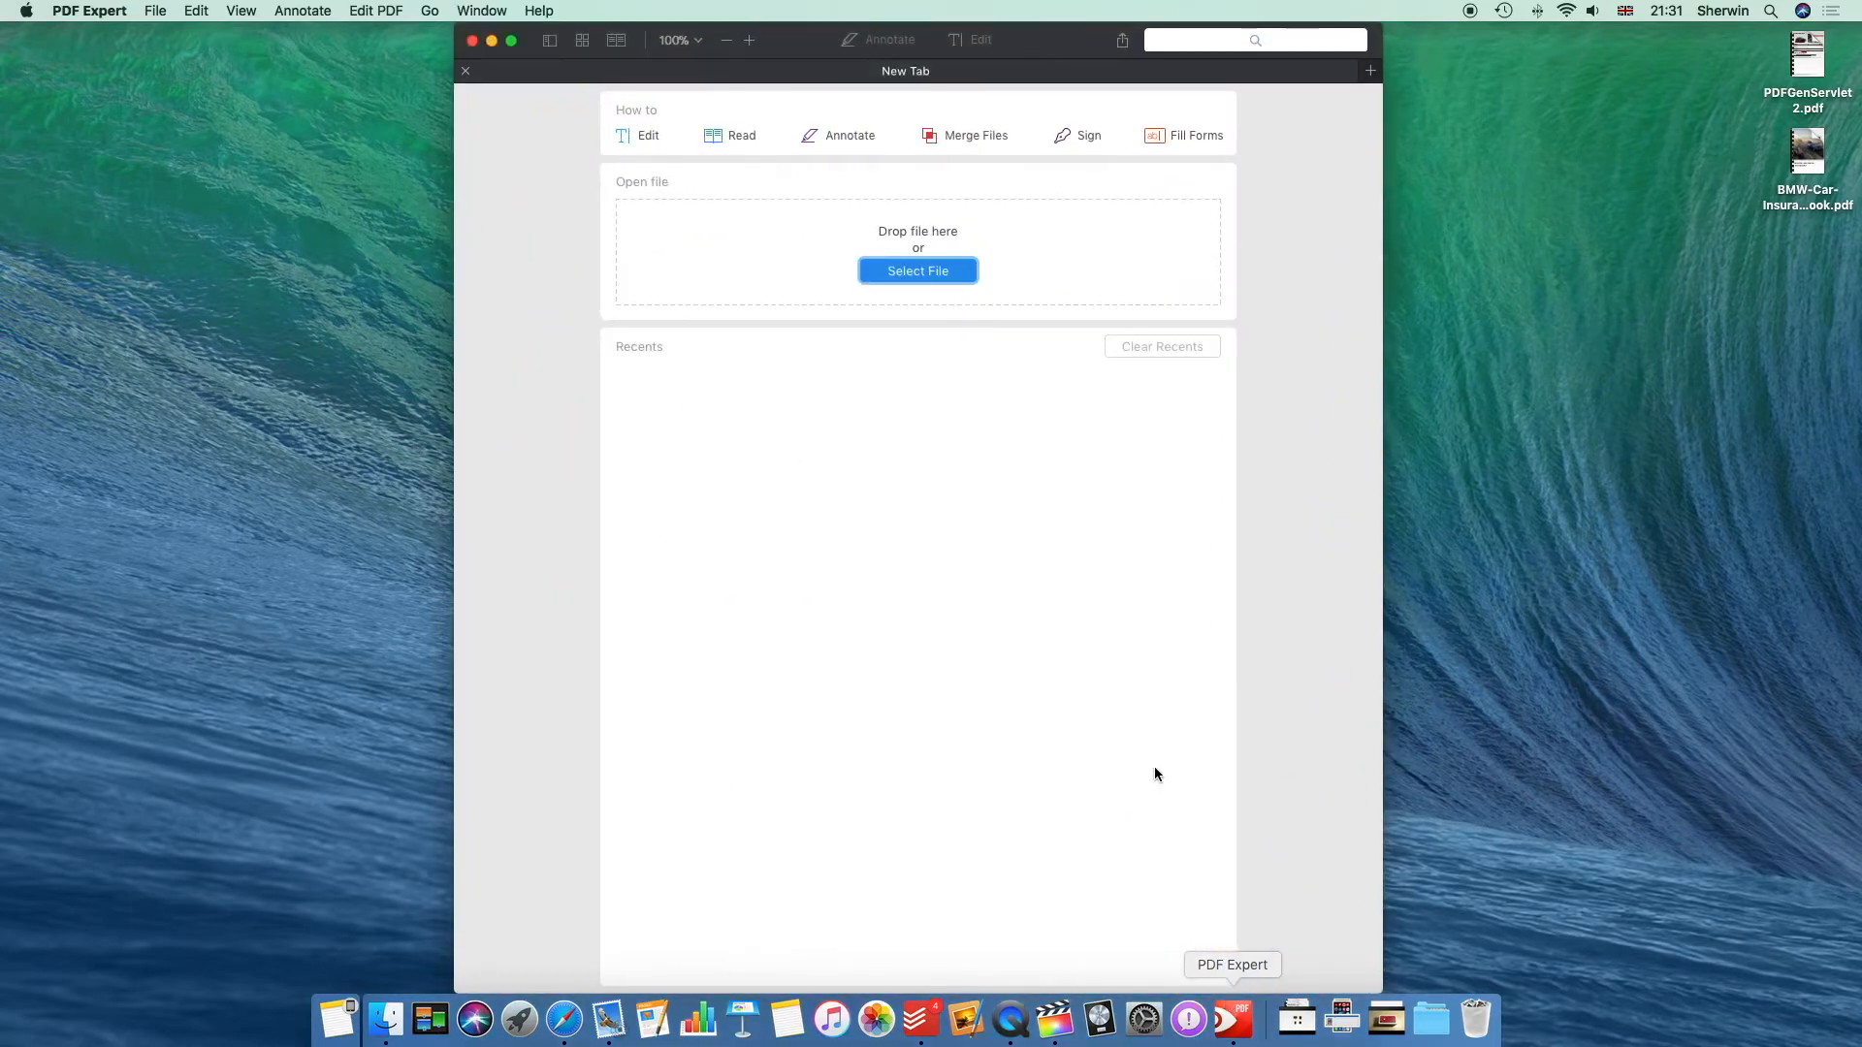
mouse_move(1114, 607)
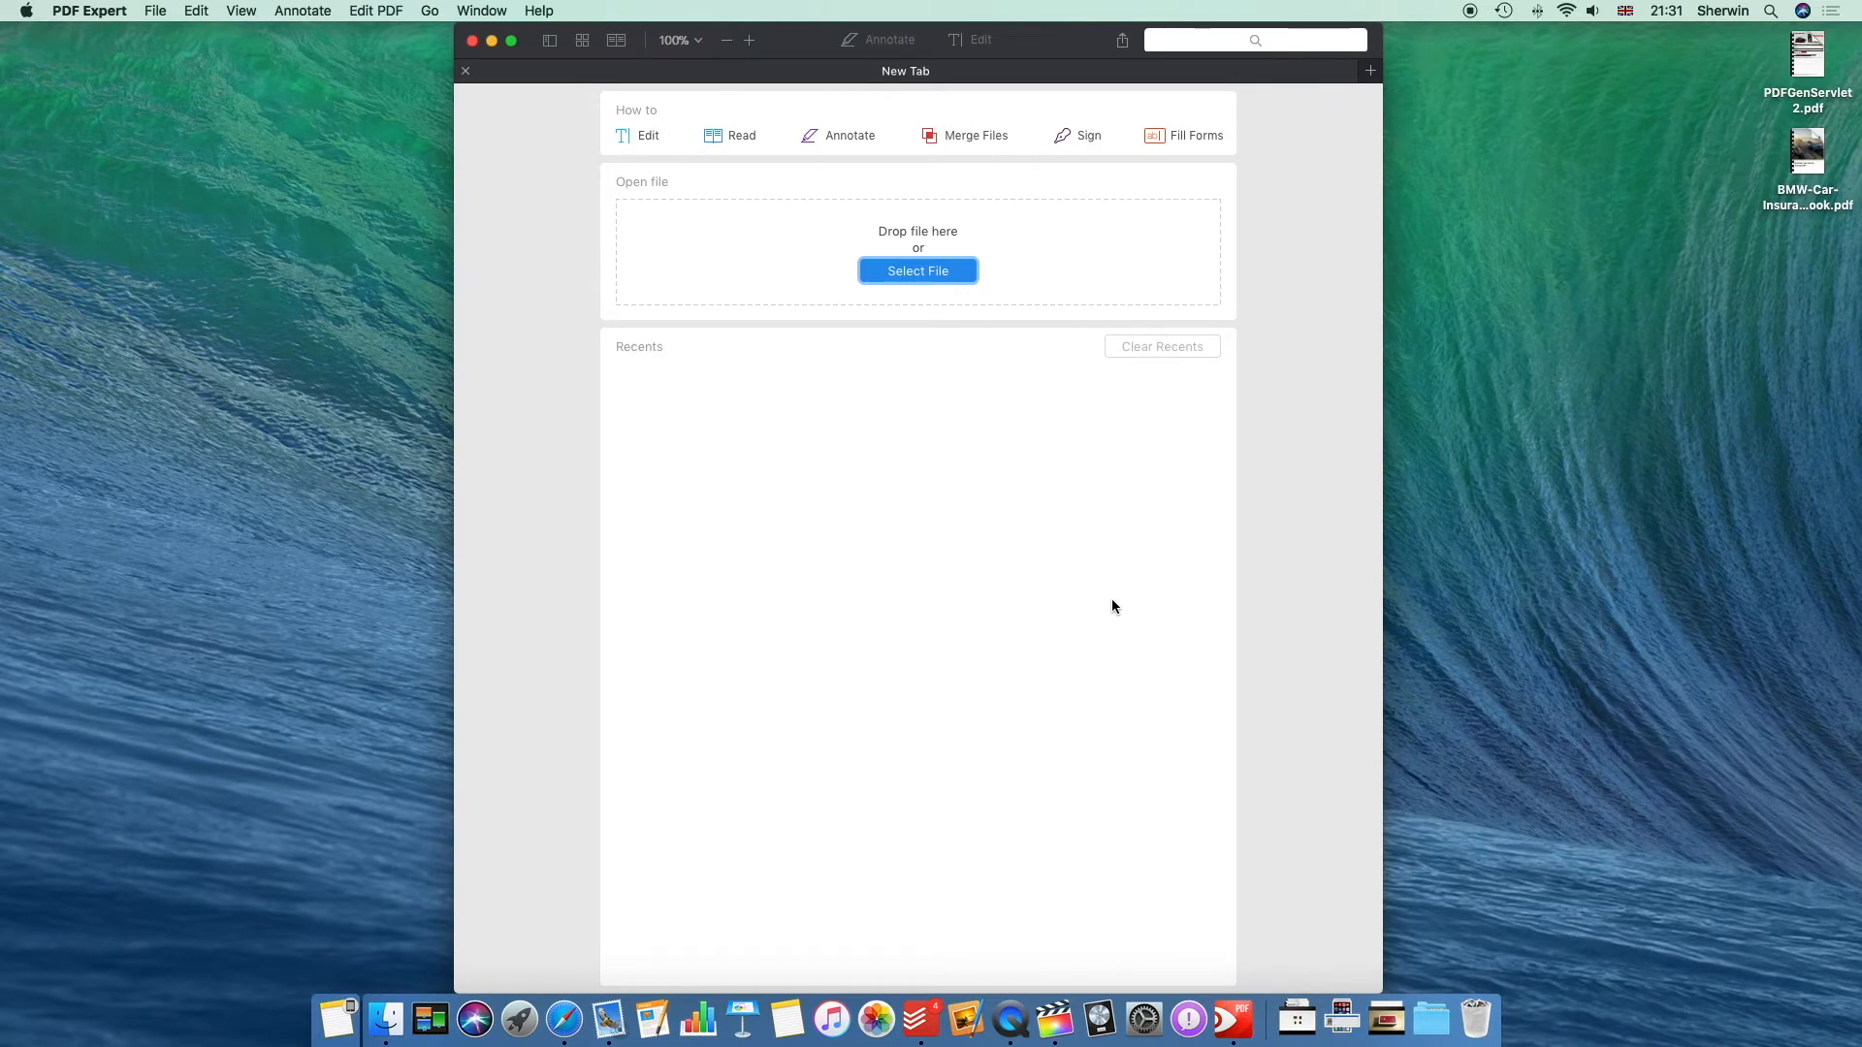
mouse_move(87, 39)
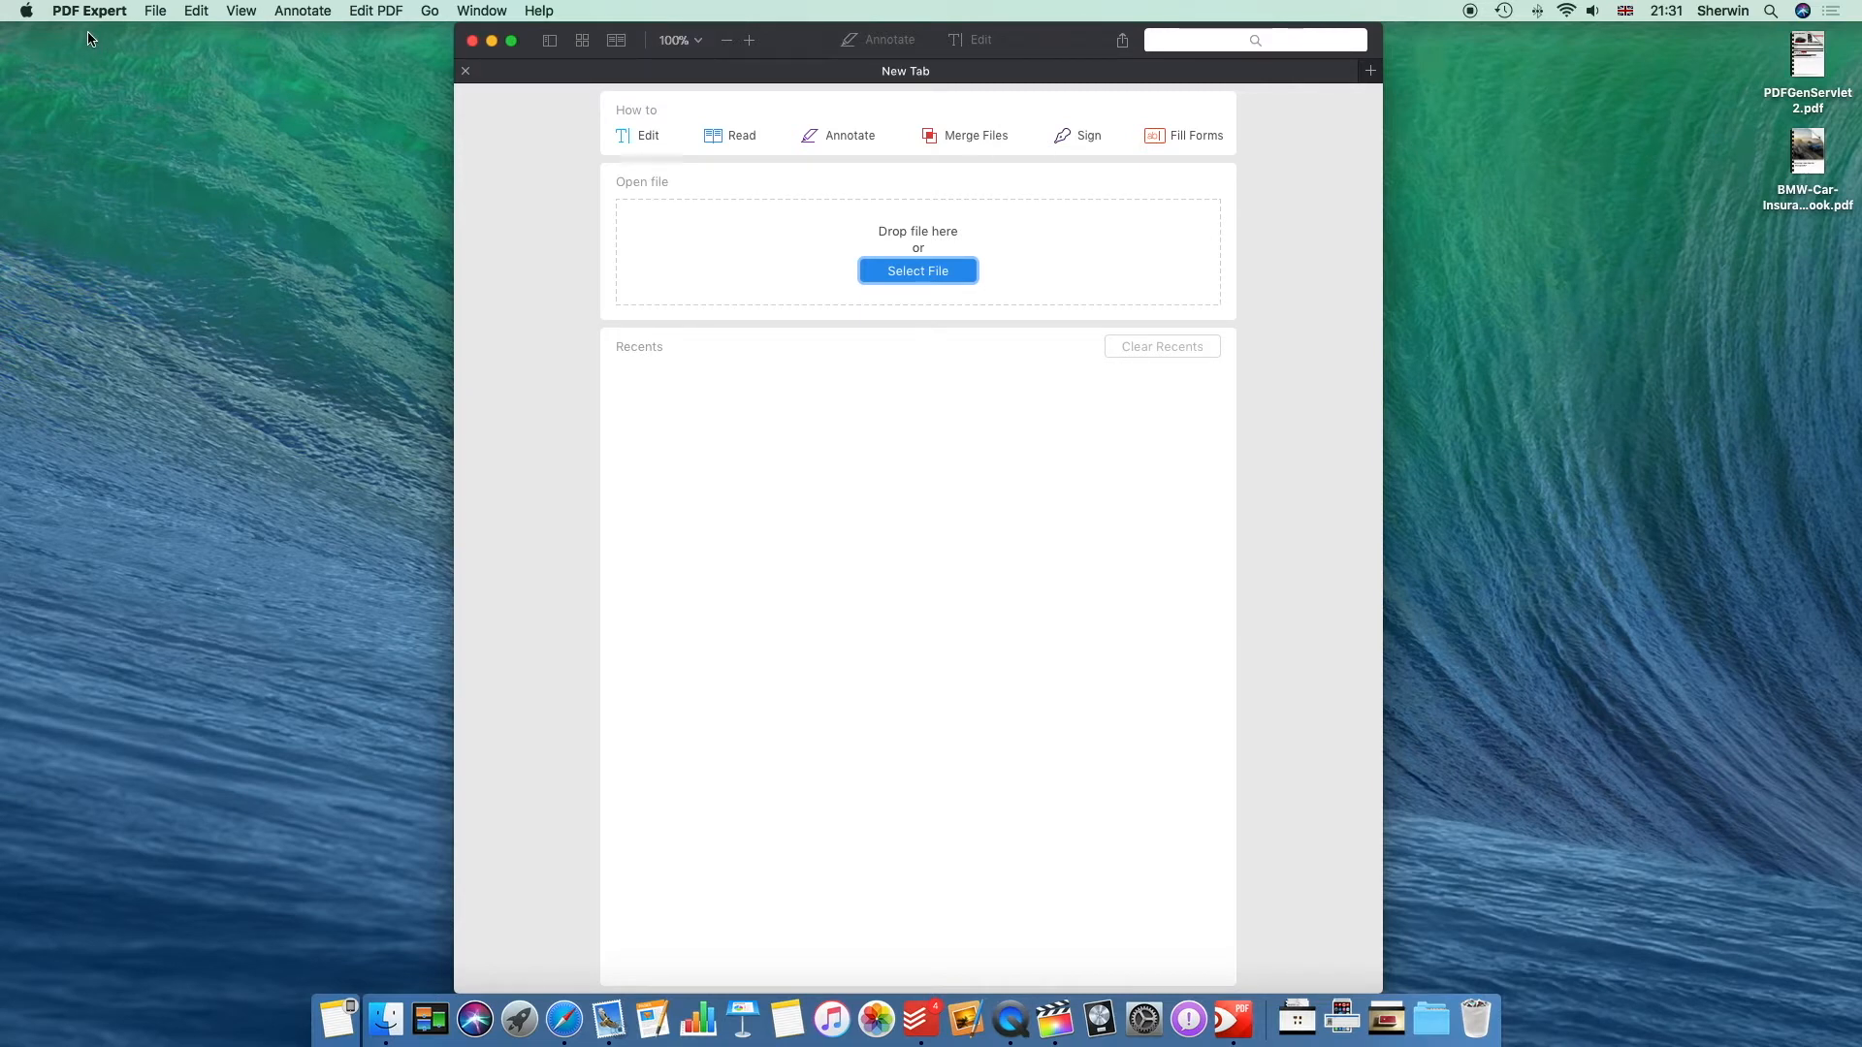
Step: In Preferences keep PDF Expert as default reader and open-in-new-tab, then show the Advanced settings
click(89, 11)
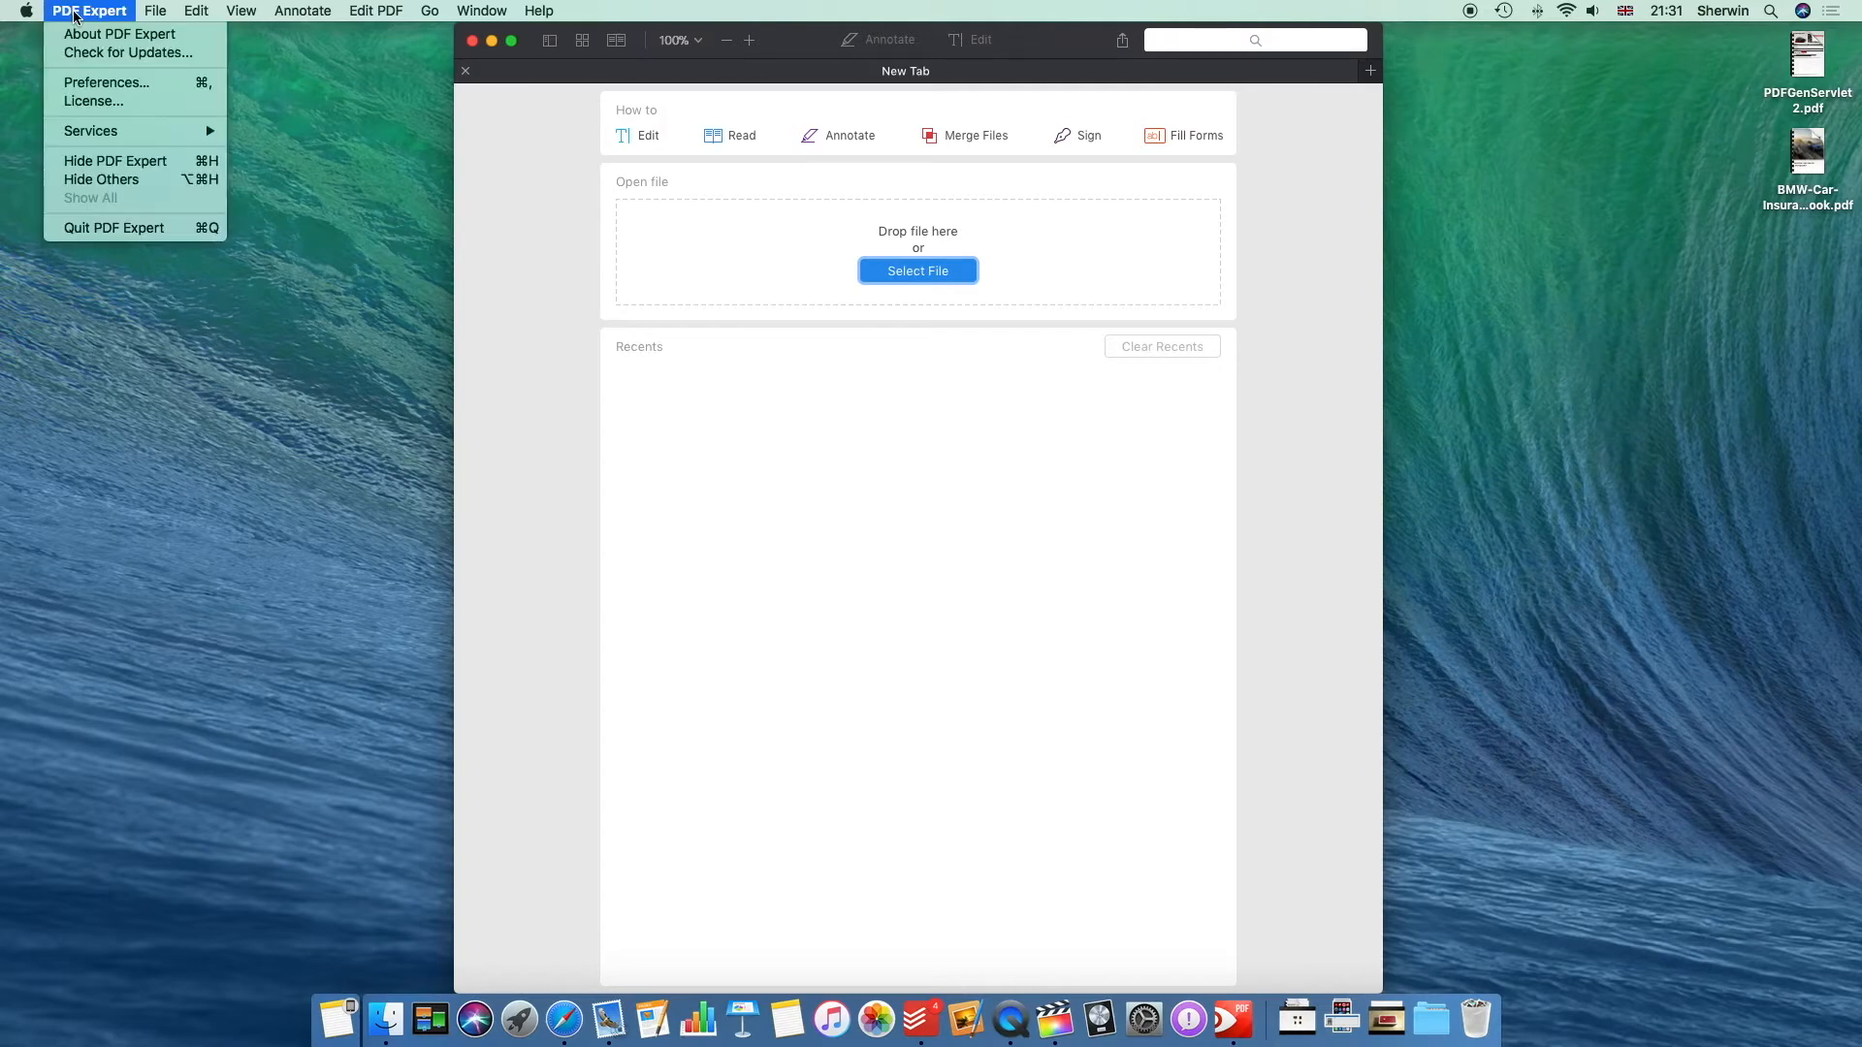
click(69, 91)
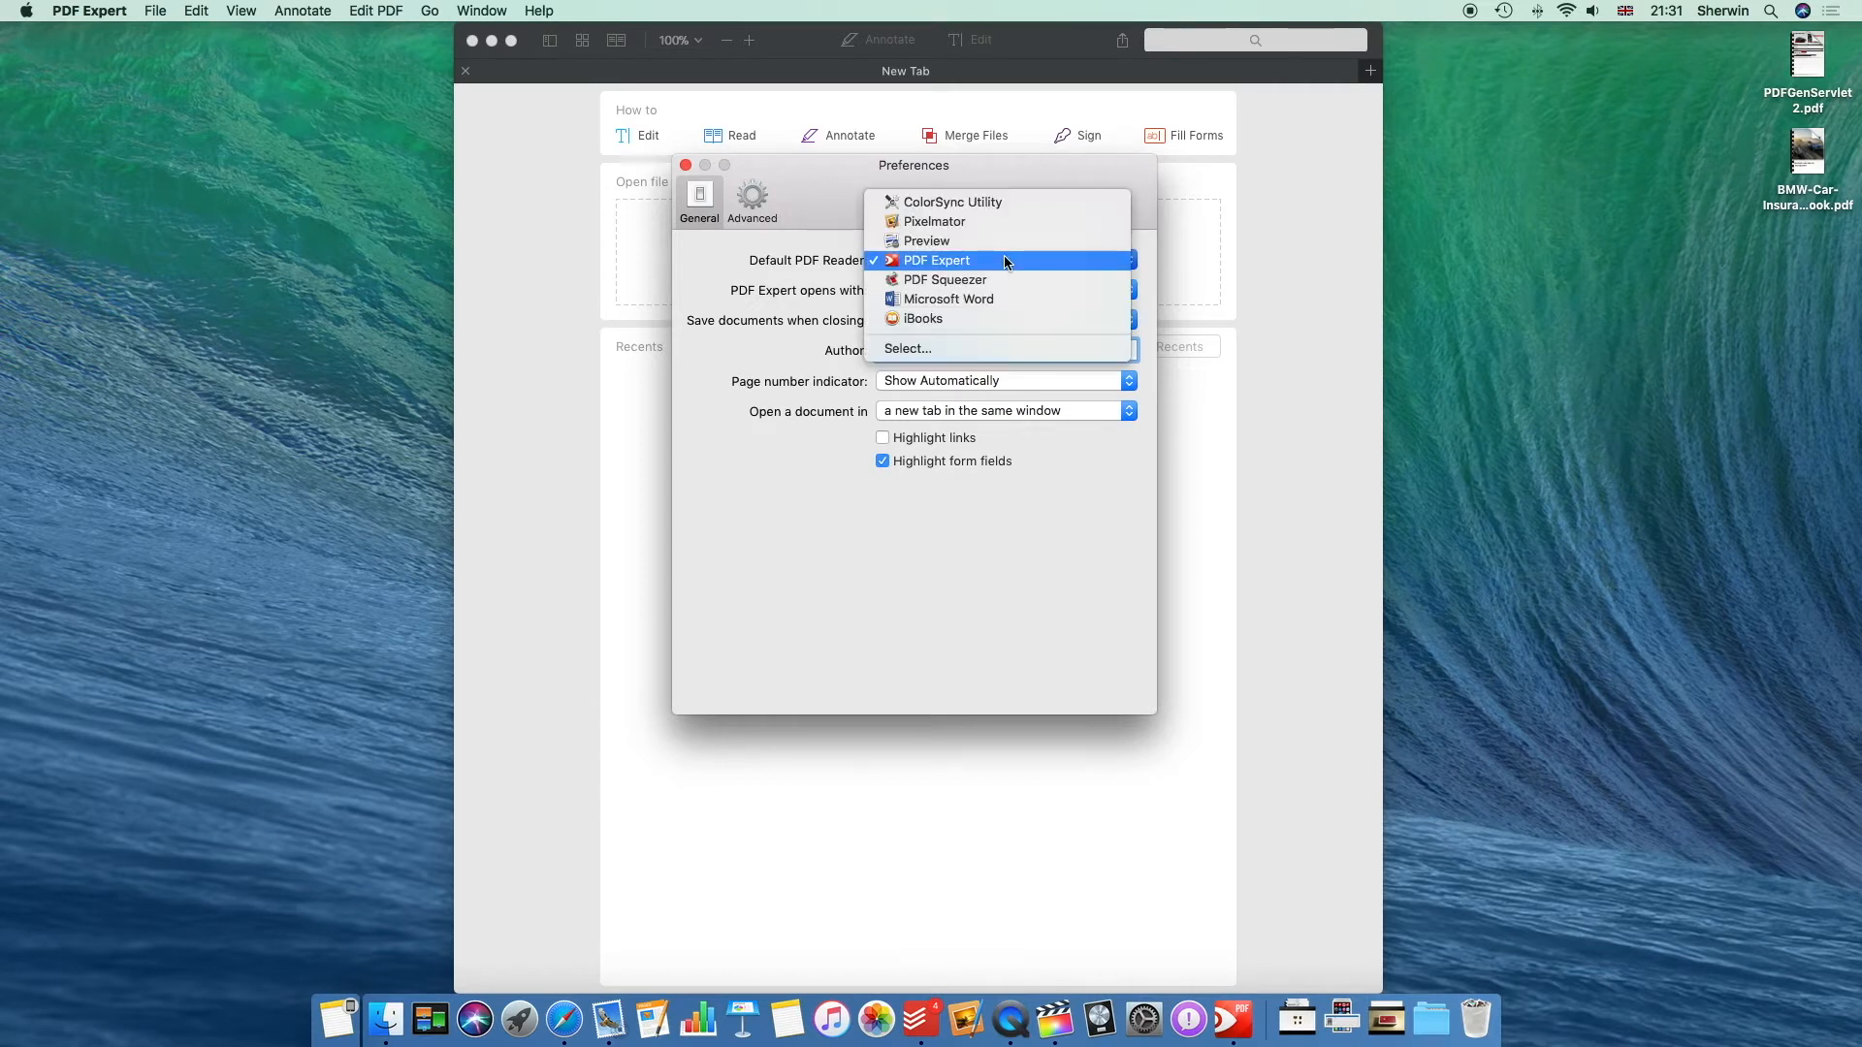
click(939, 260)
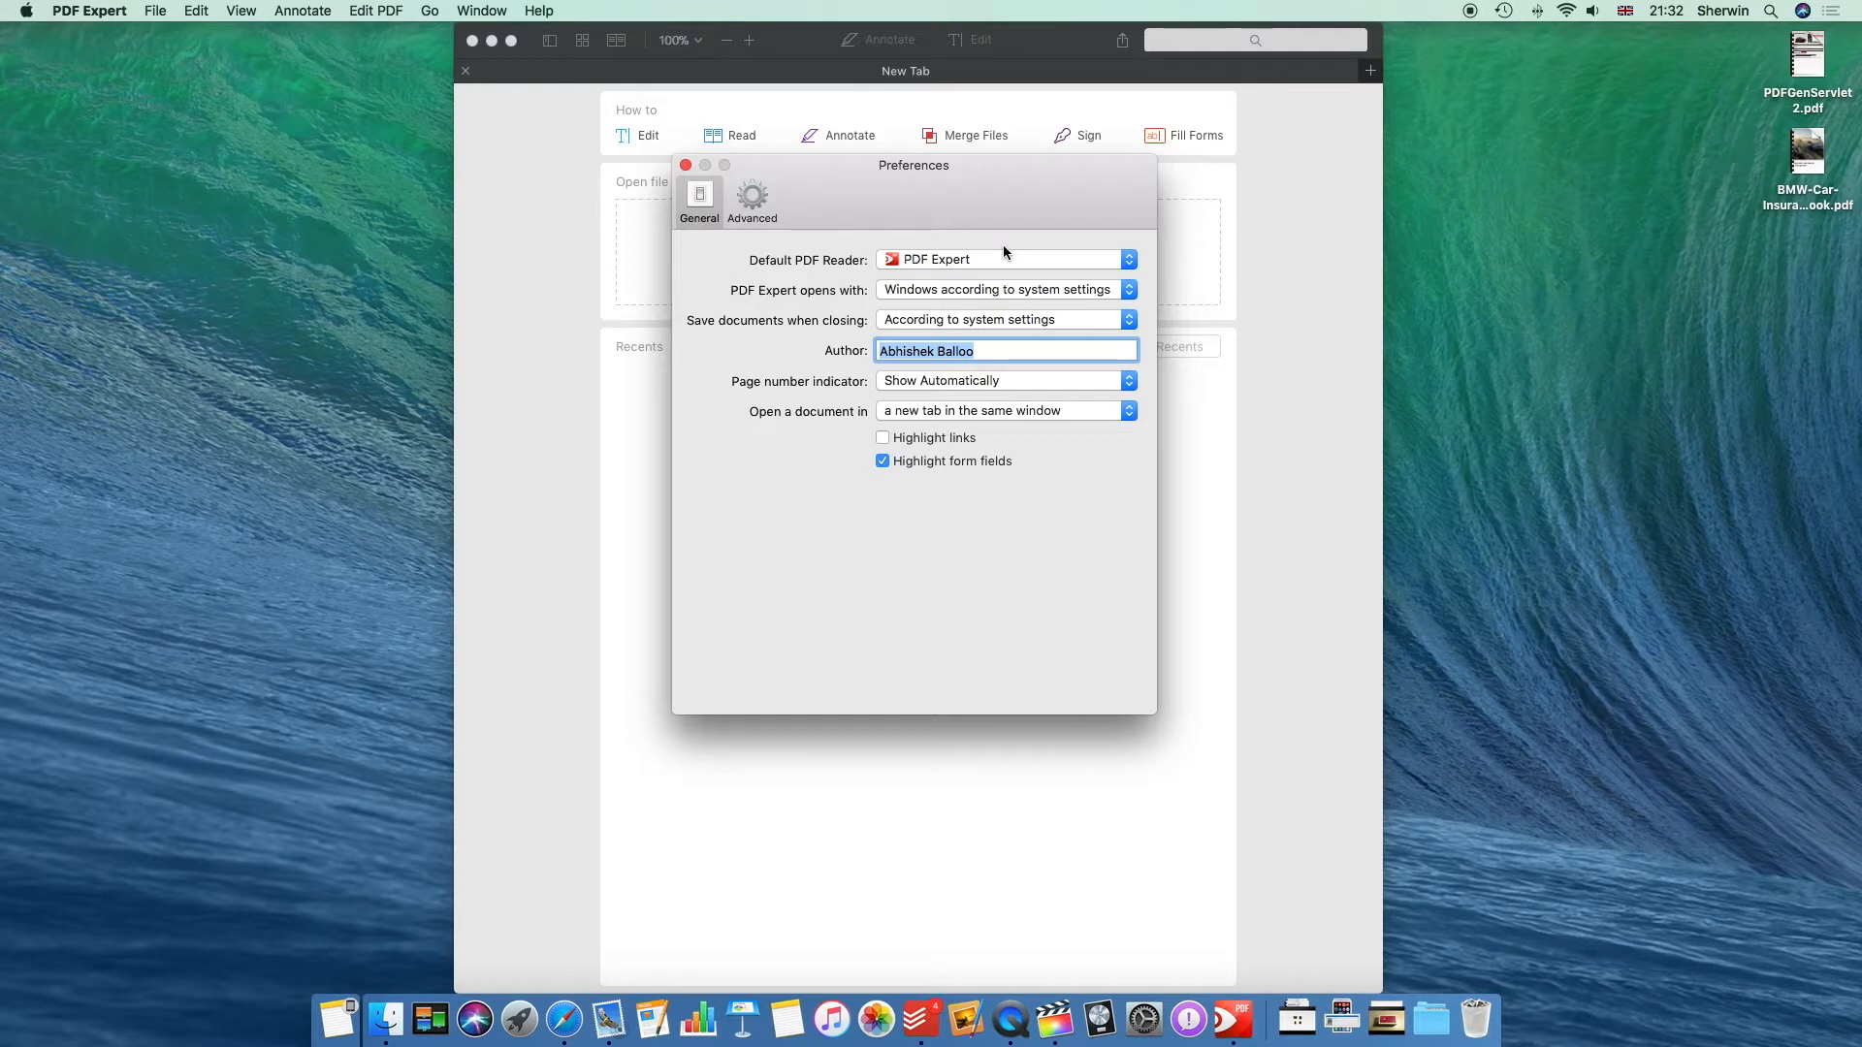
mouse_move(881, 342)
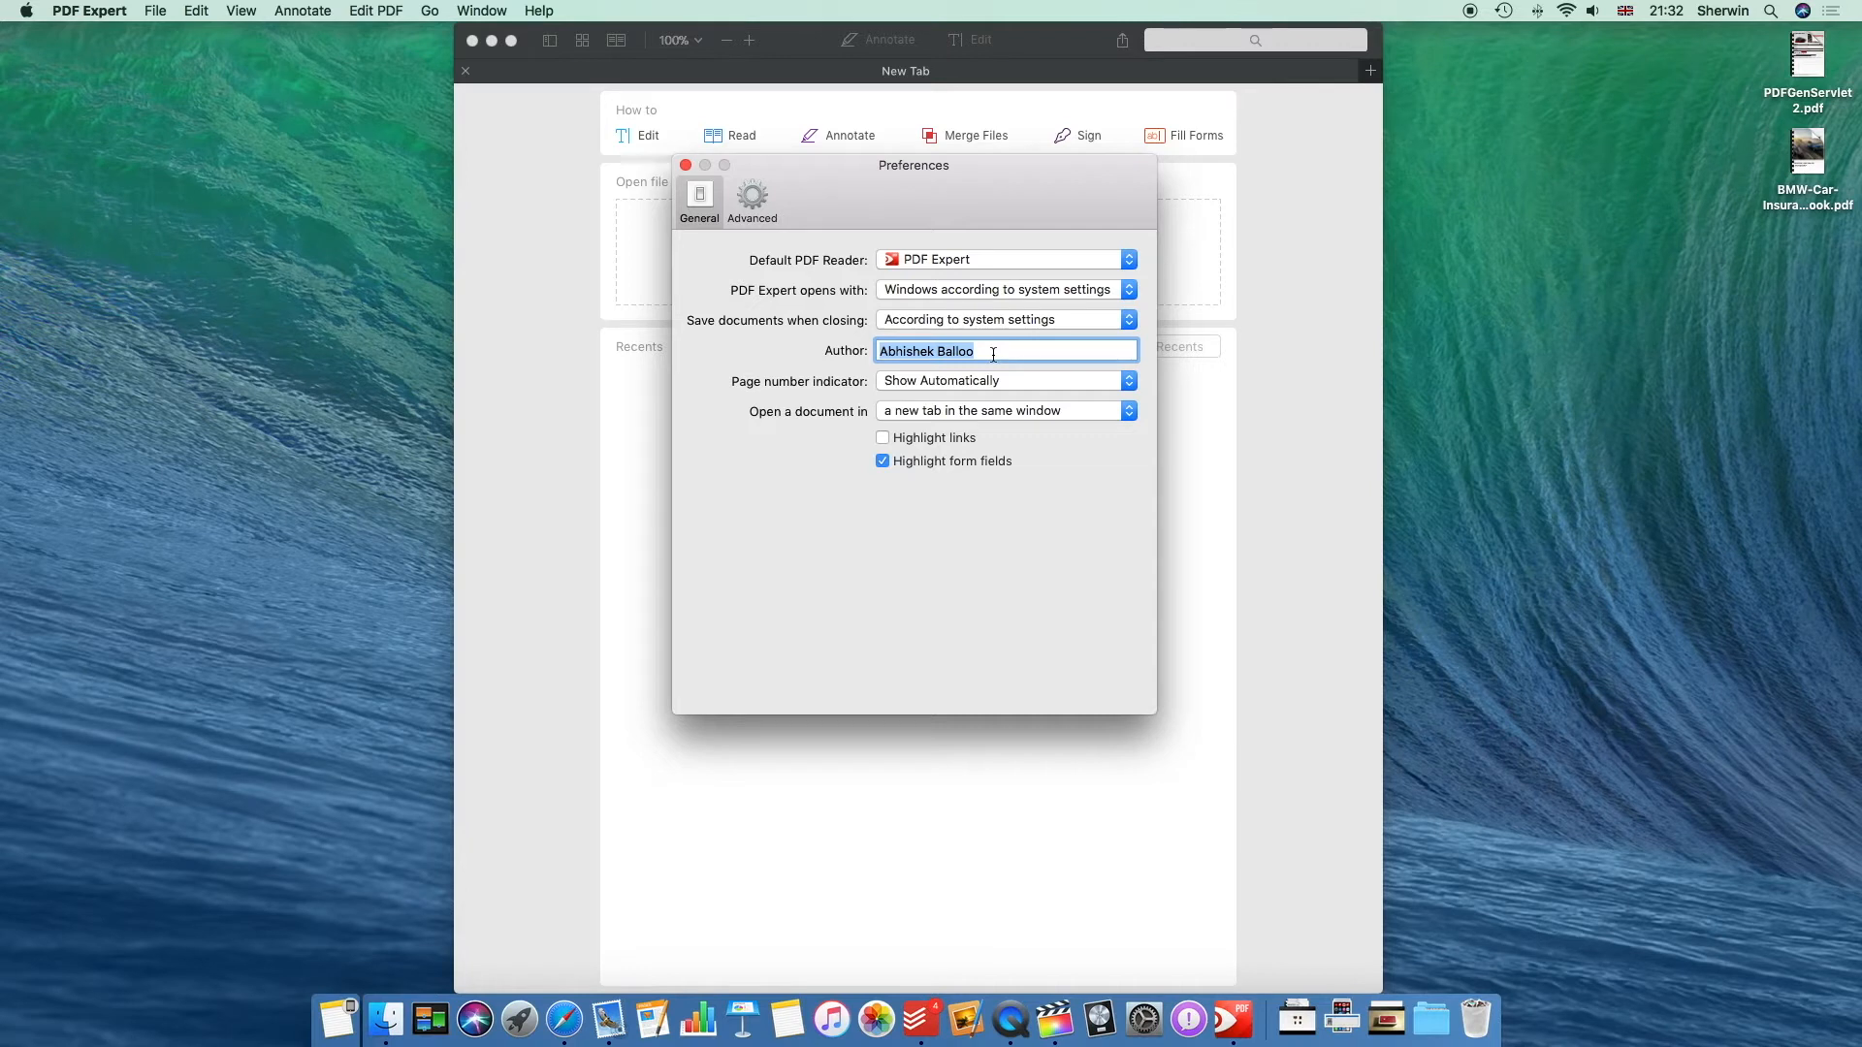
mouse_move(848, 426)
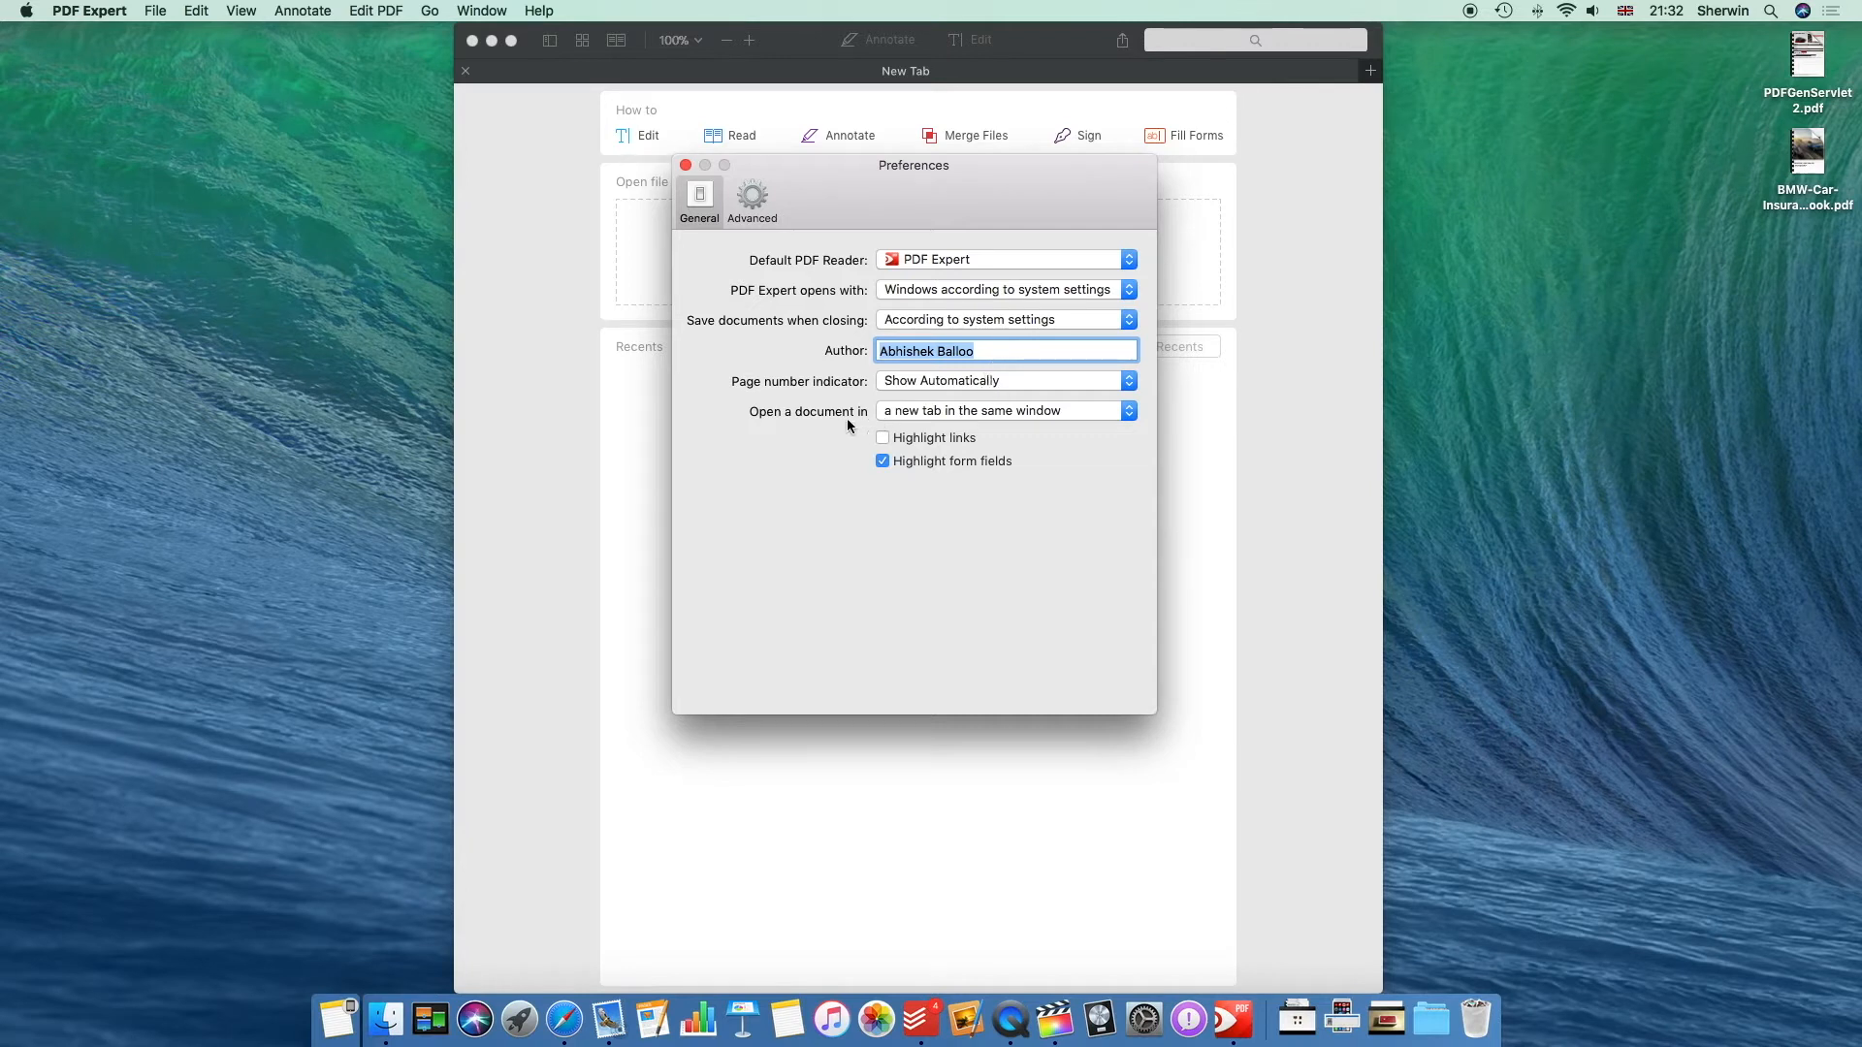
mouse_move(1107, 421)
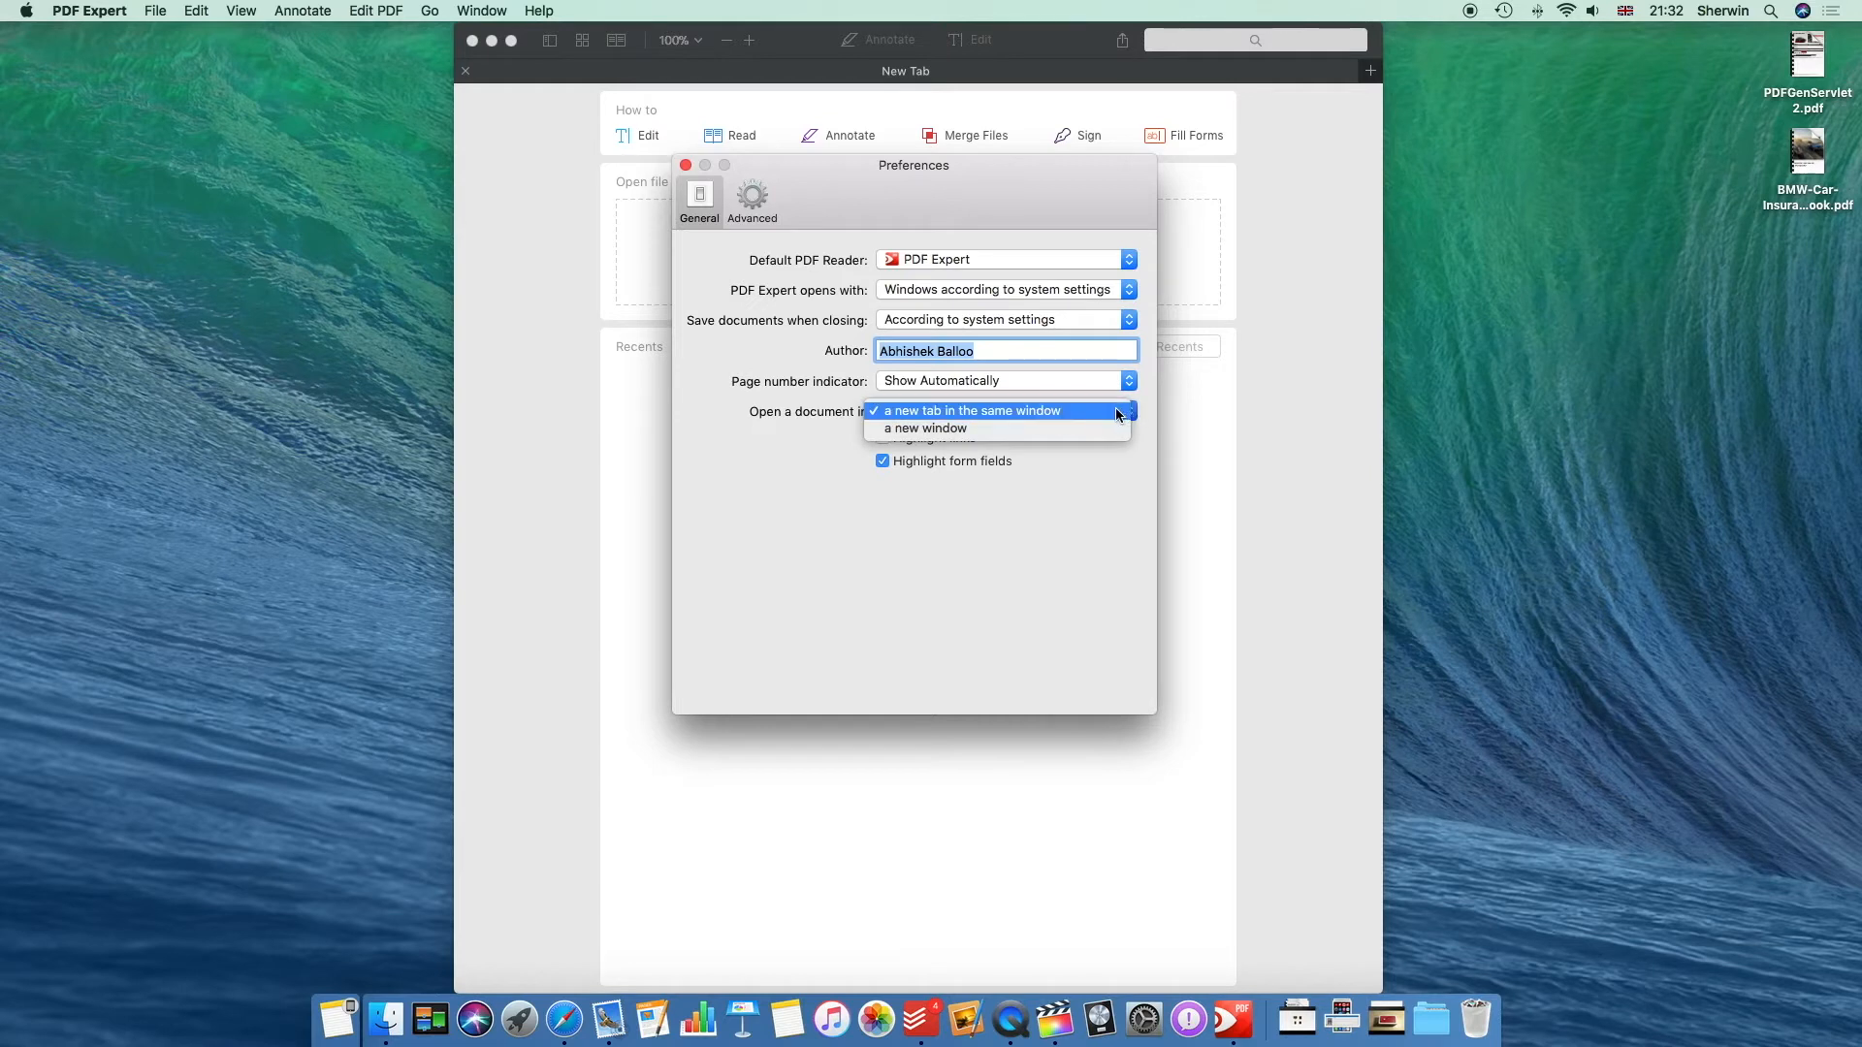
click(970, 409)
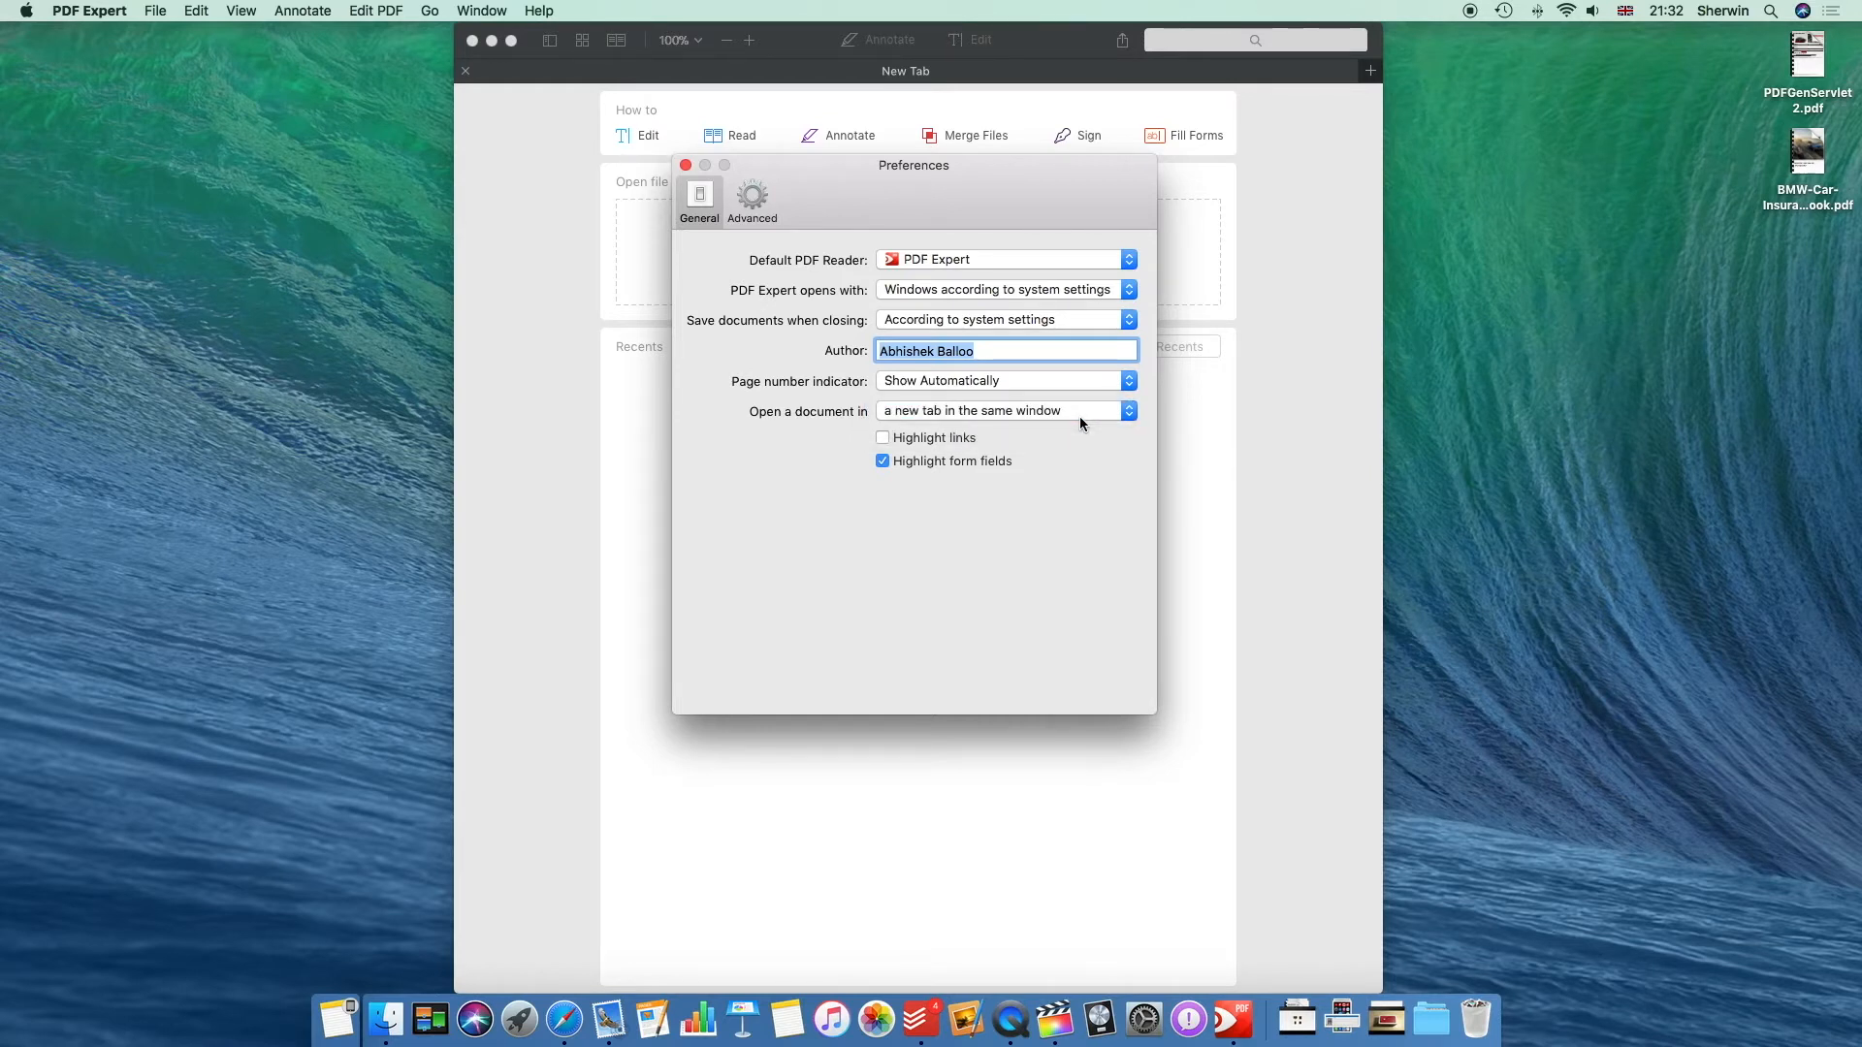
click(753, 202)
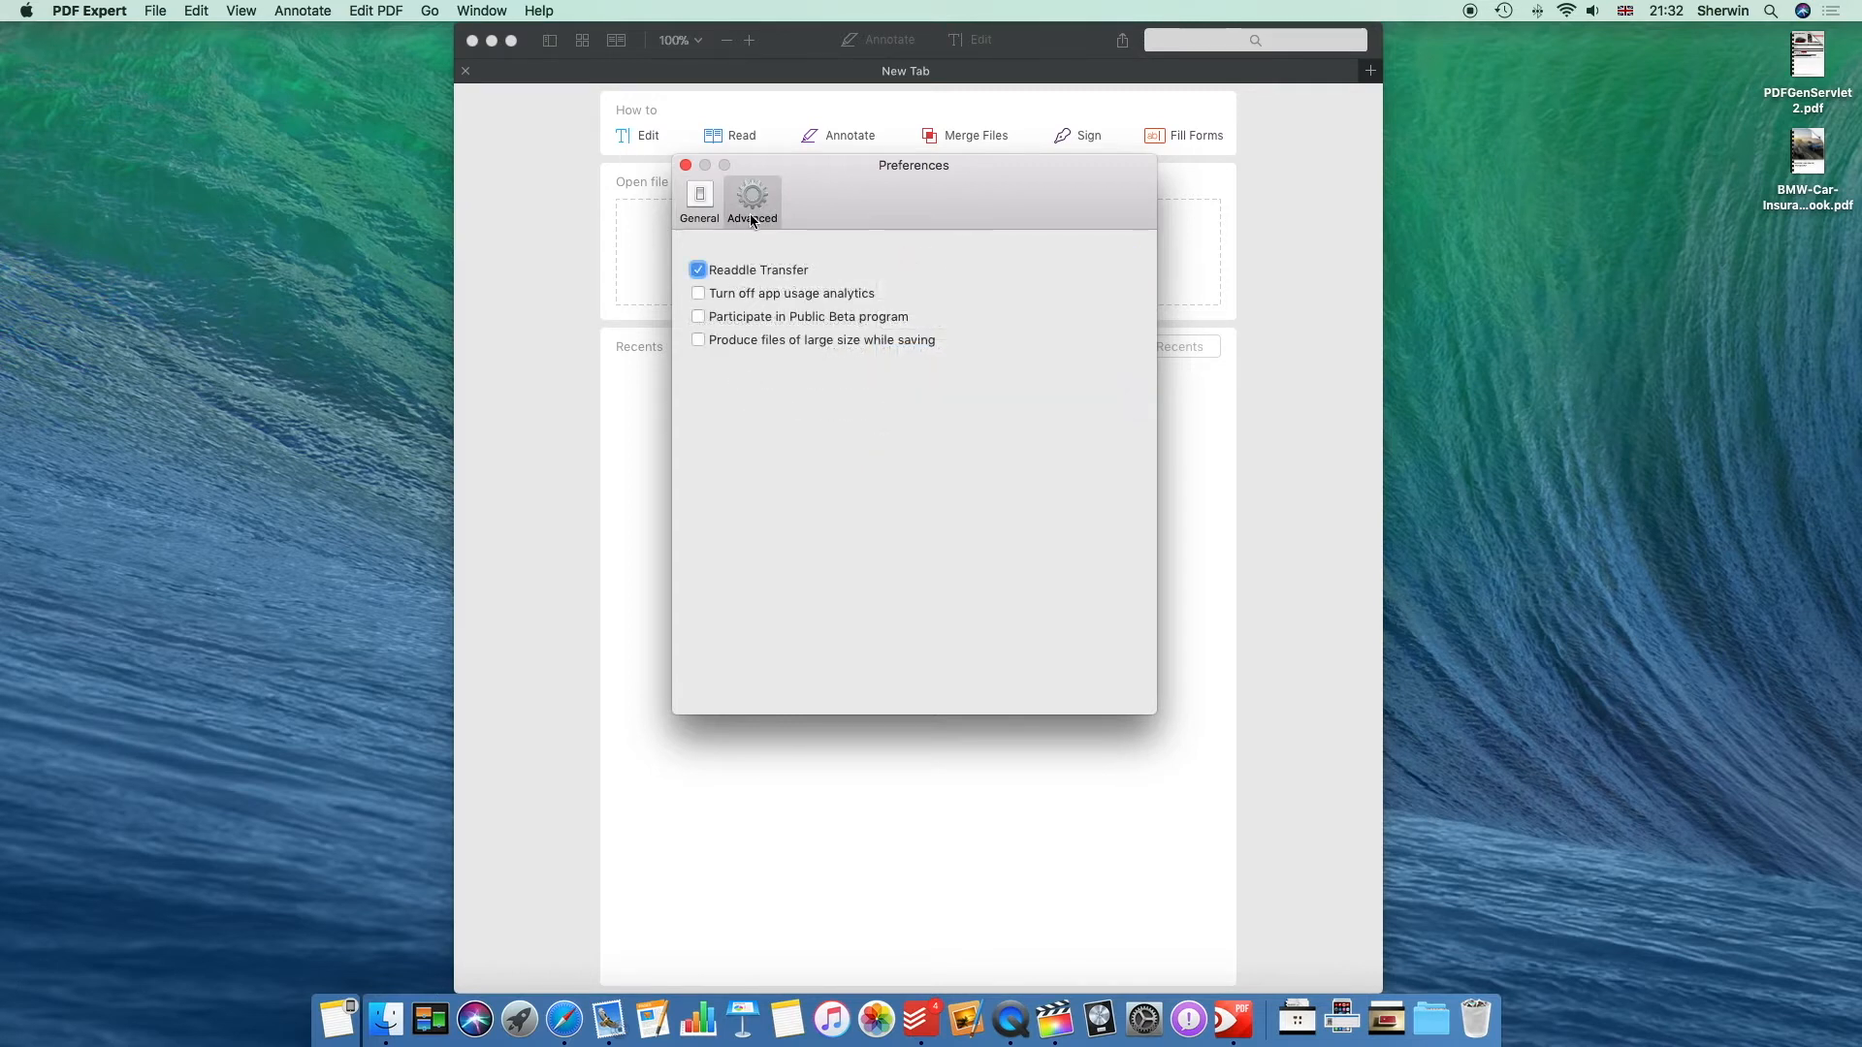
mouse_move(701, 347)
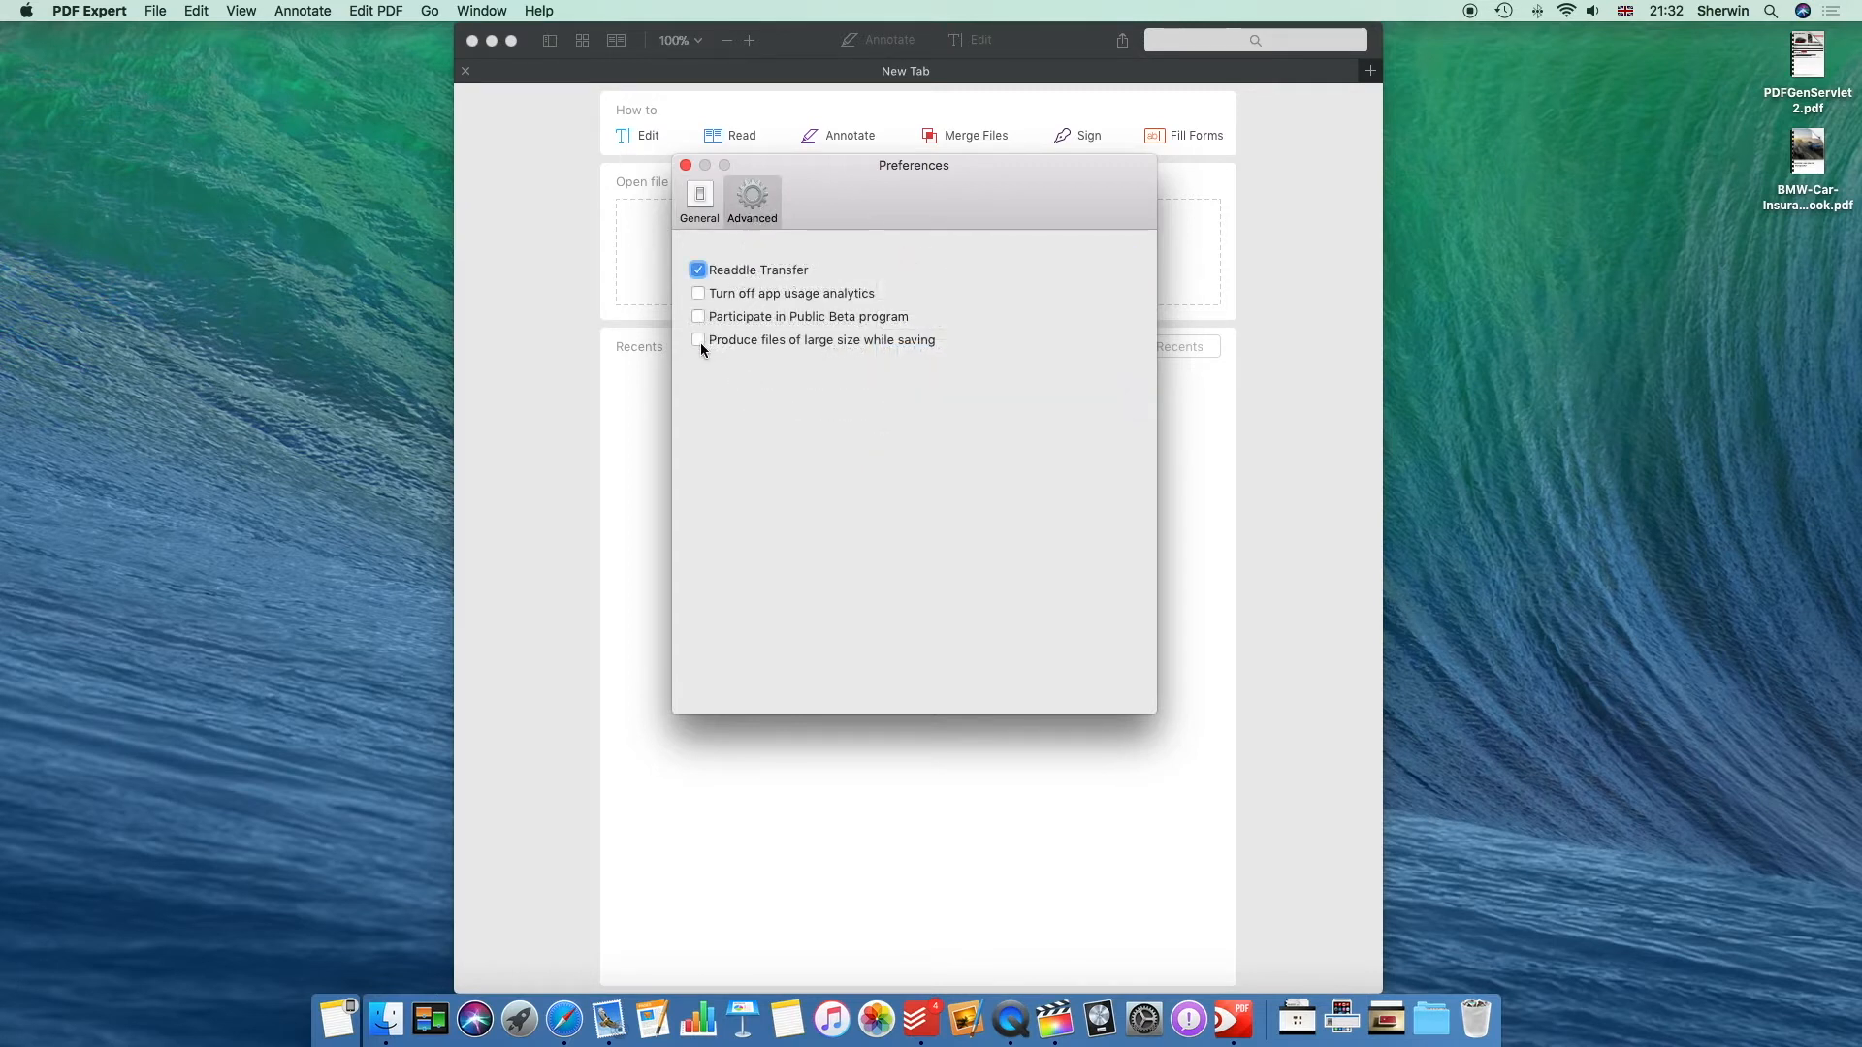
mouse_move(819, 353)
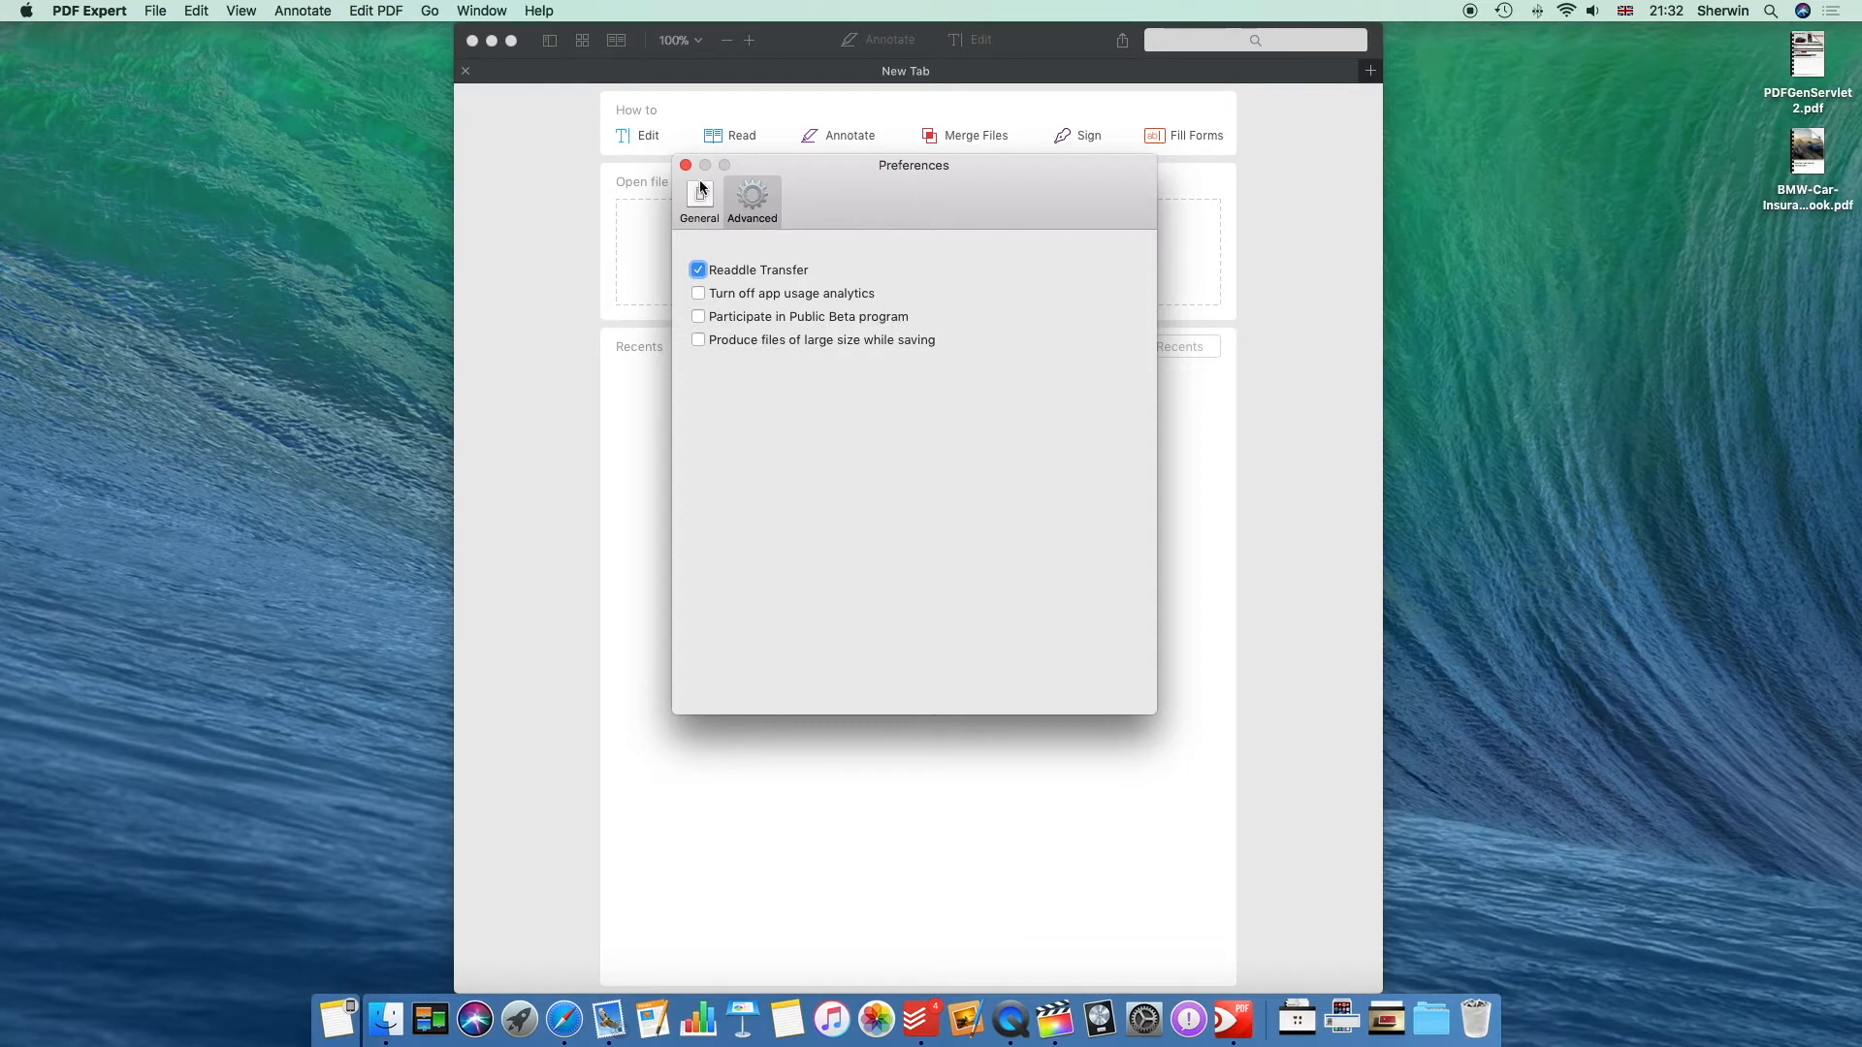
Step: Close the Preferences window to return to the New Tab start screen
click(685, 165)
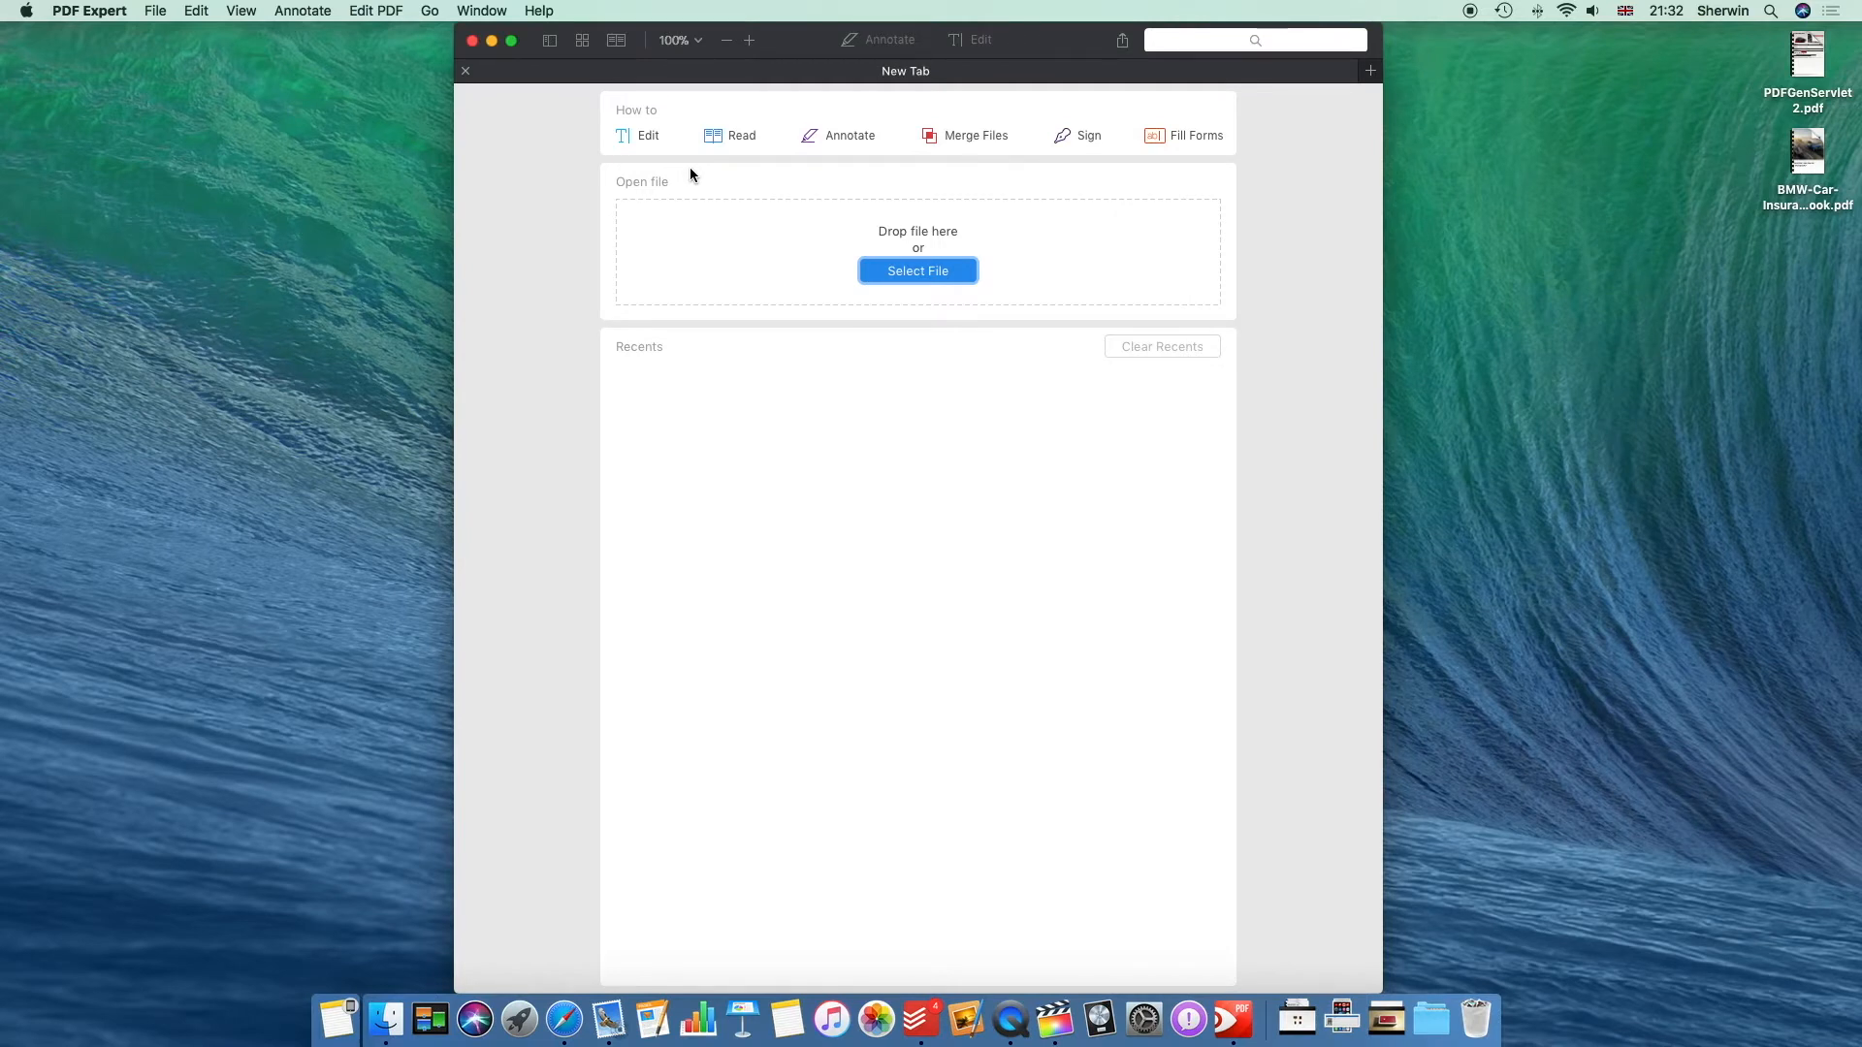
mouse_move(1061, 188)
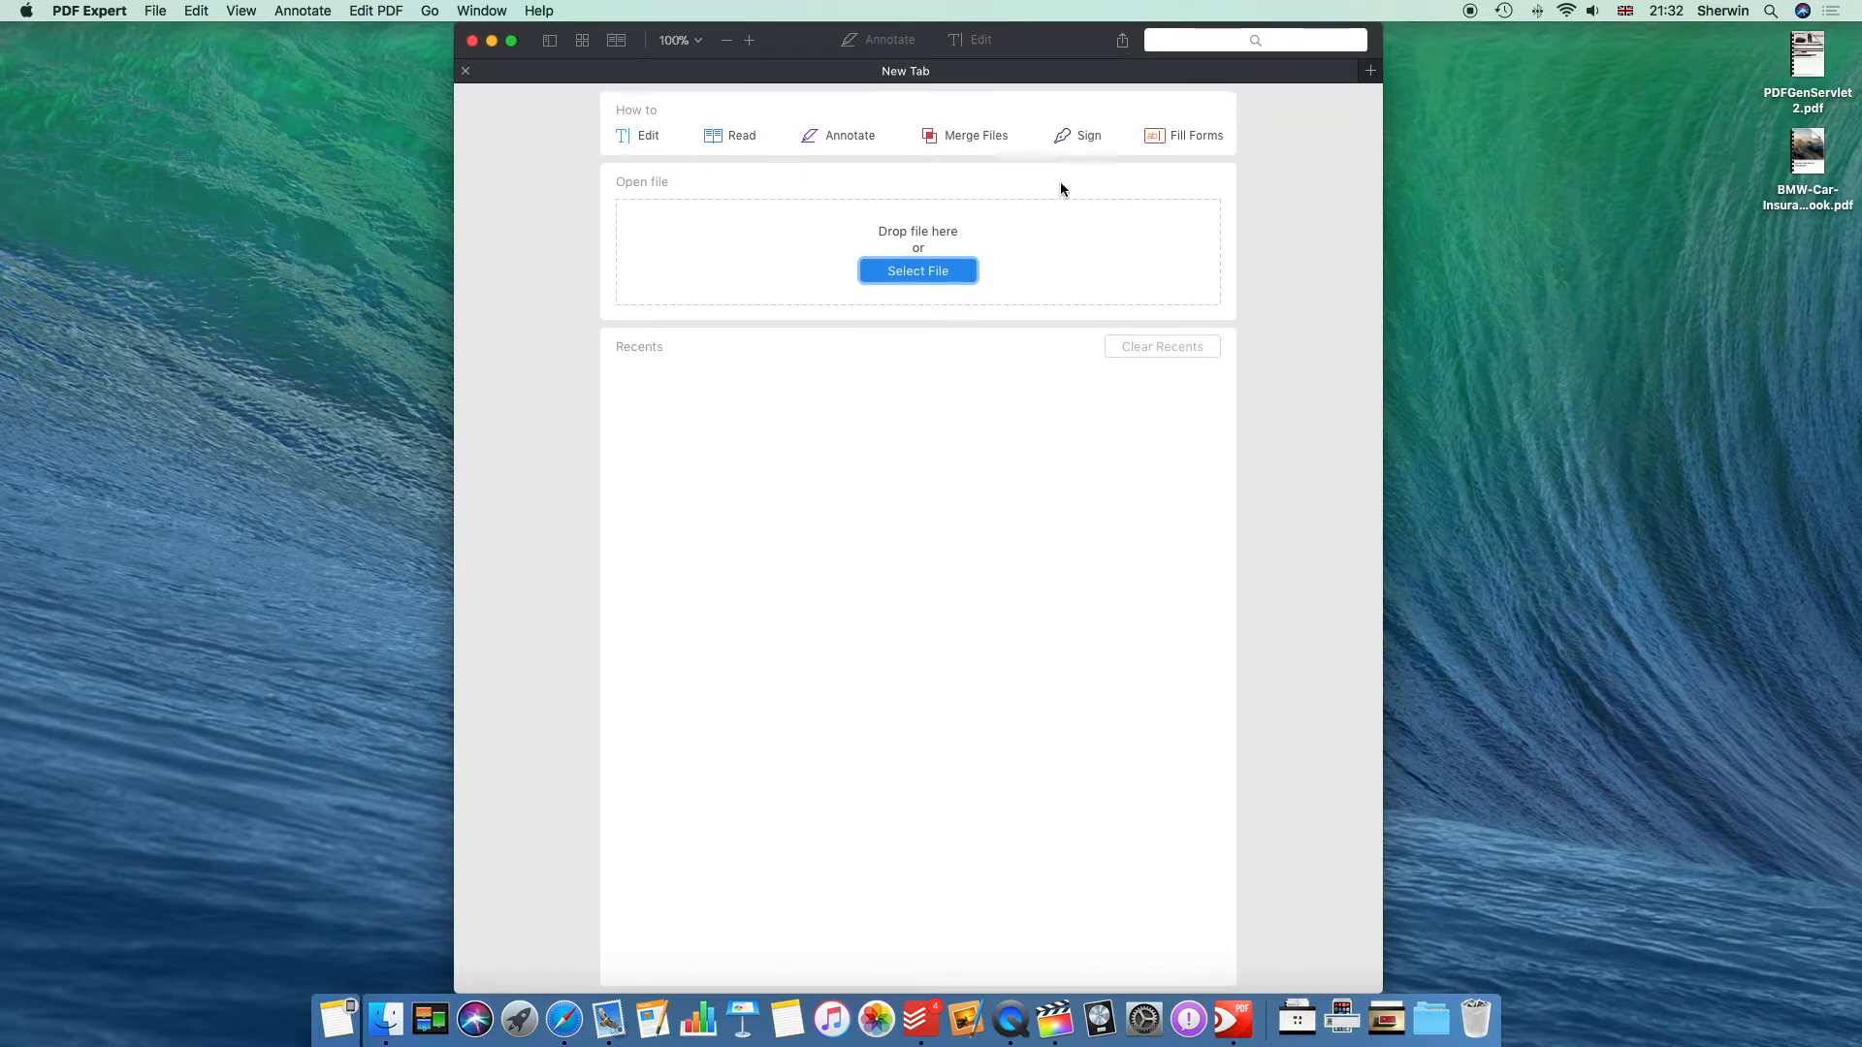
mouse_move(646, 157)
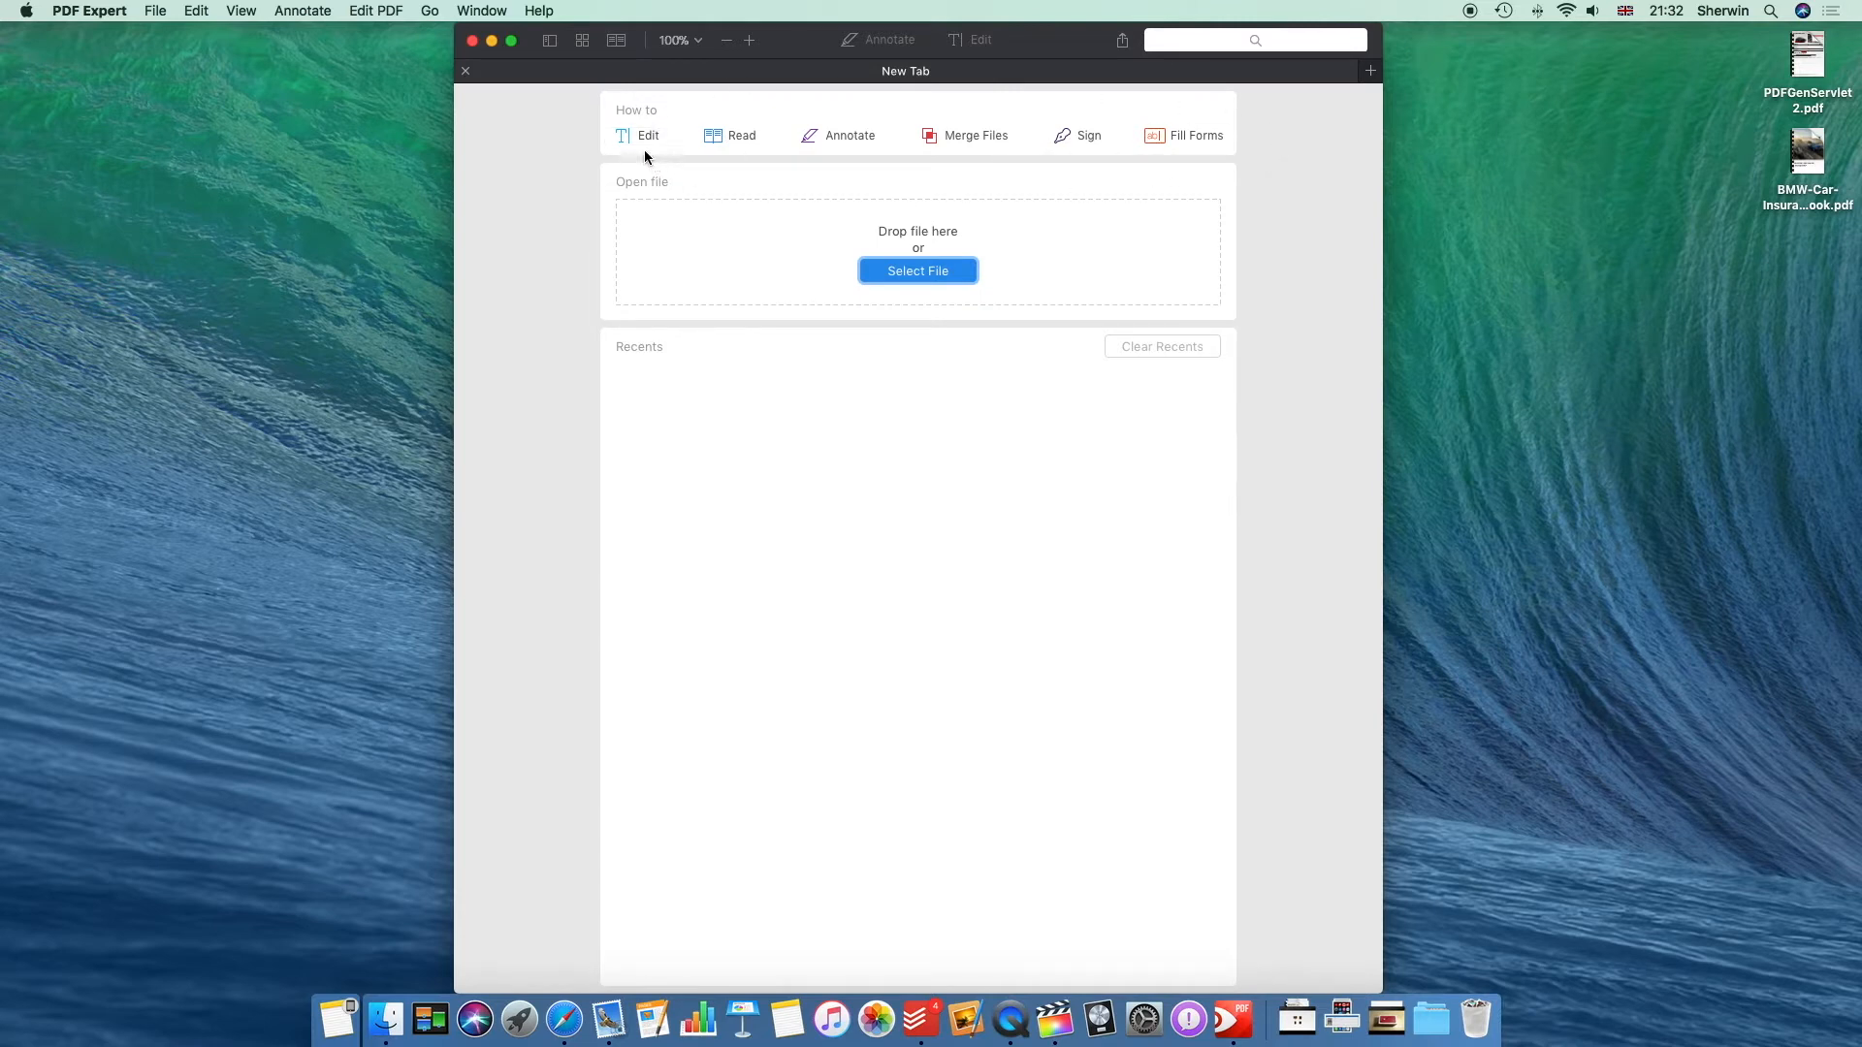
mouse_move(912, 161)
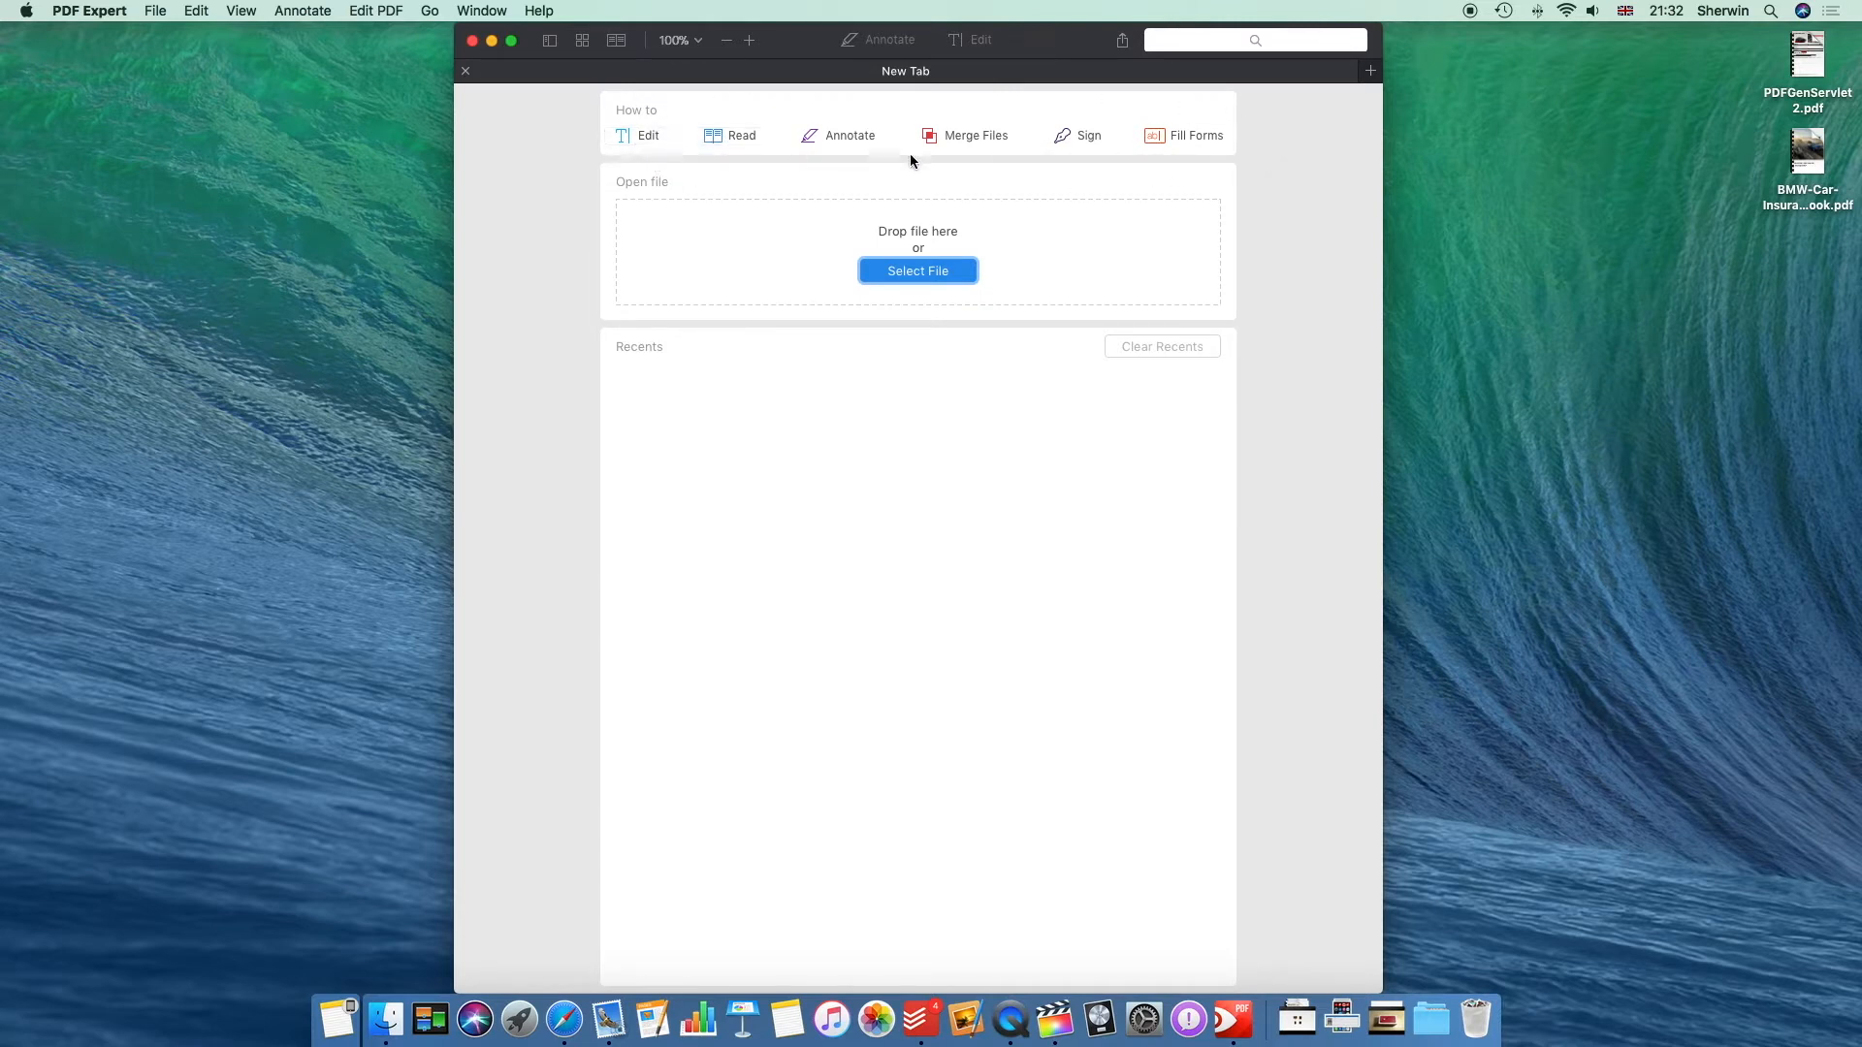
mouse_move(1195, 136)
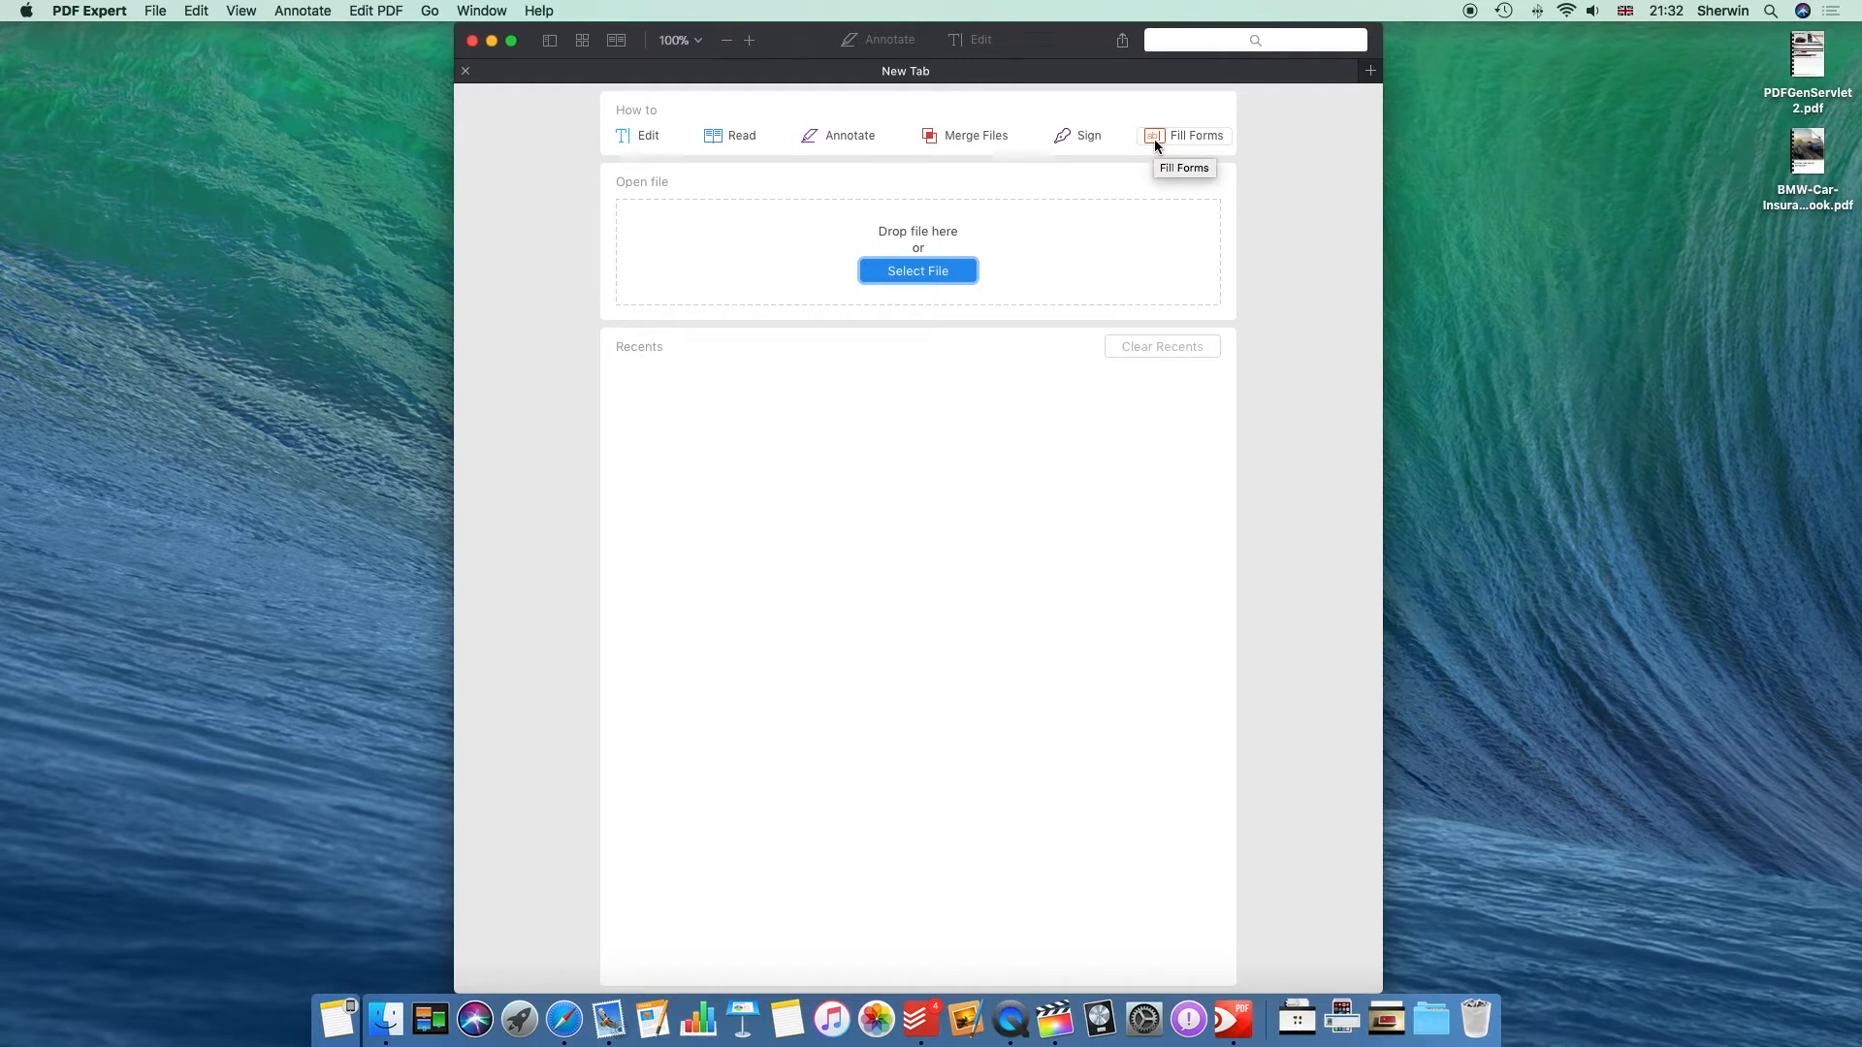
mouse_move(1178, 134)
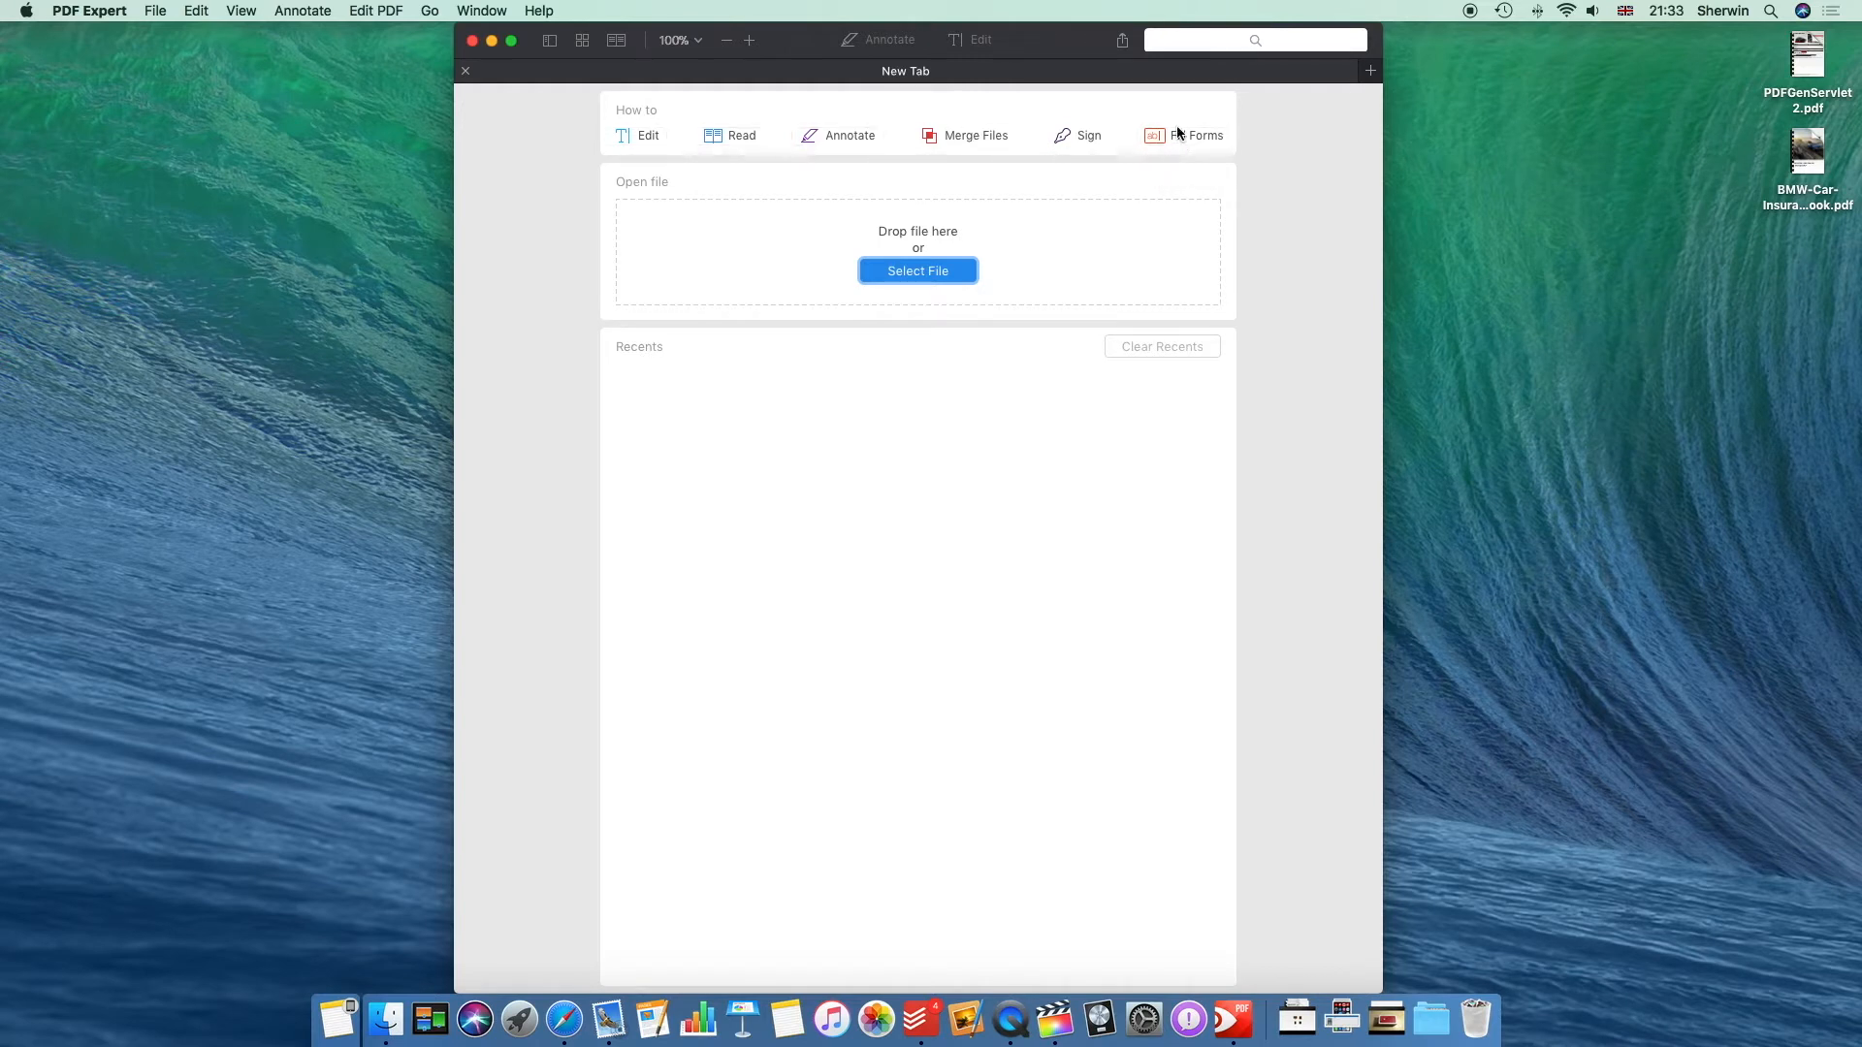
mouse_move(935, 246)
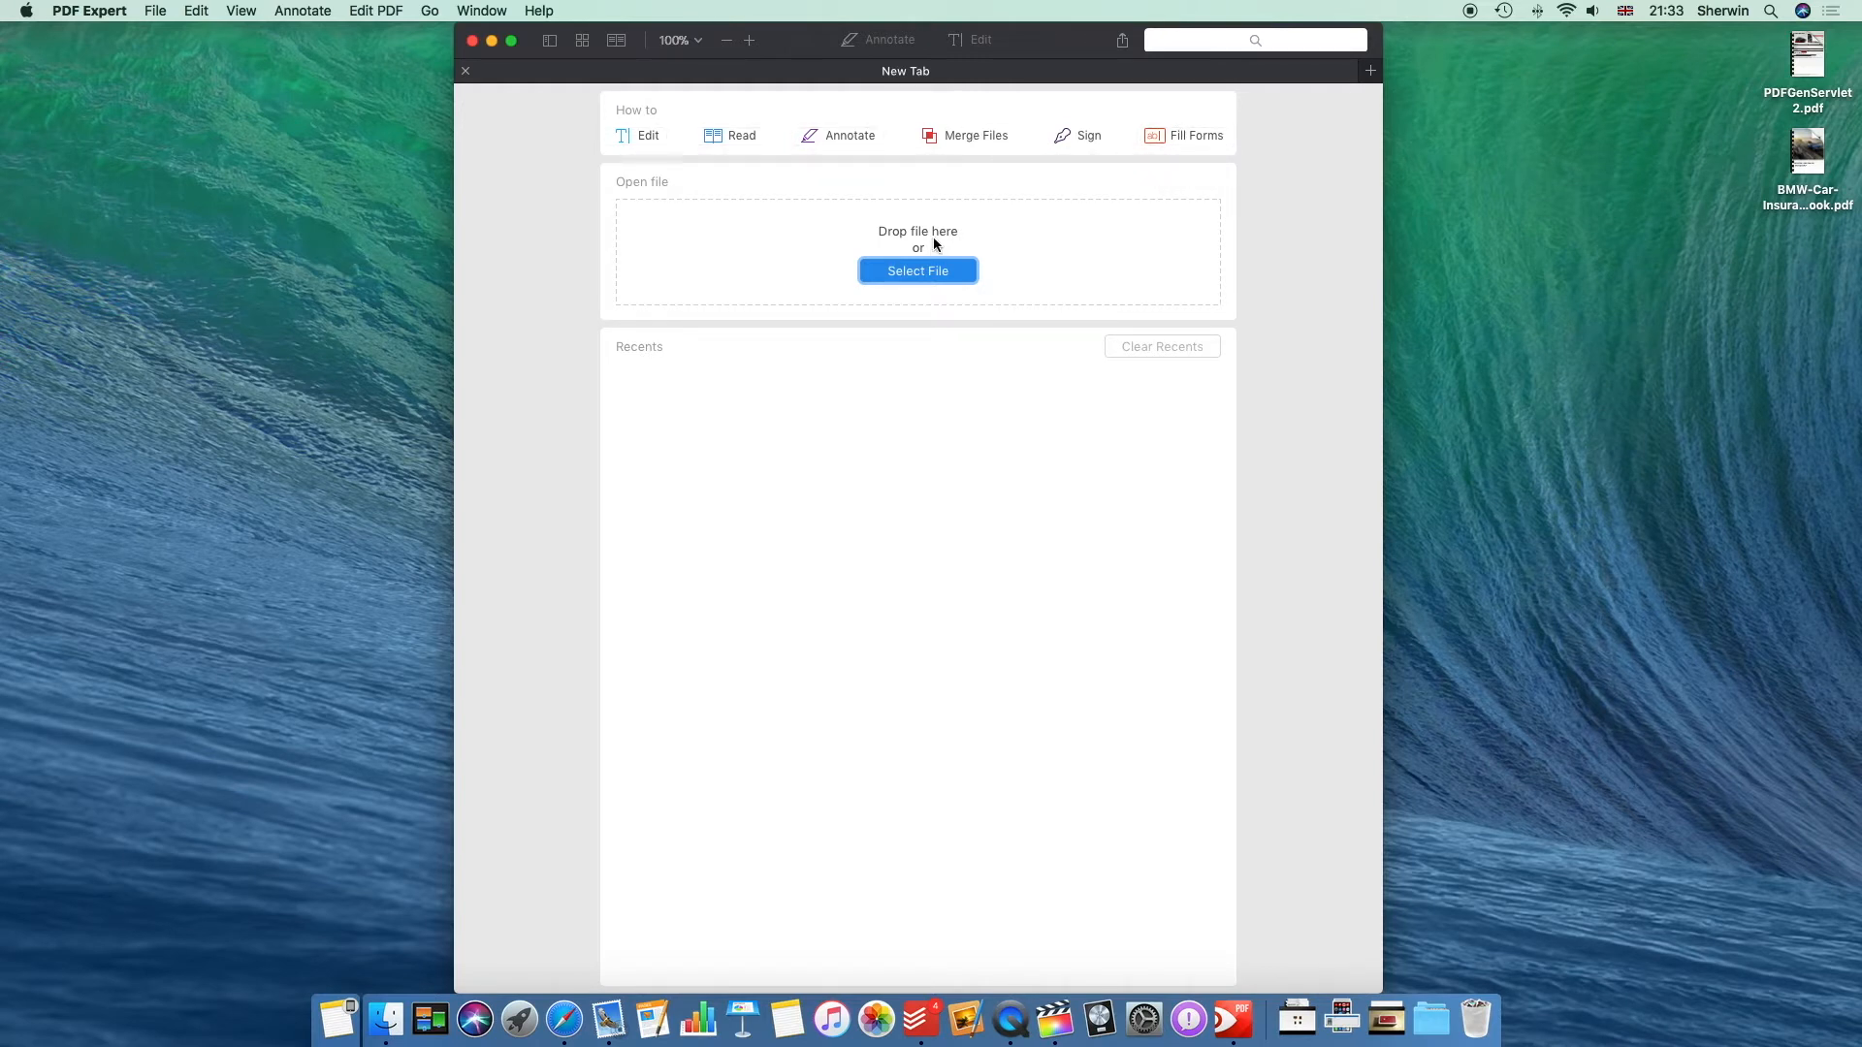
mouse_move(608, 642)
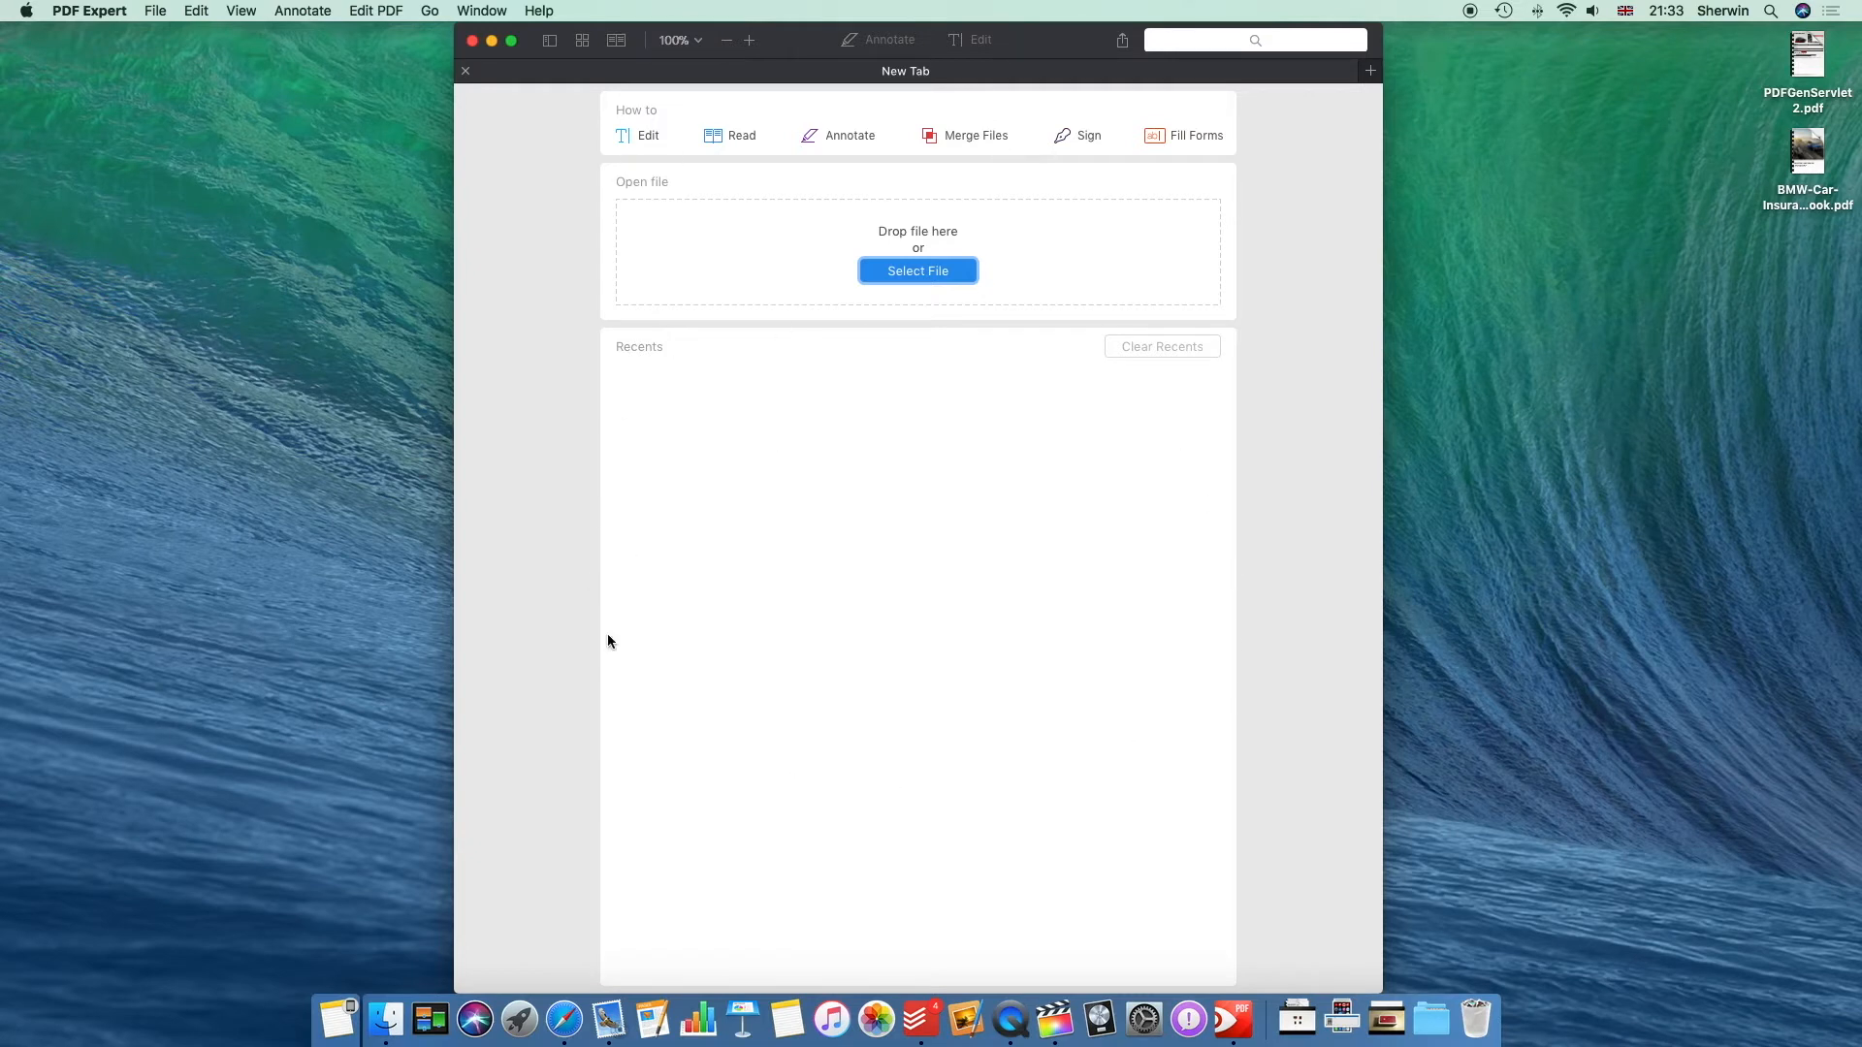
mouse_move(1178, 450)
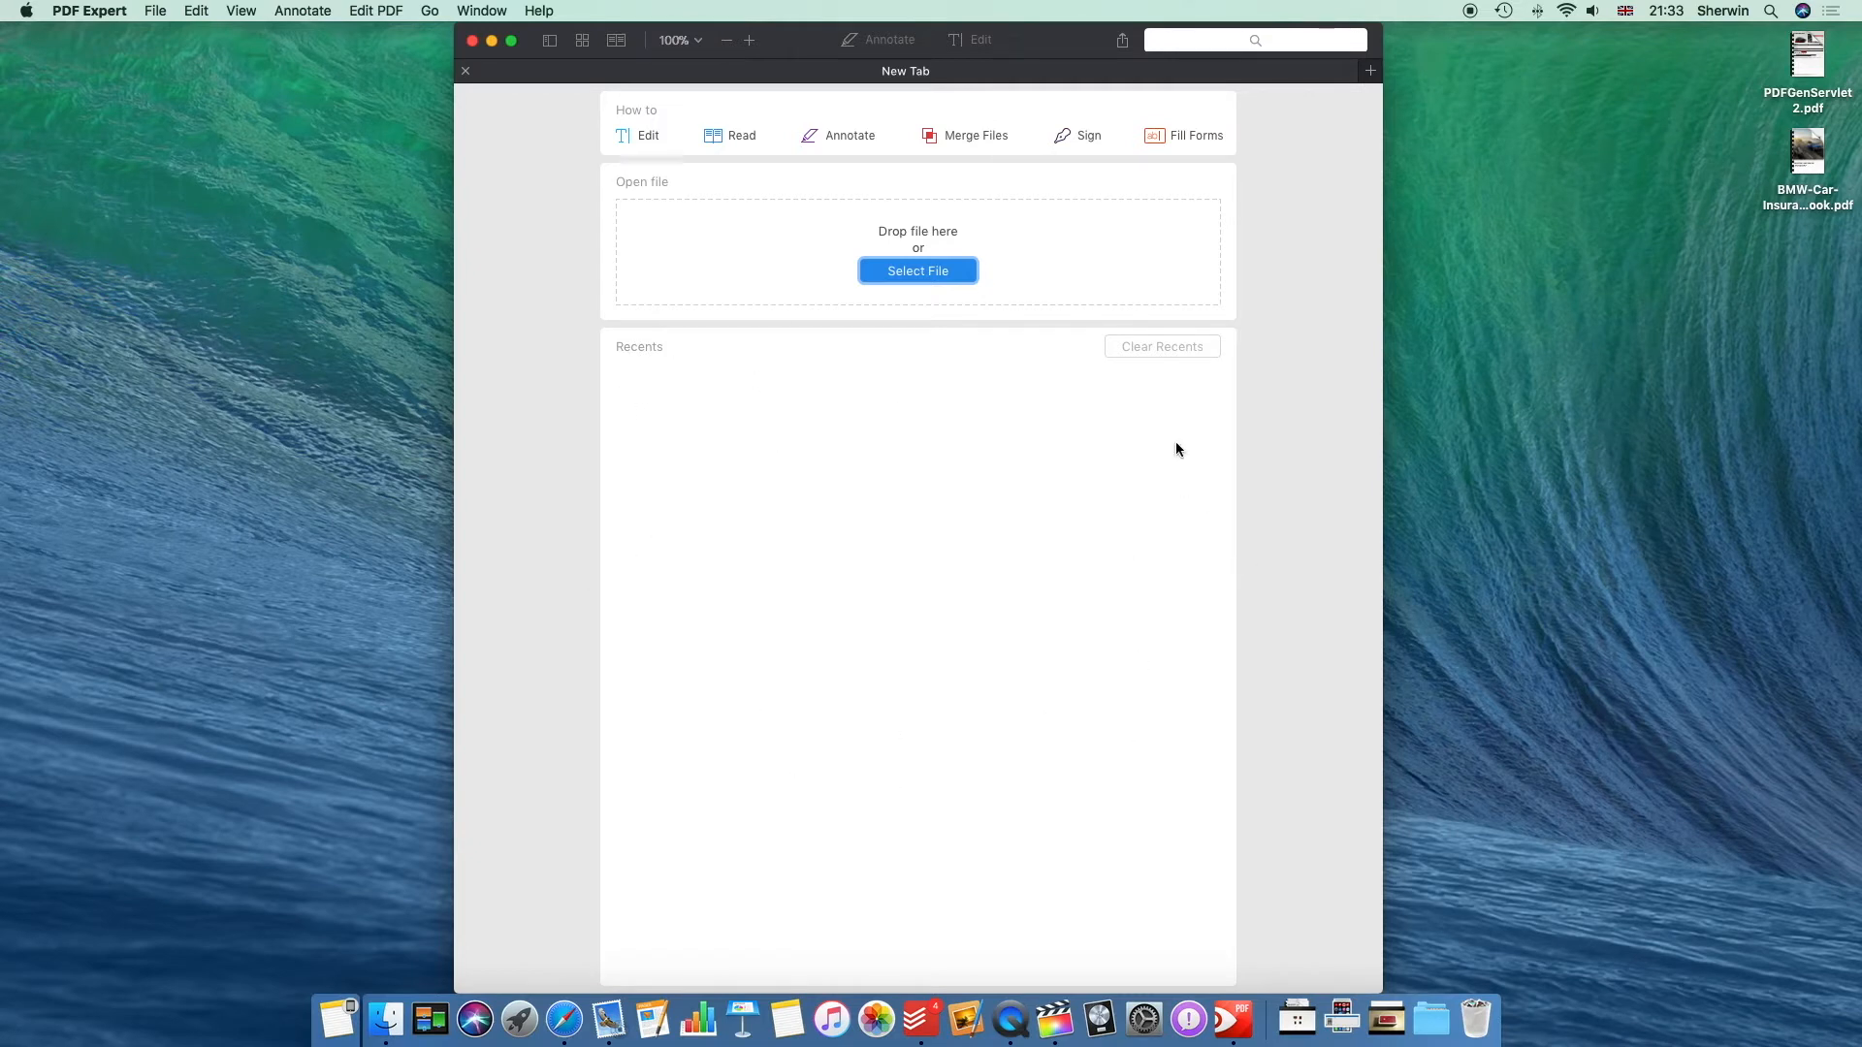
mouse_move(1040, 489)
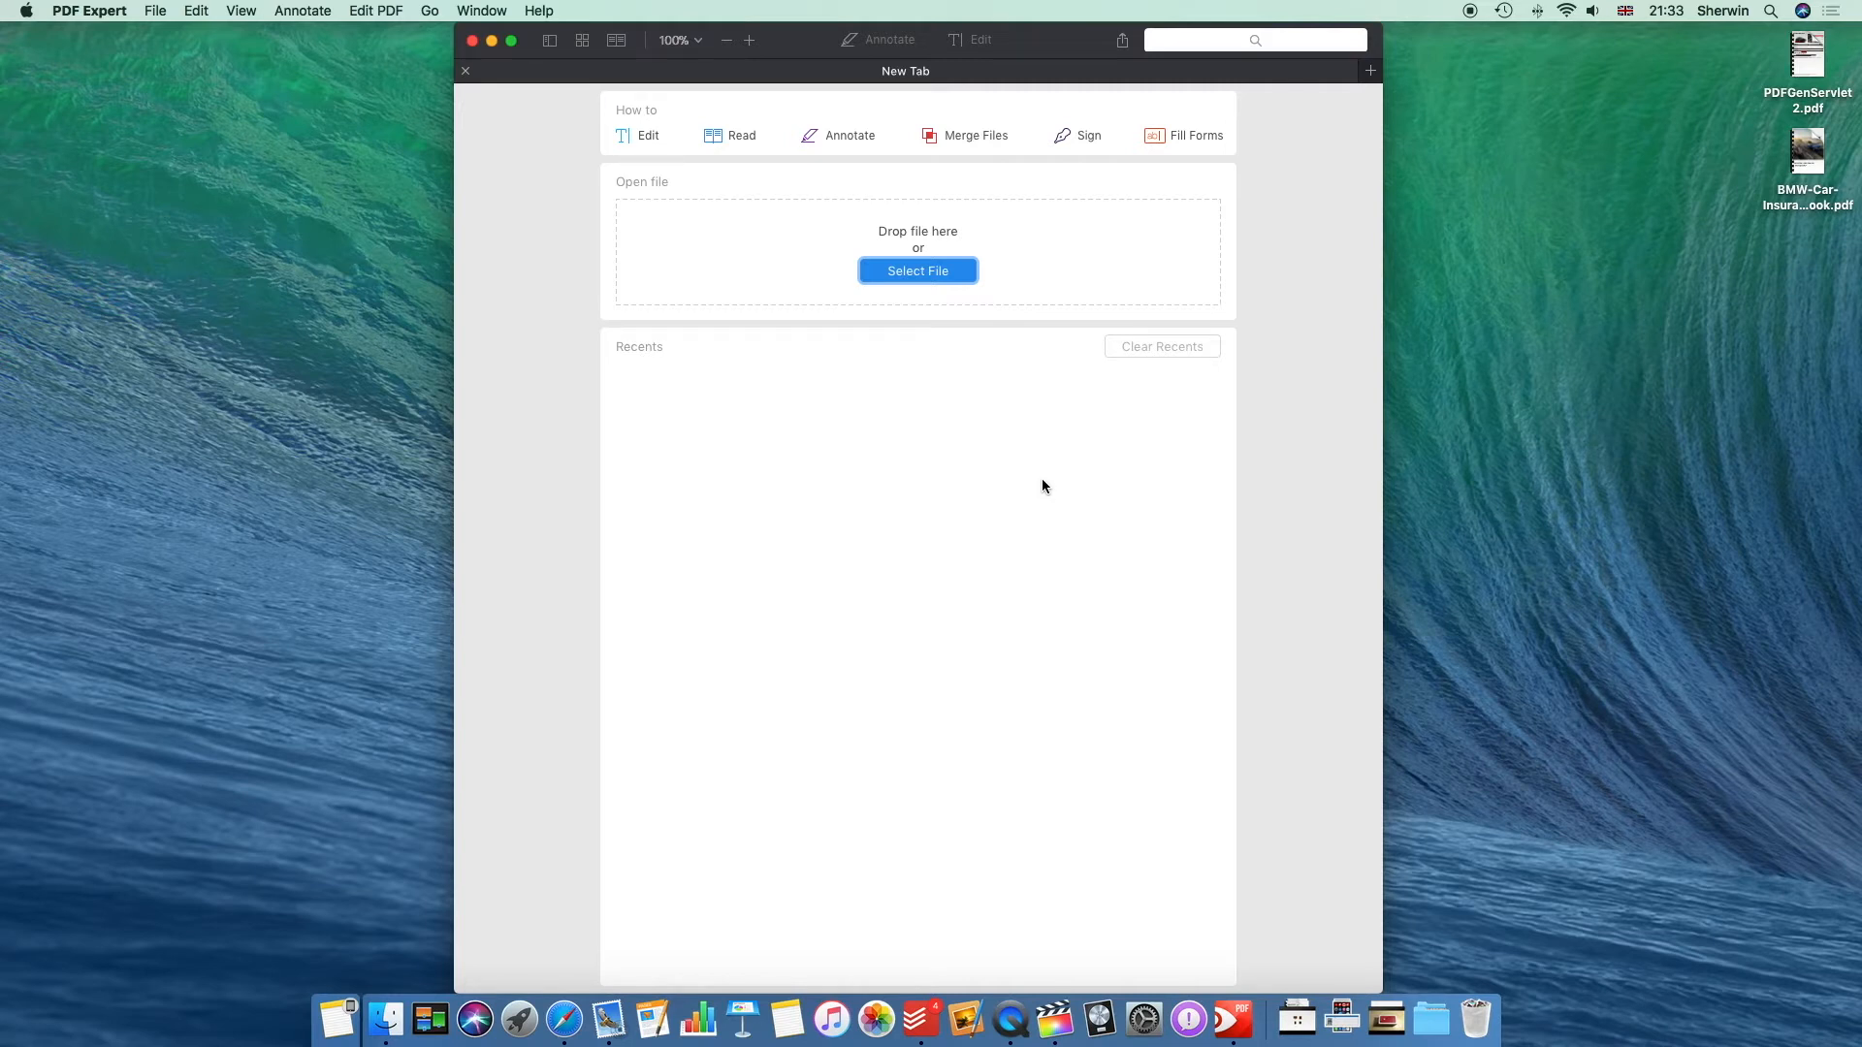
mouse_move(787, 330)
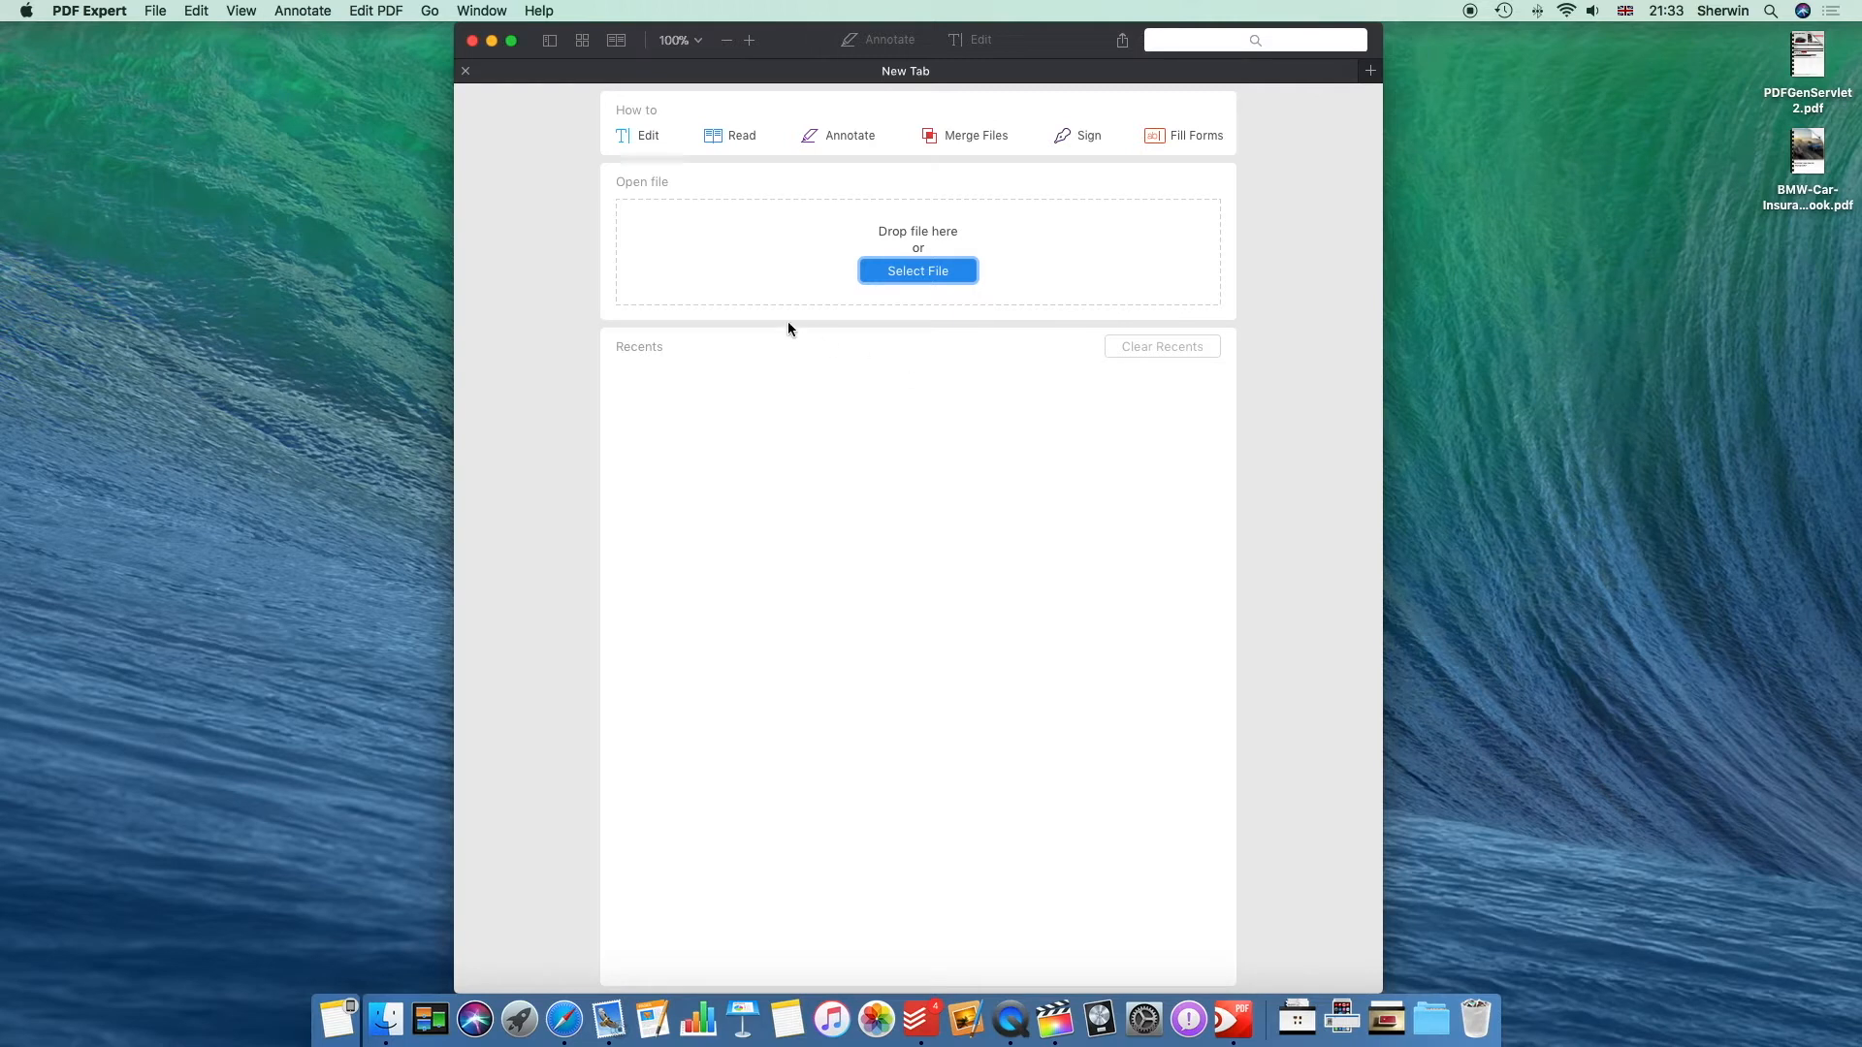
mouse_move(879, 236)
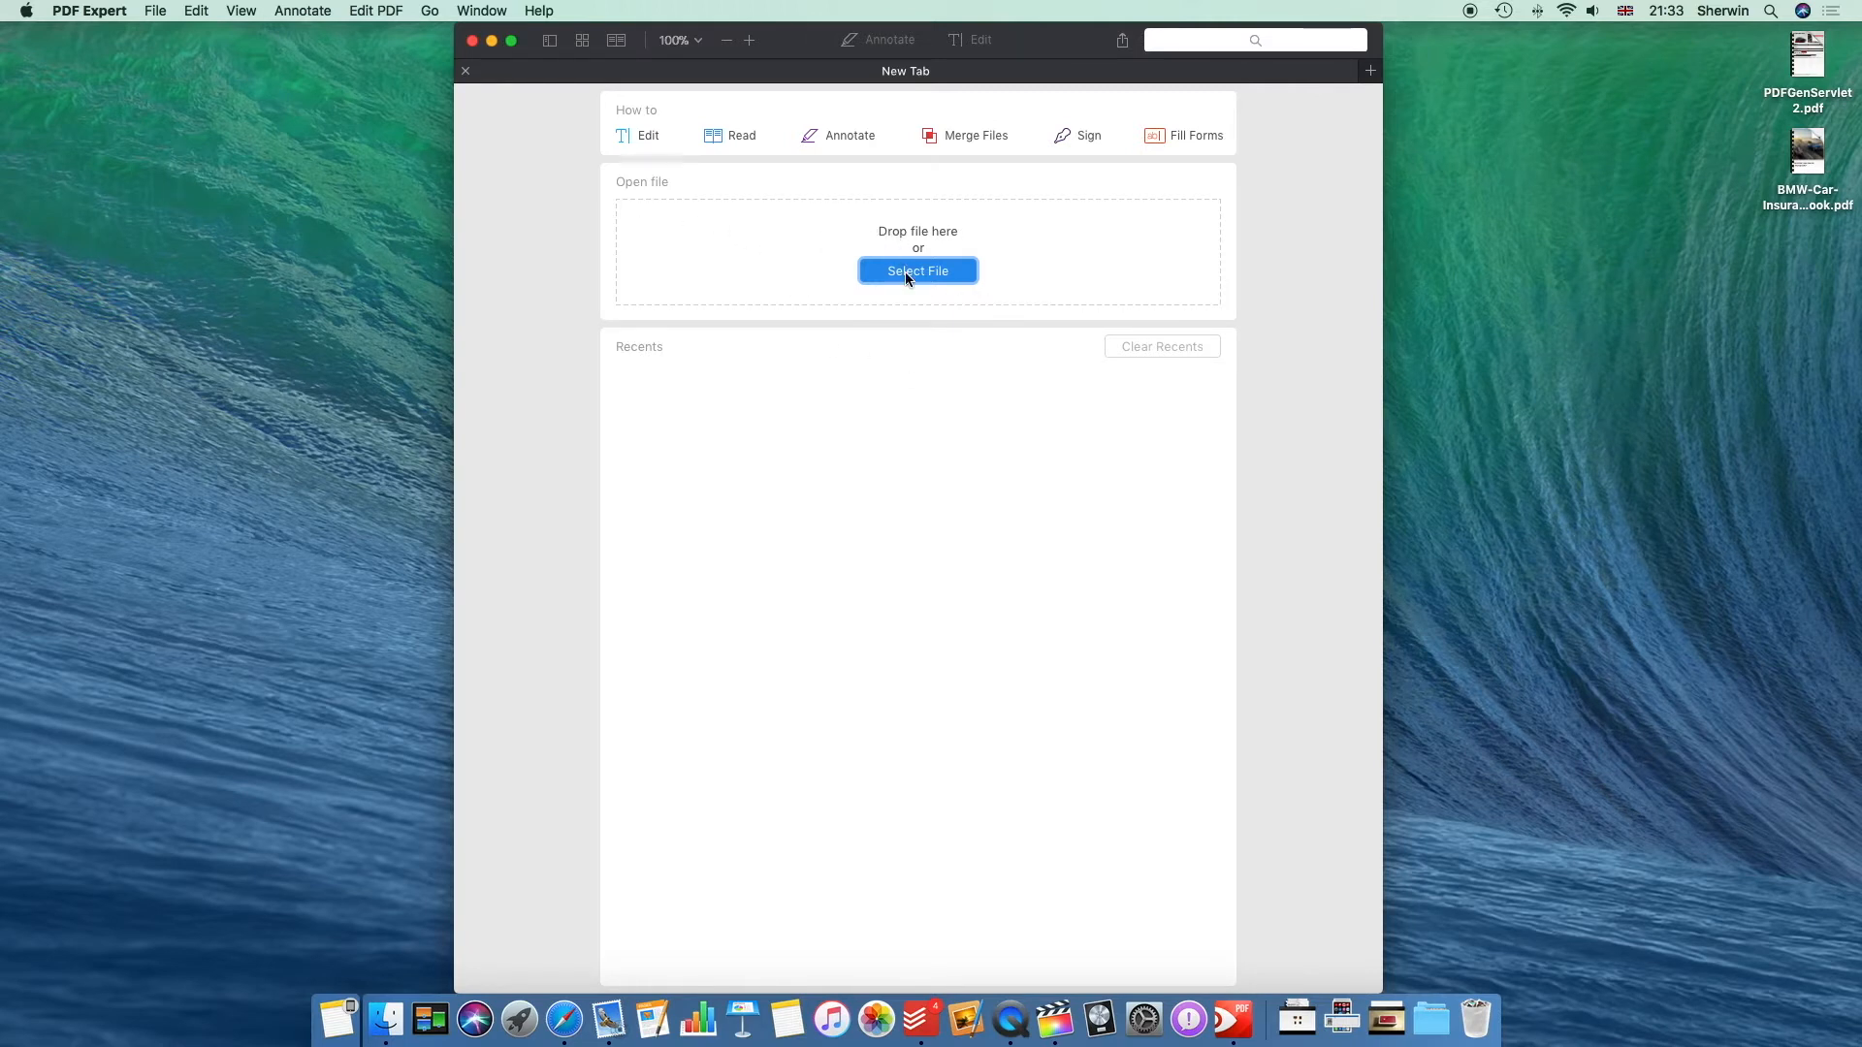
mouse_move(1844, 101)
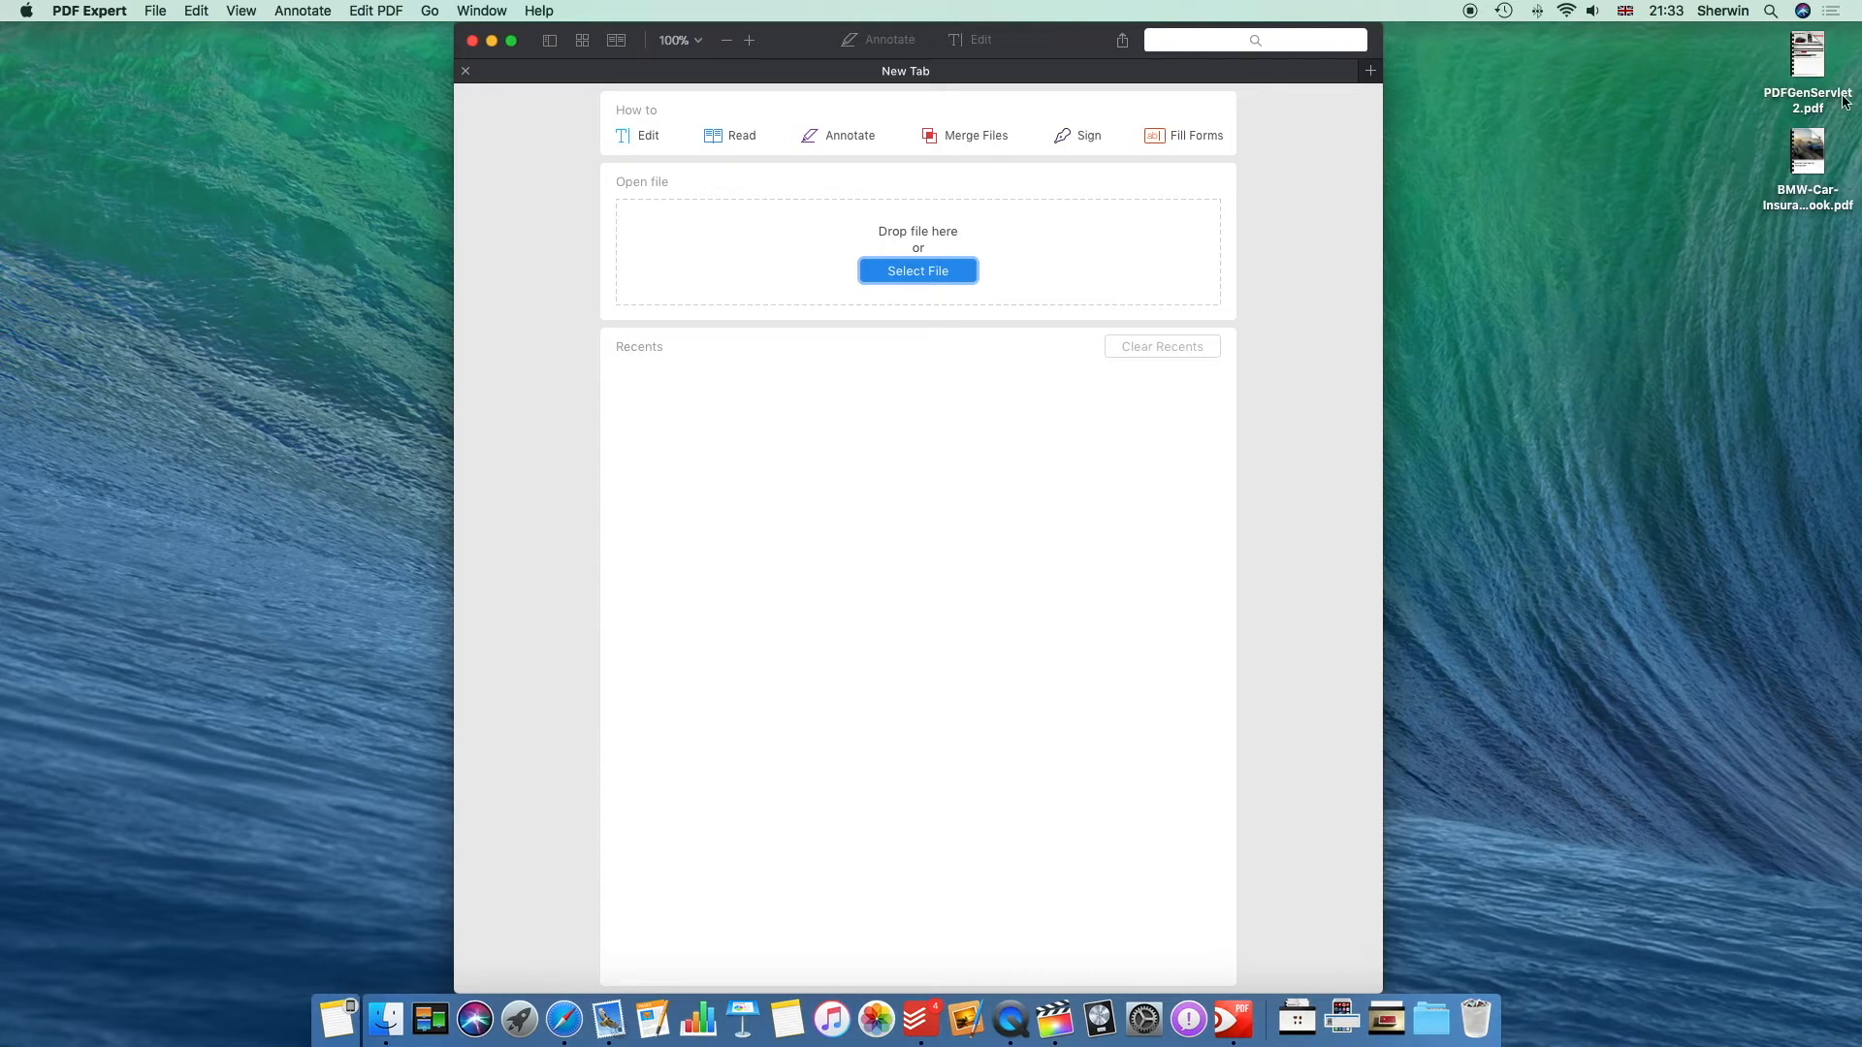
mouse_move(1815, 74)
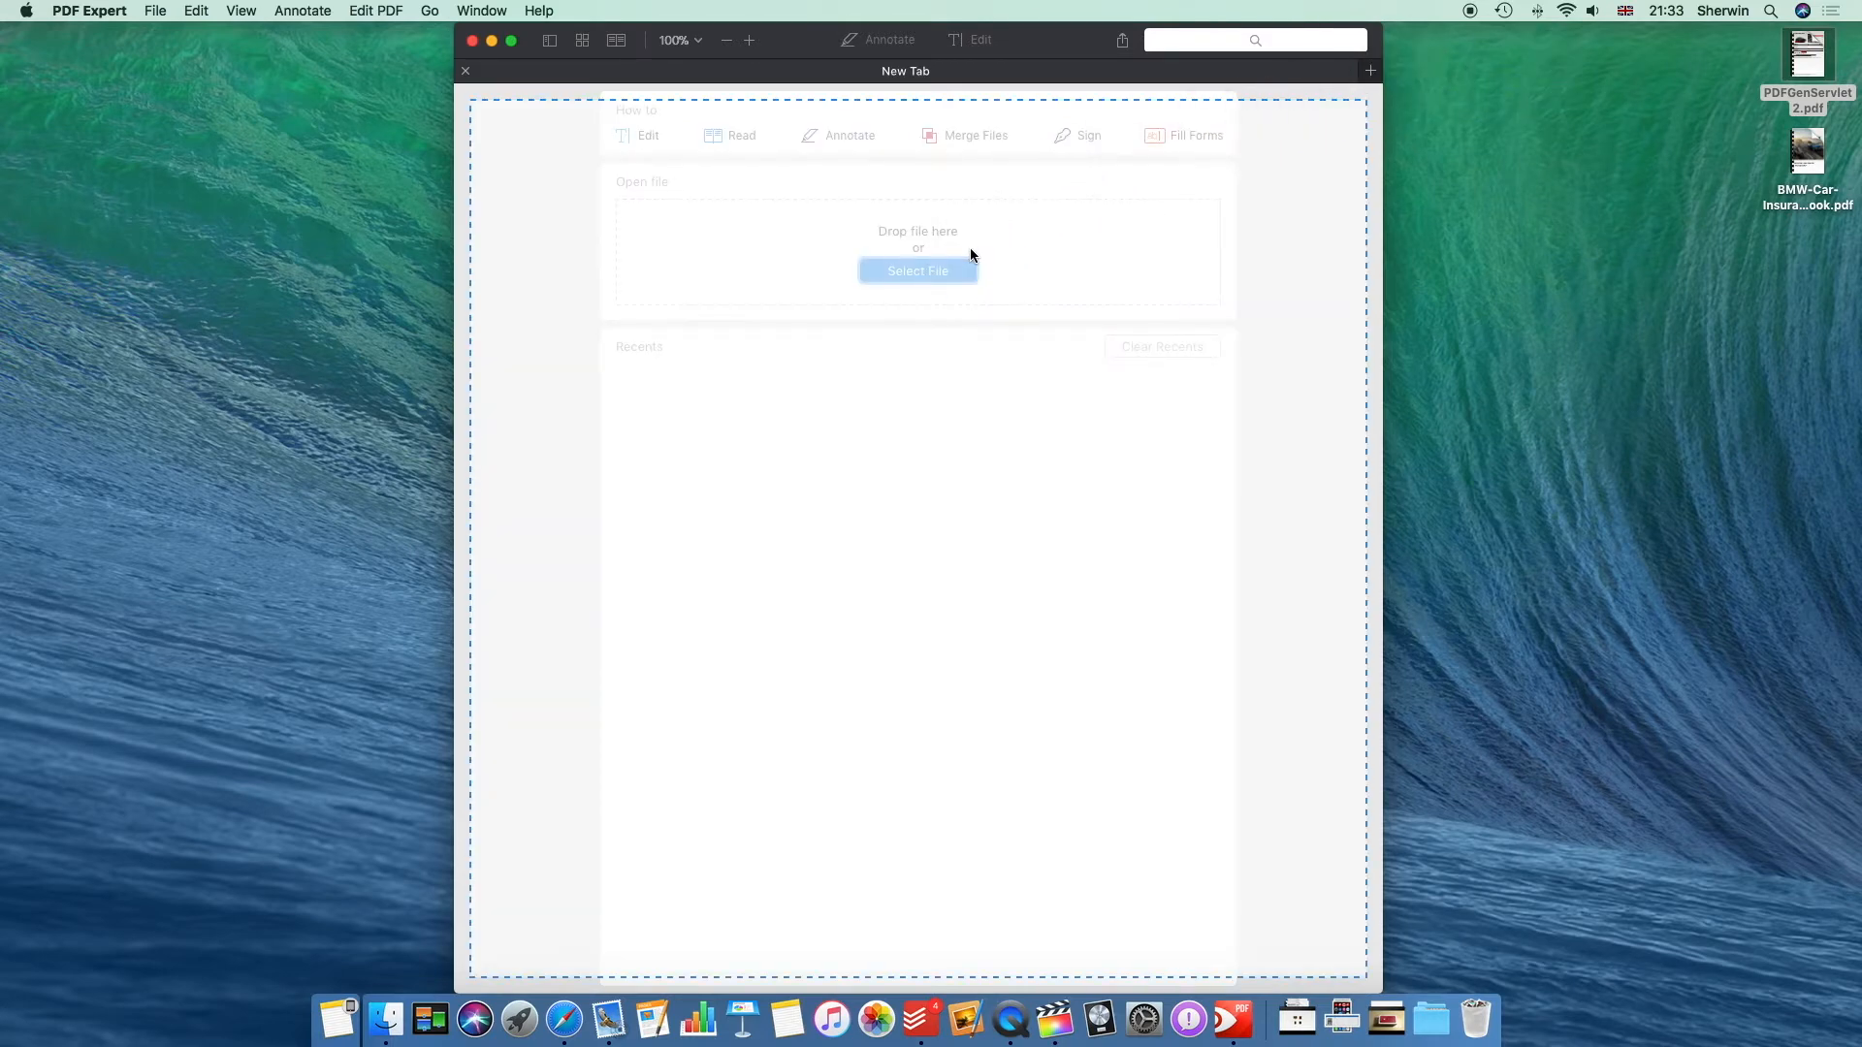
Step: Open the dropped PDFGenServlet 2 brochure full screen and zoom the first page to 103%
click(917, 272)
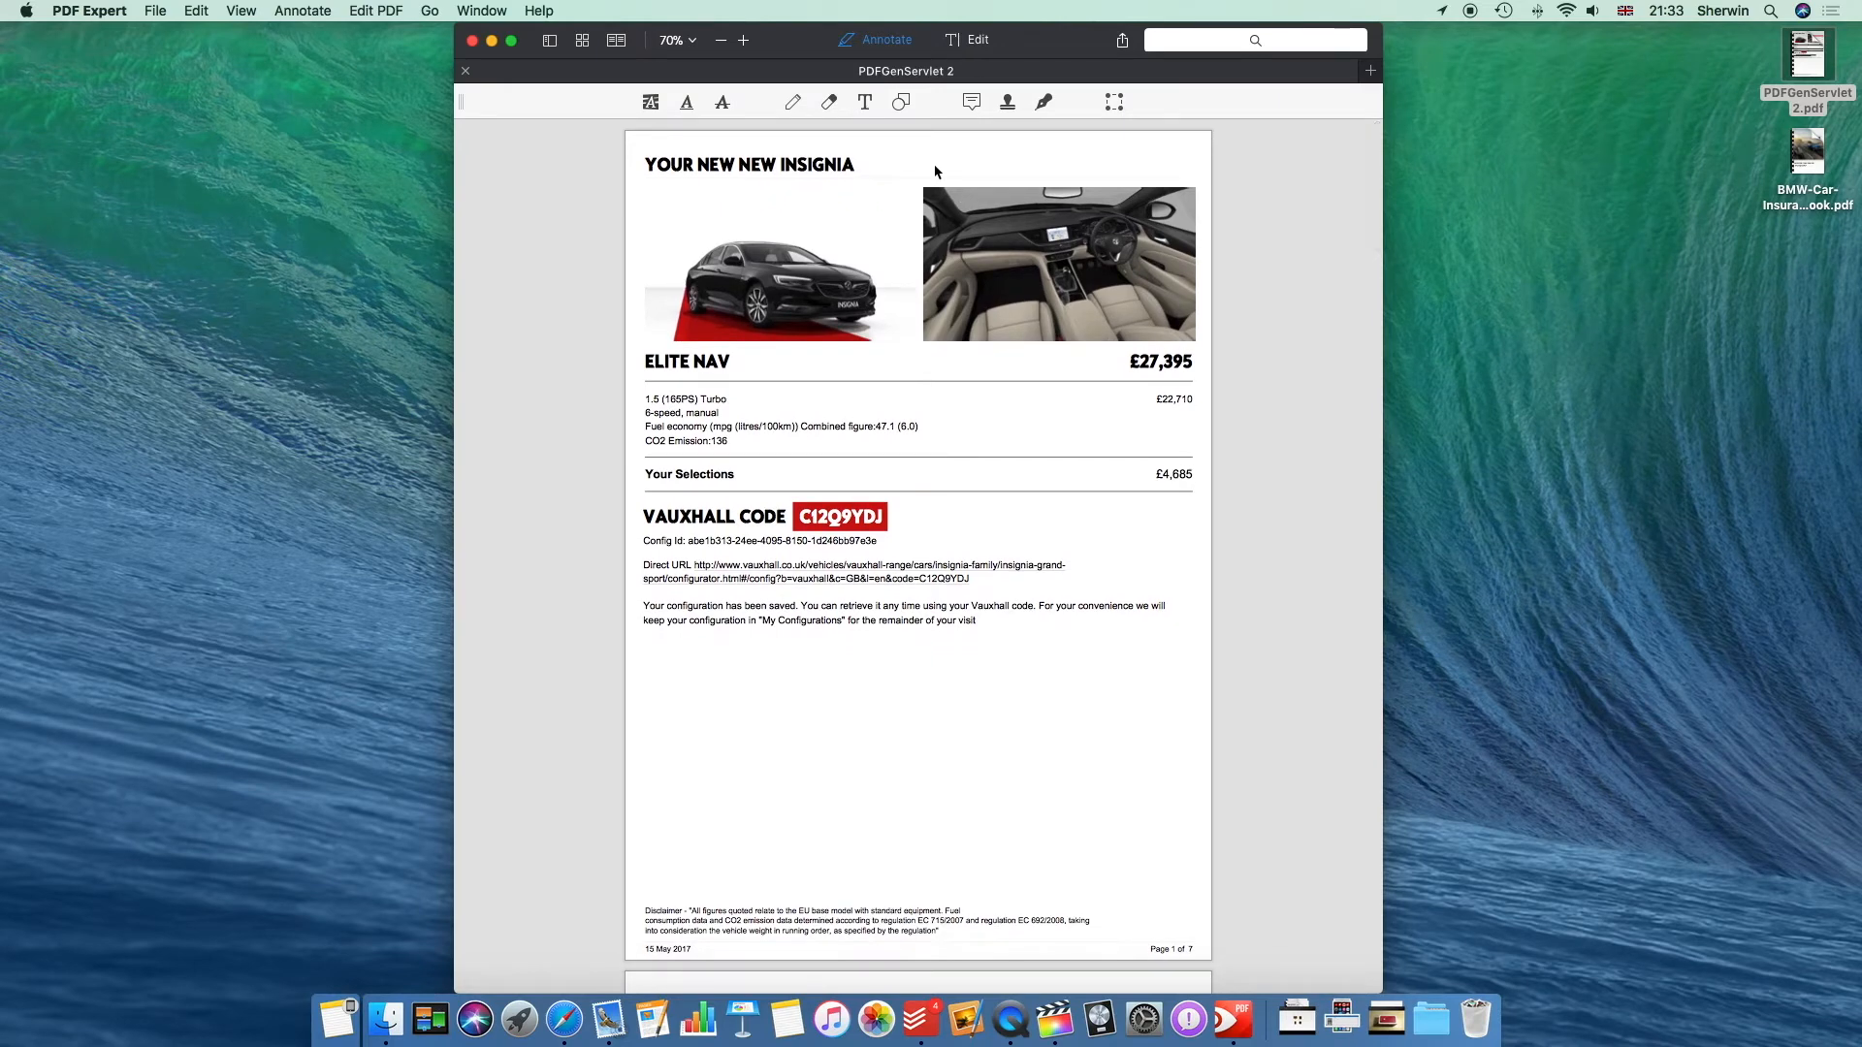
mouse_move(930, 207)
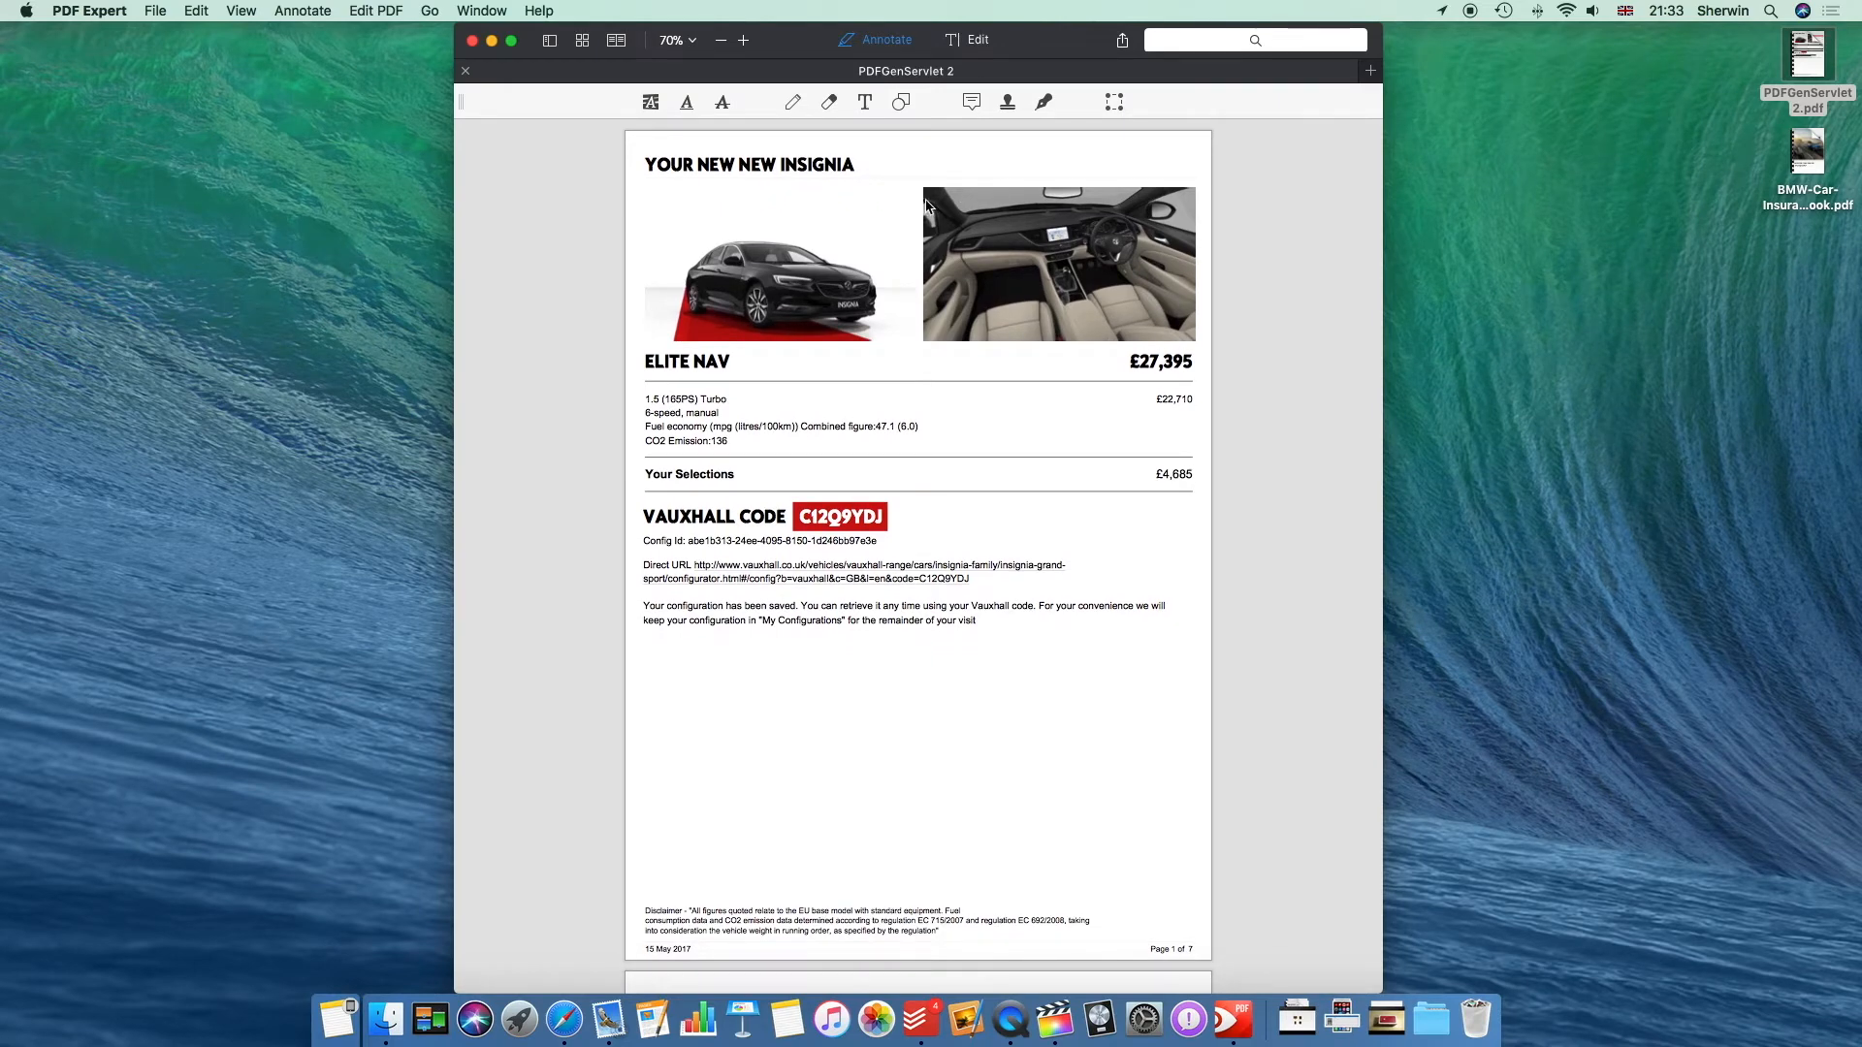
mouse_move(510, 39)
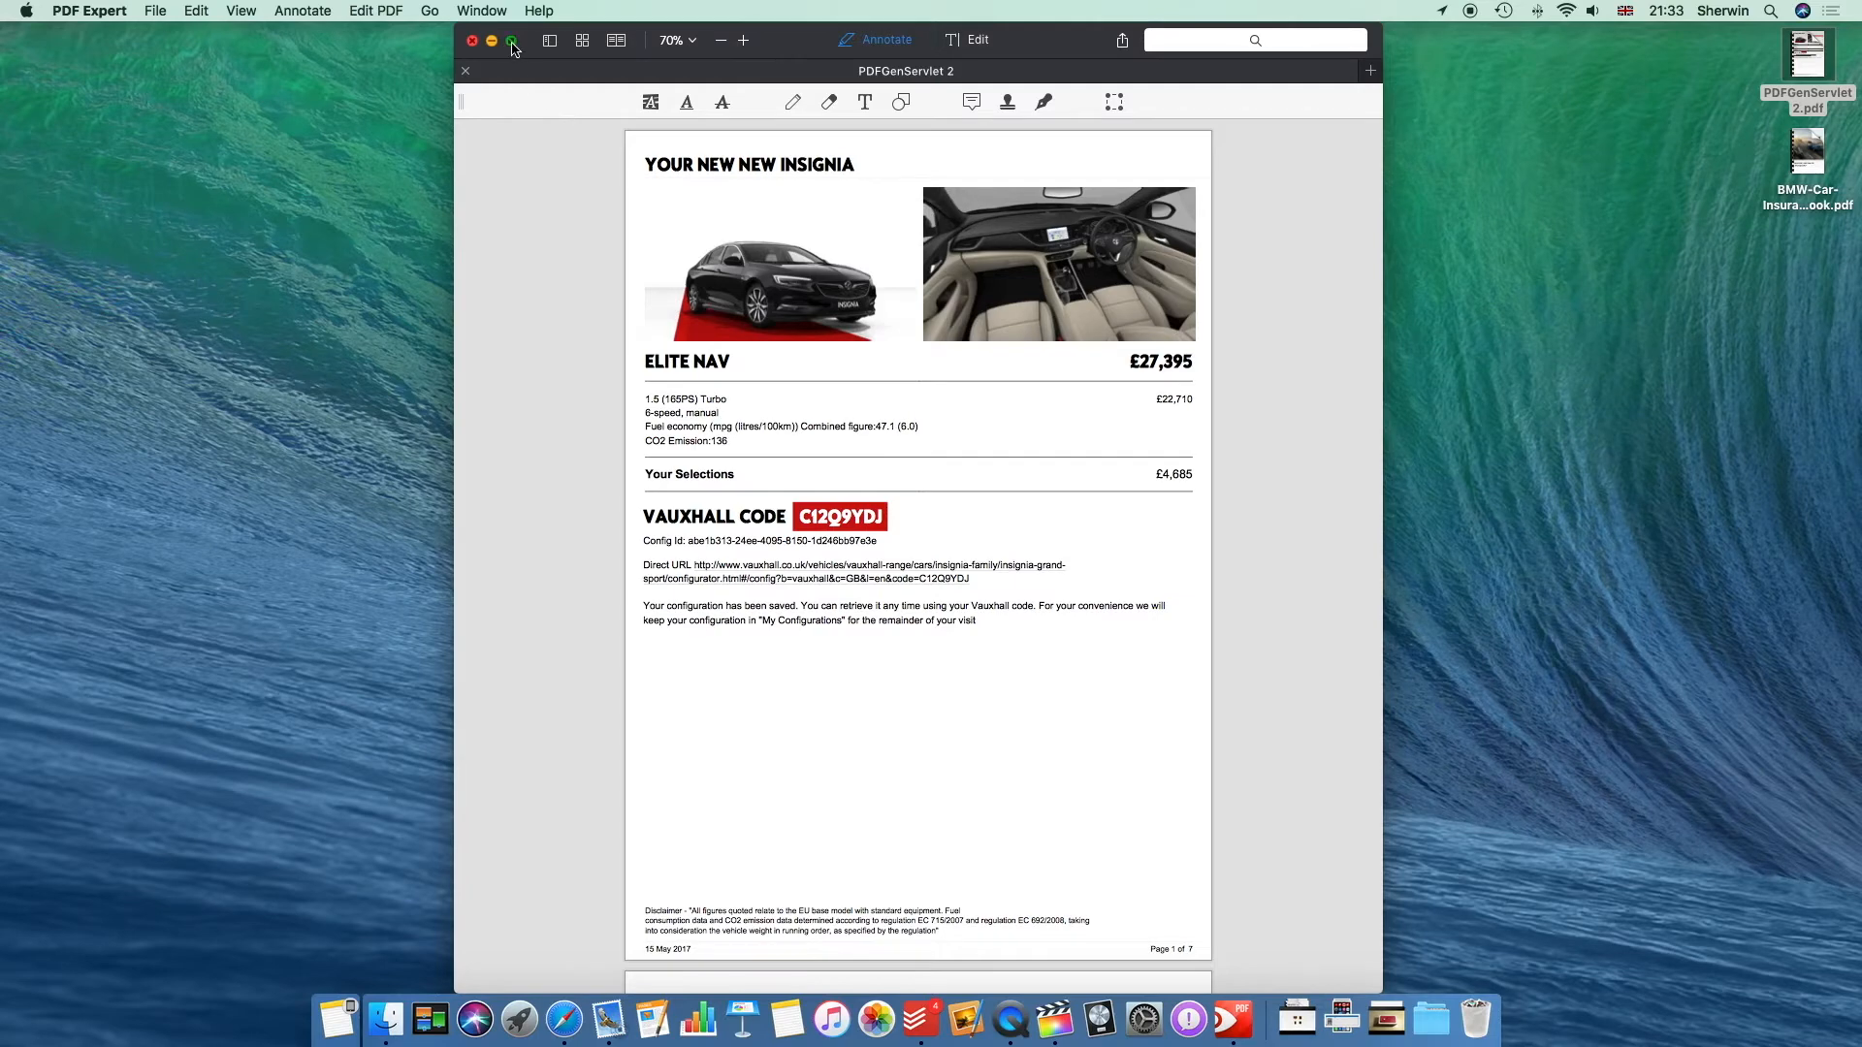
click(510, 39)
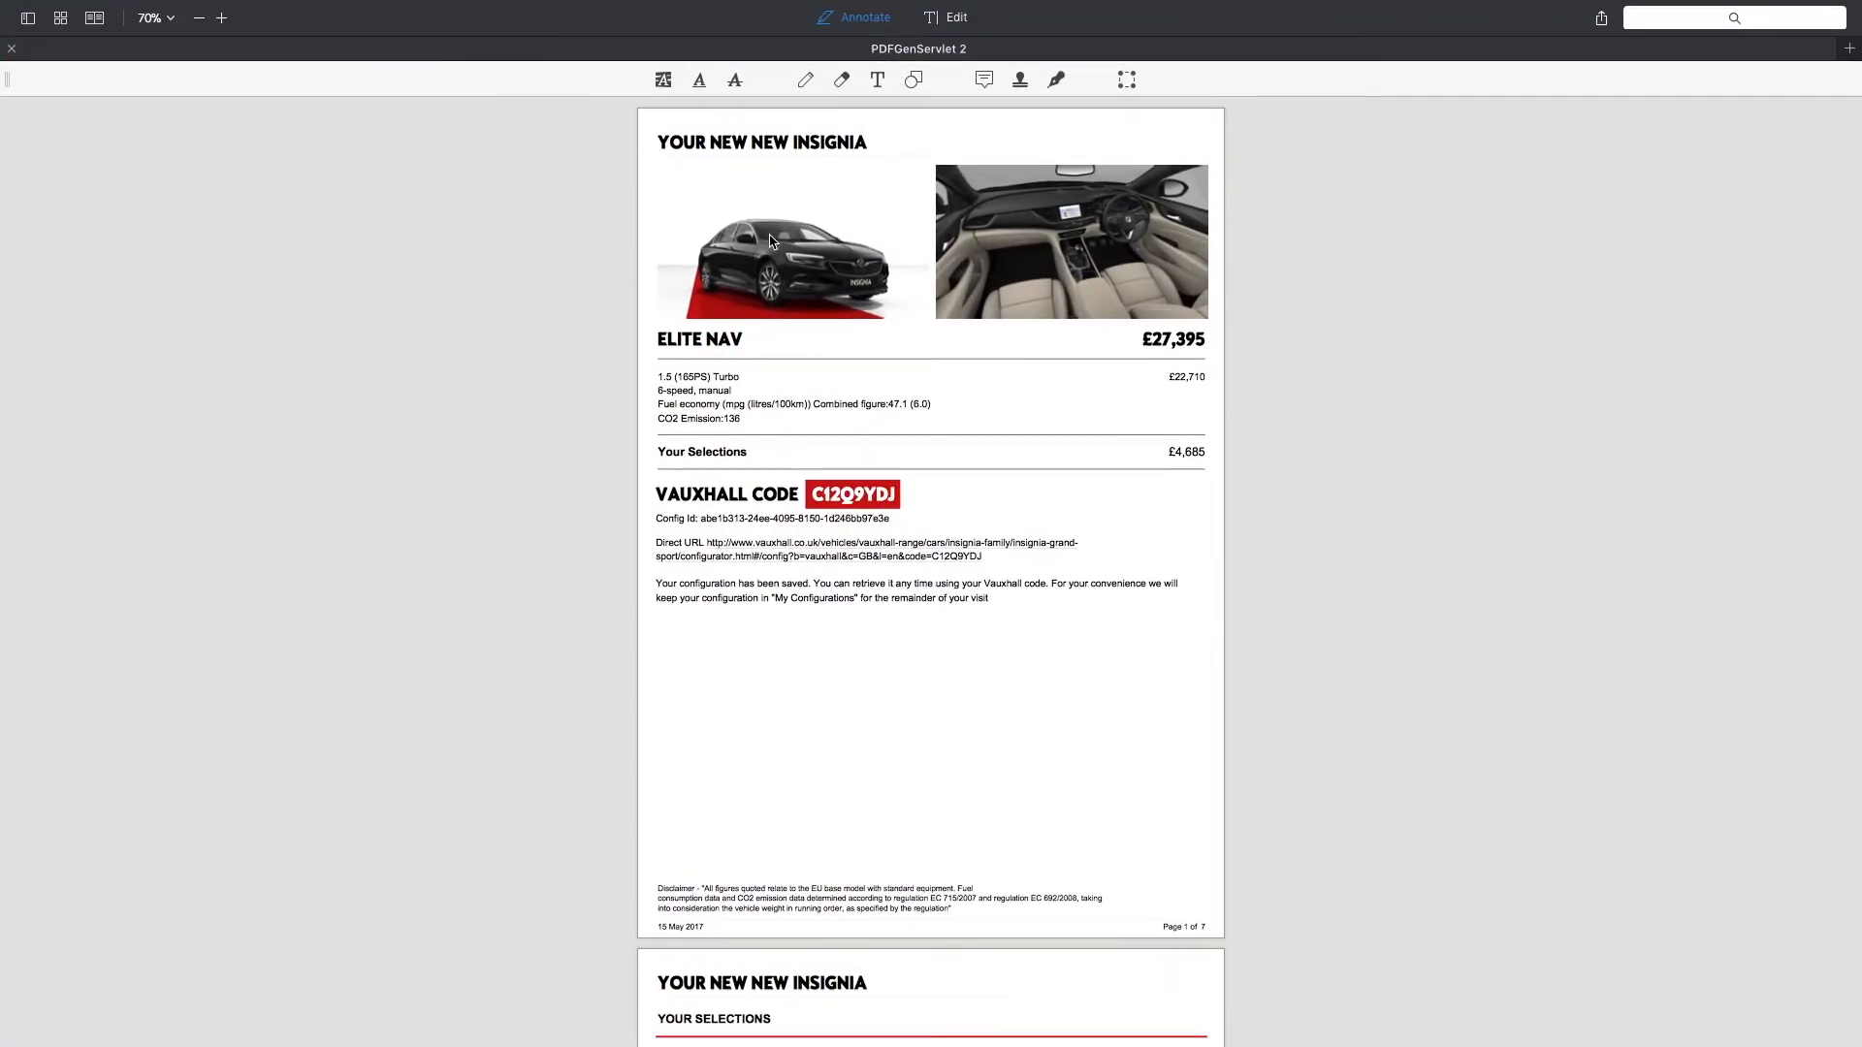
click(221, 17)
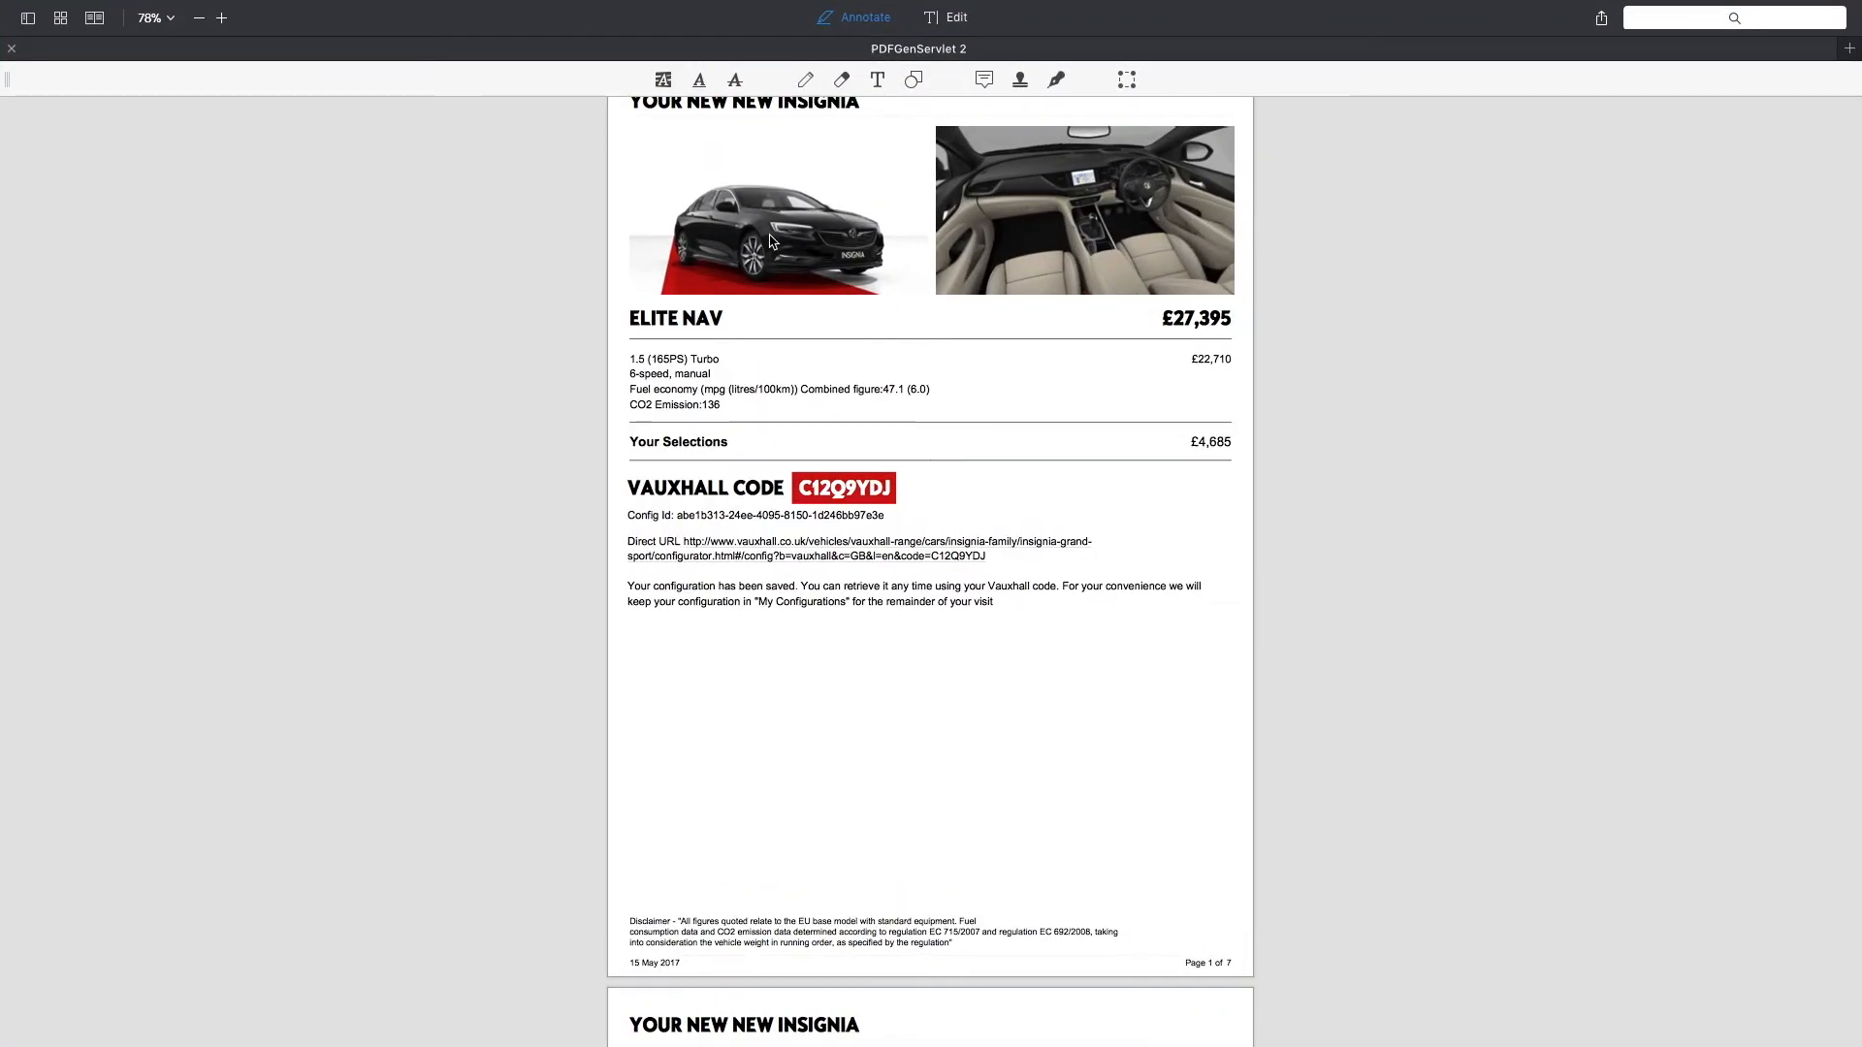
click(225, 17)
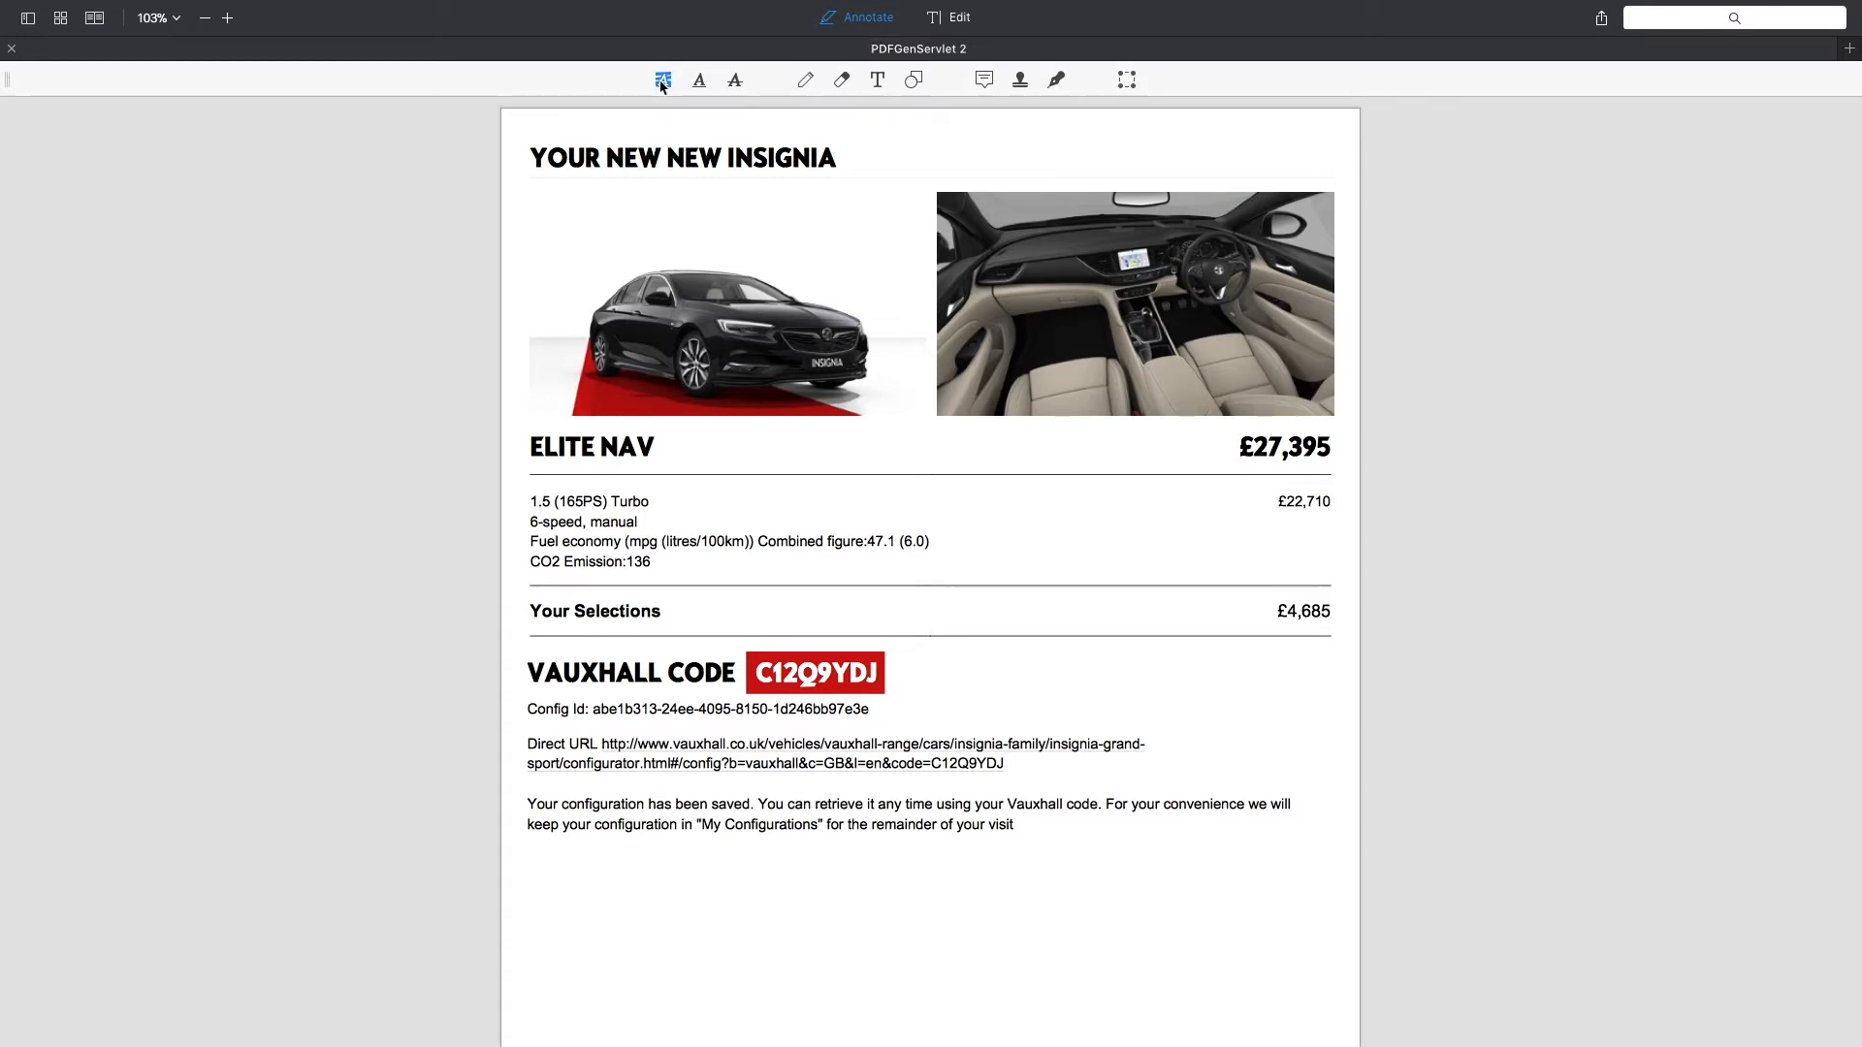
Step: Highlight CO2 Emission:136, underline 6-speed, manual, and strike through 165PS
click(663, 80)
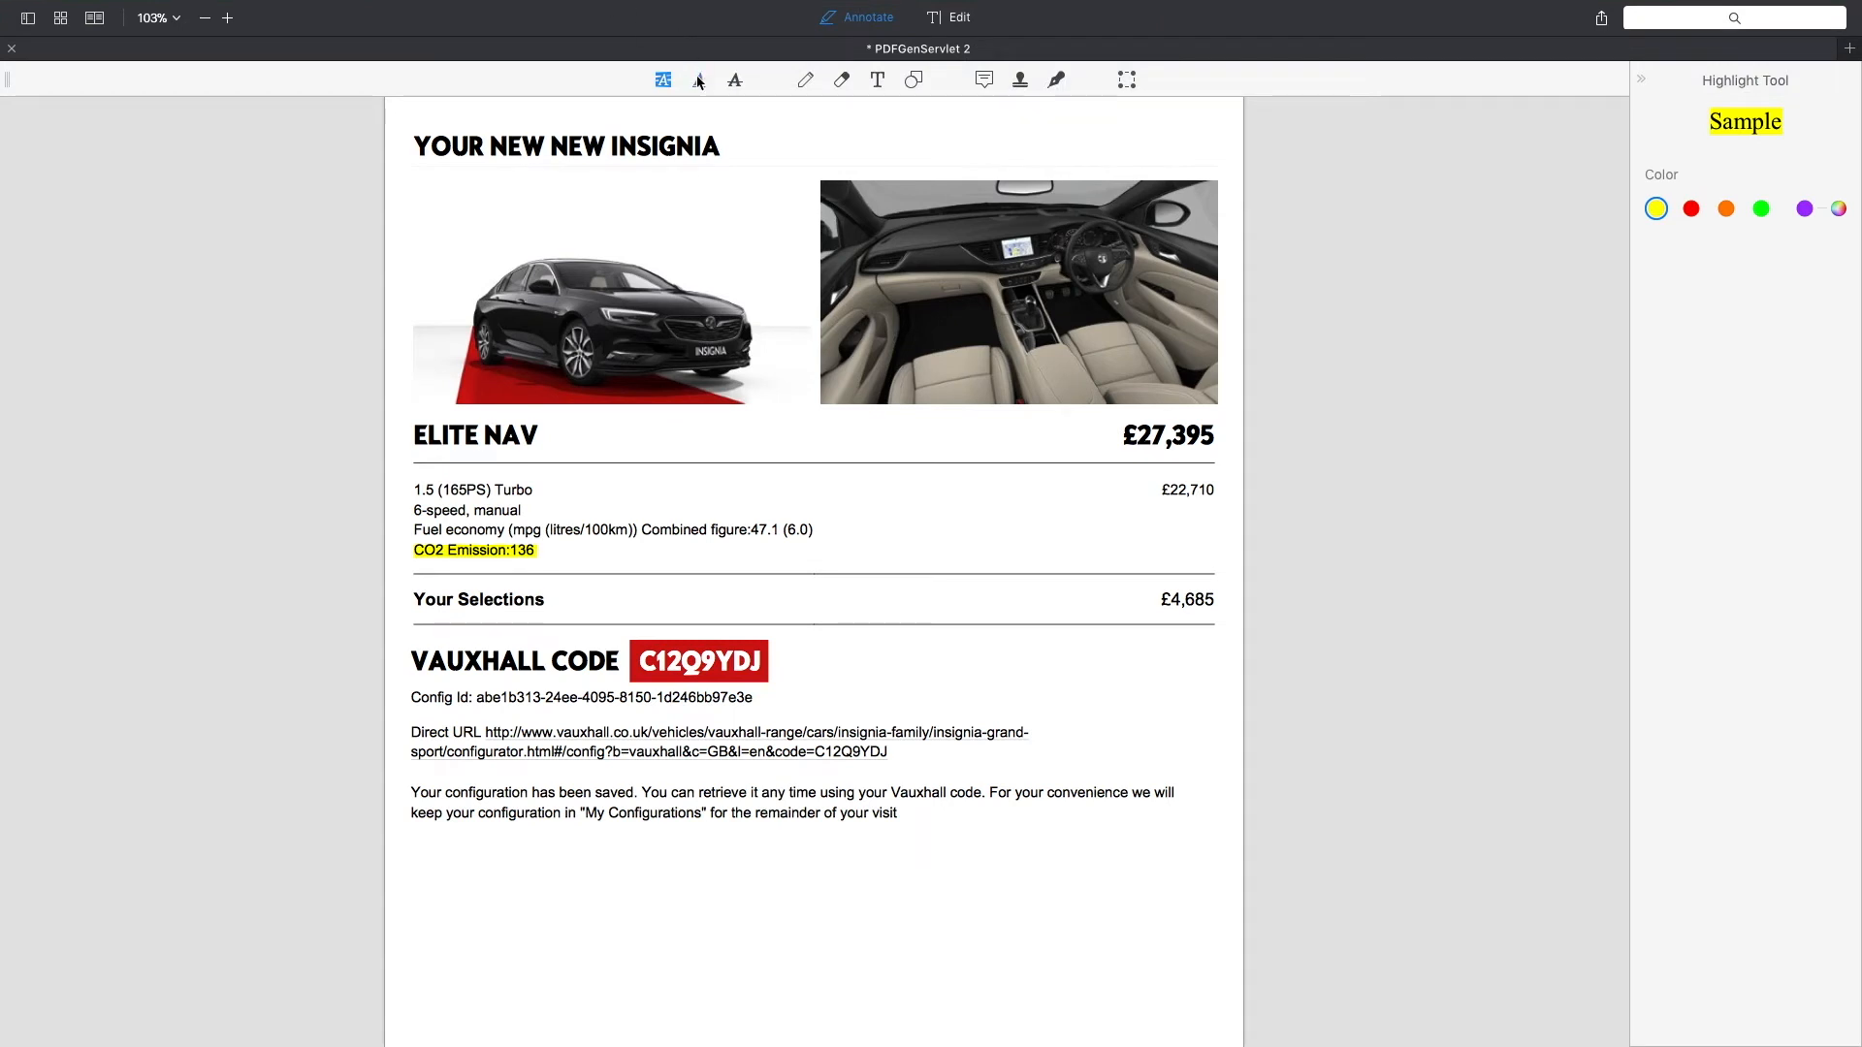
click(700, 79)
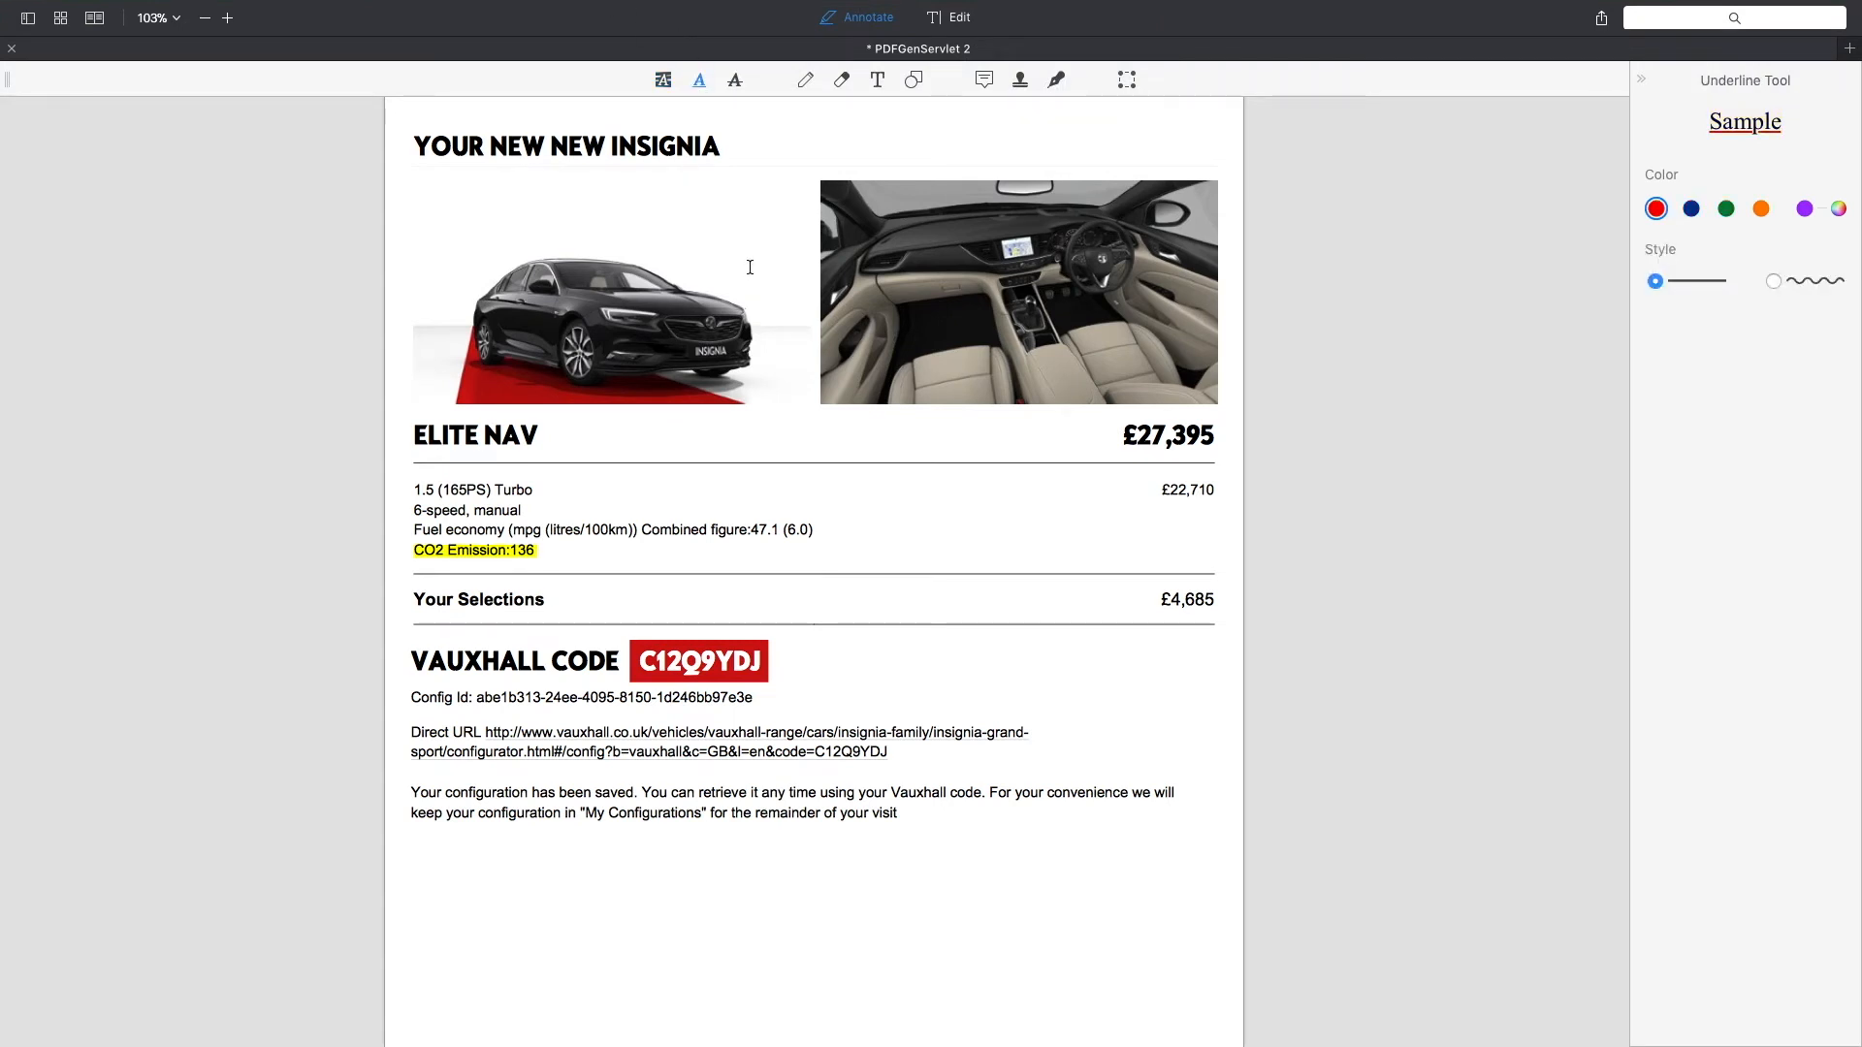
mouse_move(611, 475)
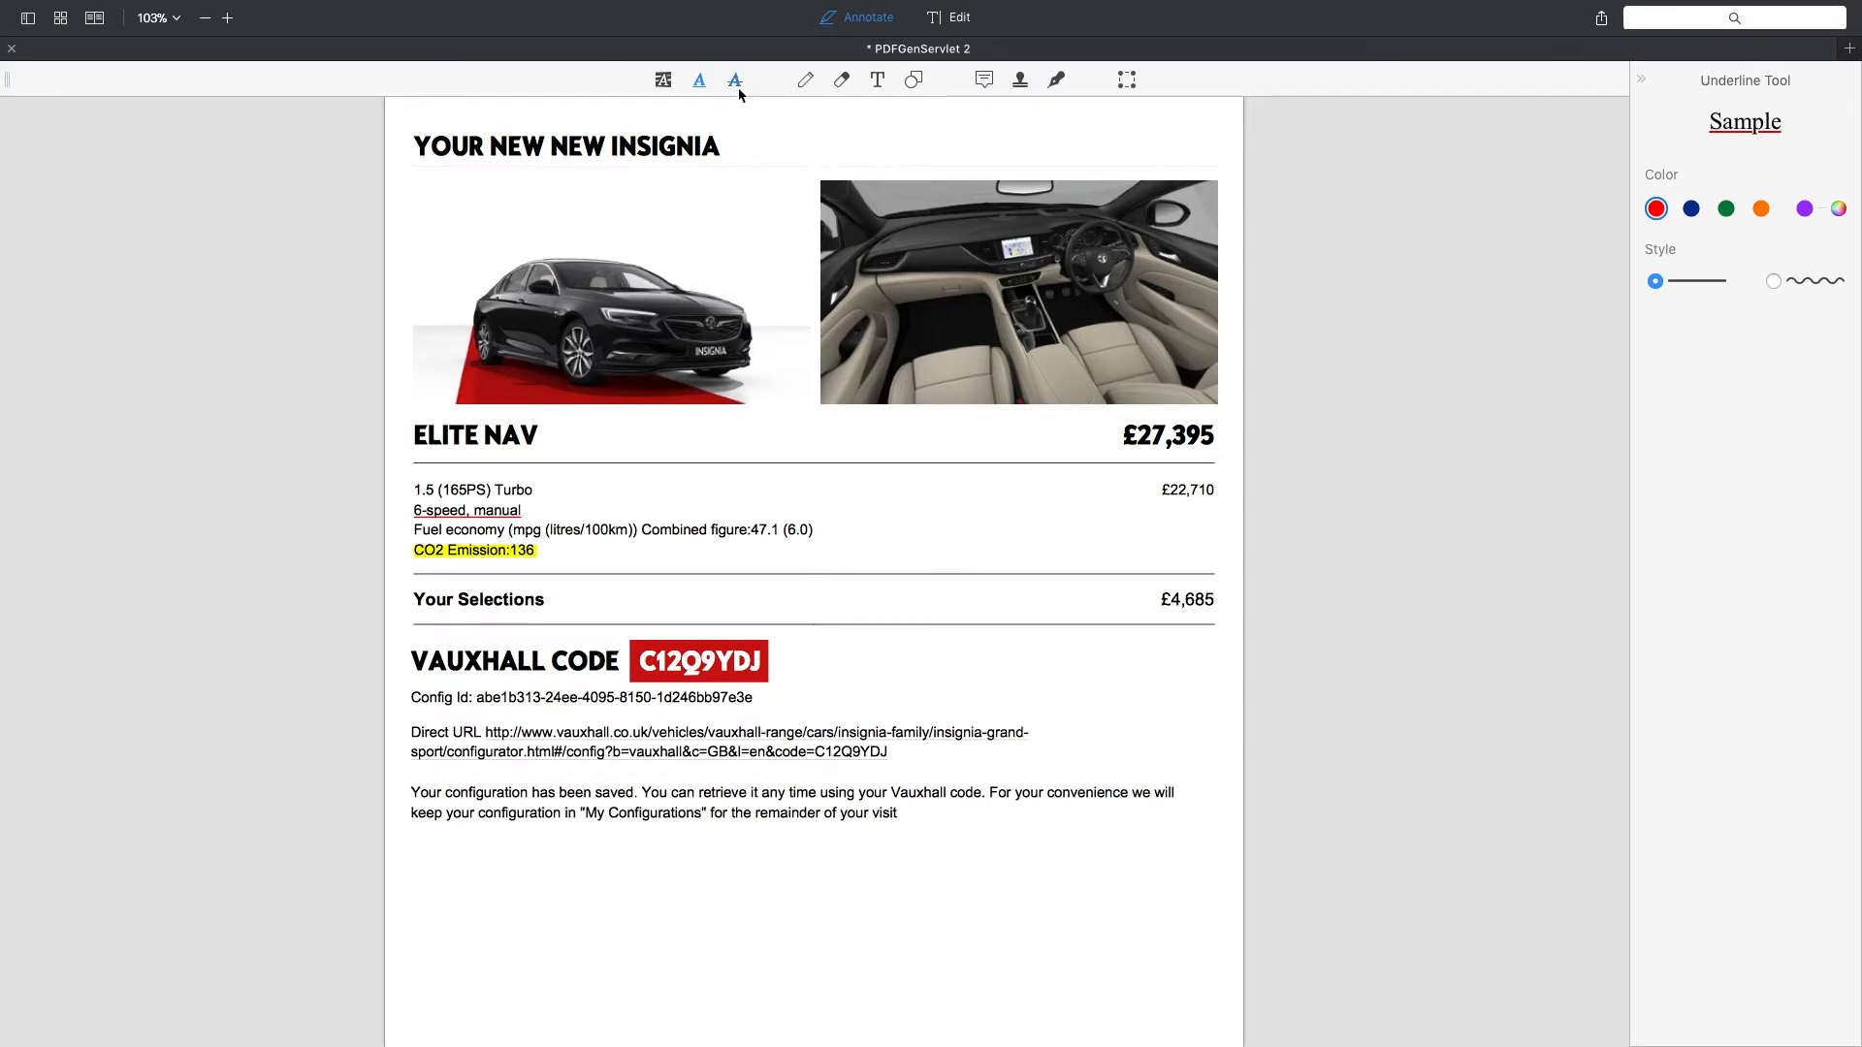
click(735, 79)
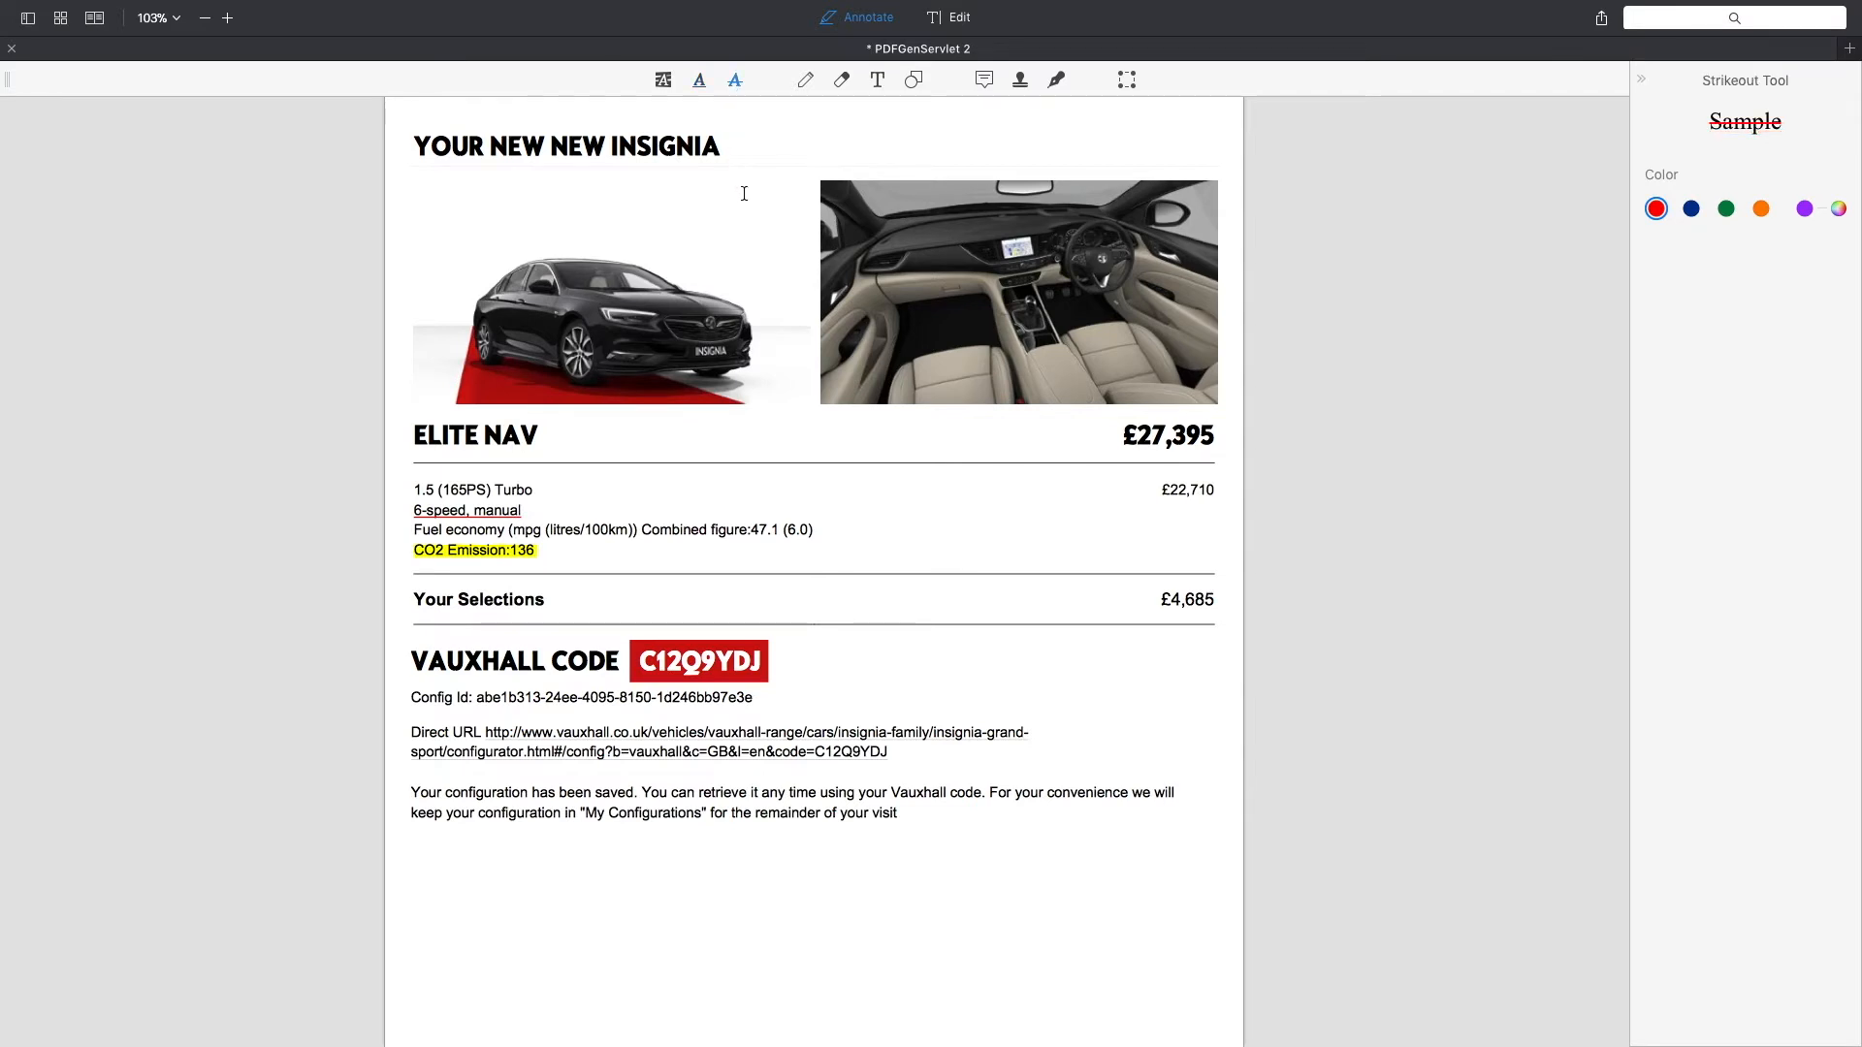
mouse_move(446, 489)
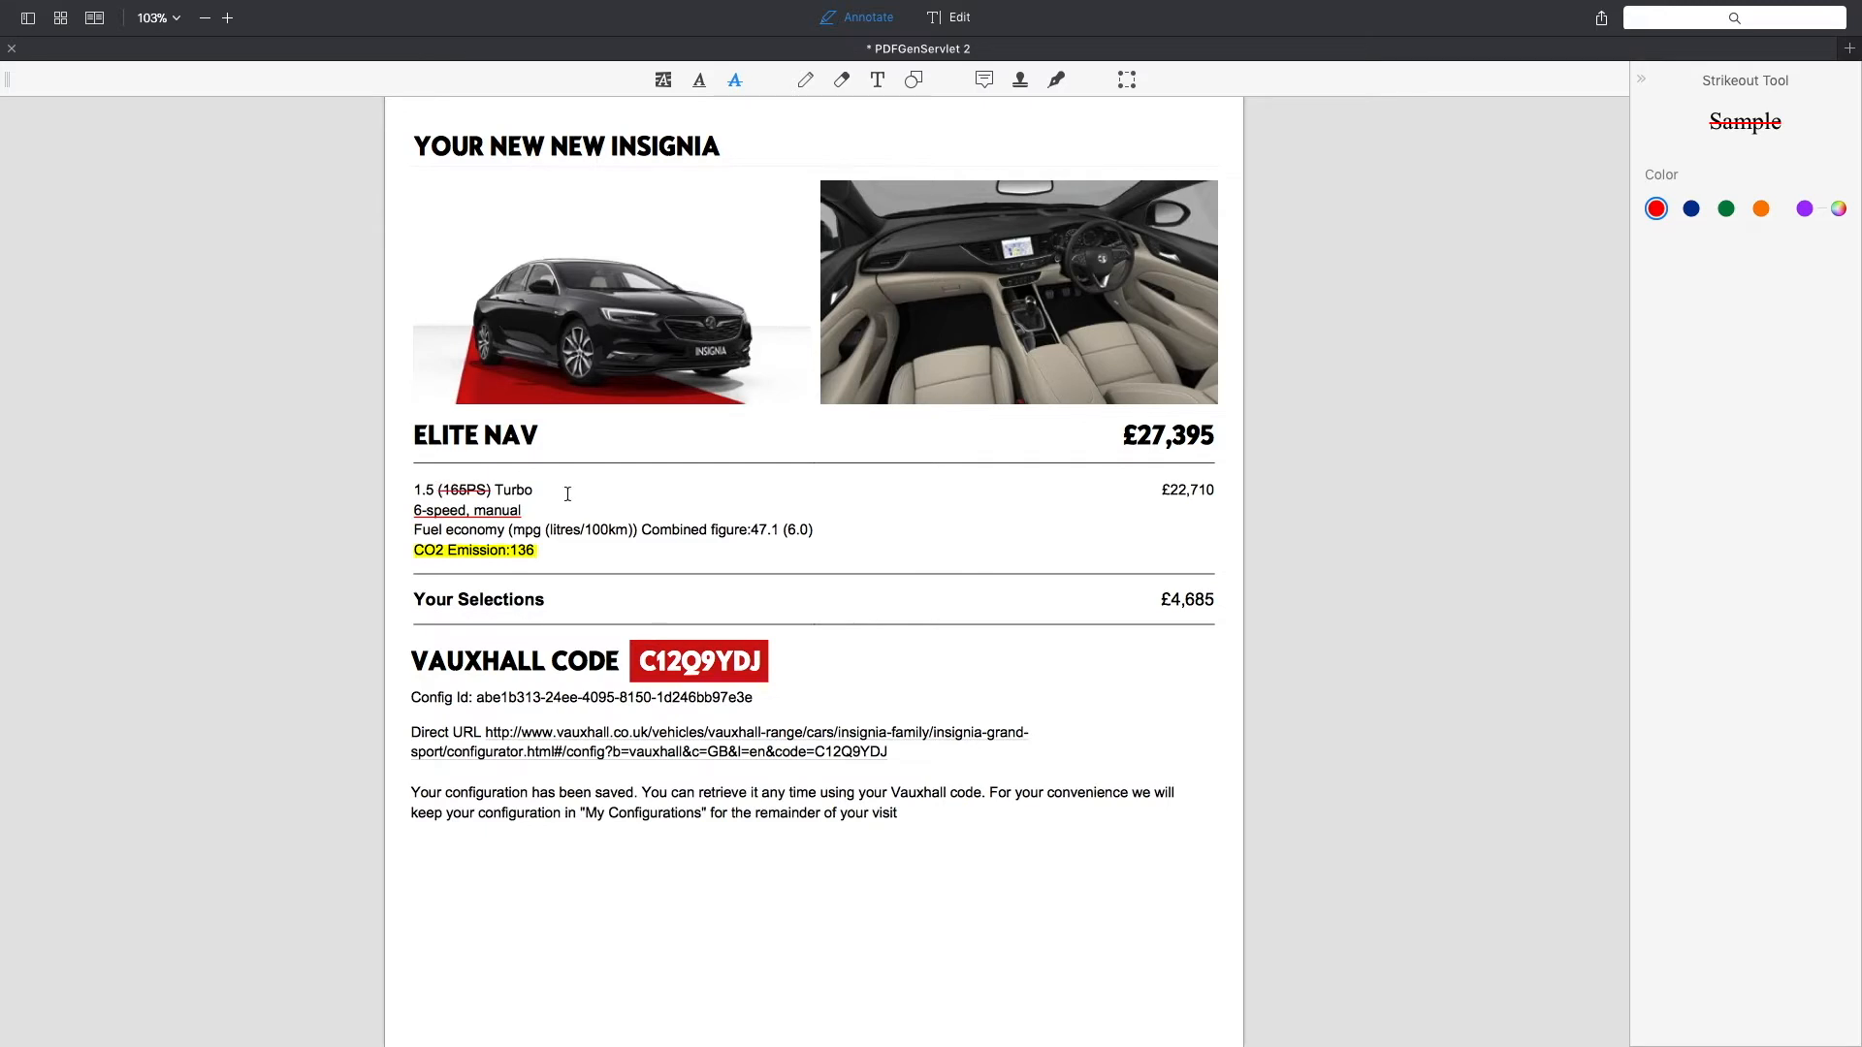
mouse_move(568, 442)
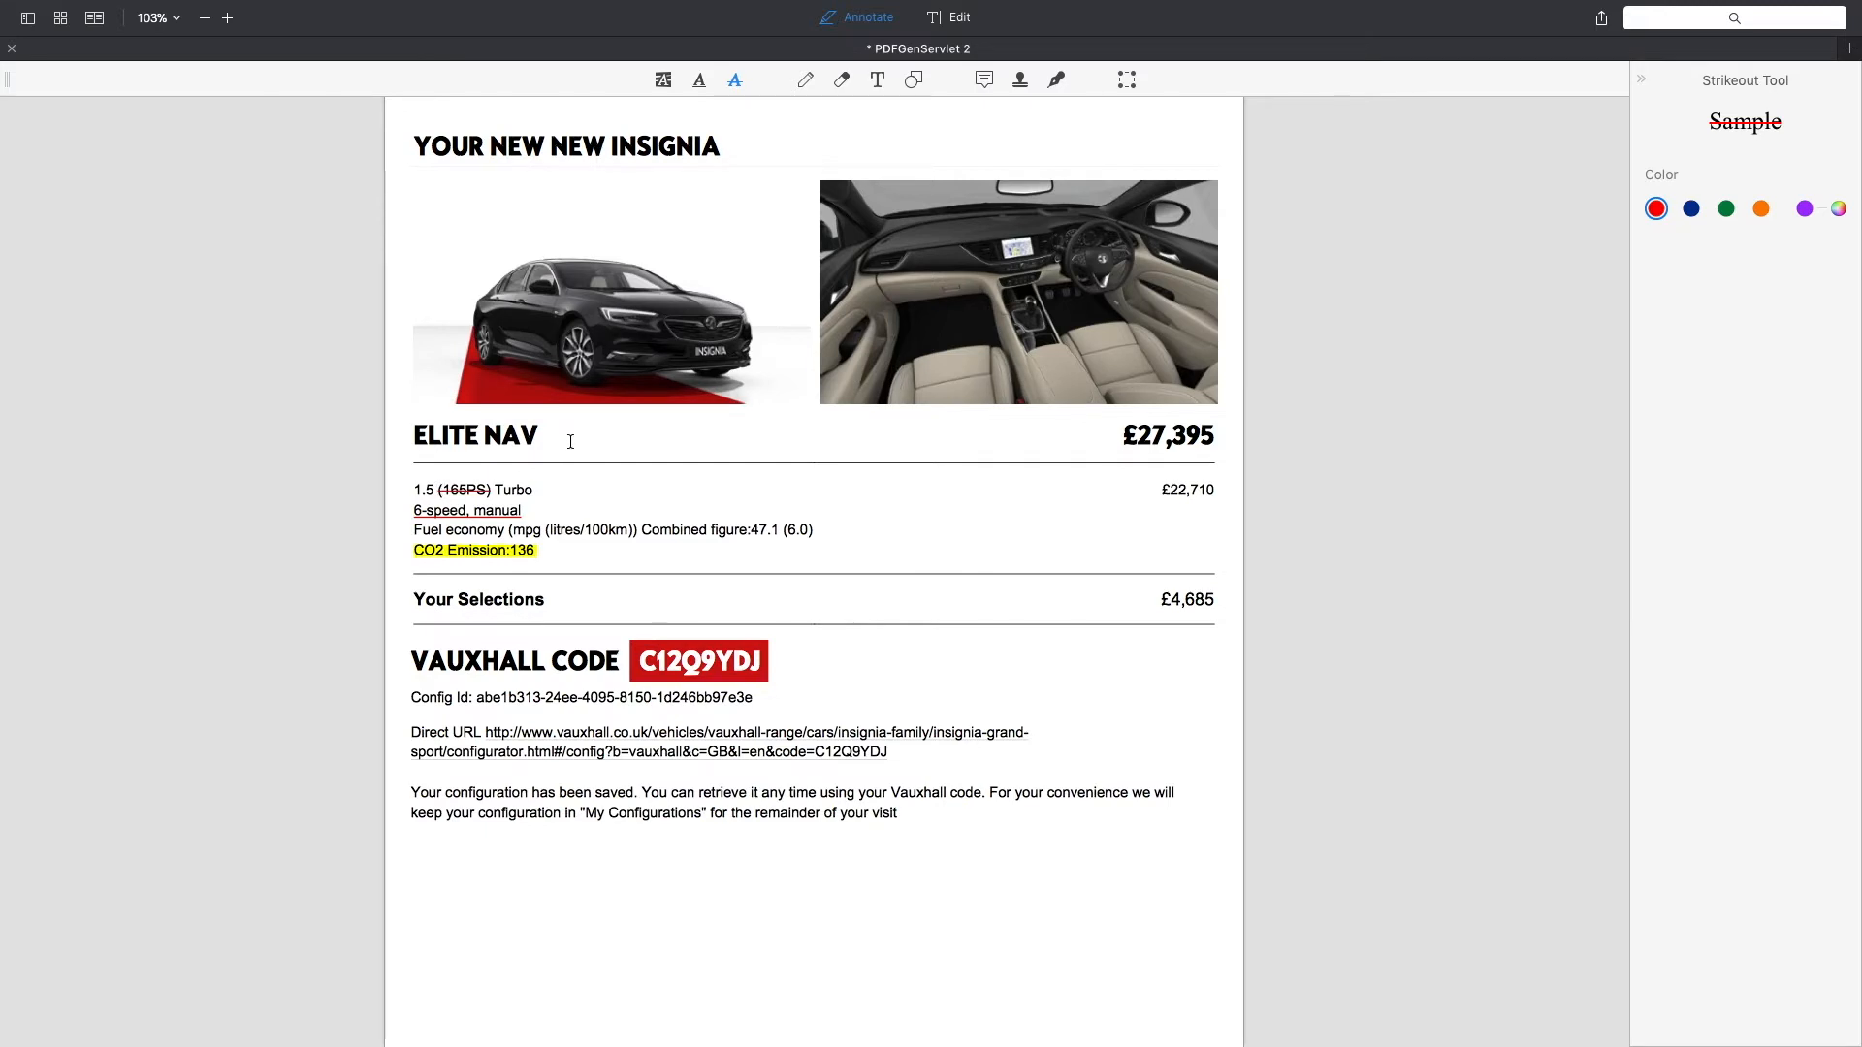
Step: Add a sticky note beside 165PS saying the figure is for the 2,0 Diesel engine and change is required
click(983, 80)
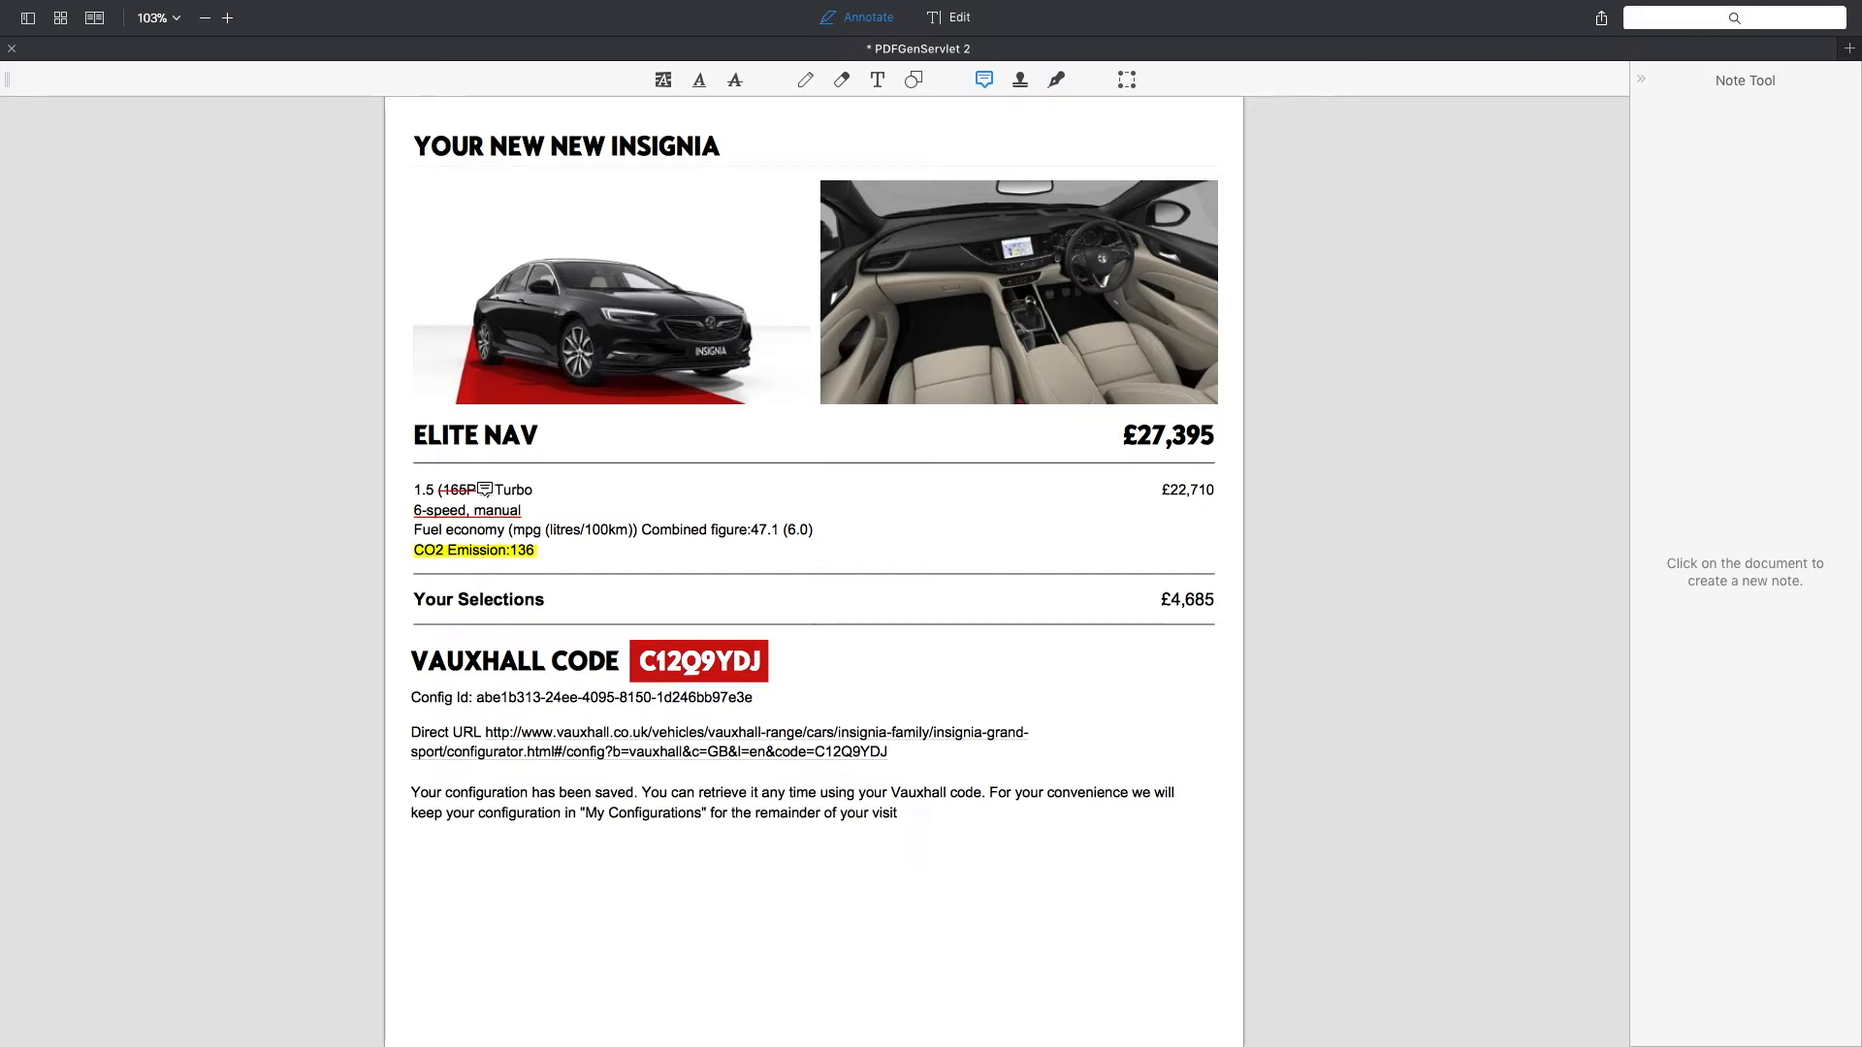
click(474, 483)
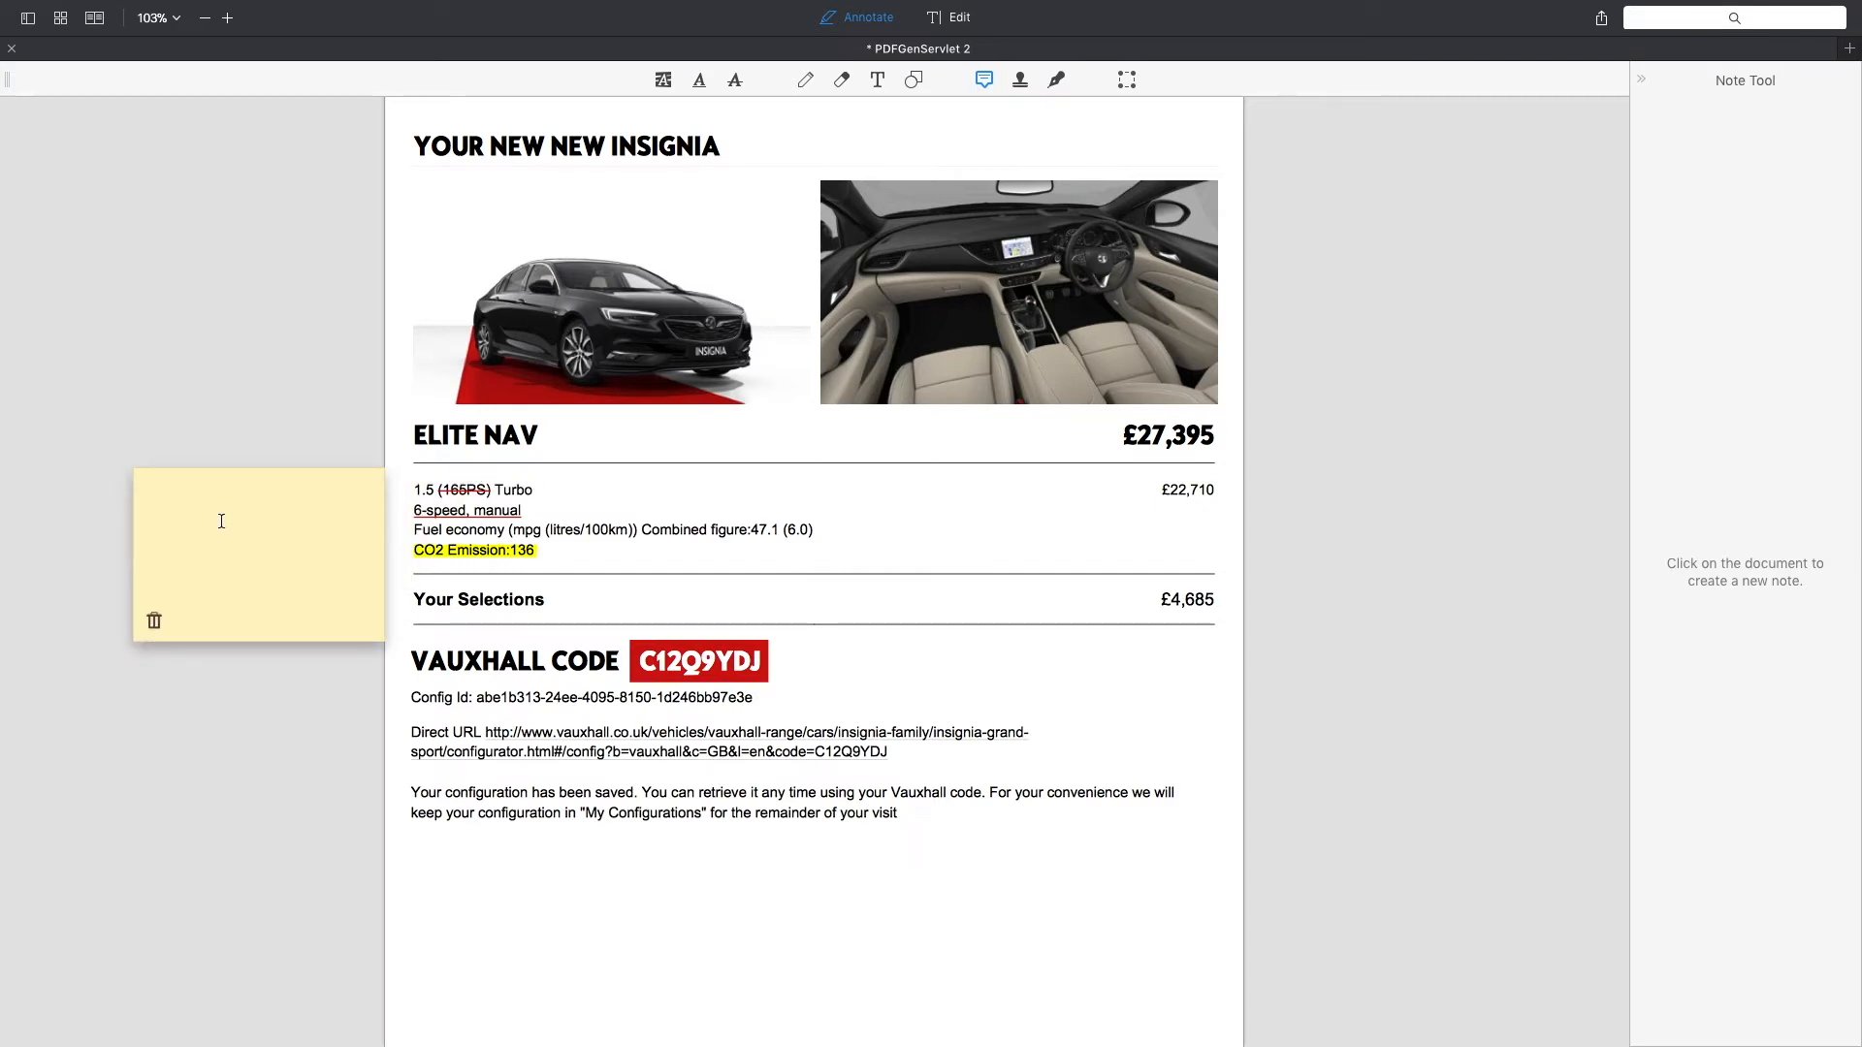
text(This is the figure for the 2)
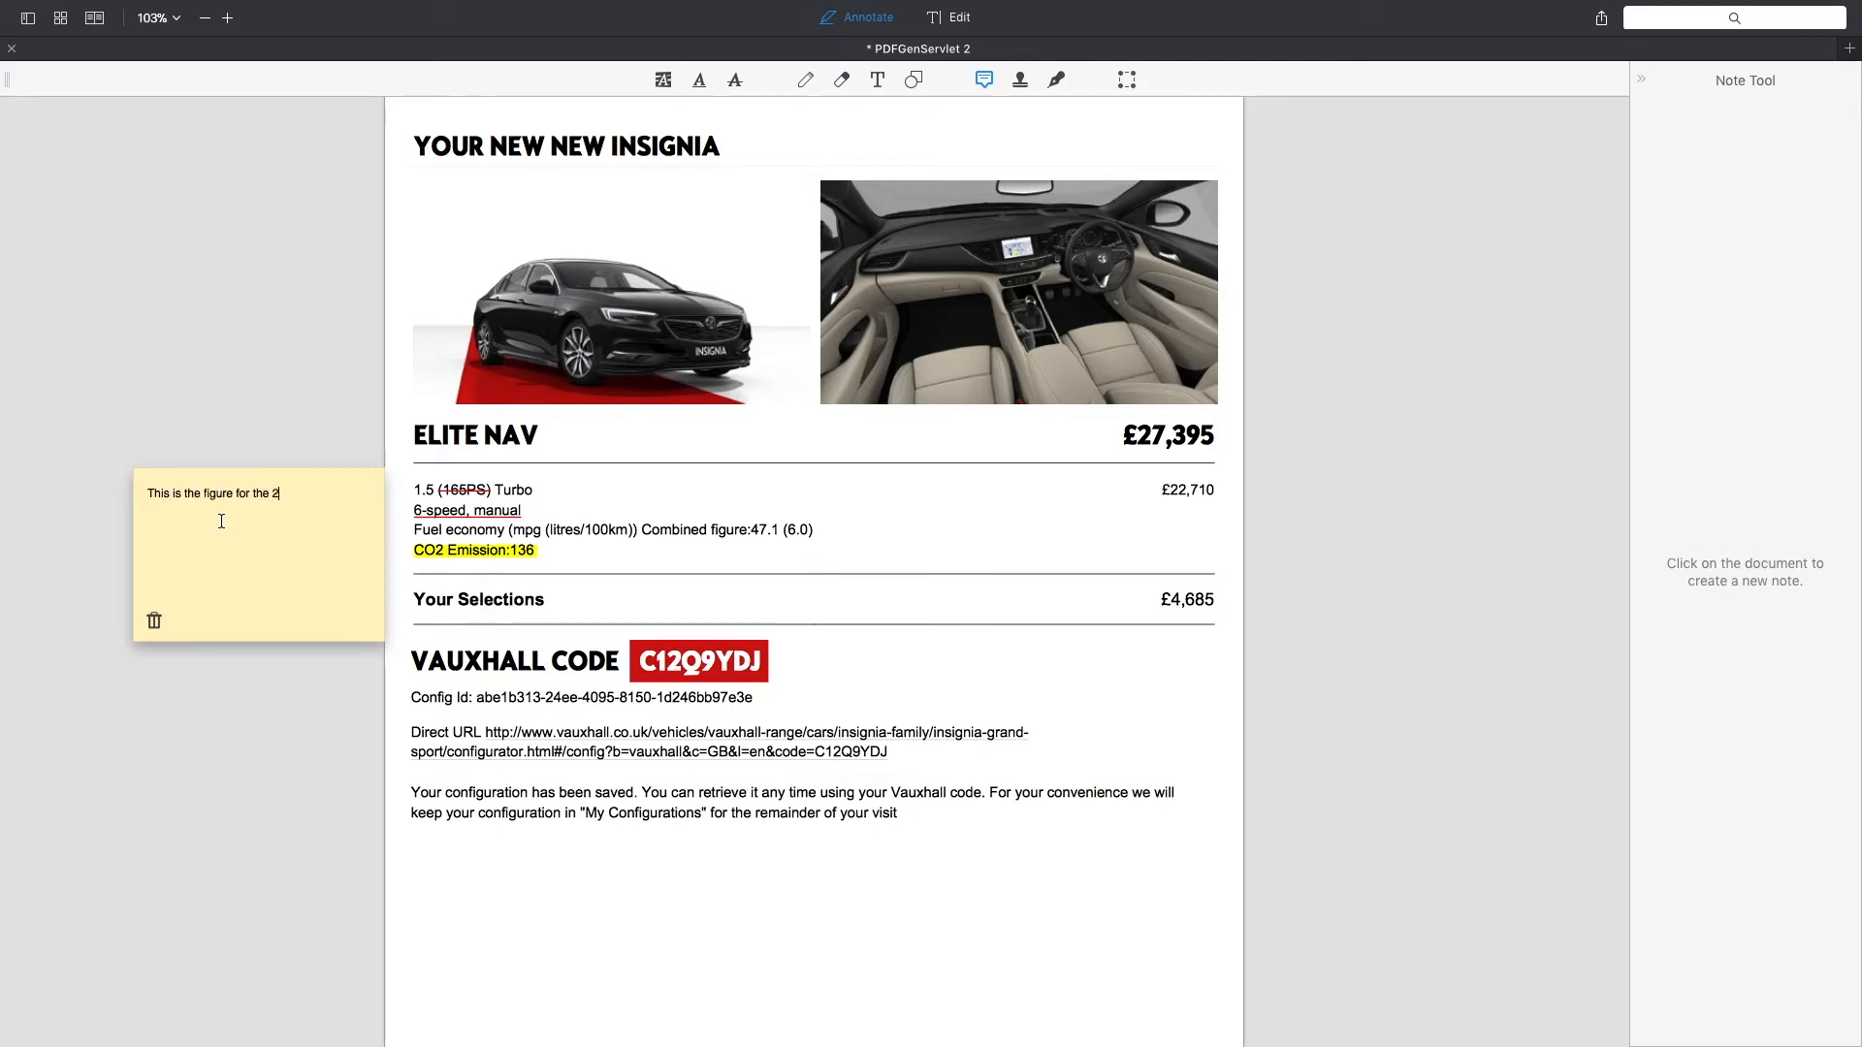
text(,0 Diesel)
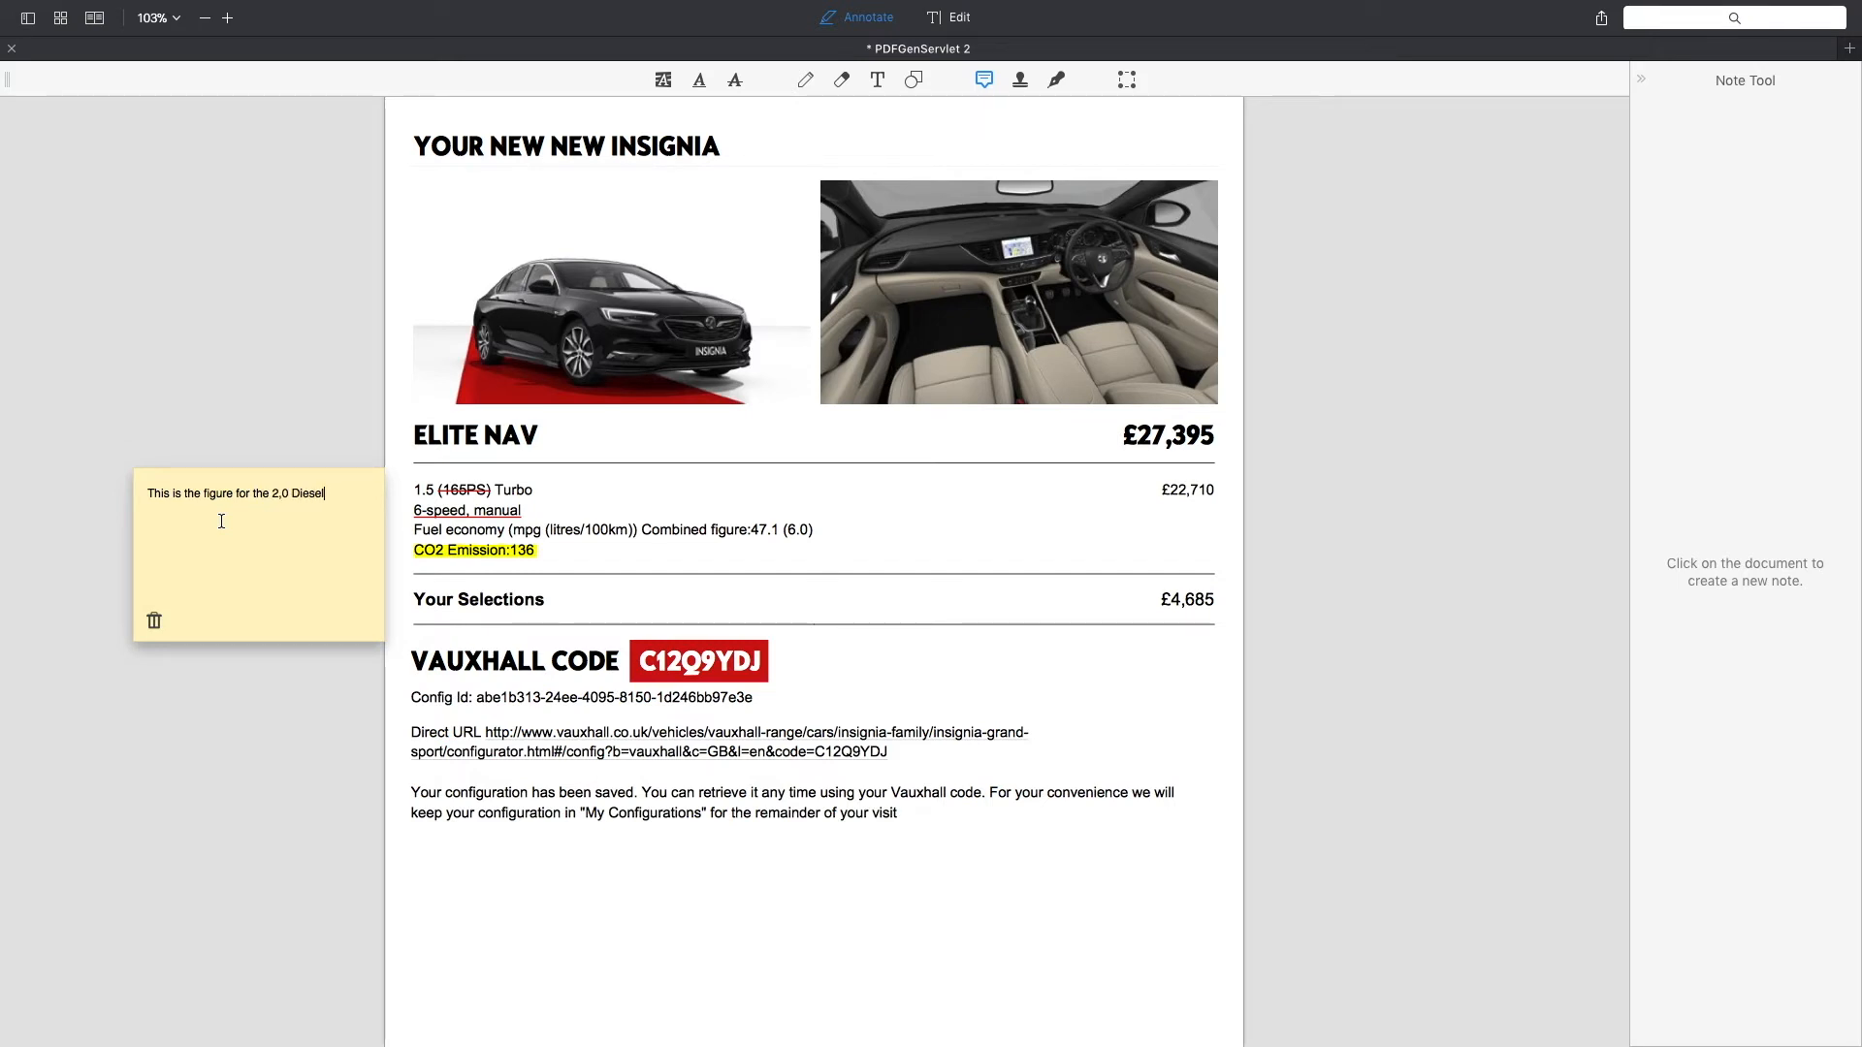
text(engine - c)
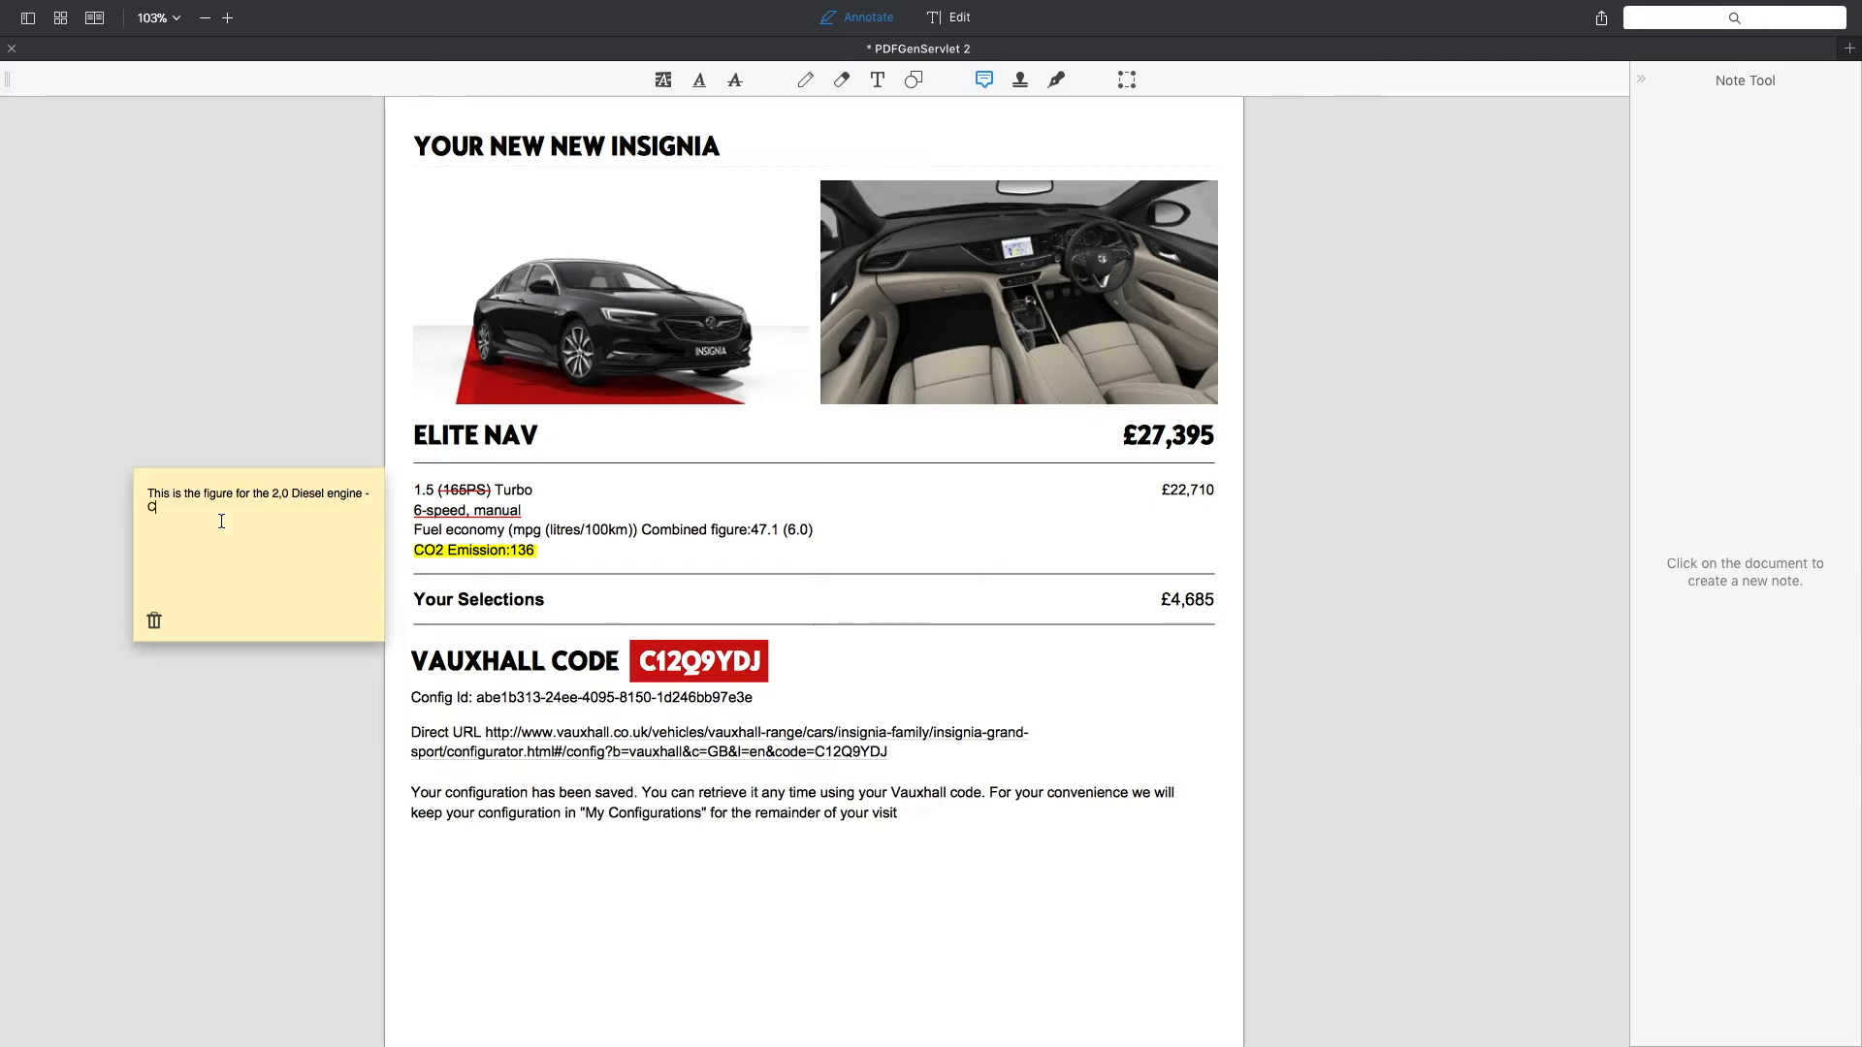
text(hange required)
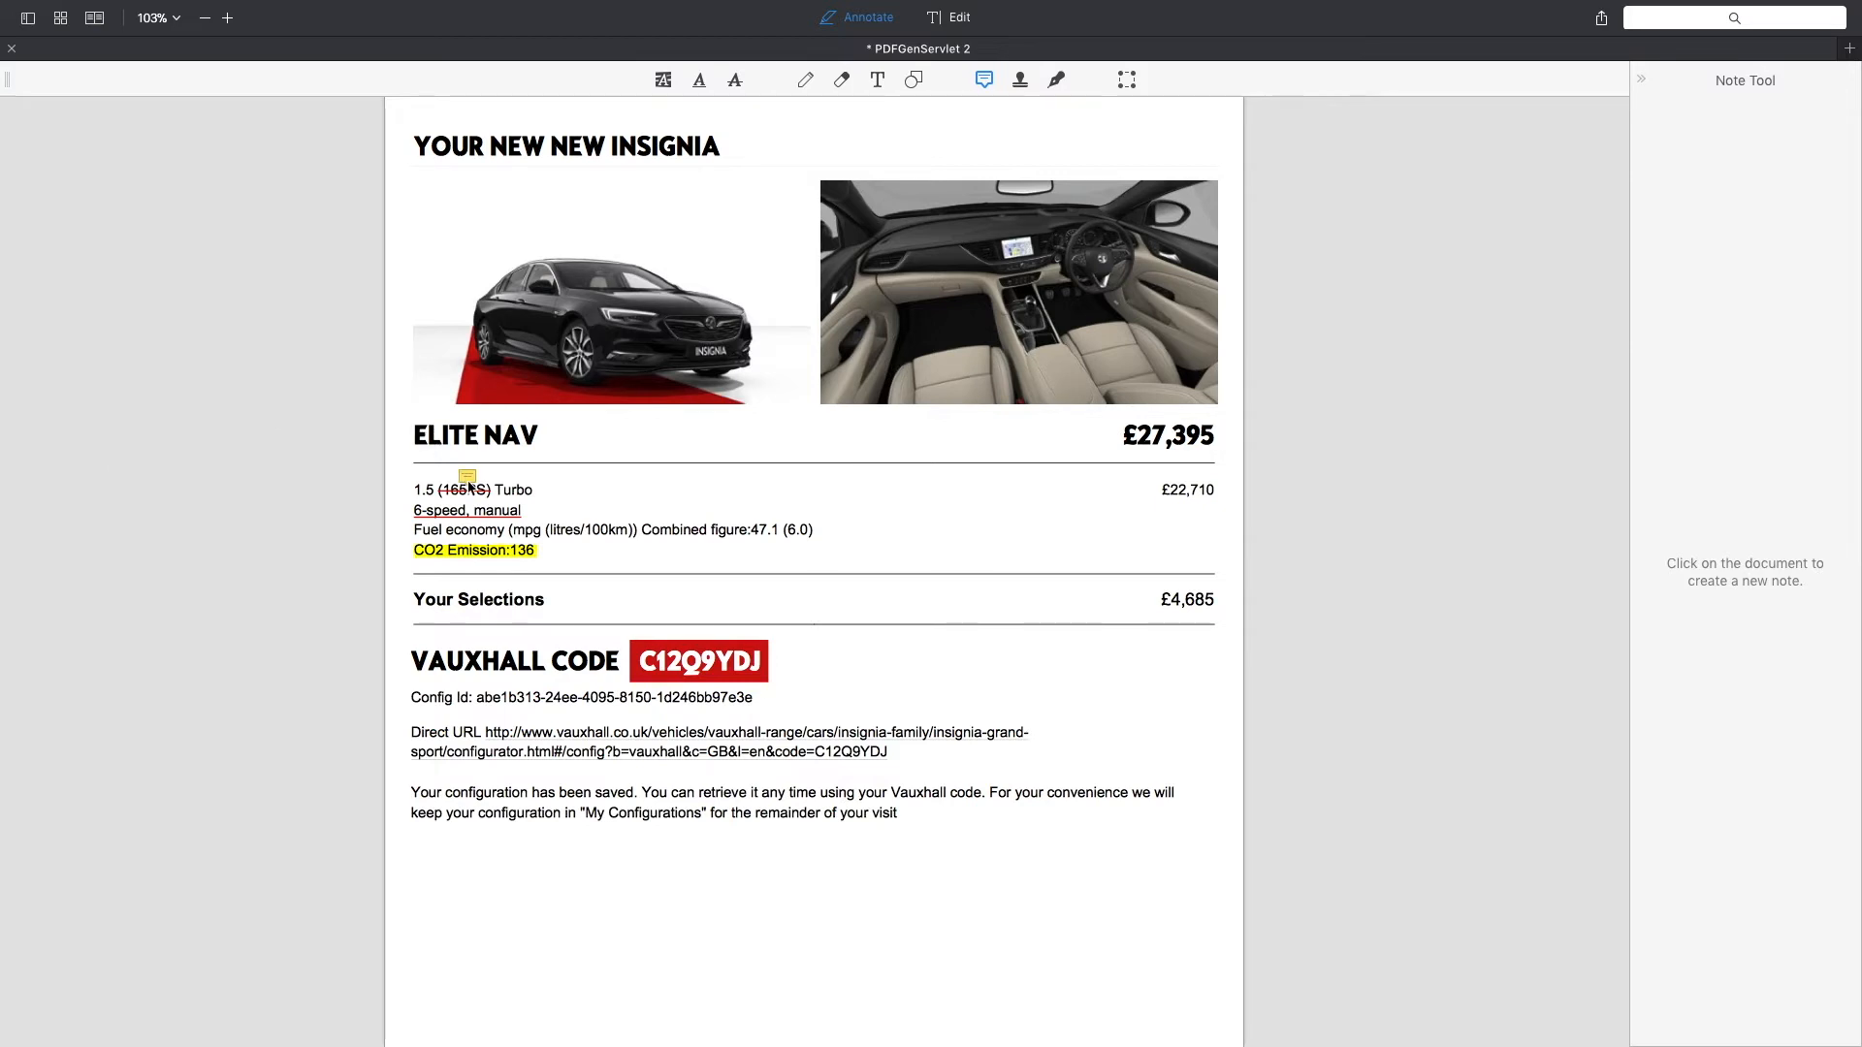
mouse_move(467, 479)
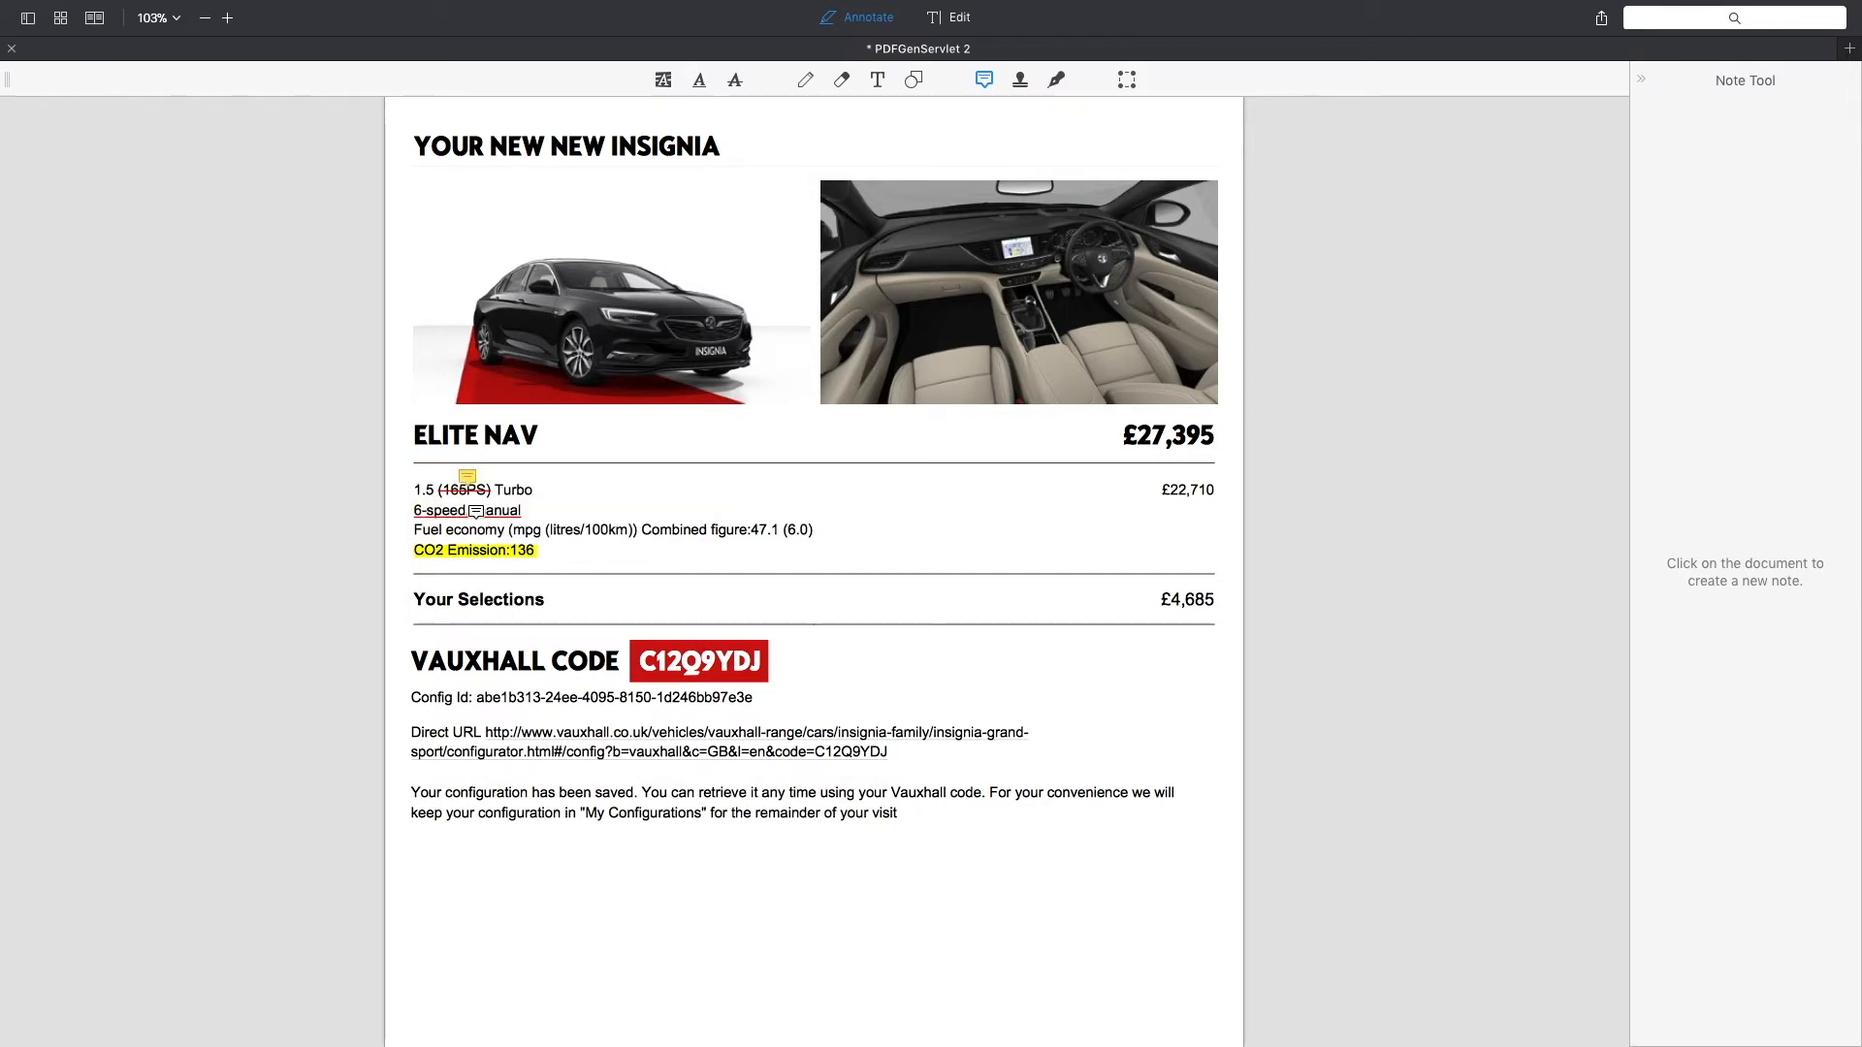
click(805, 79)
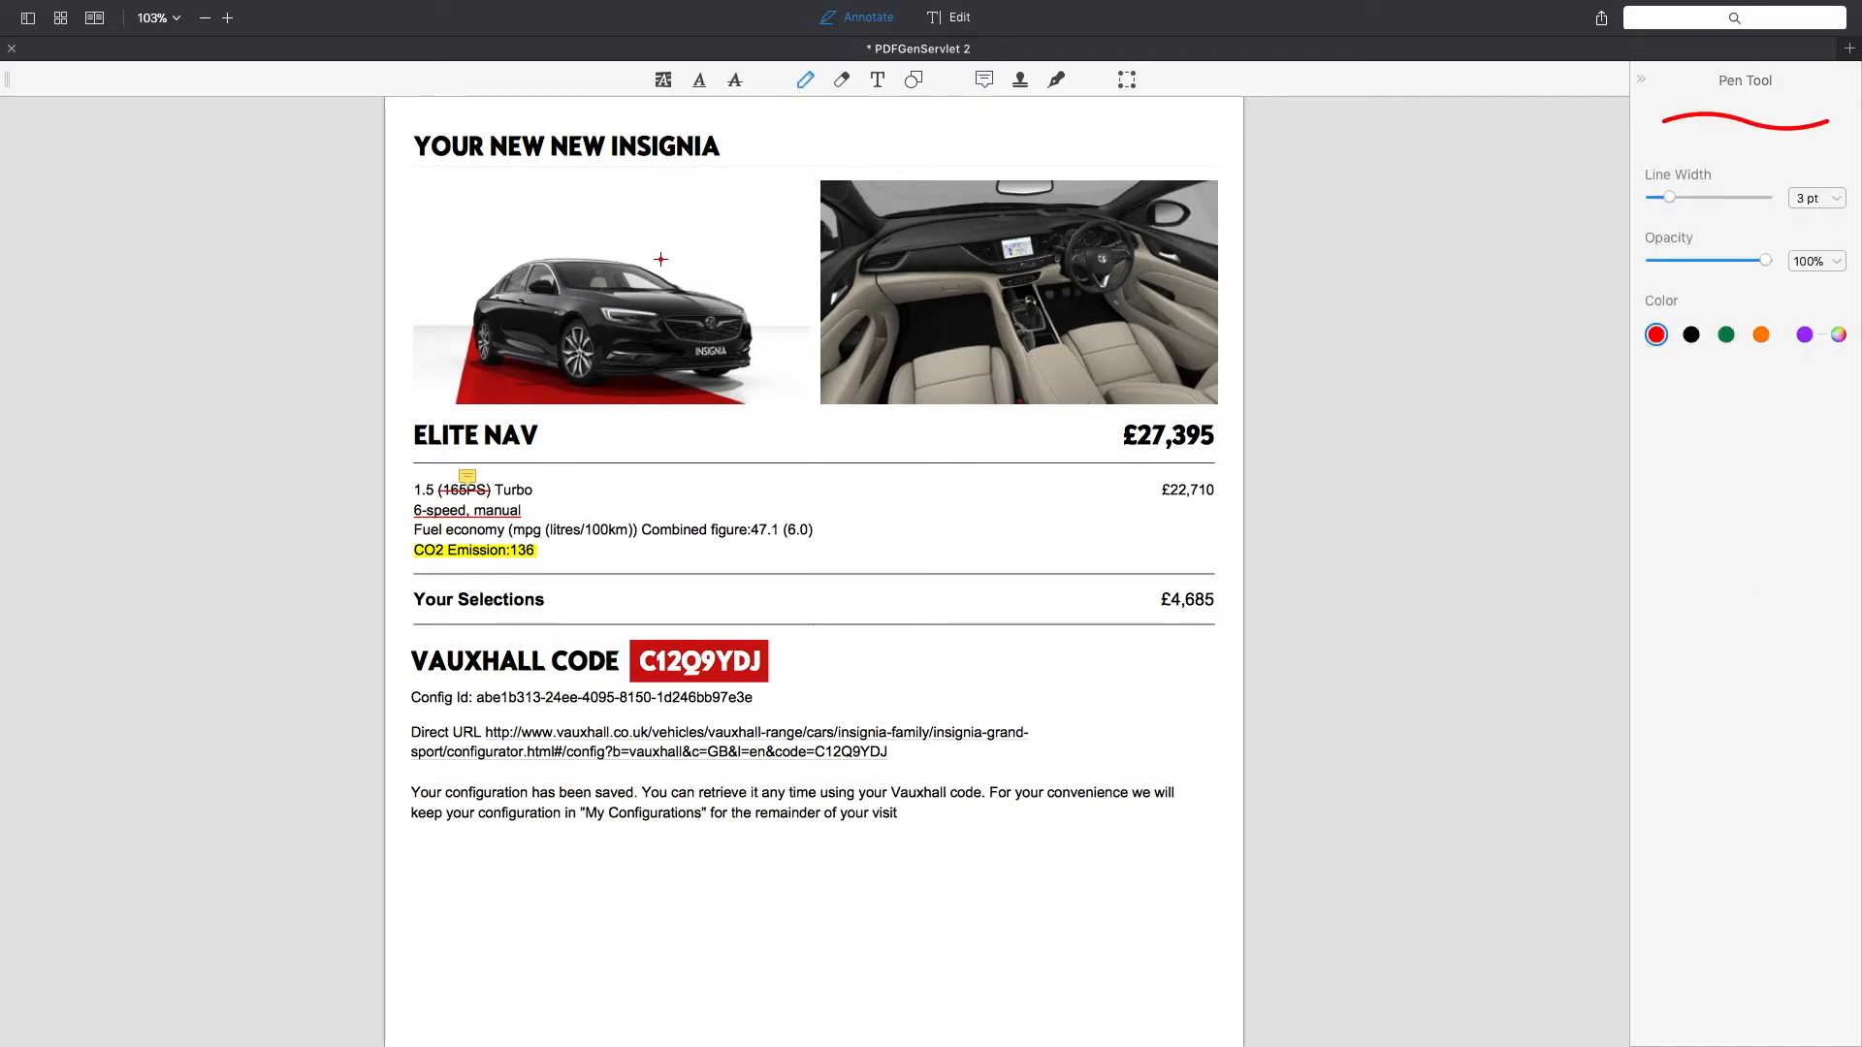
mouse_move(594, 910)
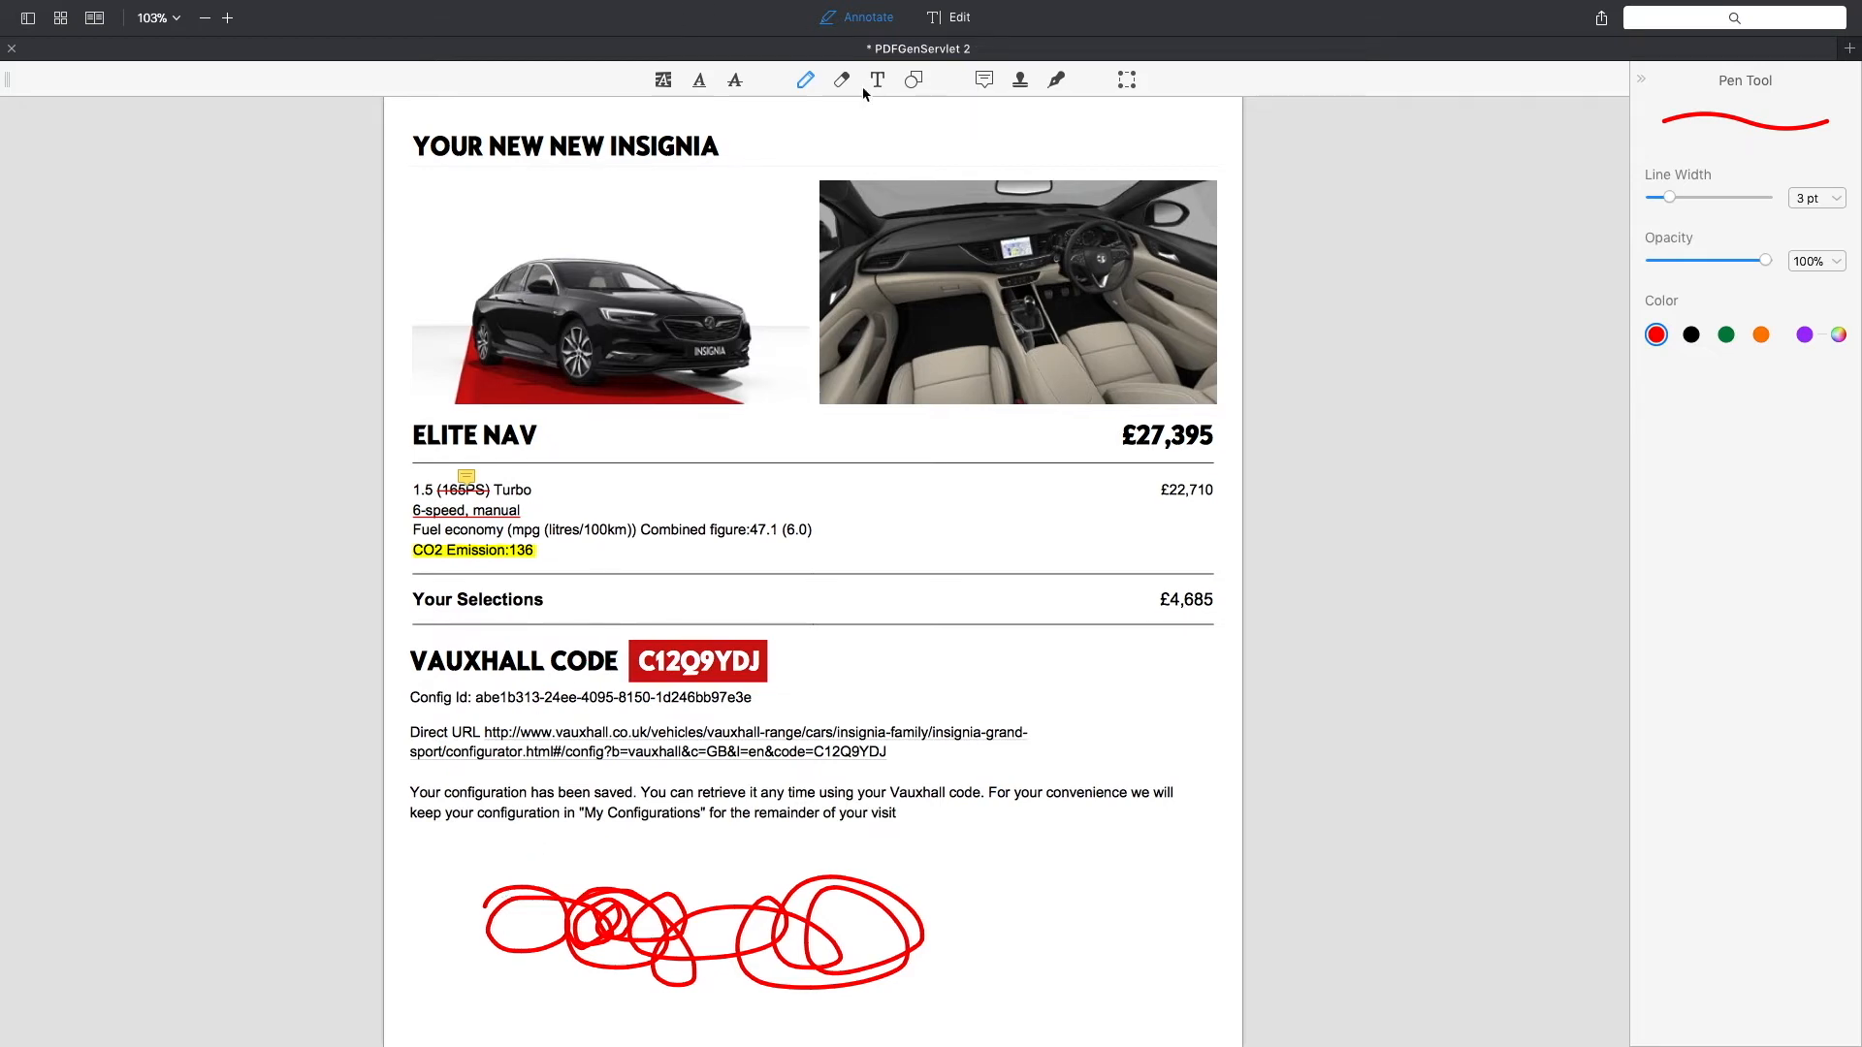
click(840, 80)
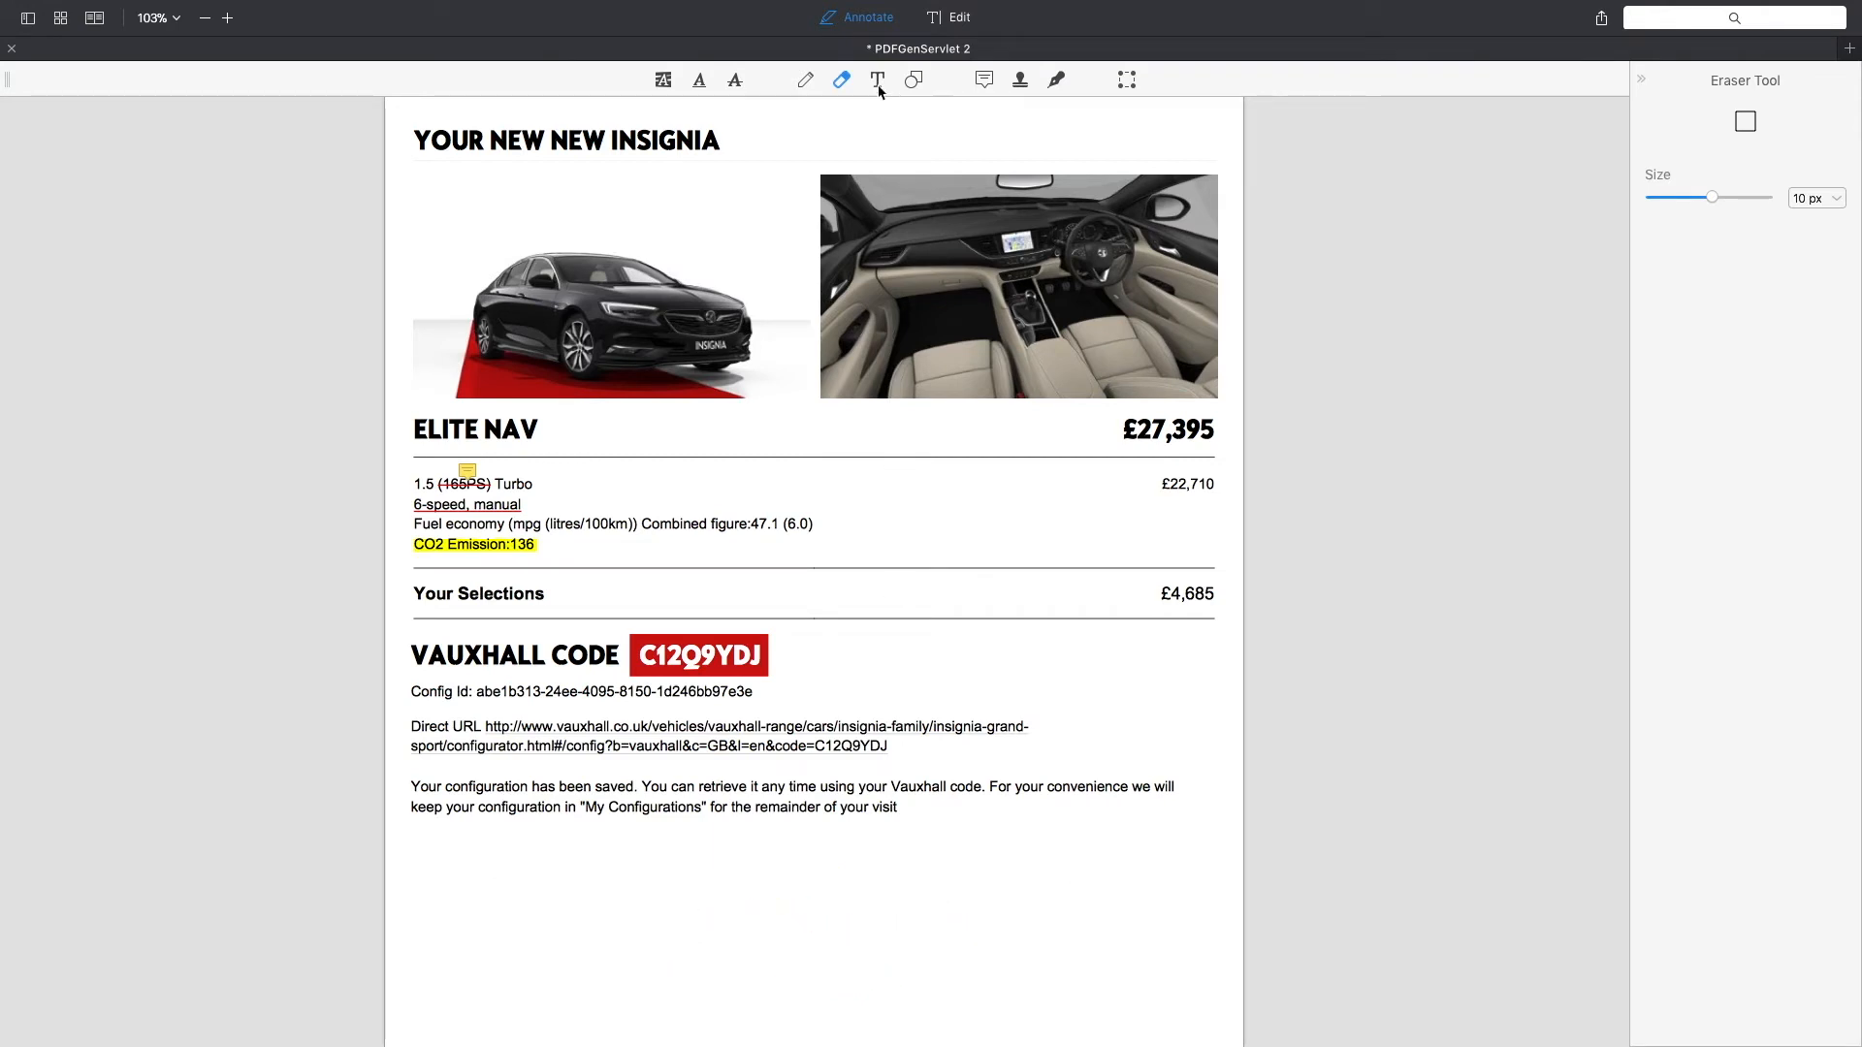
Step: Add the Insignia Grand Sport text and make it bold and red in the inspector
click(877, 80)
text(Insignia Grand Sport)
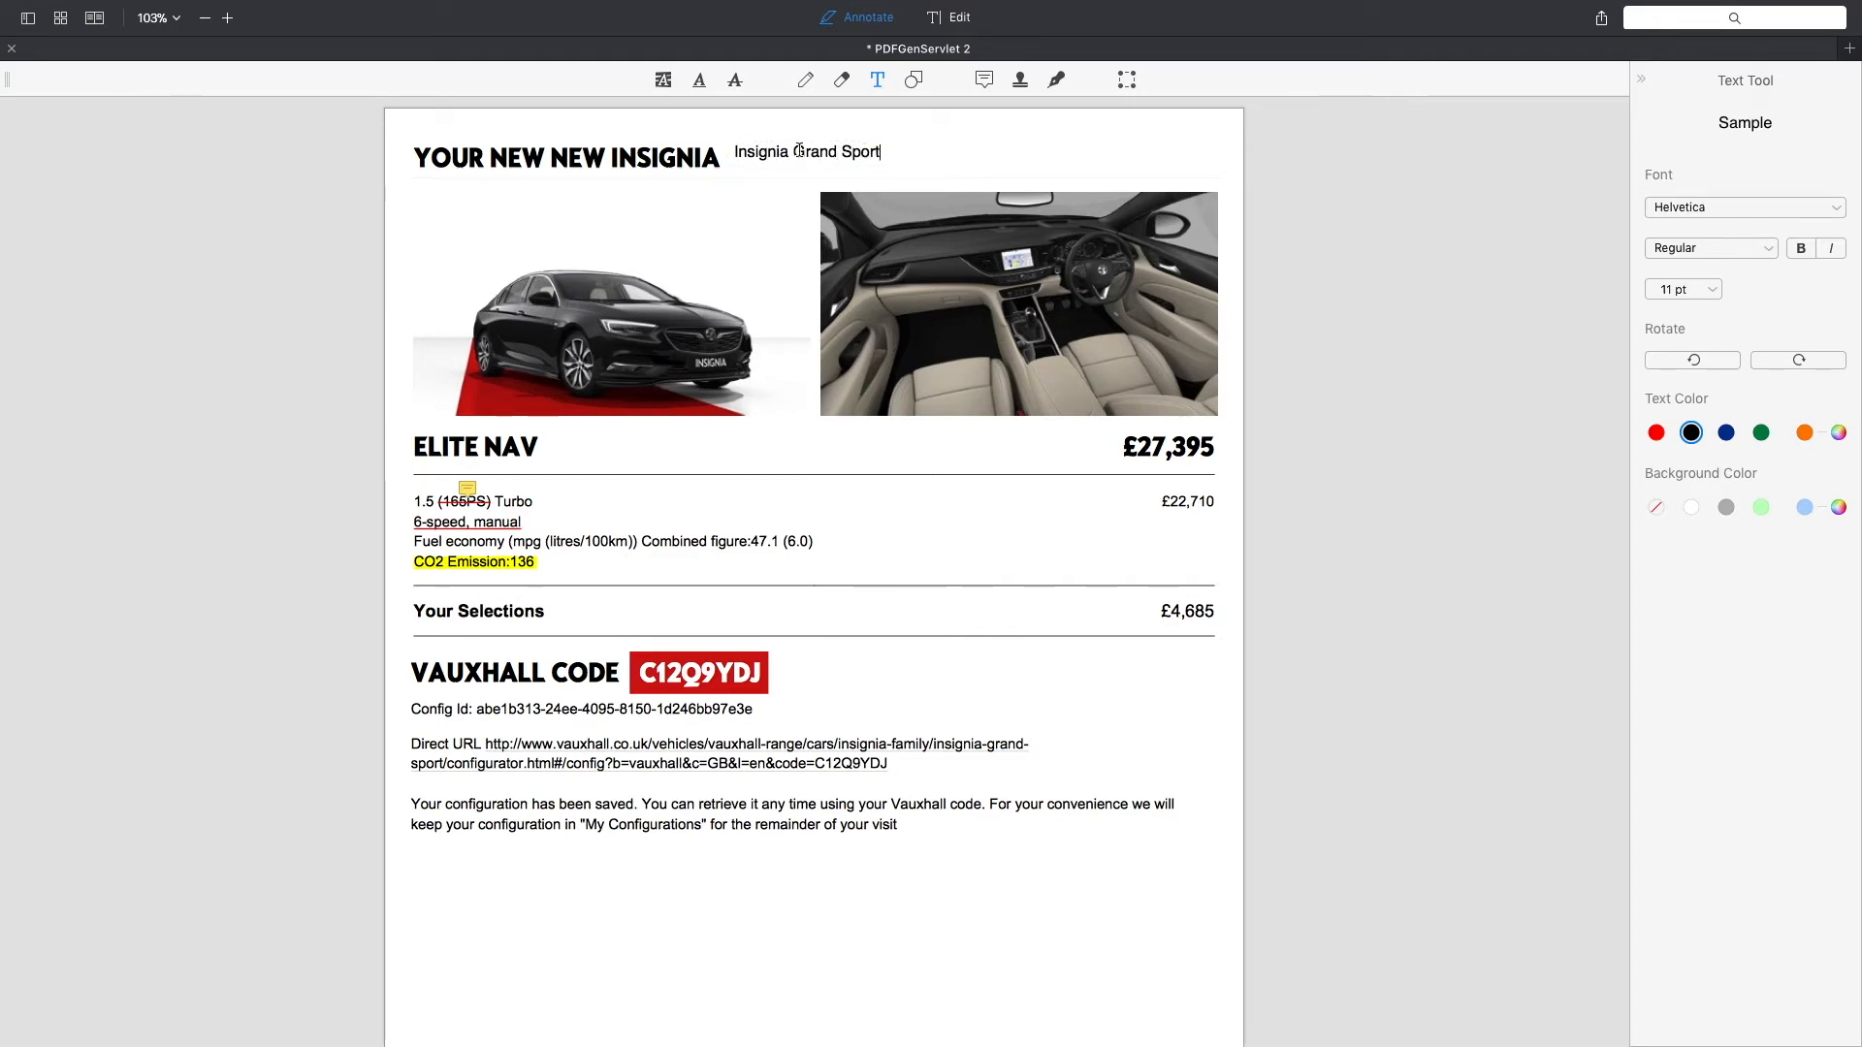
click(807, 156)
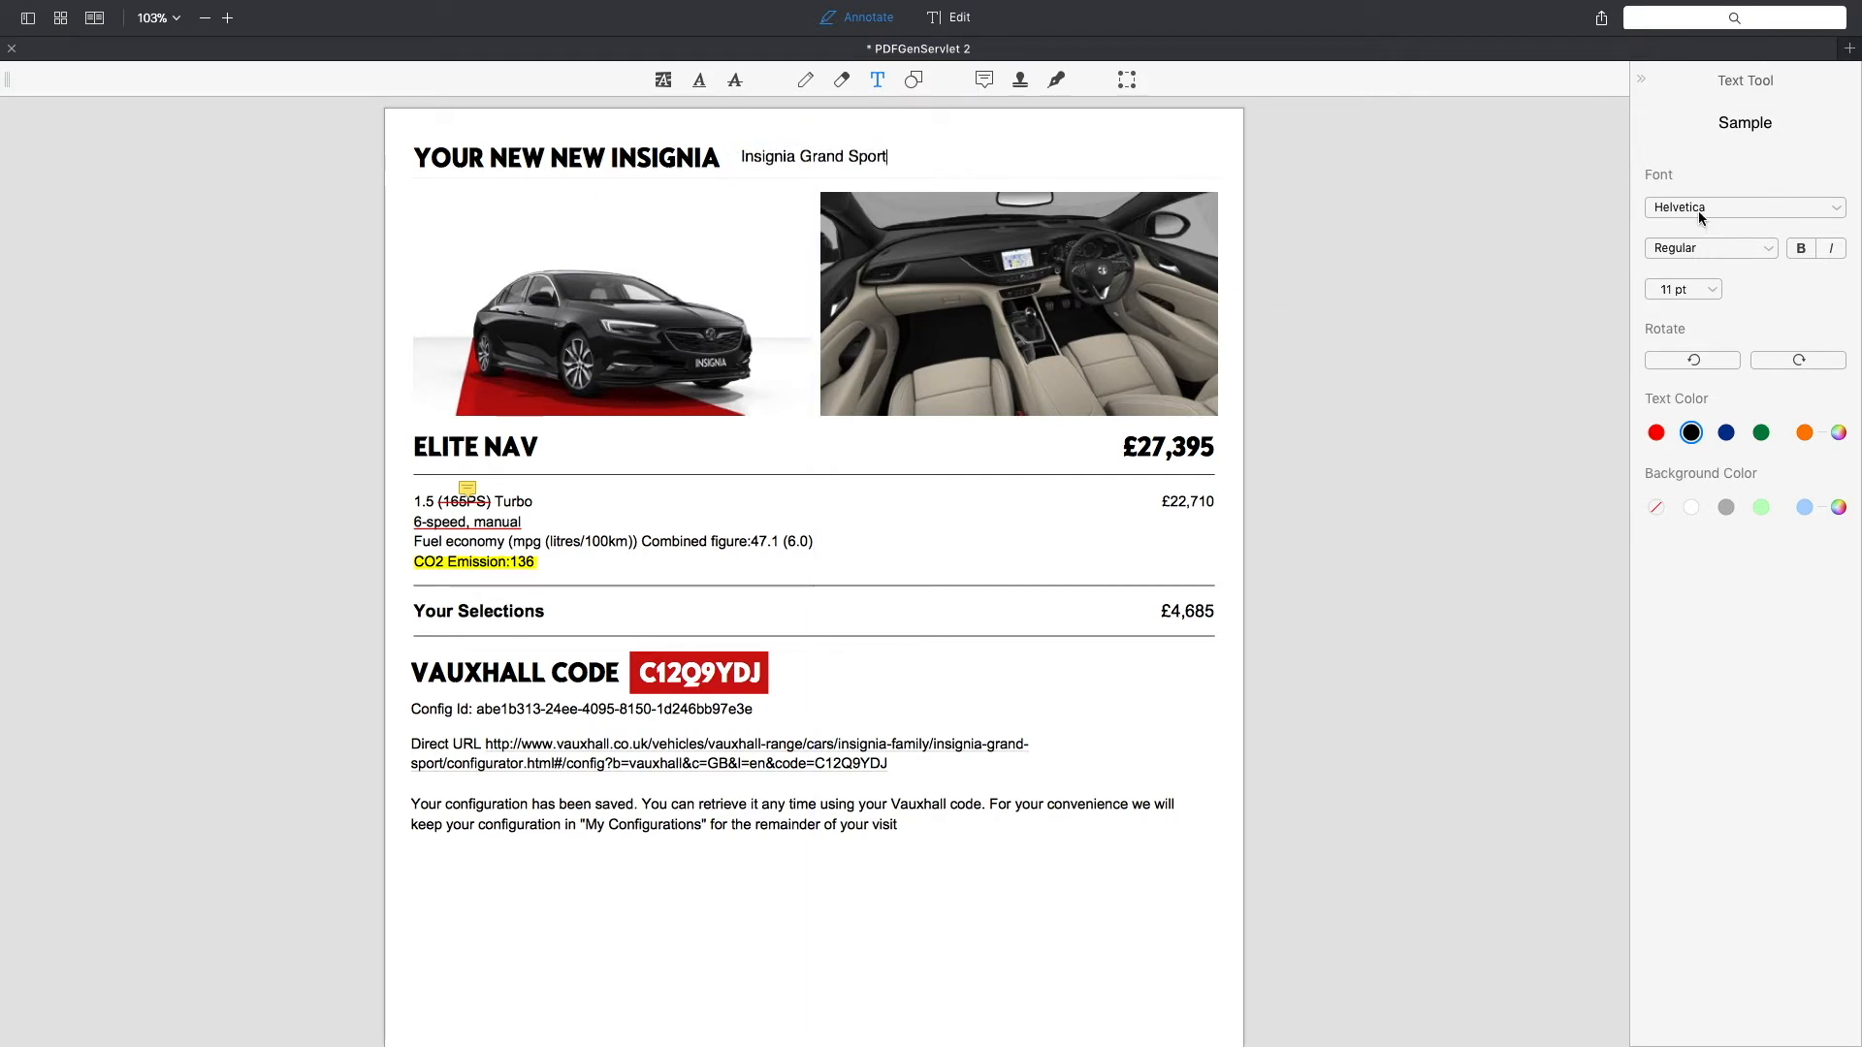
click(1709, 249)
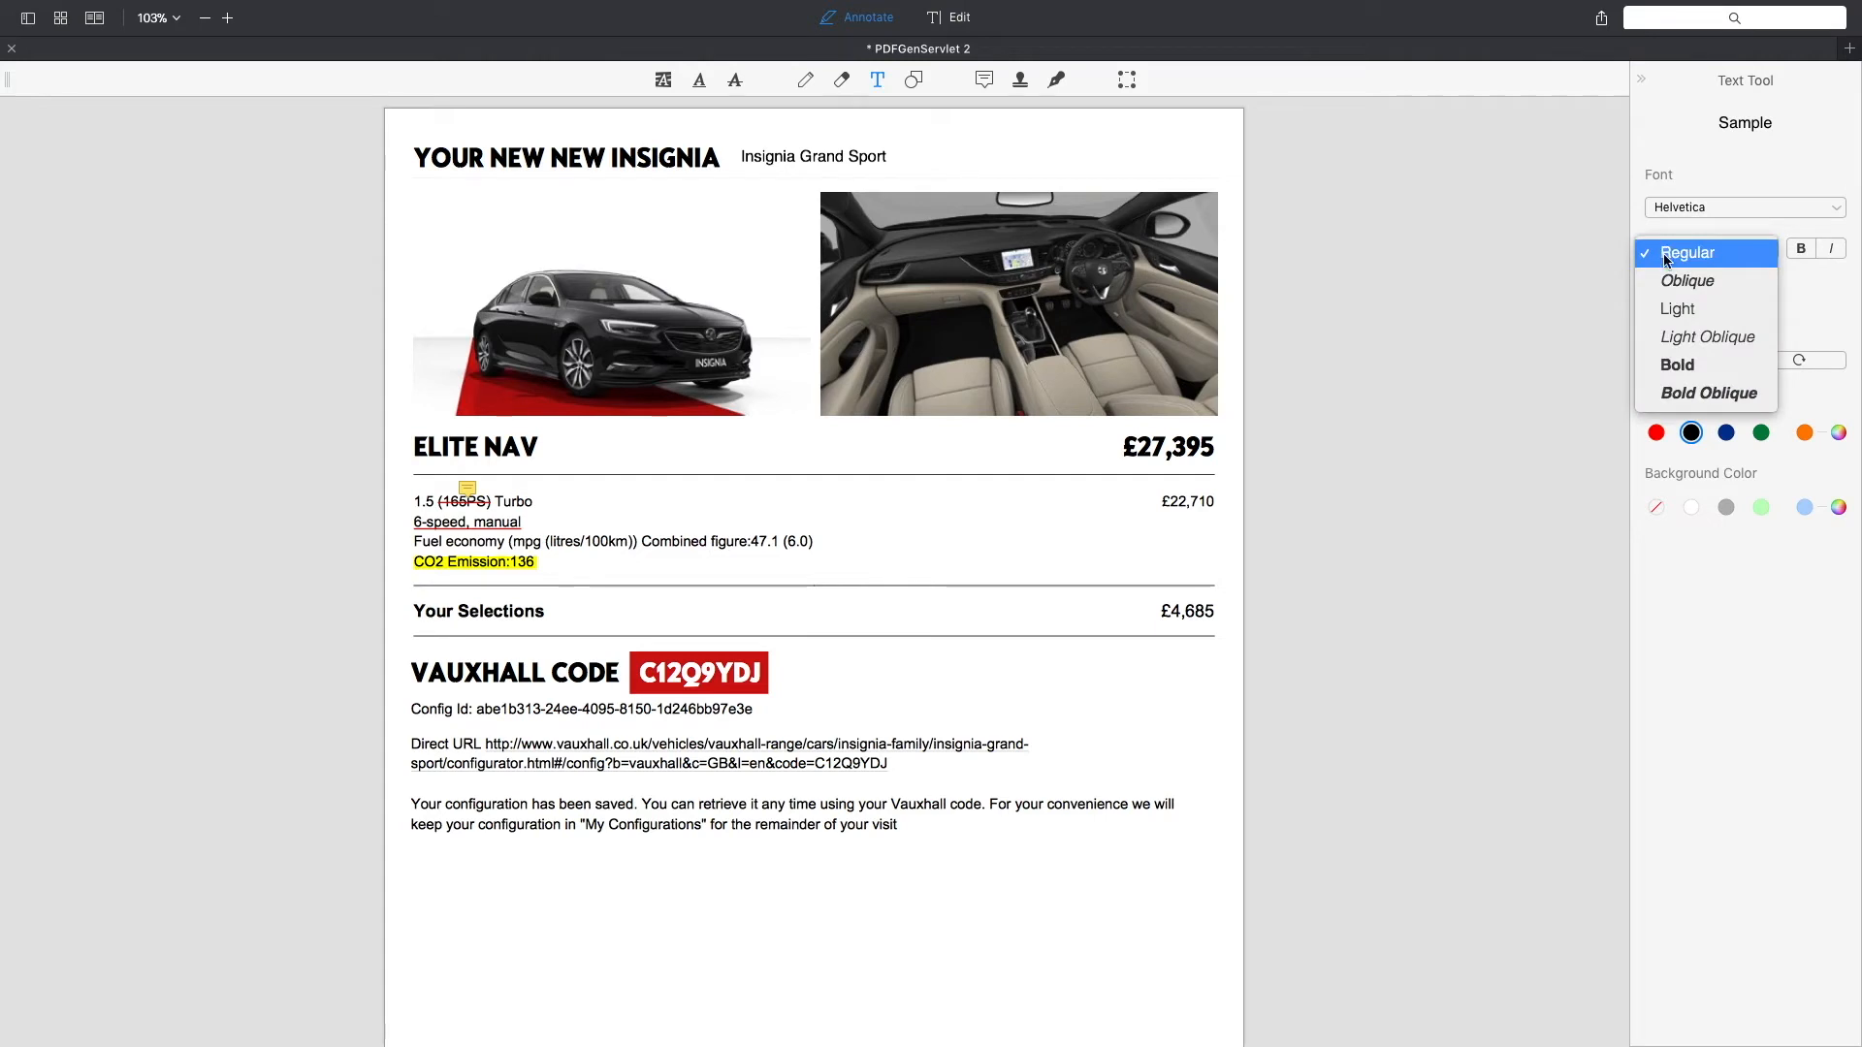
click(1686, 252)
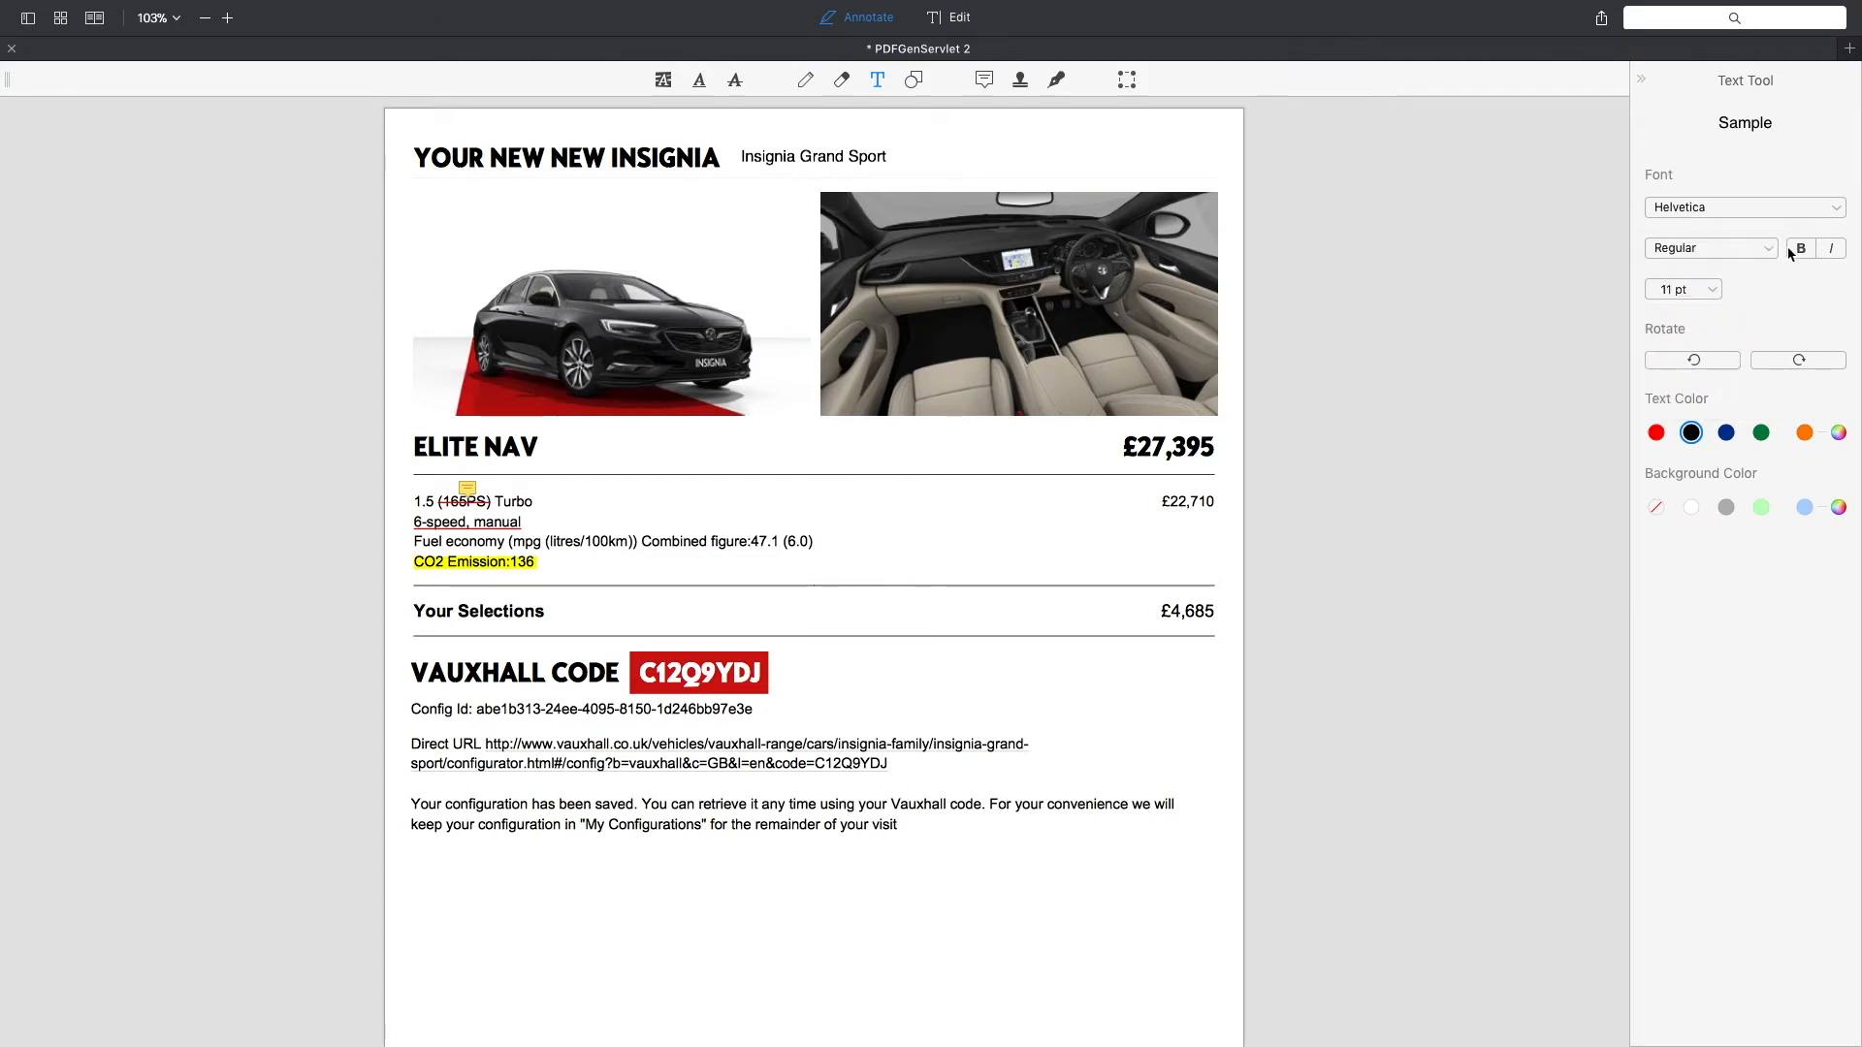
click(1800, 249)
text(15)
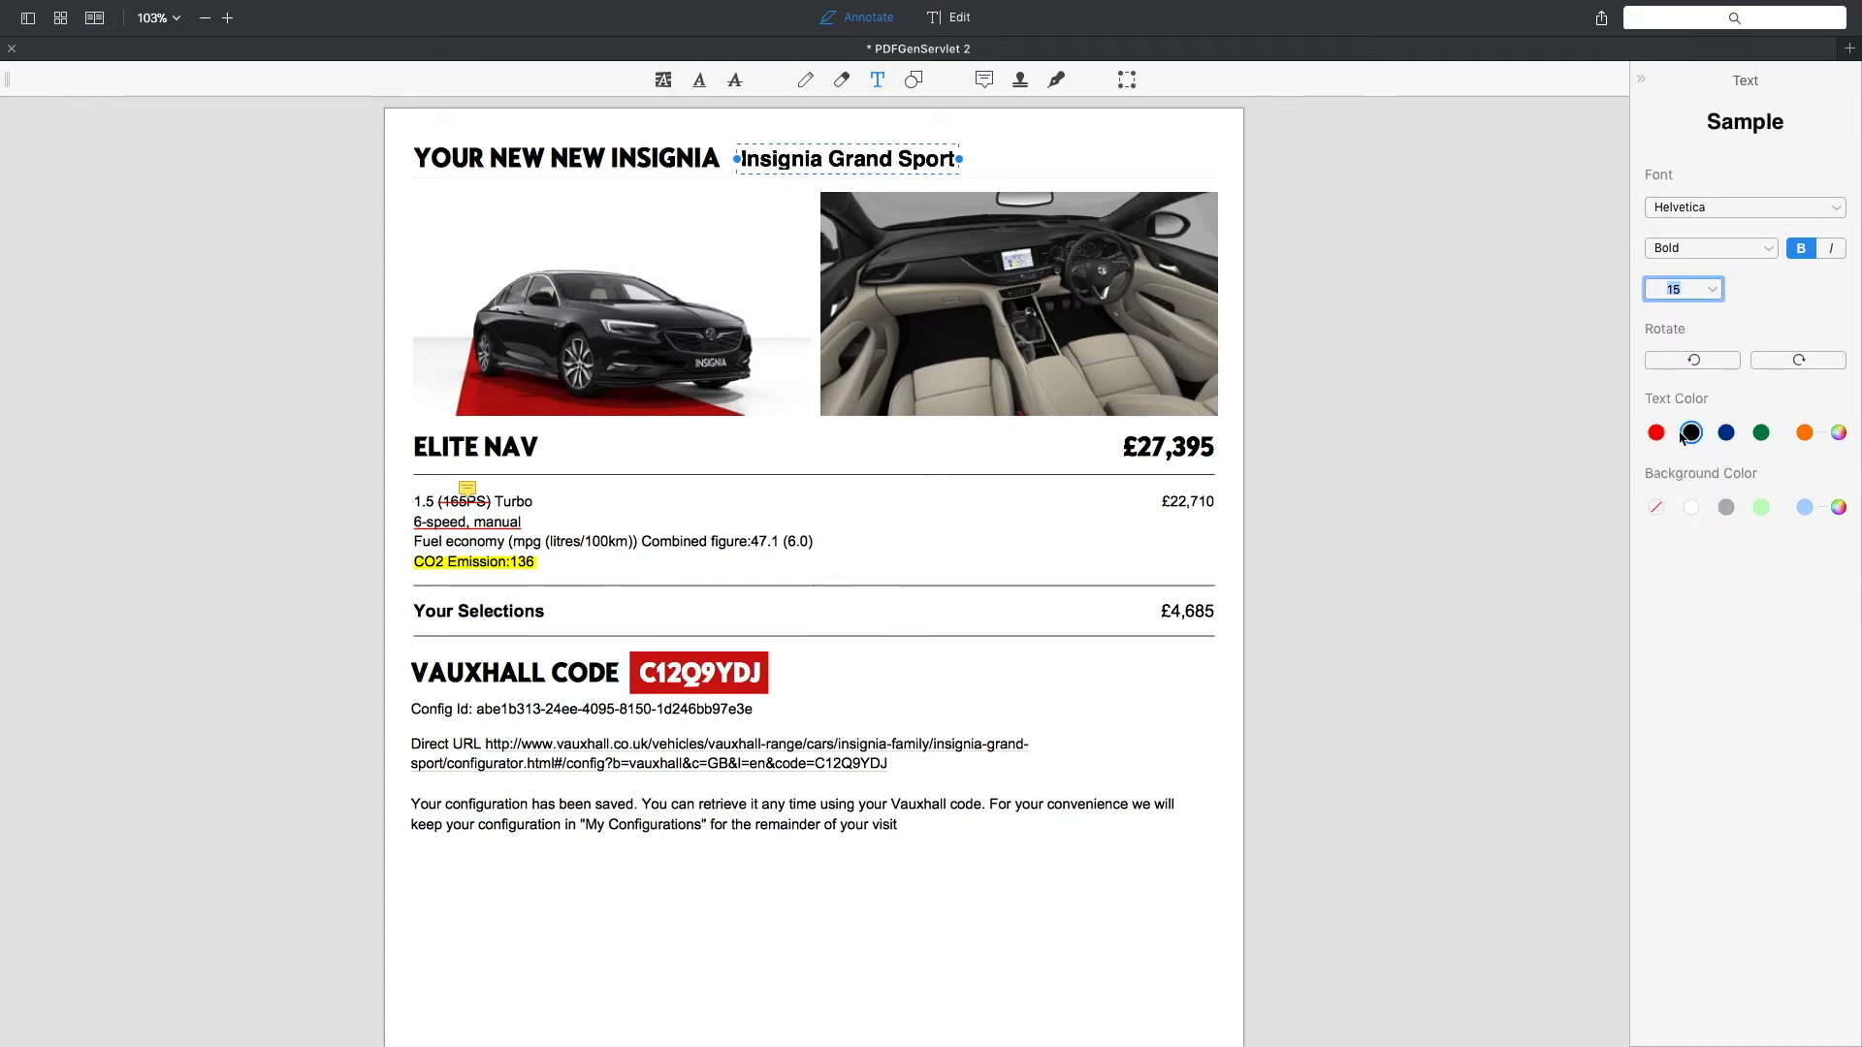
click(1654, 432)
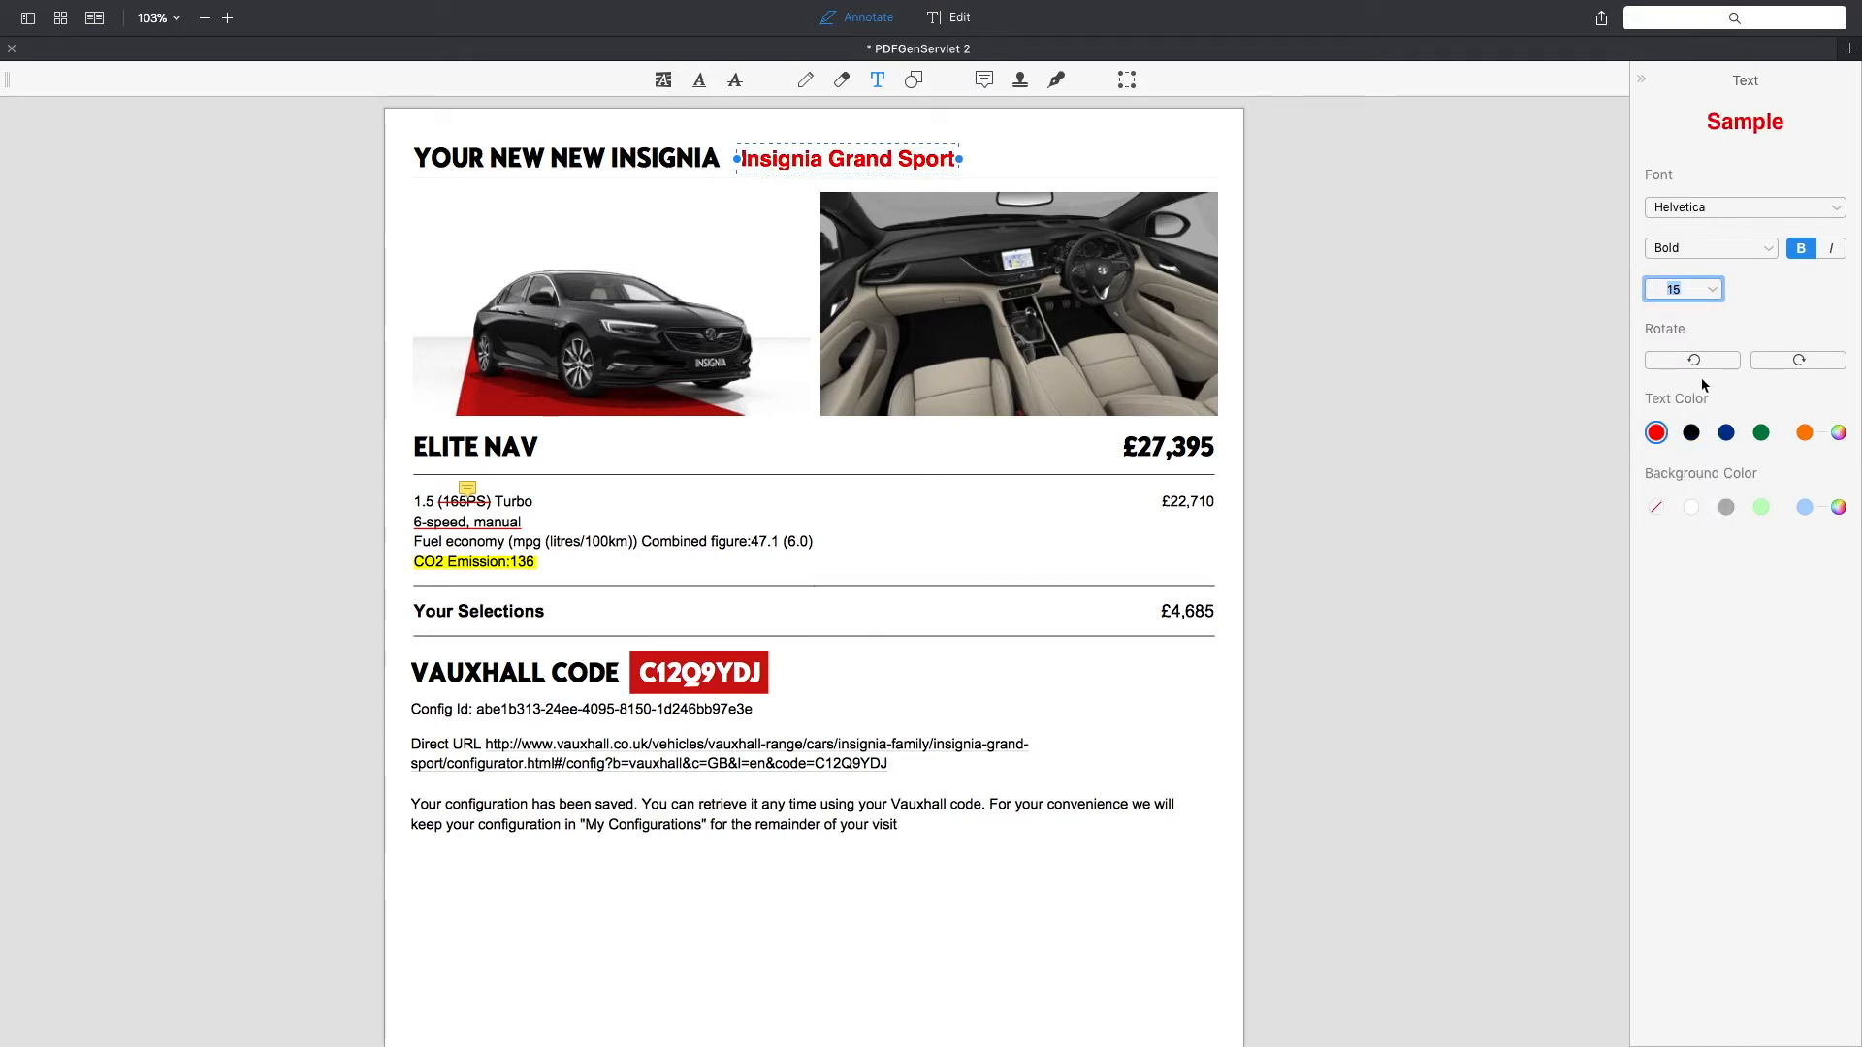
mouse_move(1205, 623)
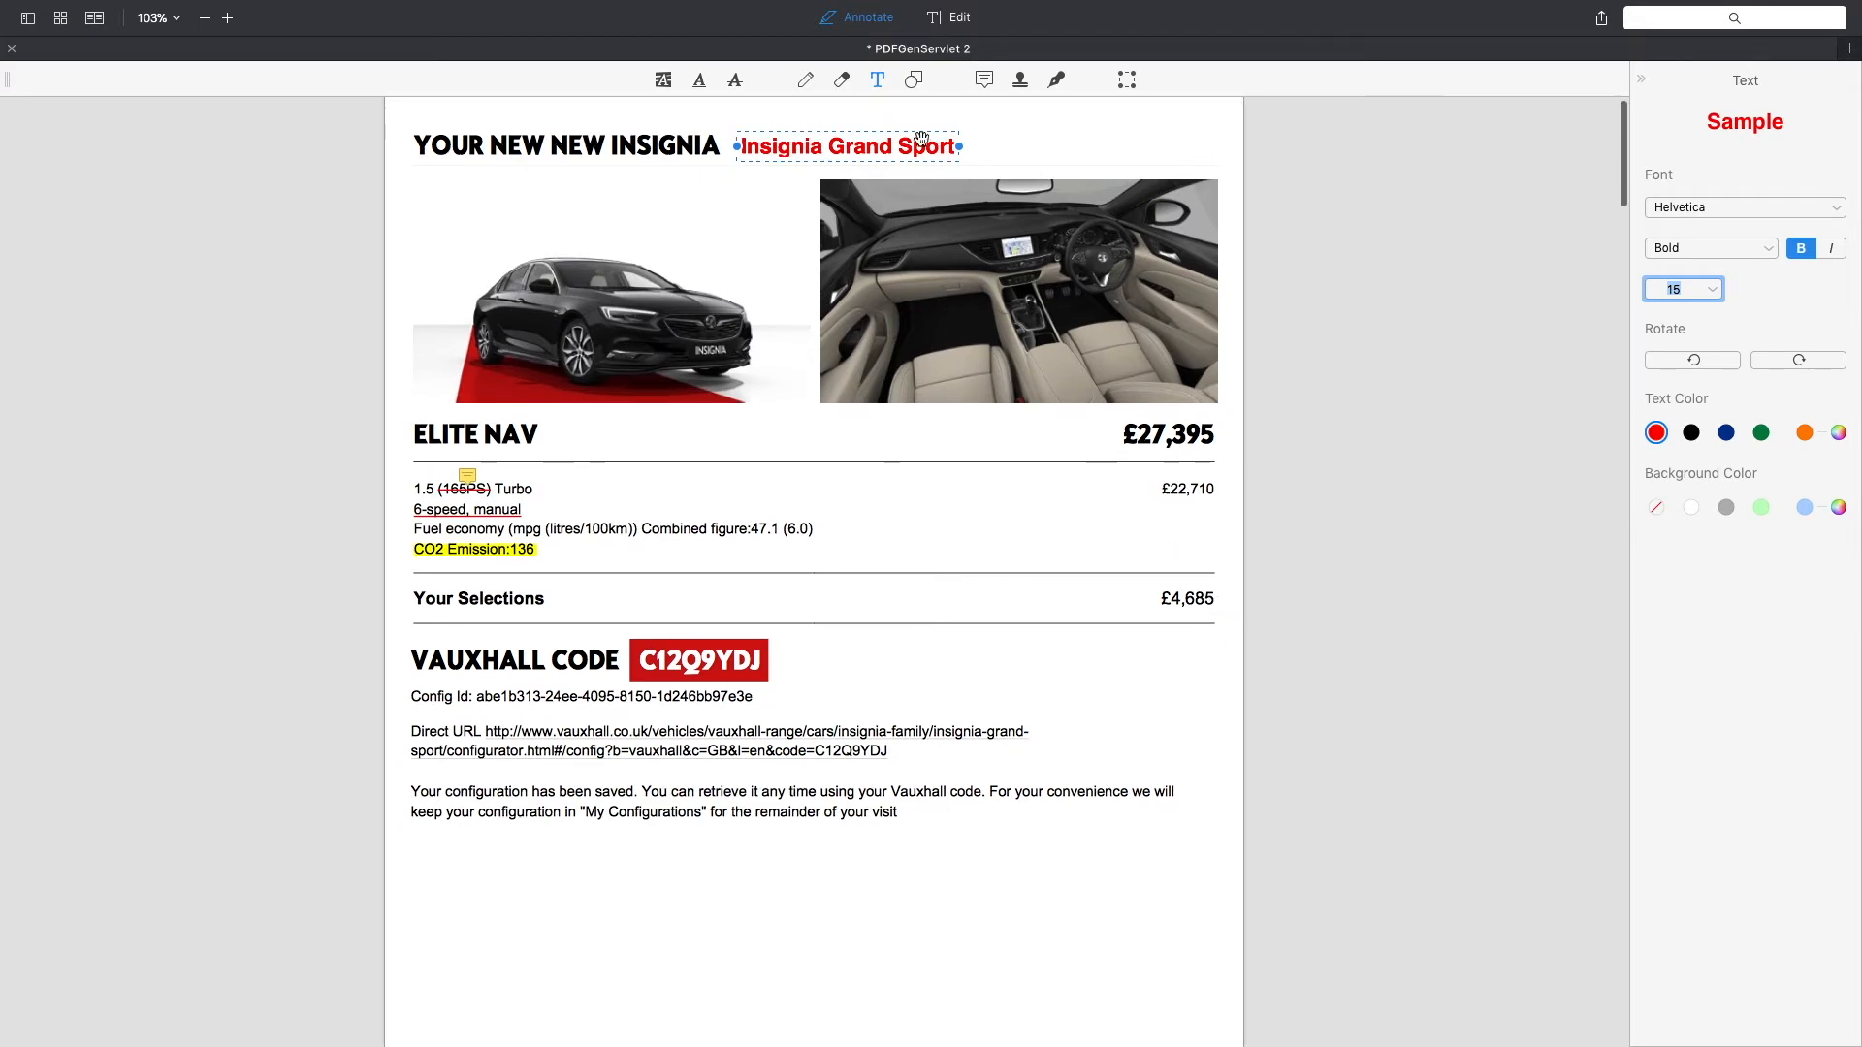
Step: Draw a red rectangle around ELITE NAV and thicken its stroke to 3.3 pt
click(914, 80)
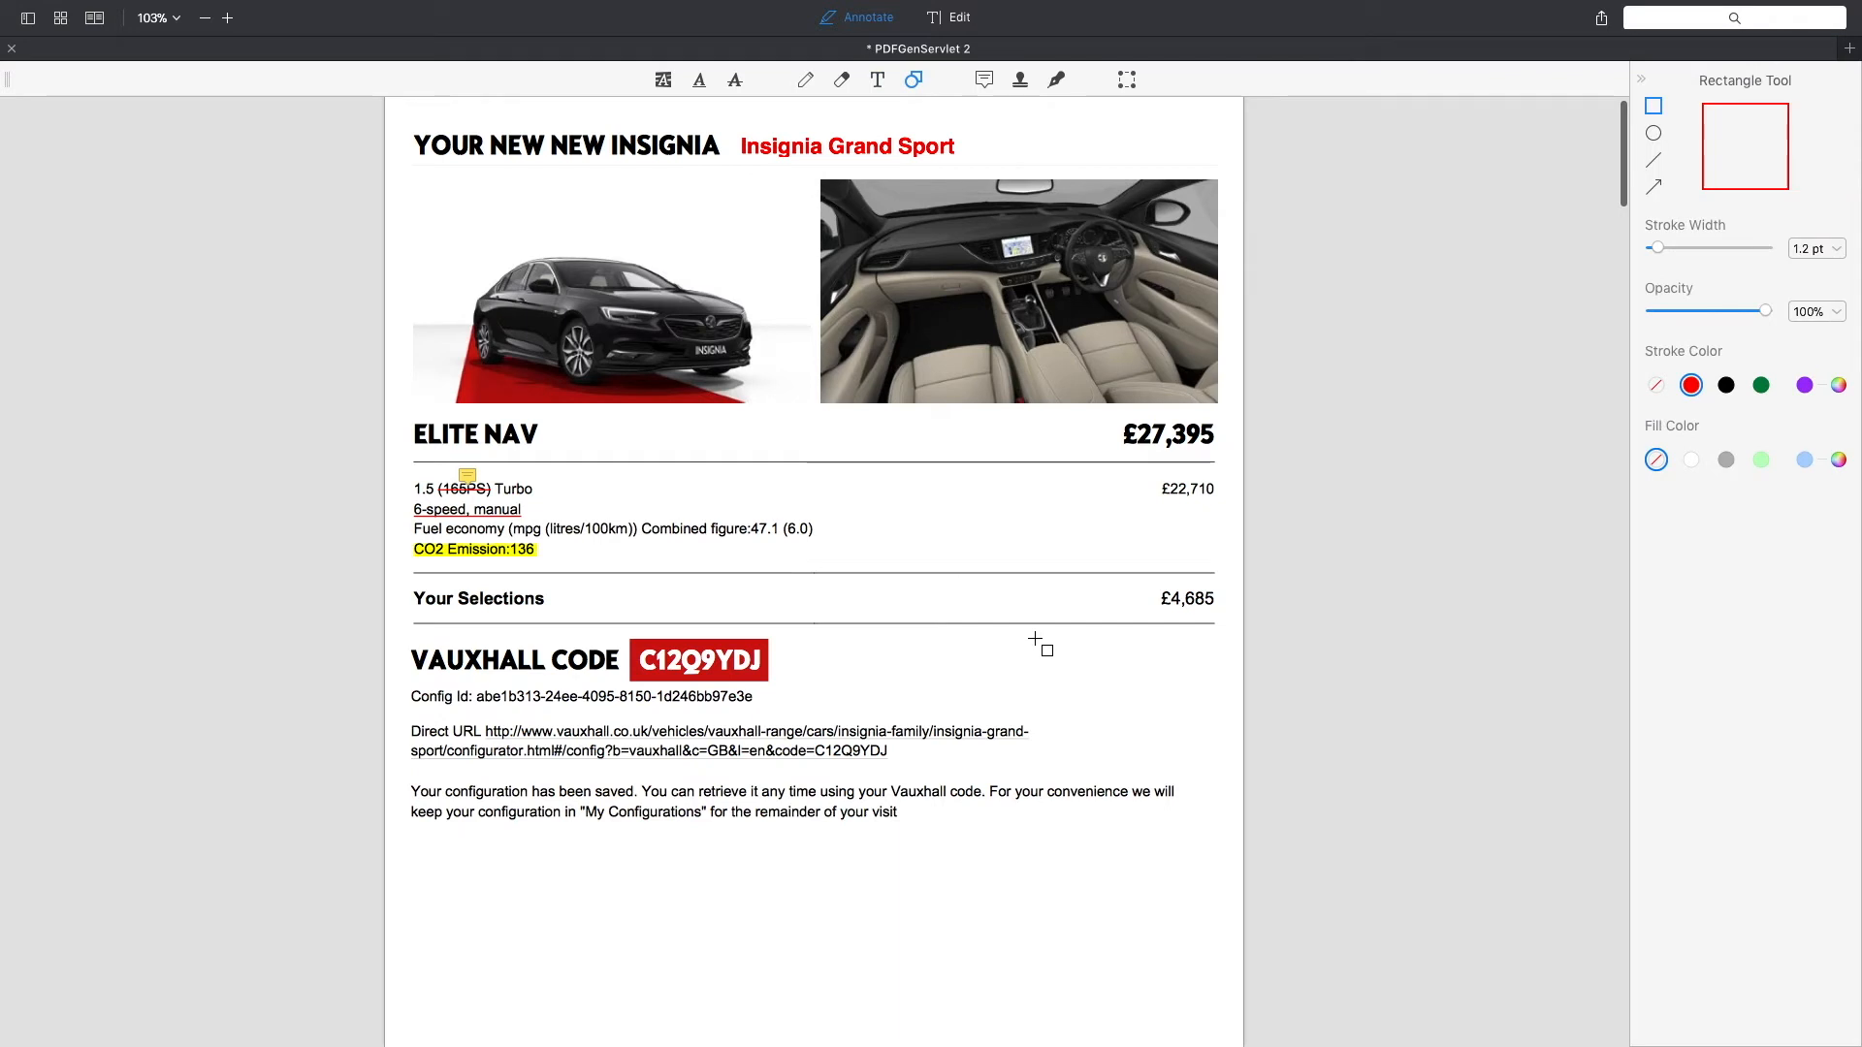
mouse_move(1034, 666)
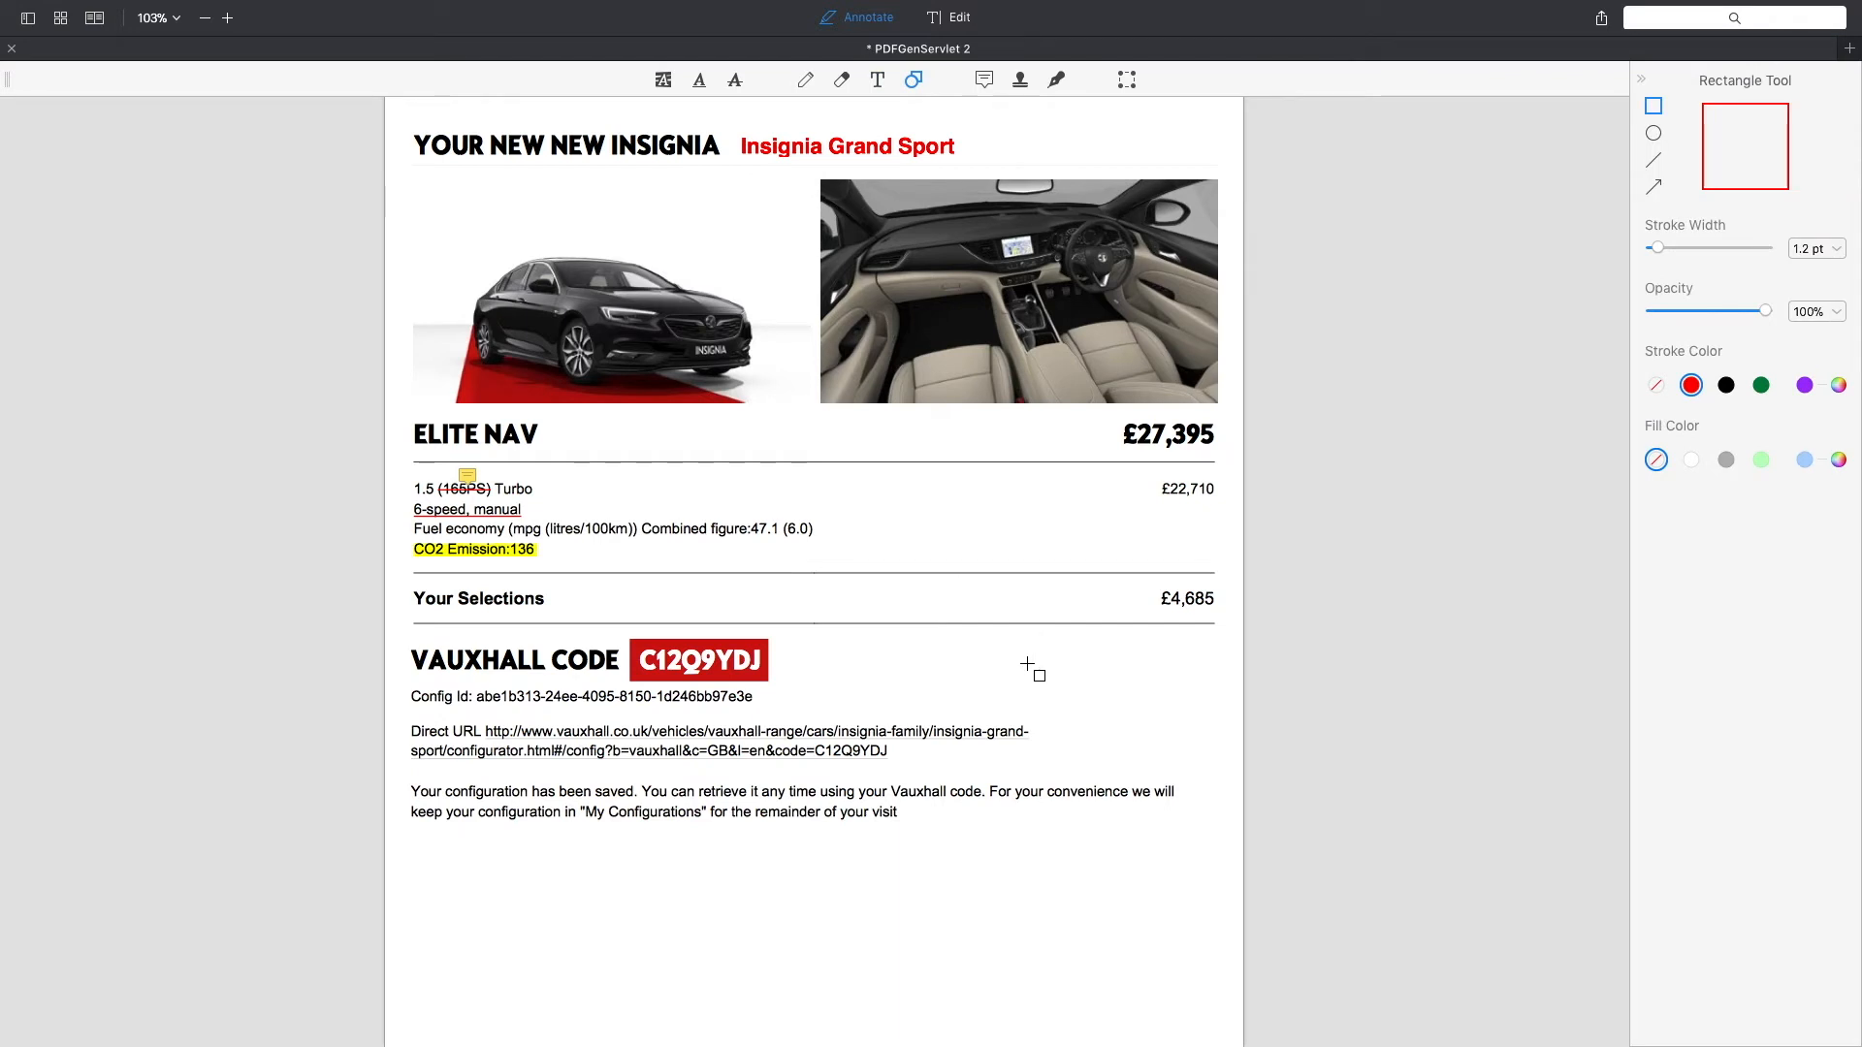
mouse_move(412, 425)
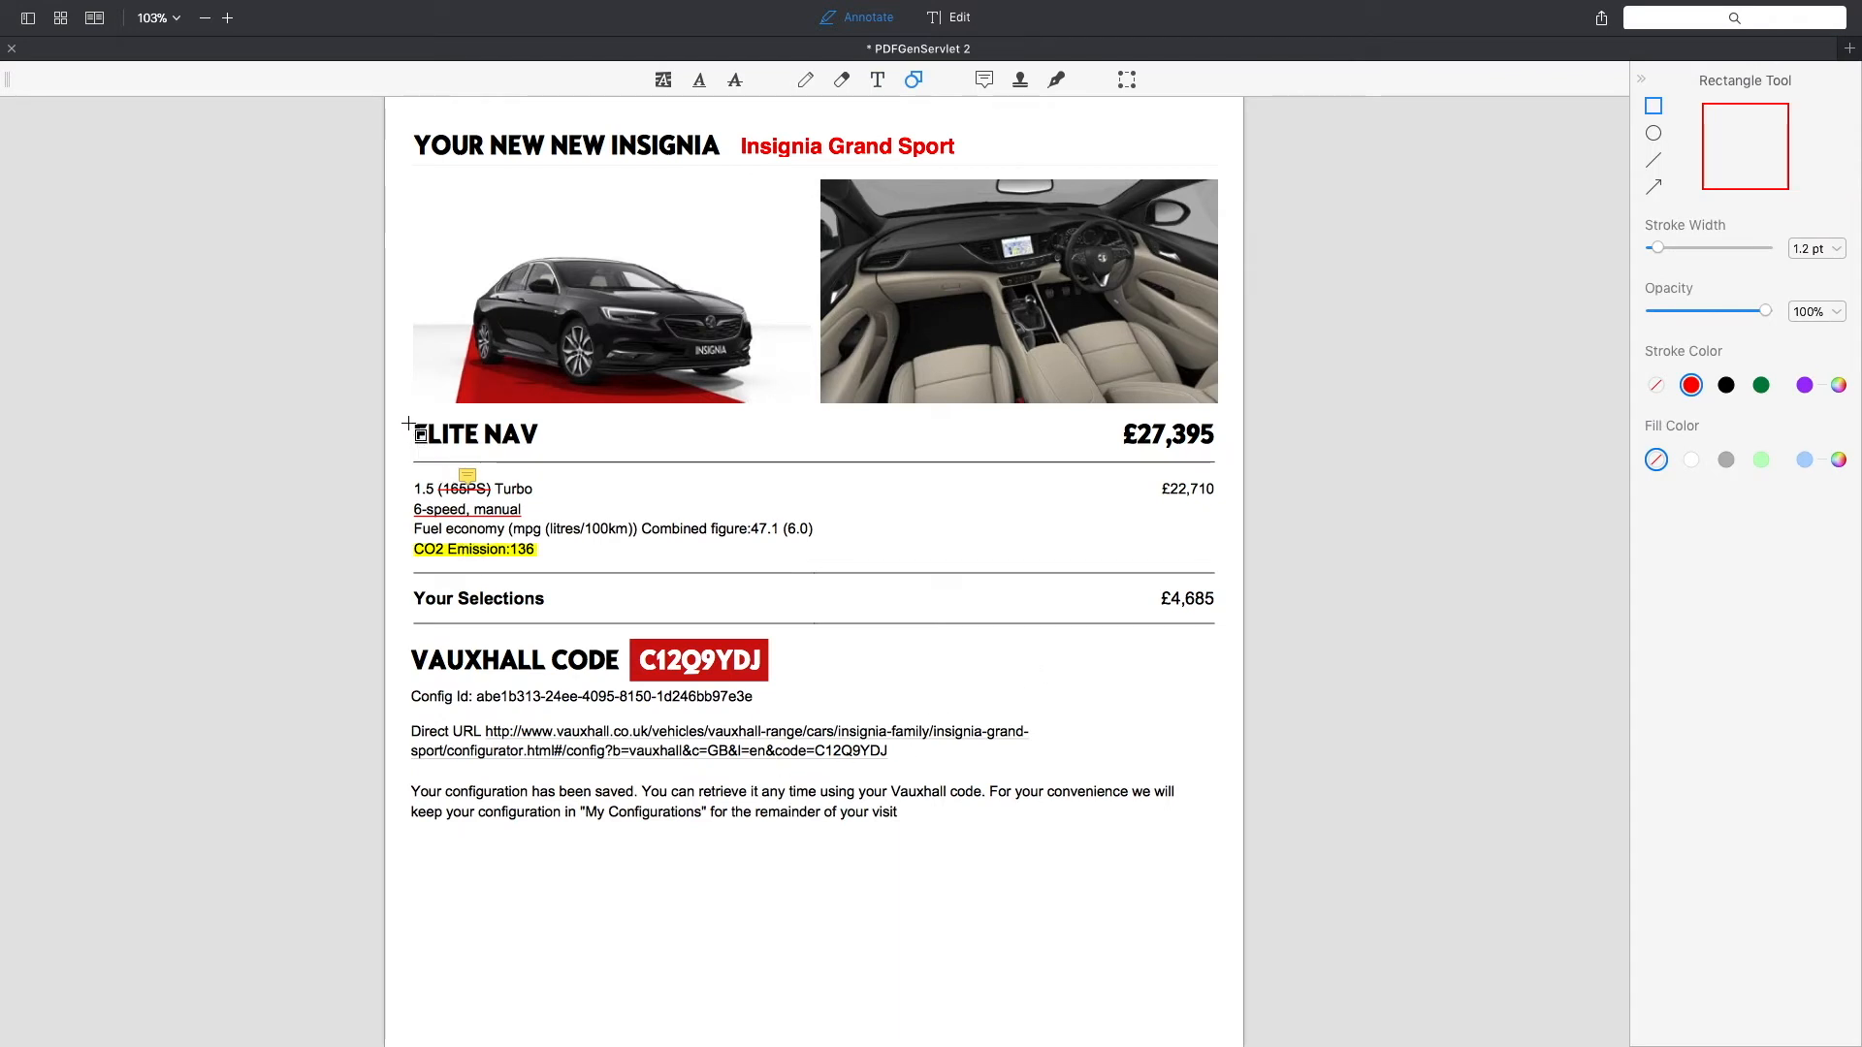
drag(405, 417, 510, 456)
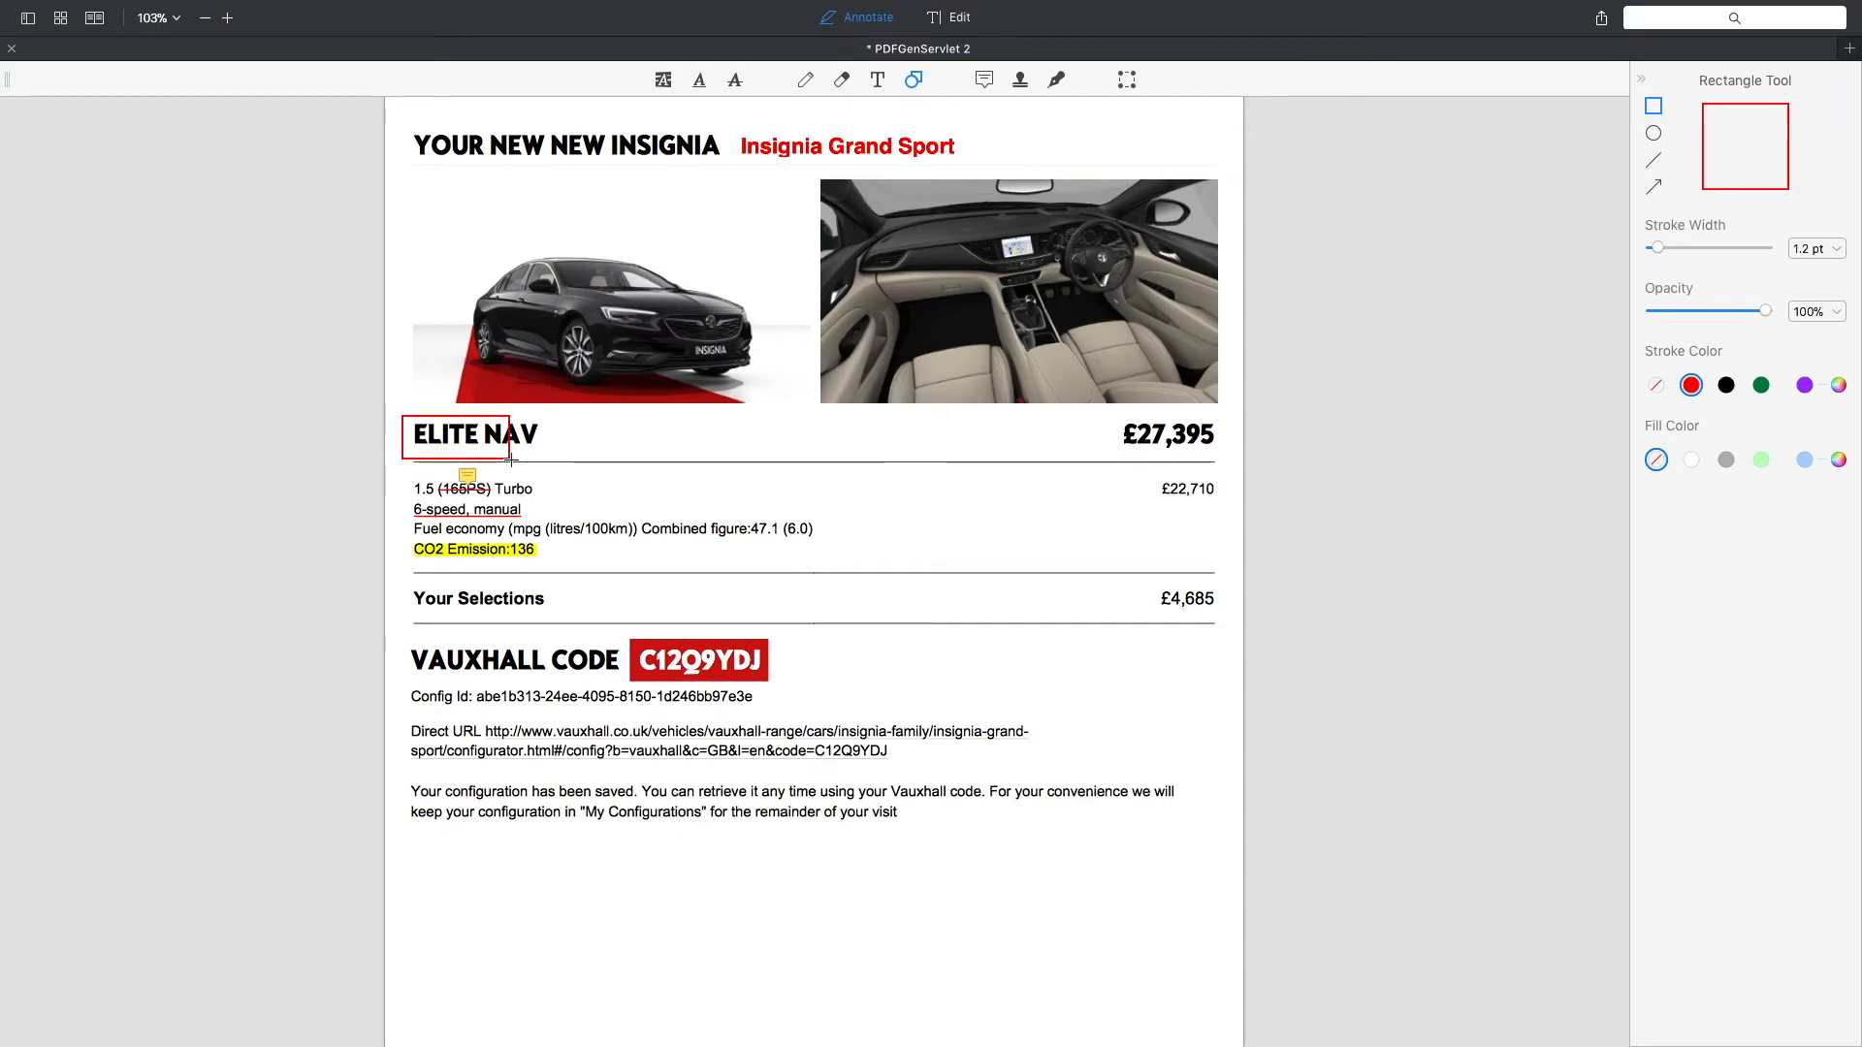
click(473, 435)
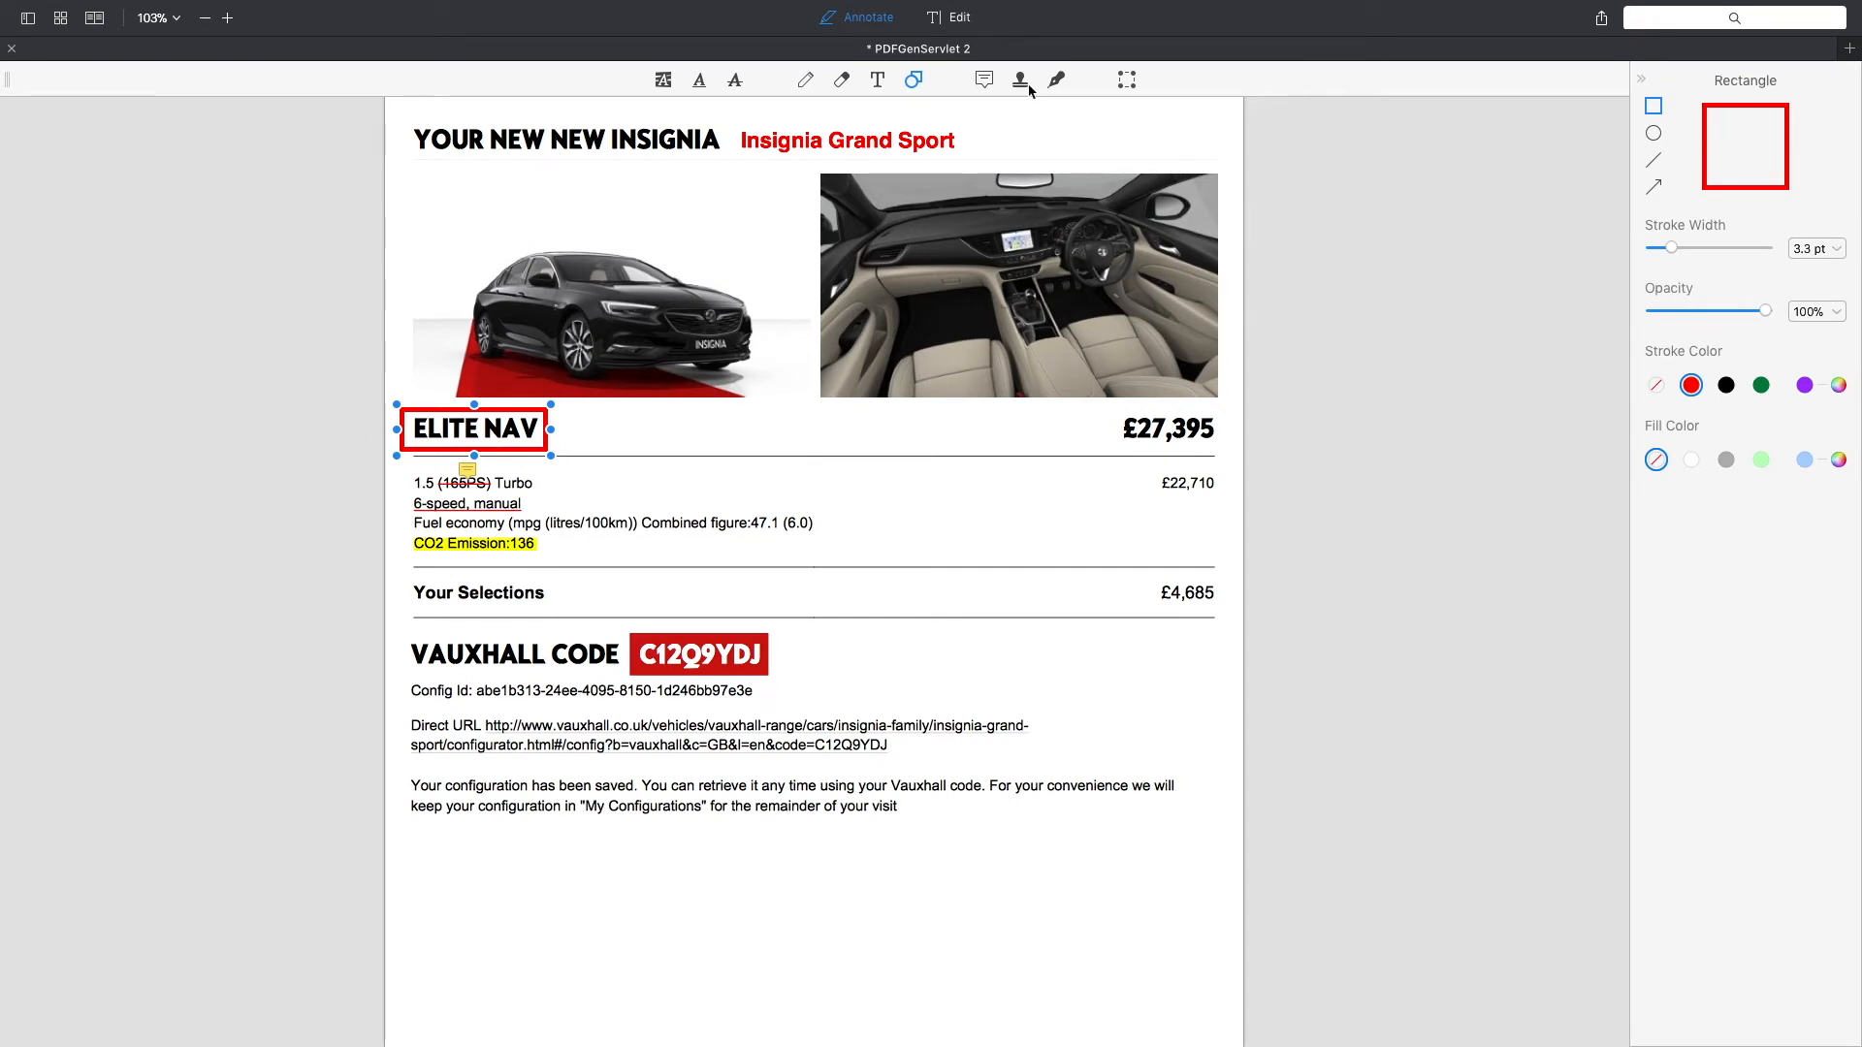
mouse_move(1023, 80)
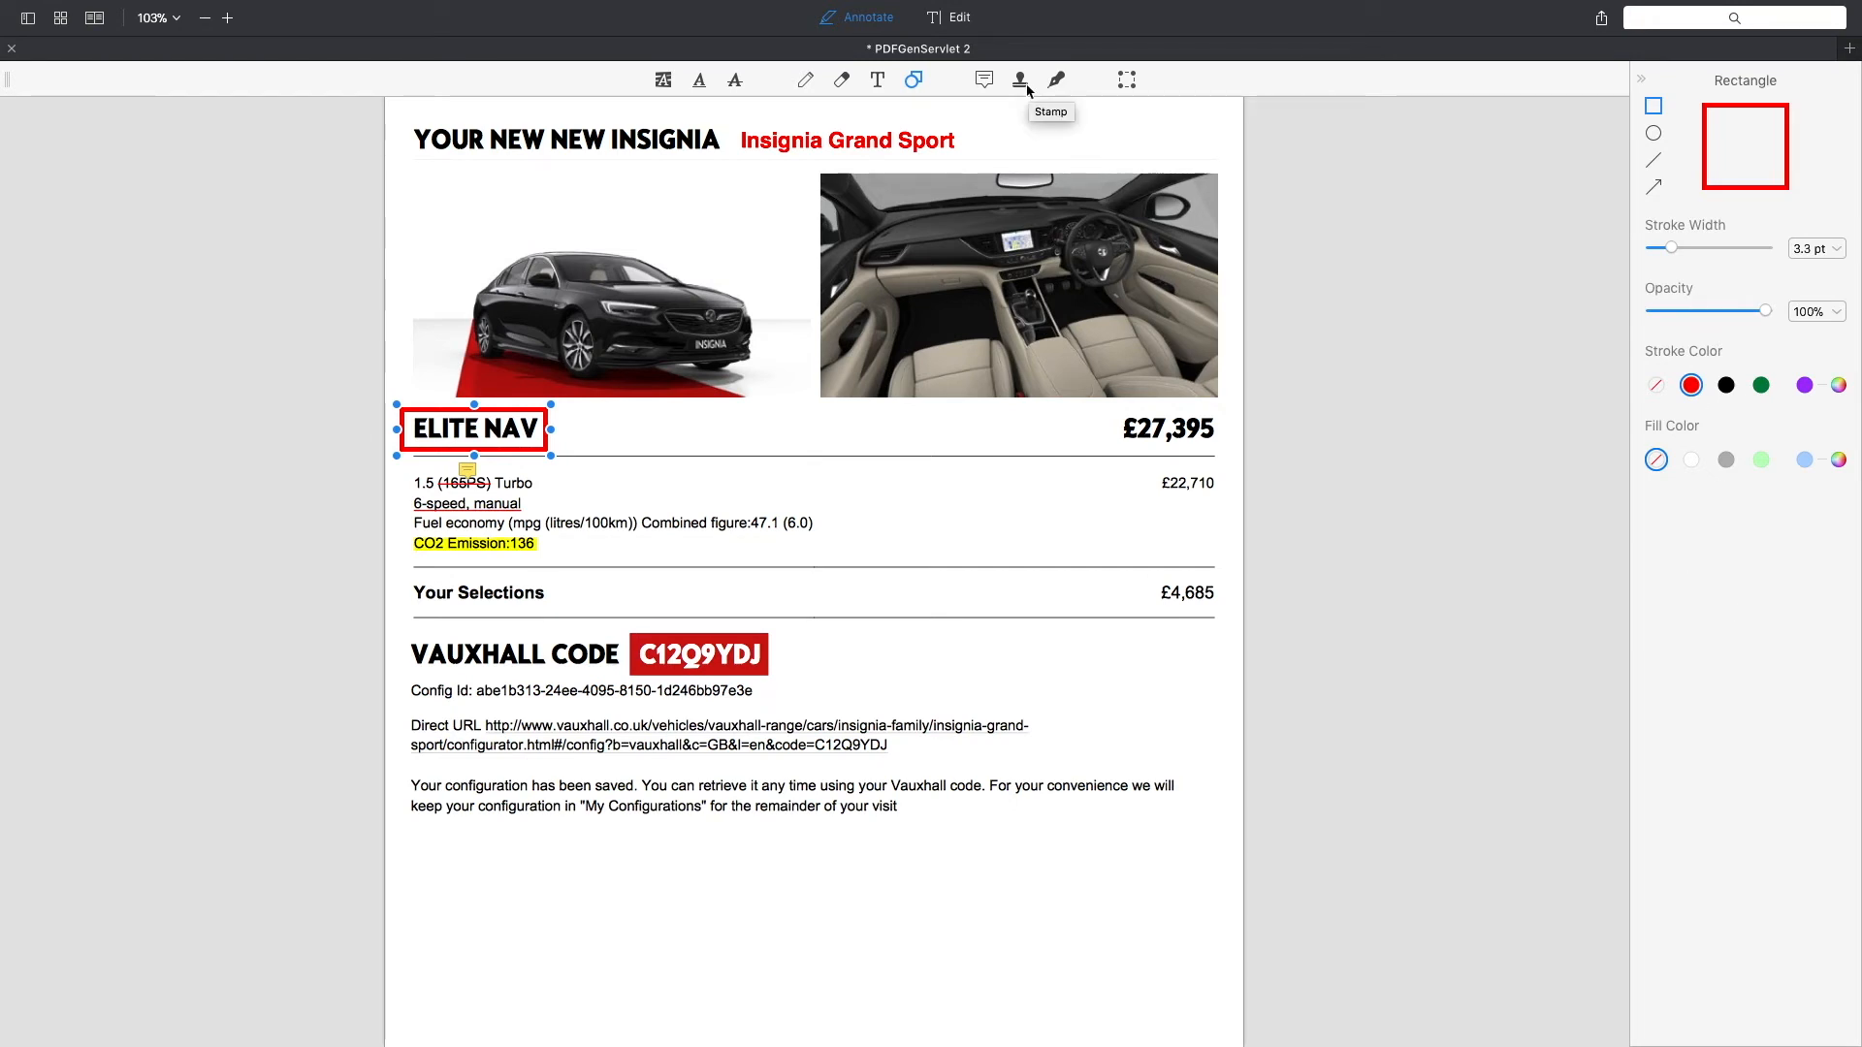
Step: Place a COMPLETED stamp beside the VAUXHALL CODE heading
click(1018, 80)
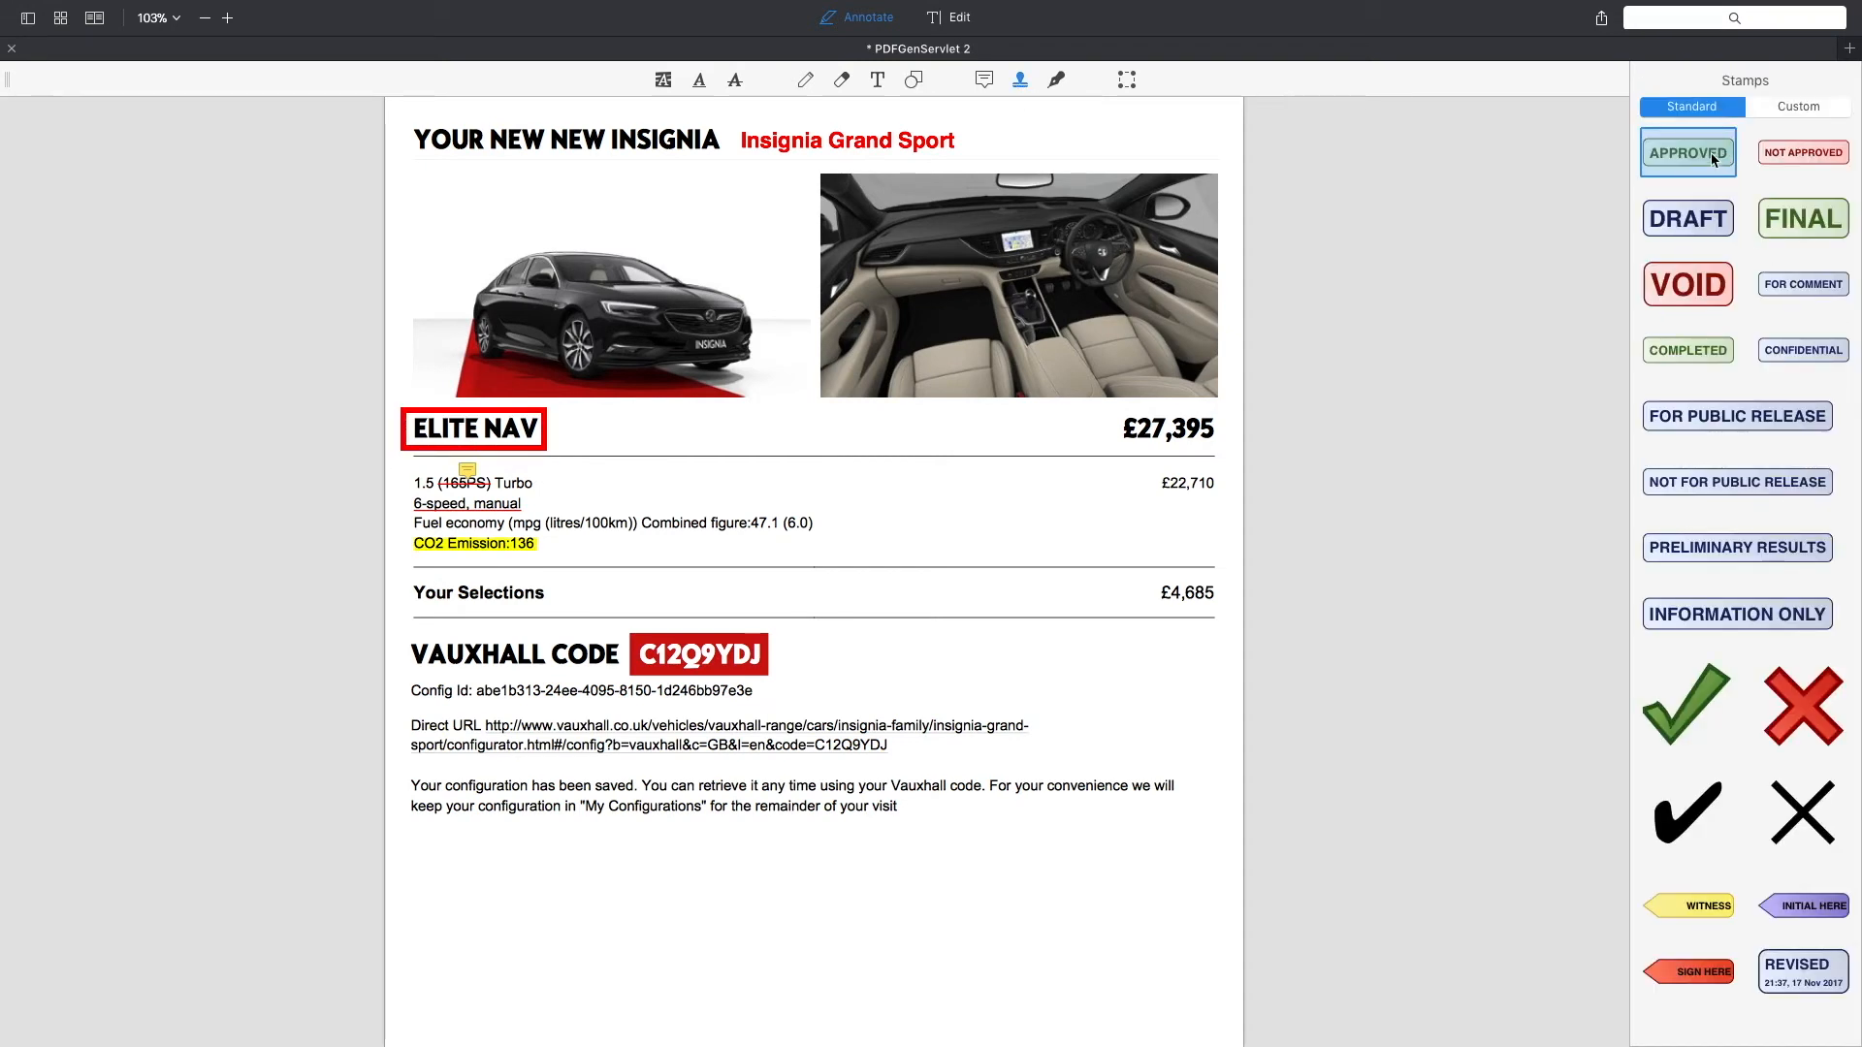
mouse_move(1802, 151)
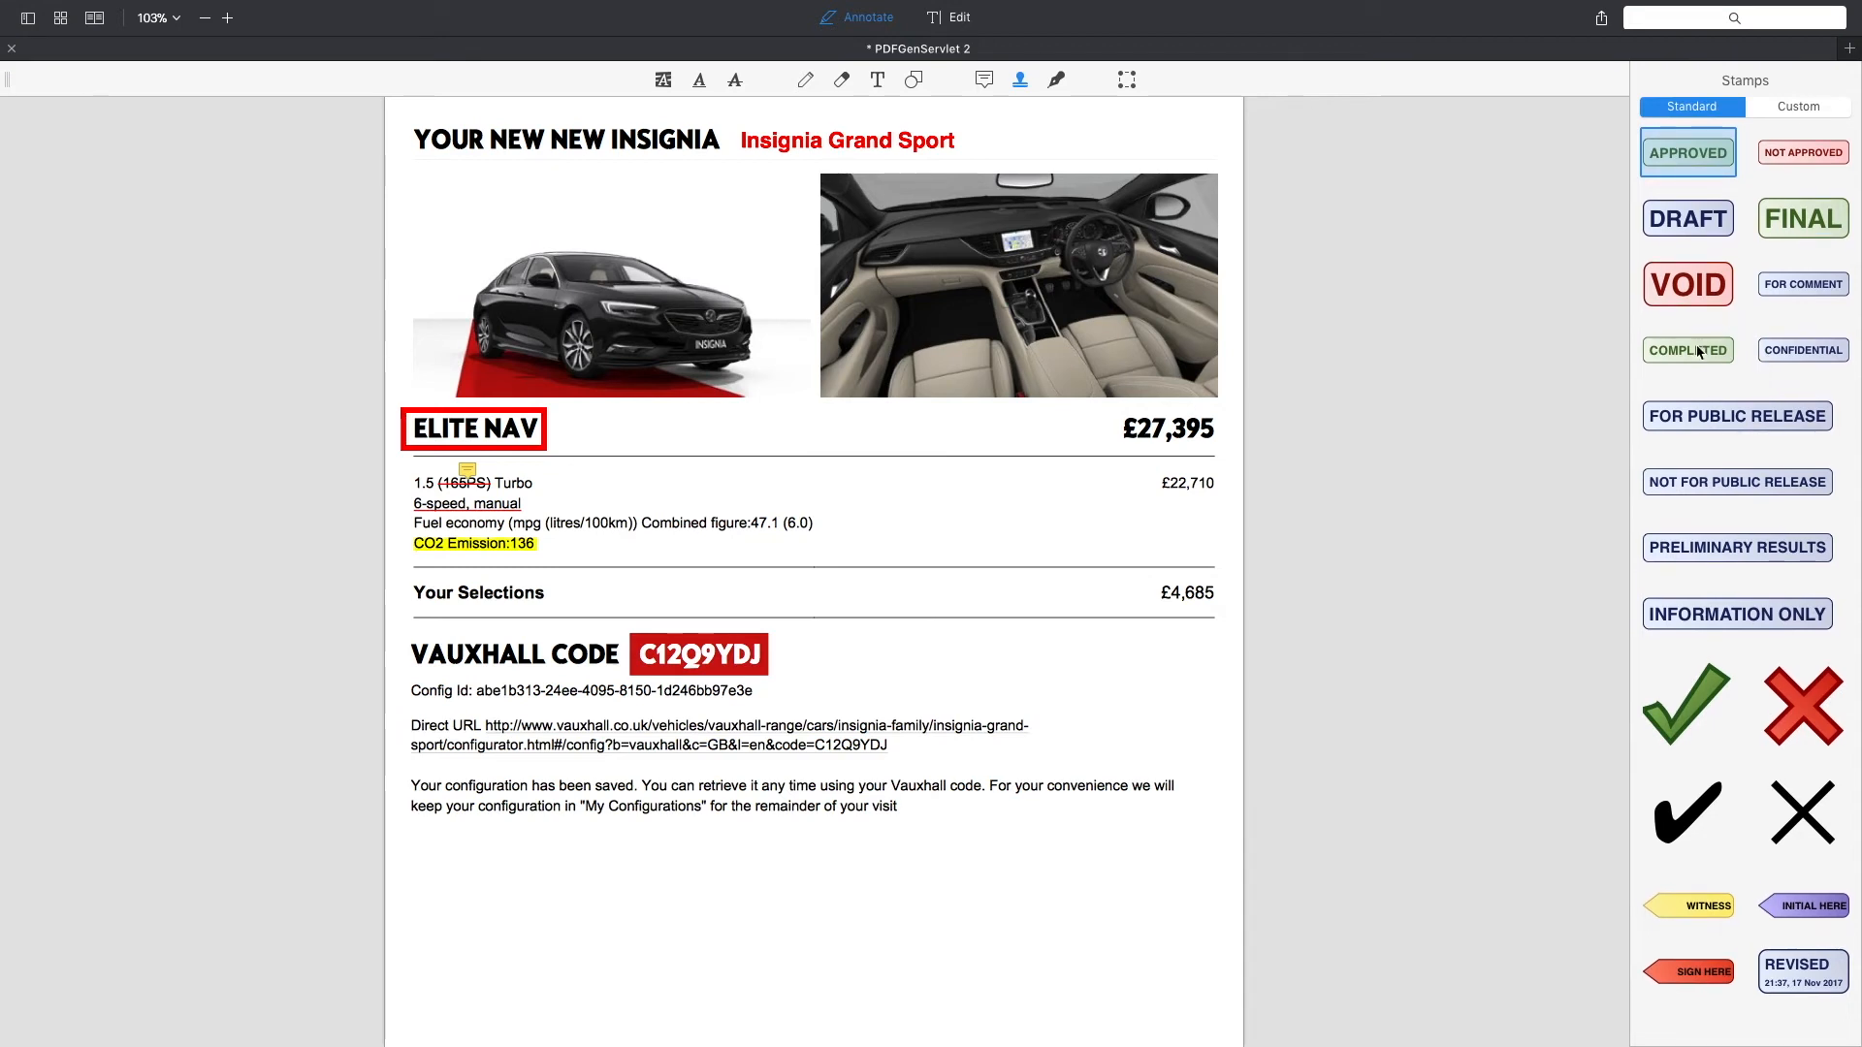
click(1686, 349)
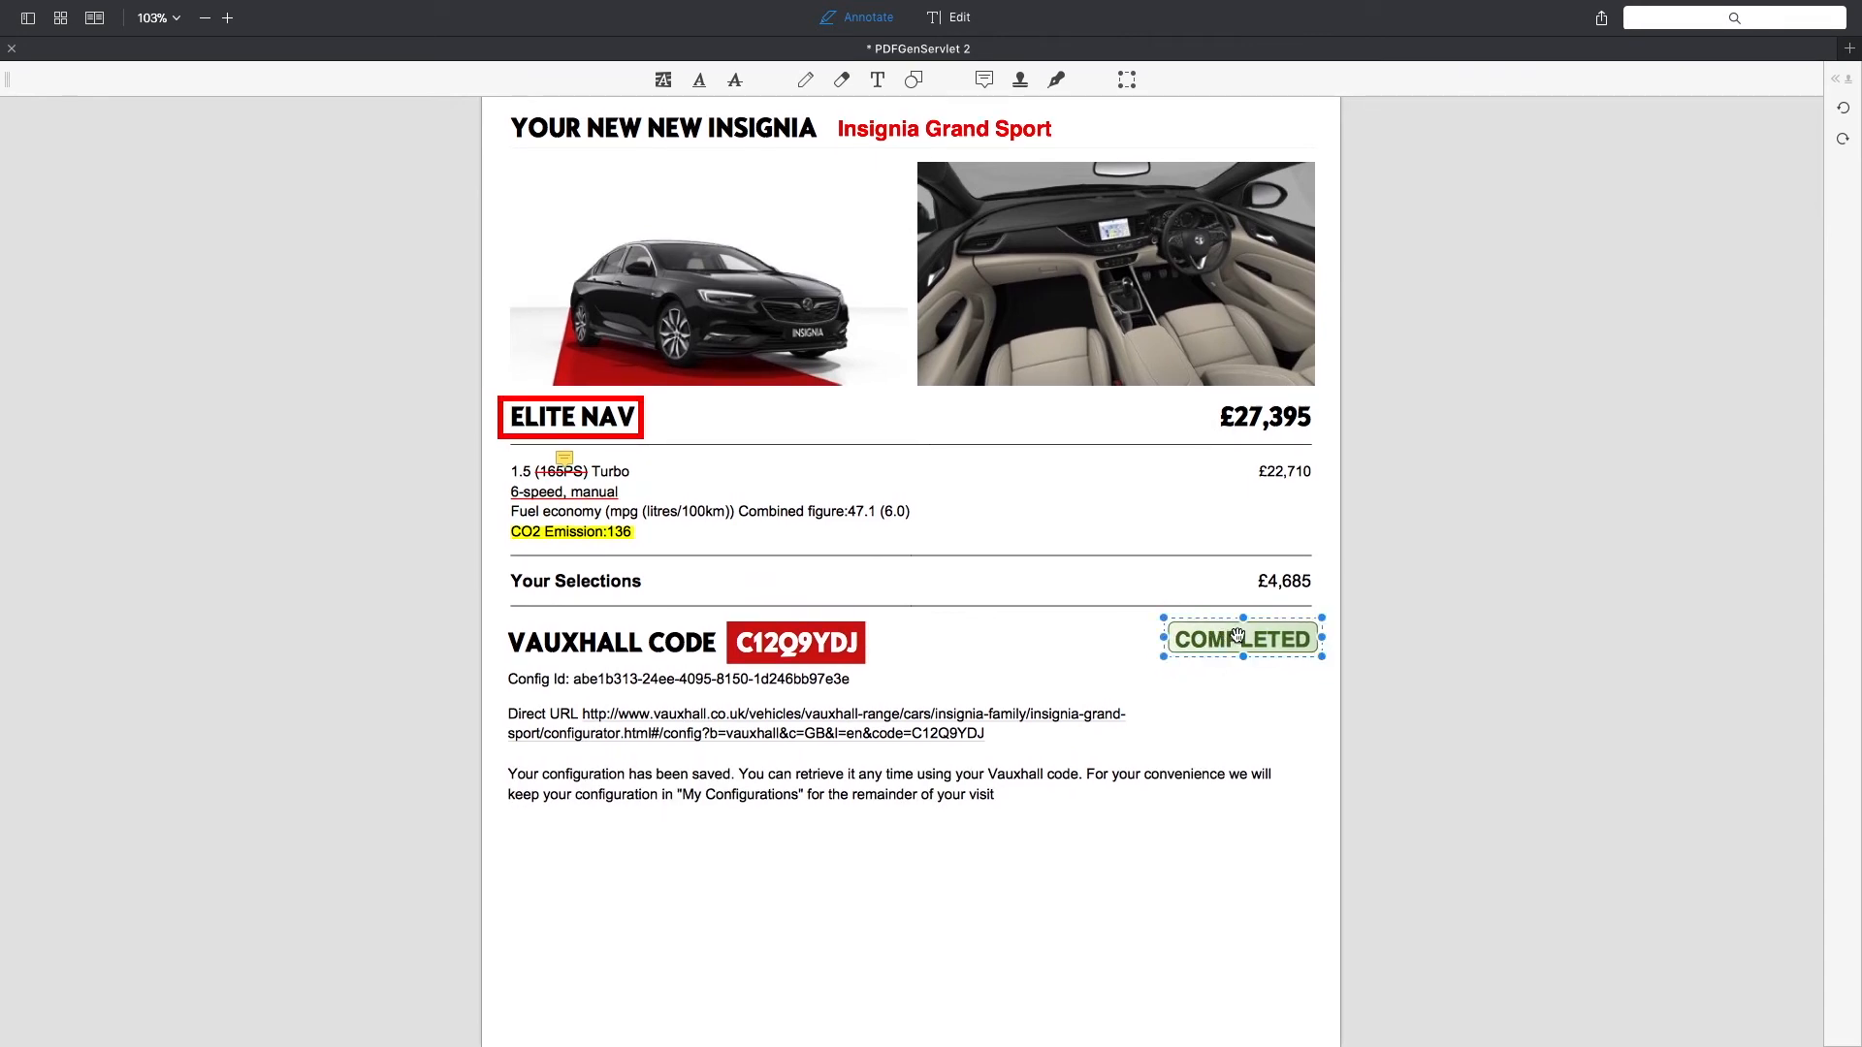
click(1020, 80)
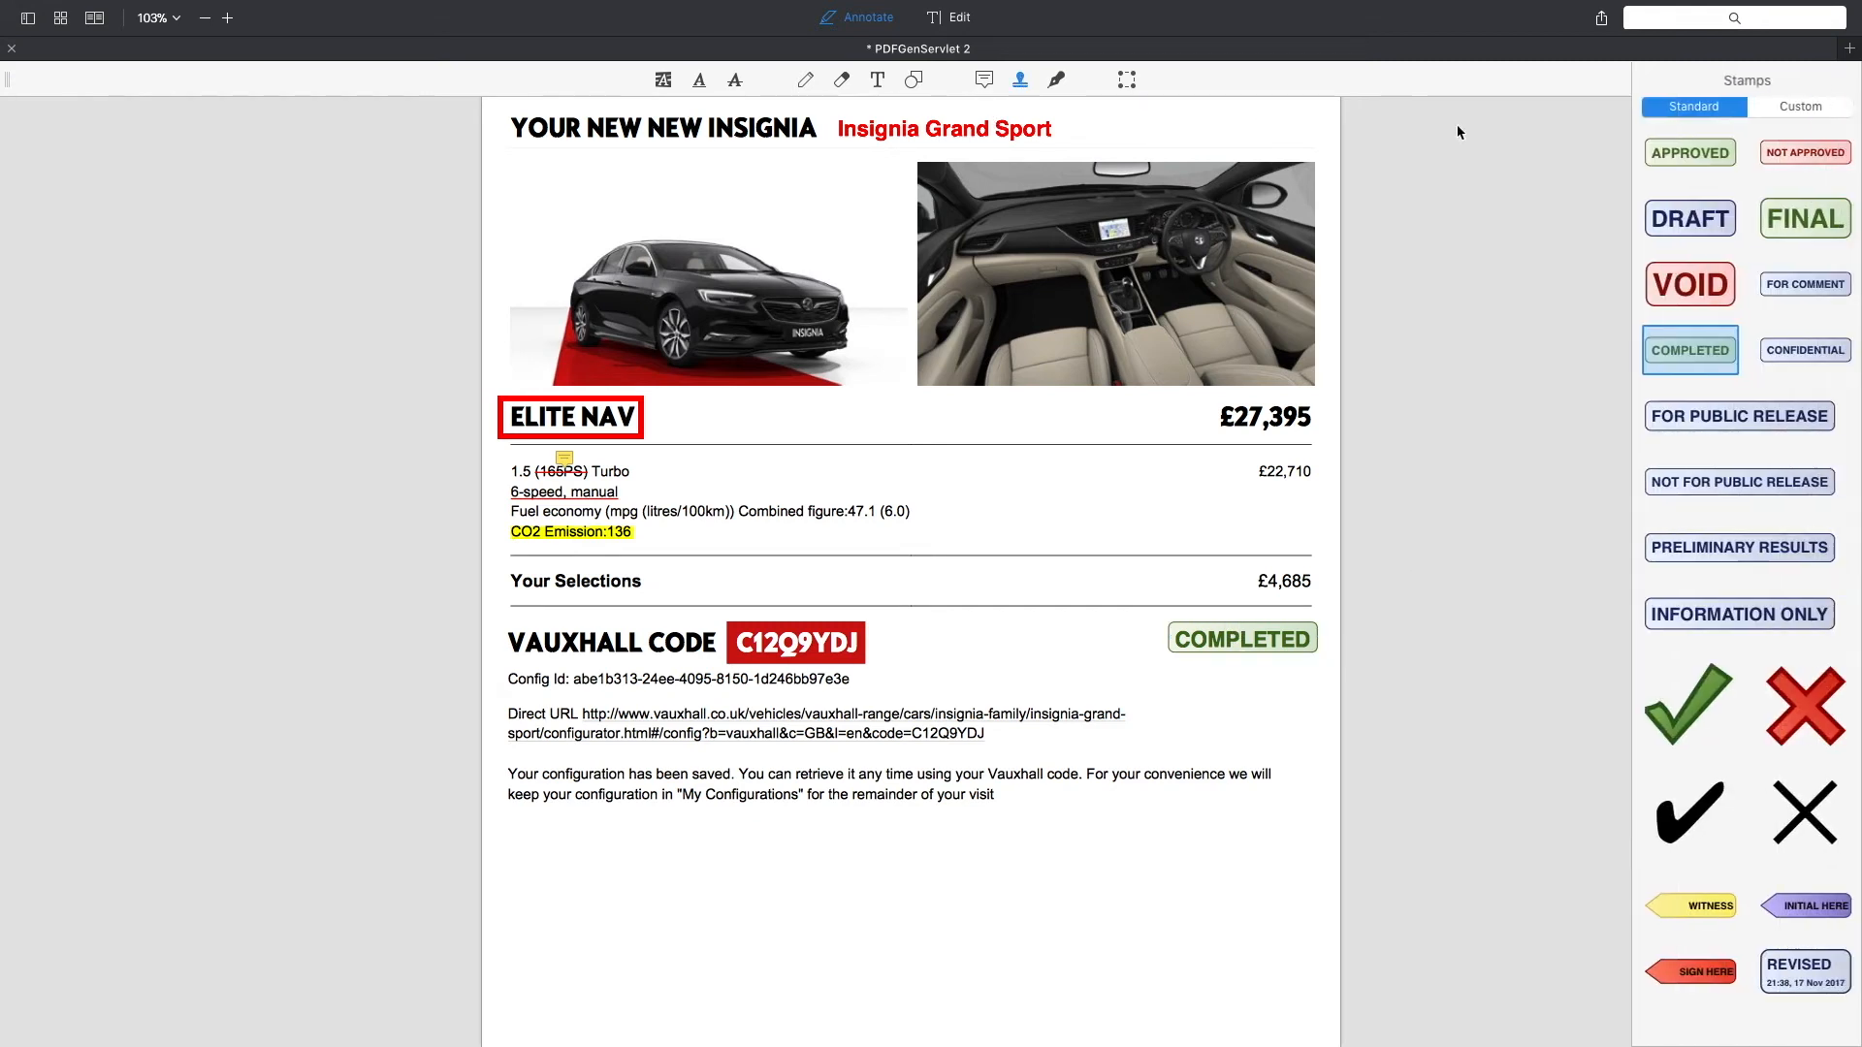
Step: Create and save a custom red text stamp reading TechOS next to SOLD
click(1800, 106)
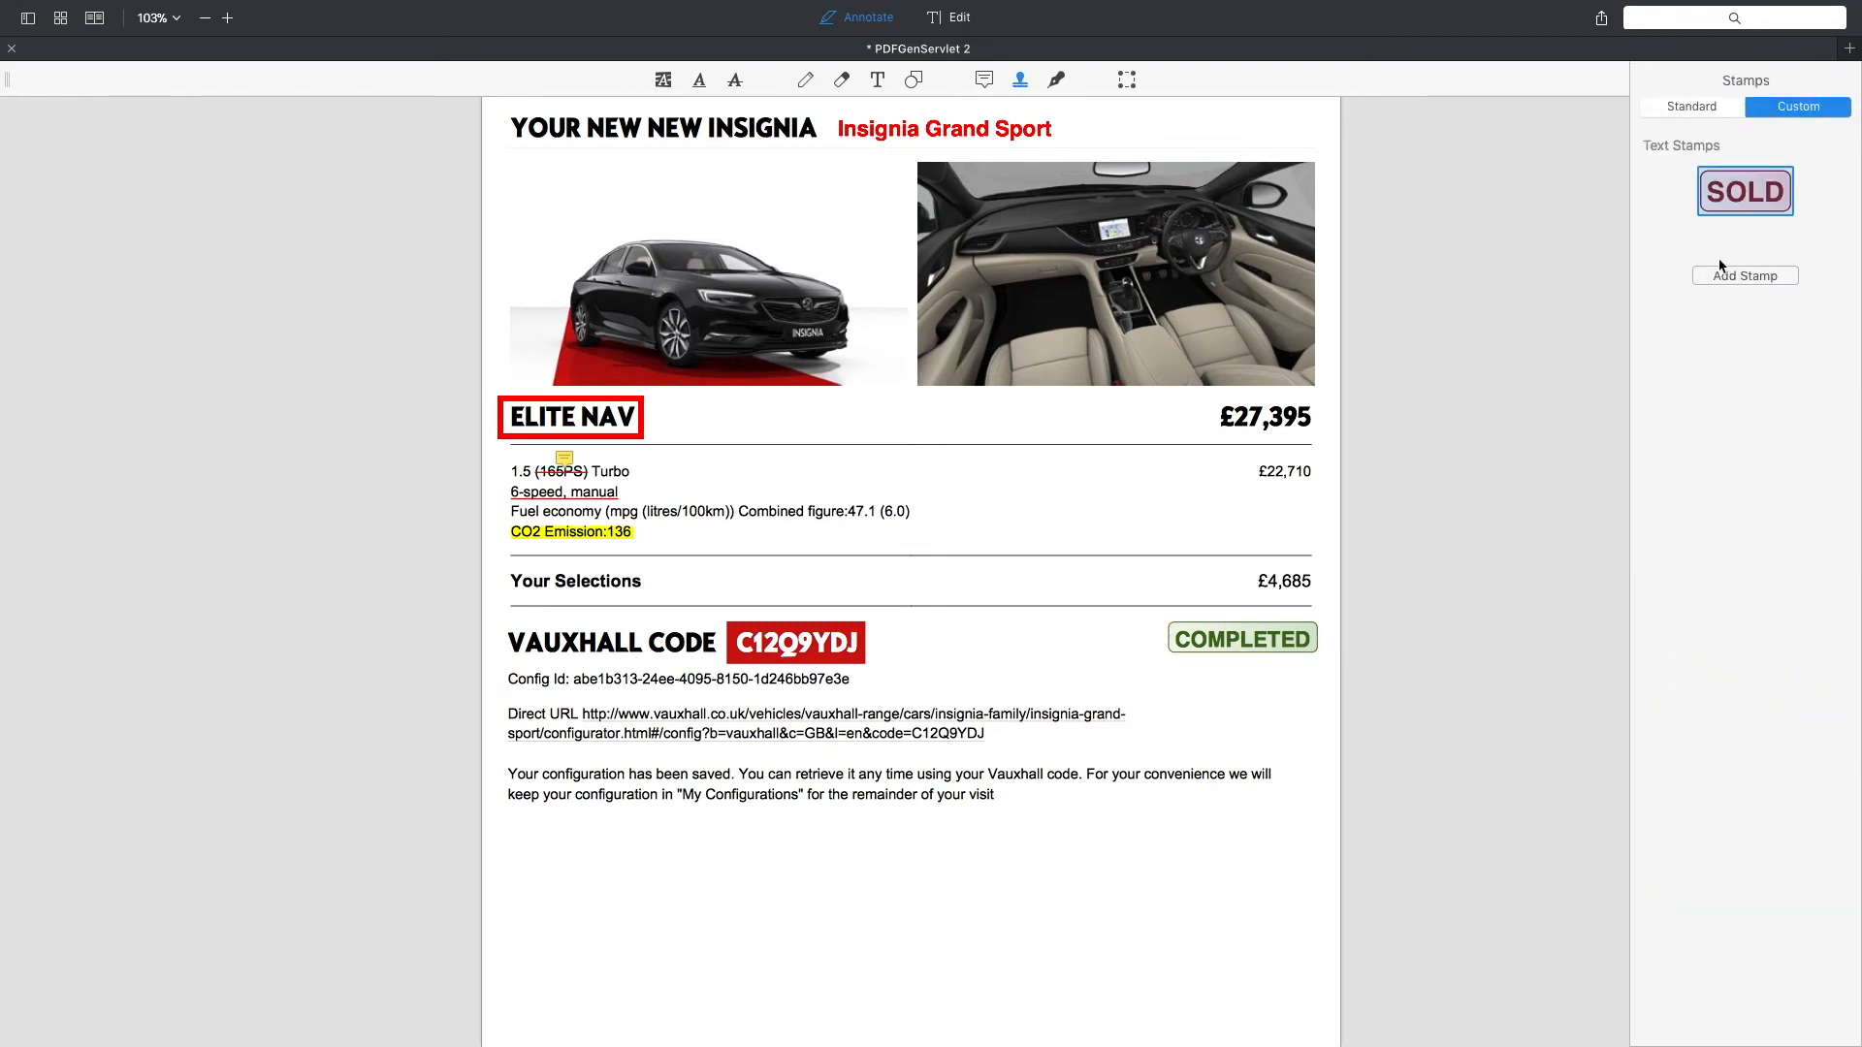
click(1744, 276)
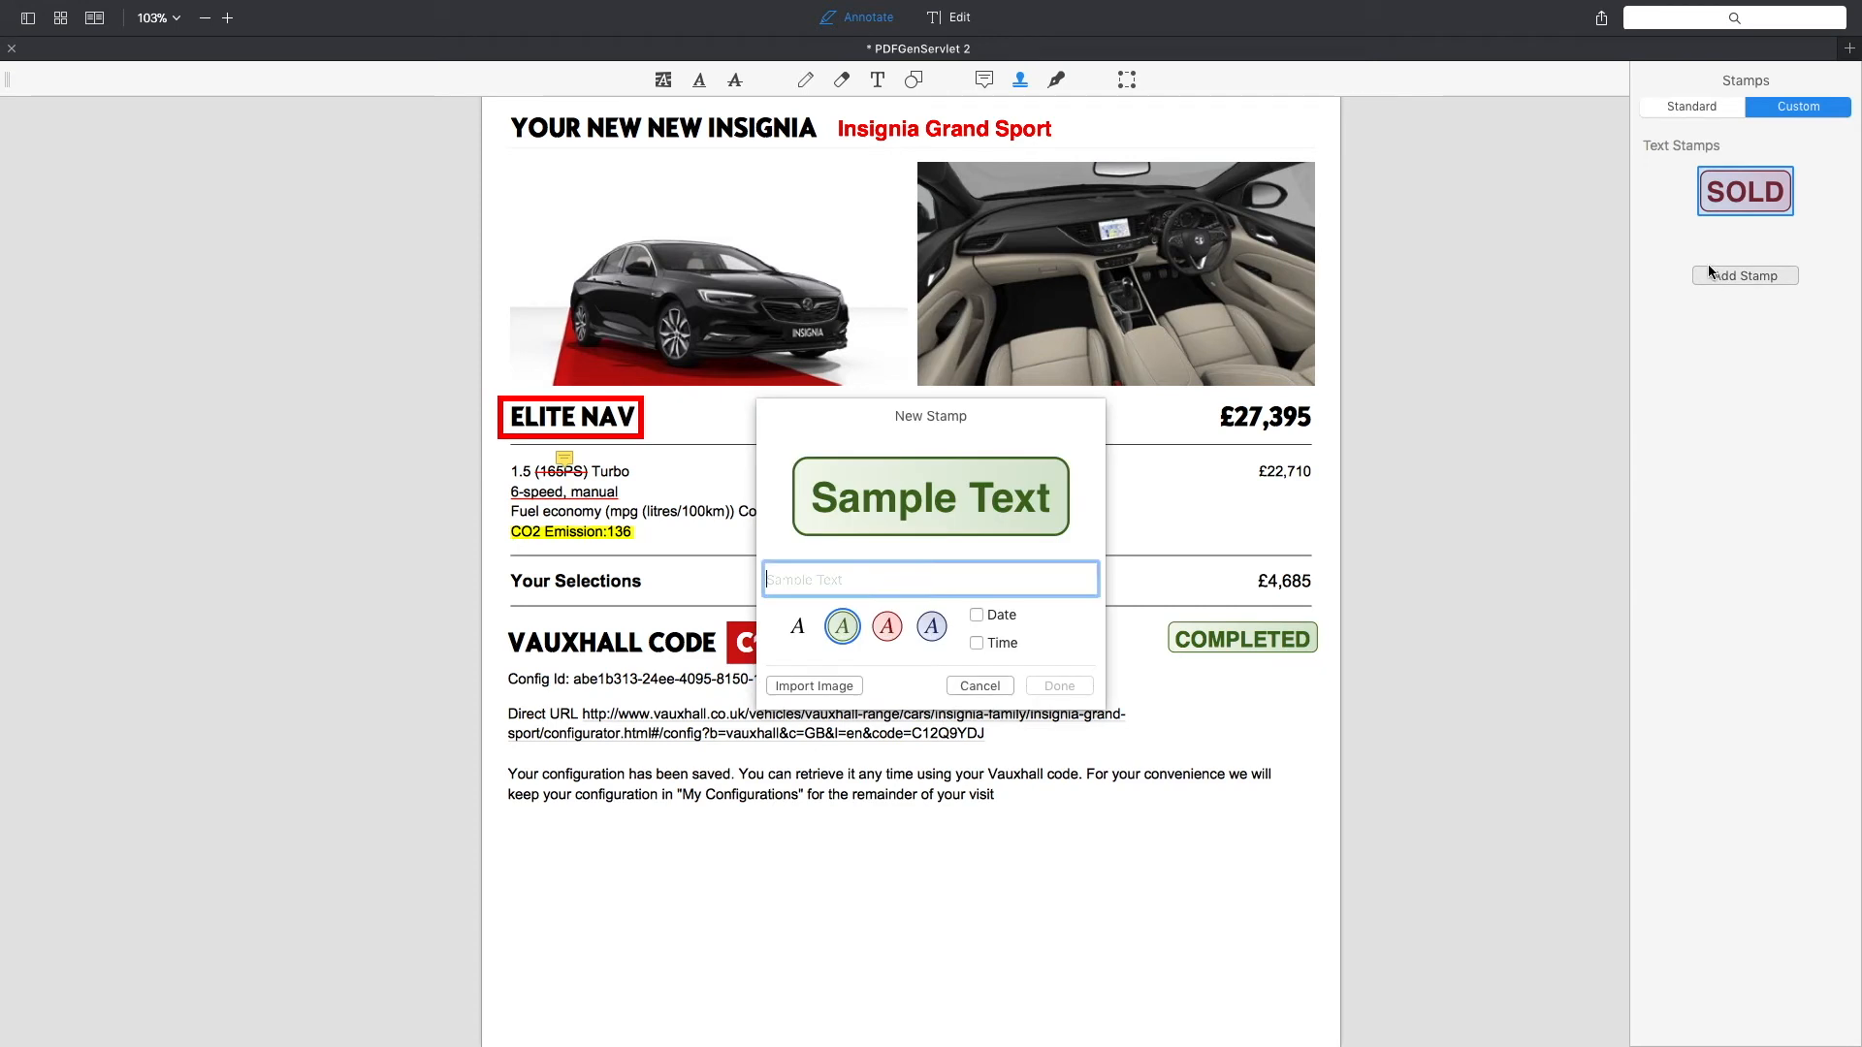
mouse_move(898, 578)
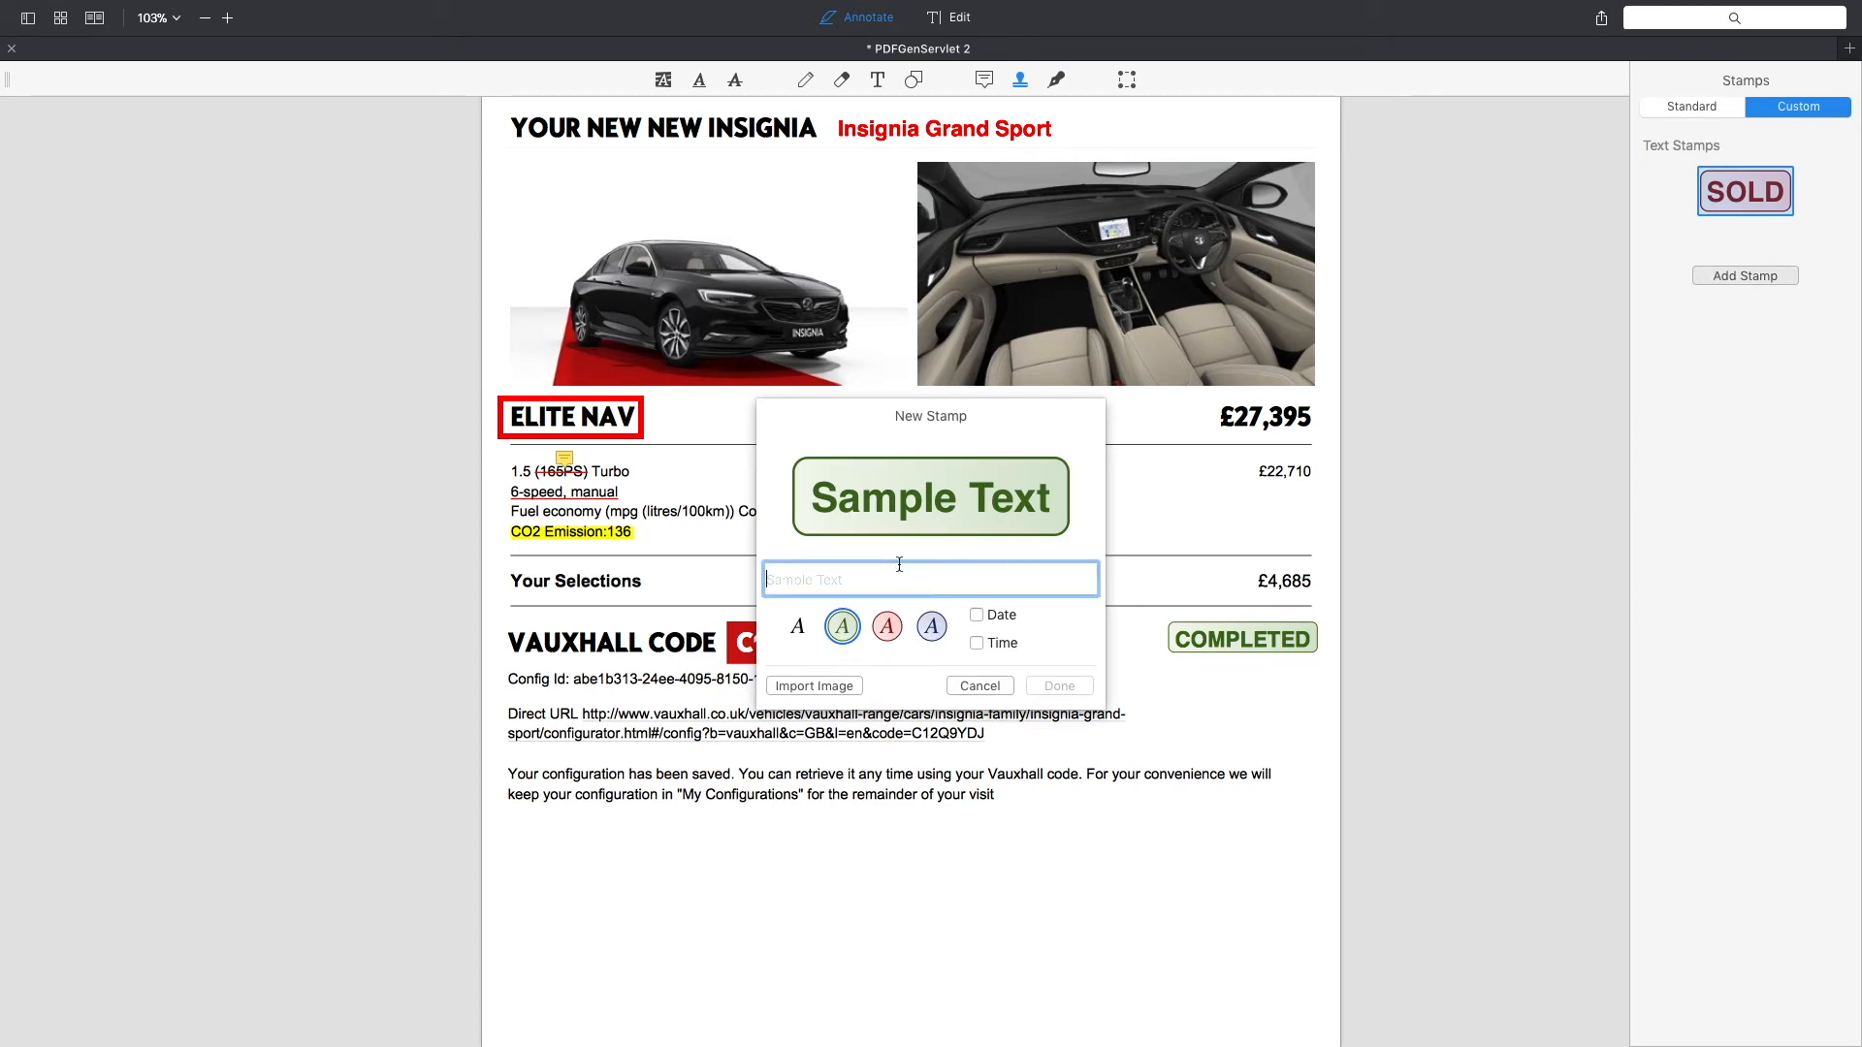
text(TechOD)
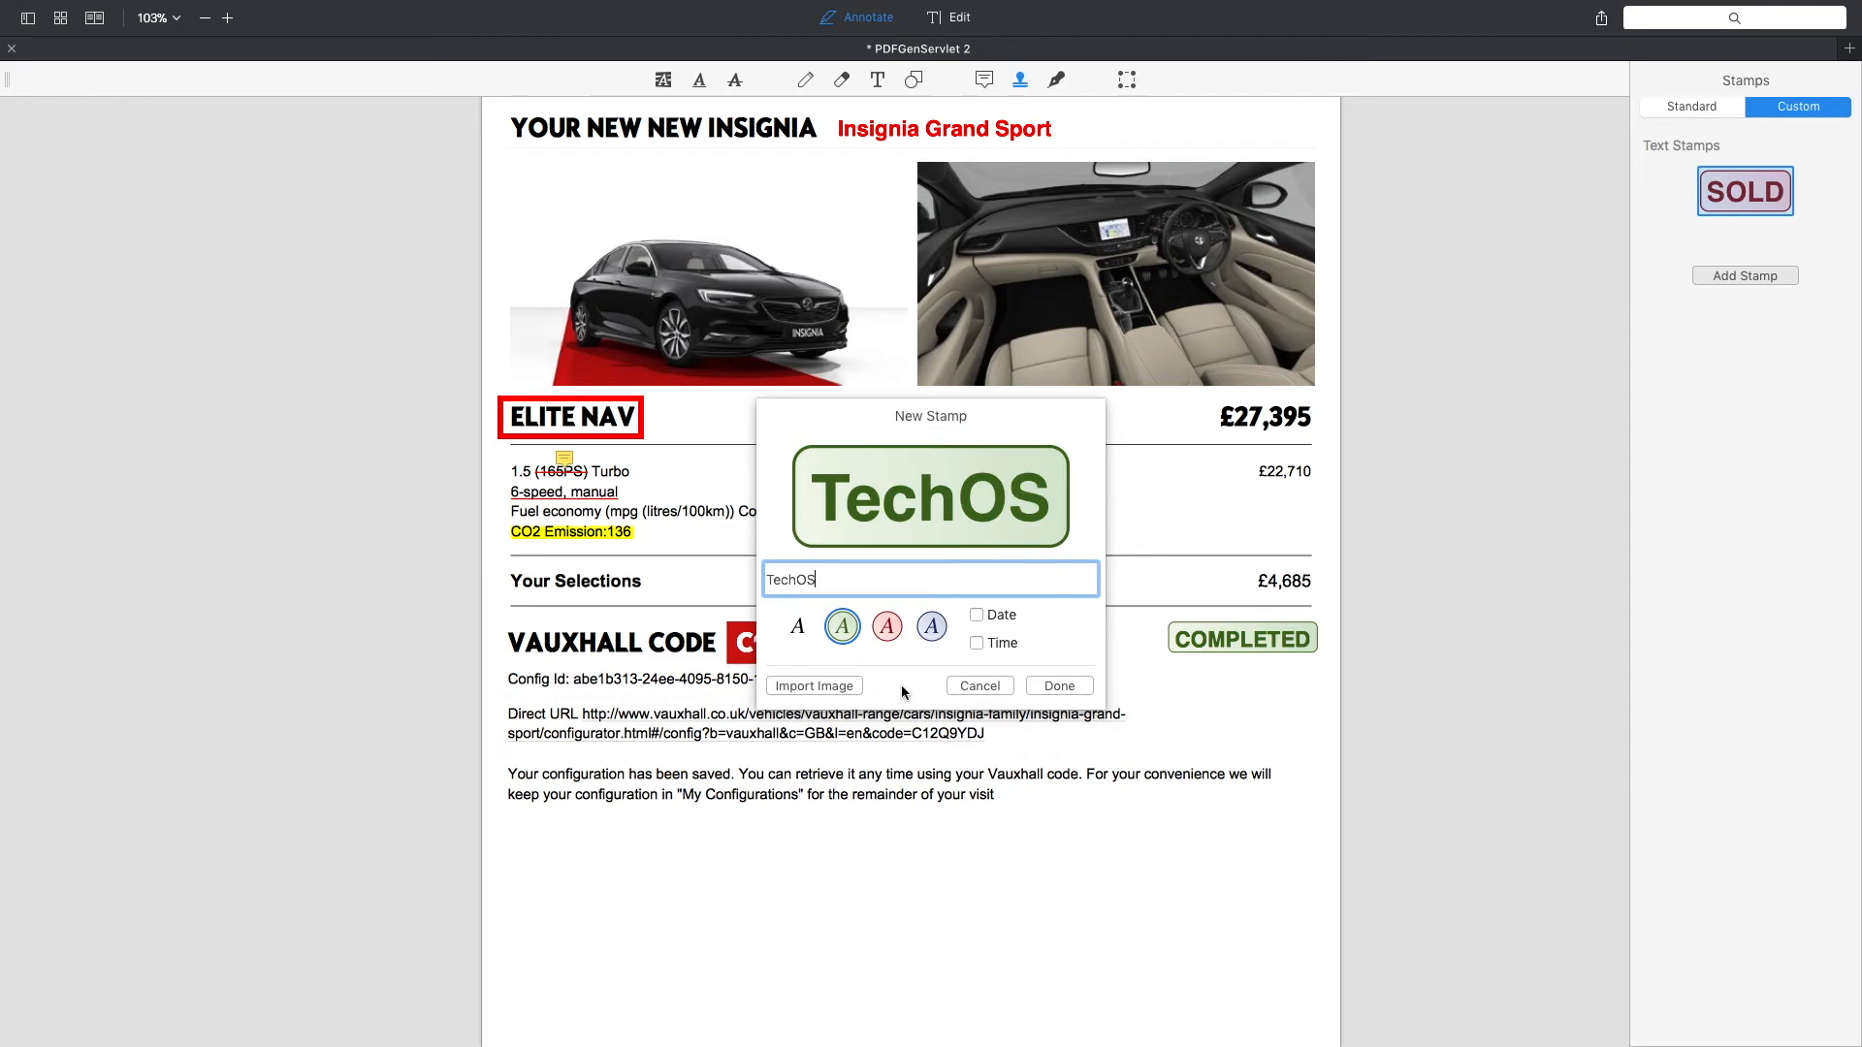
click(931, 627)
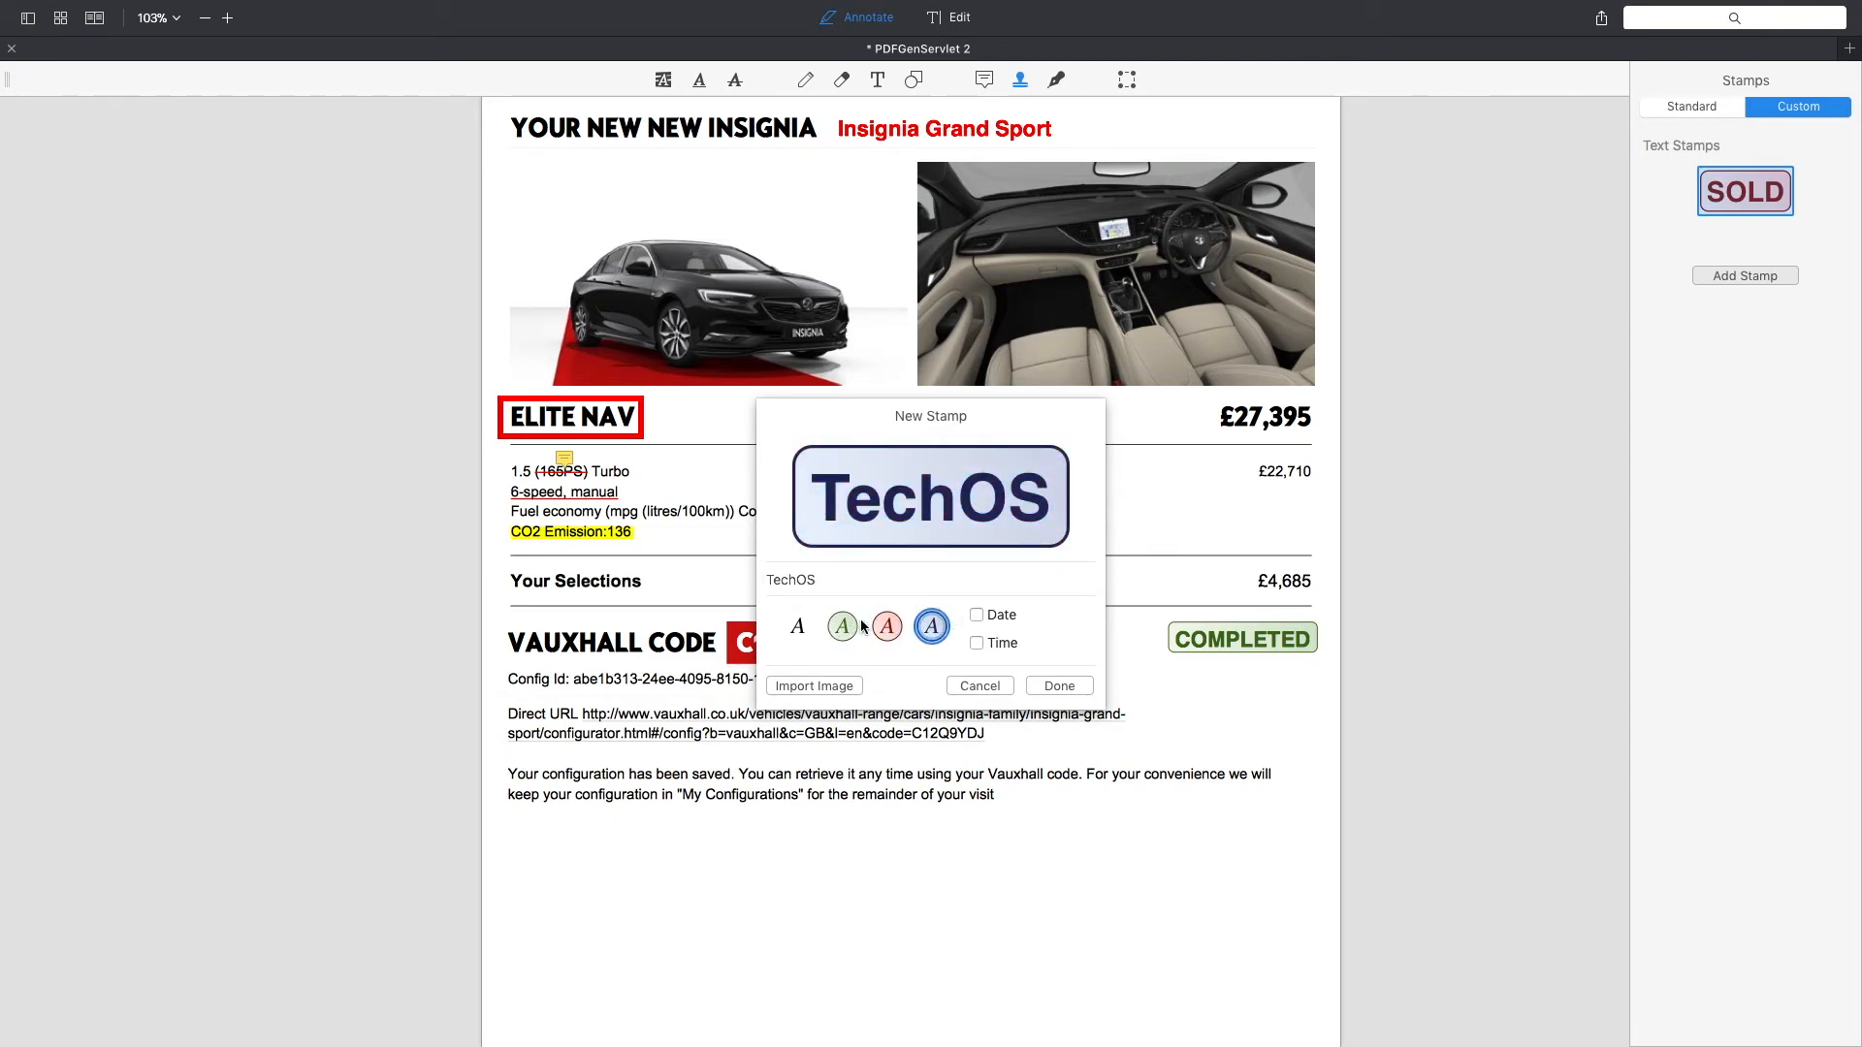
click(887, 626)
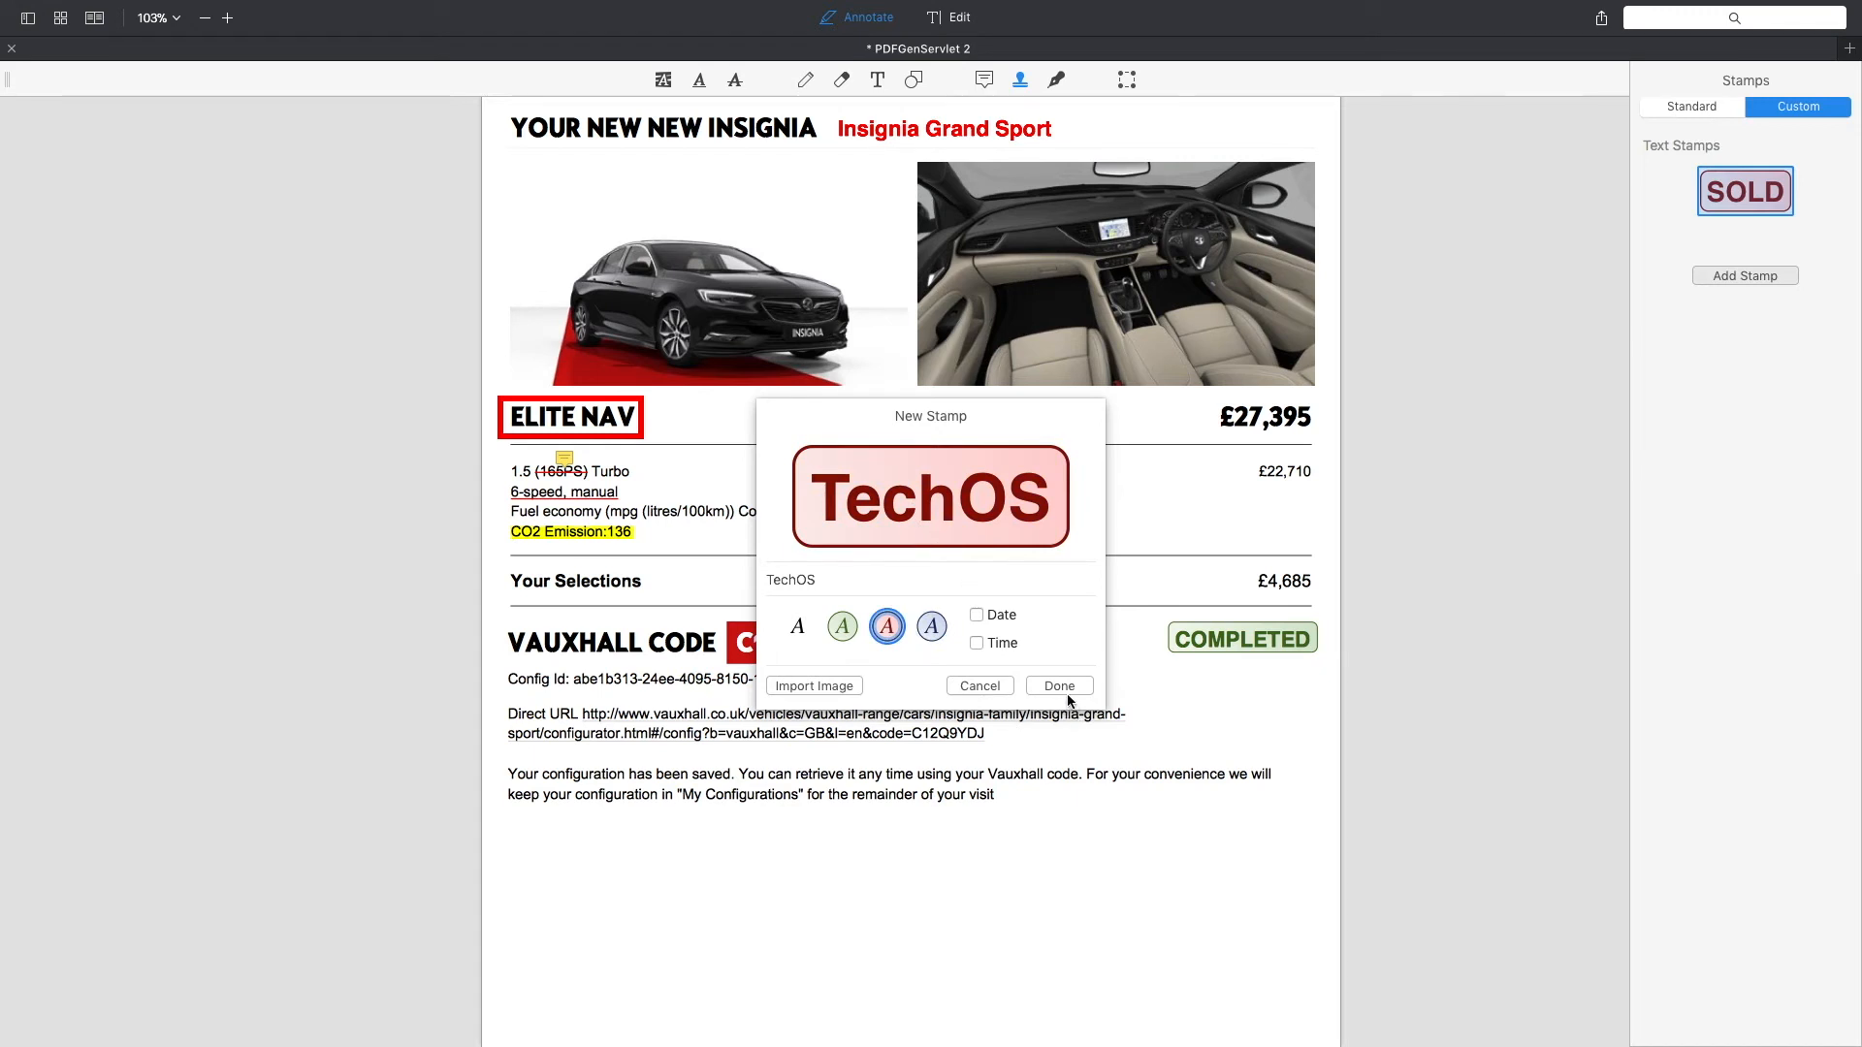
click(1059, 684)
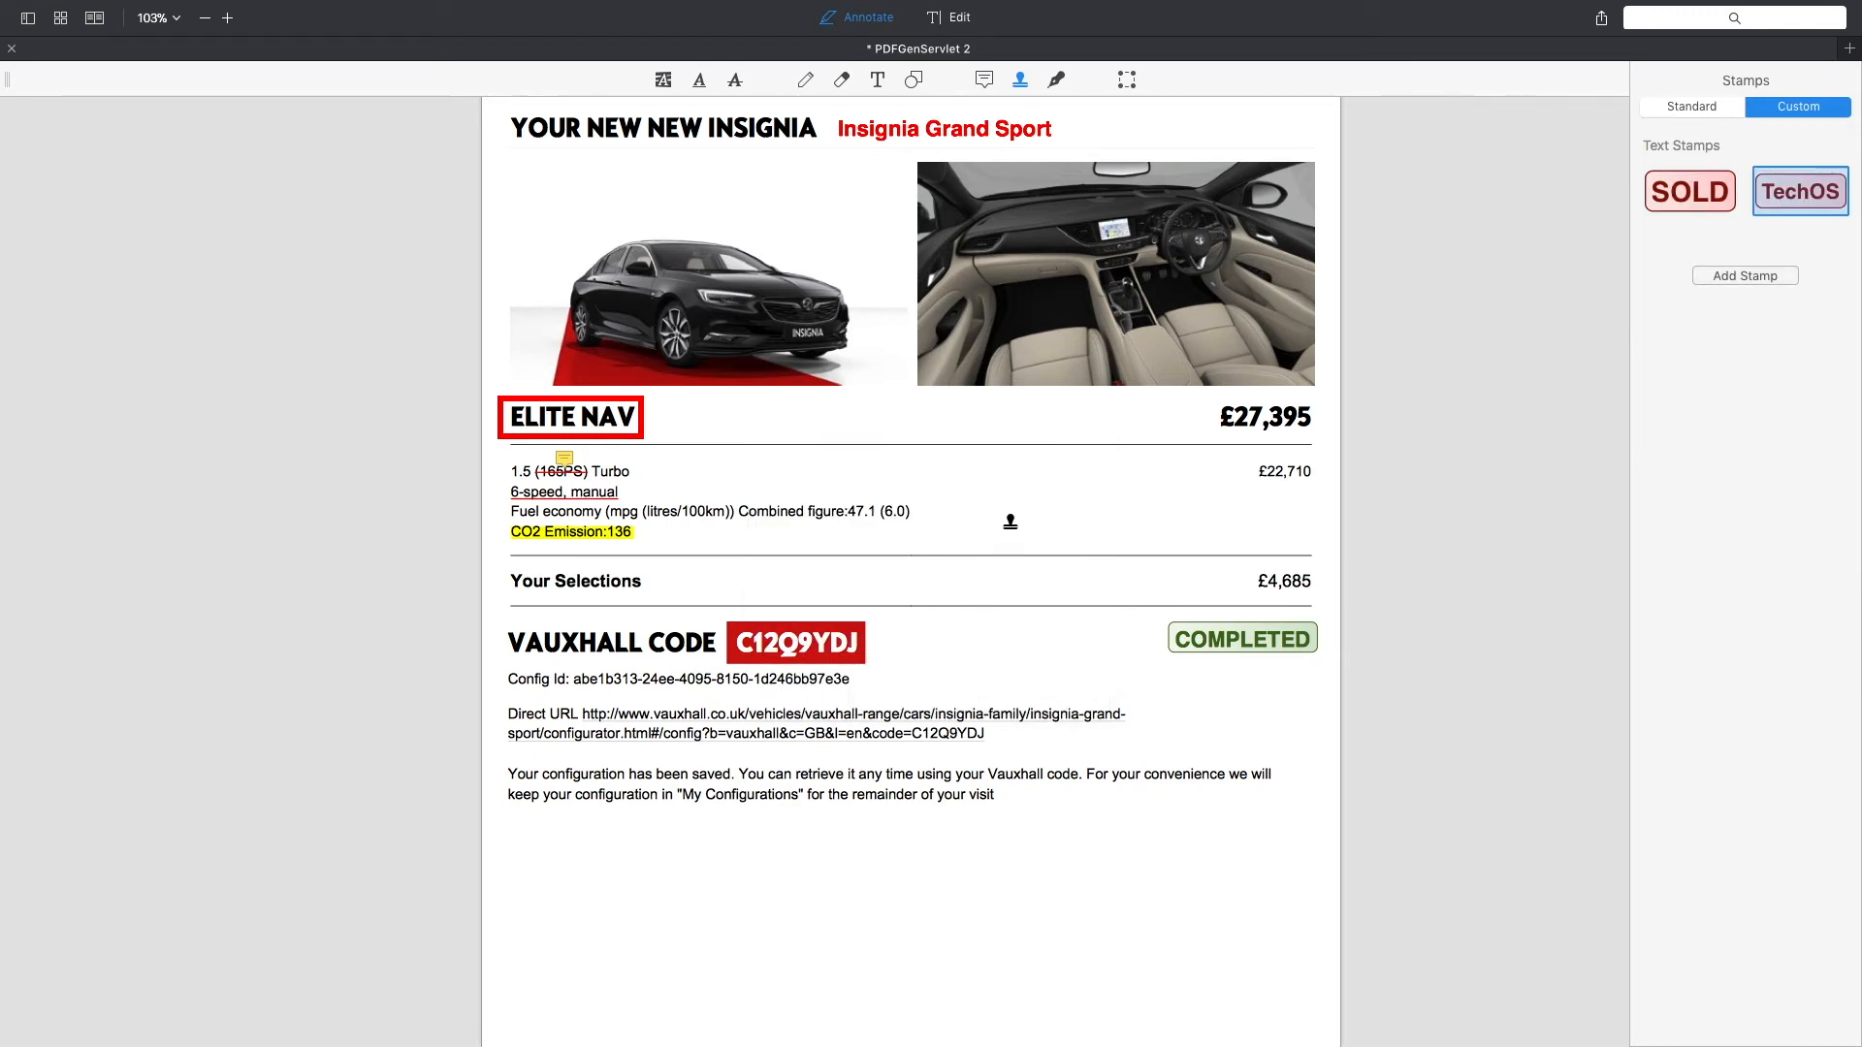
click(1013, 528)
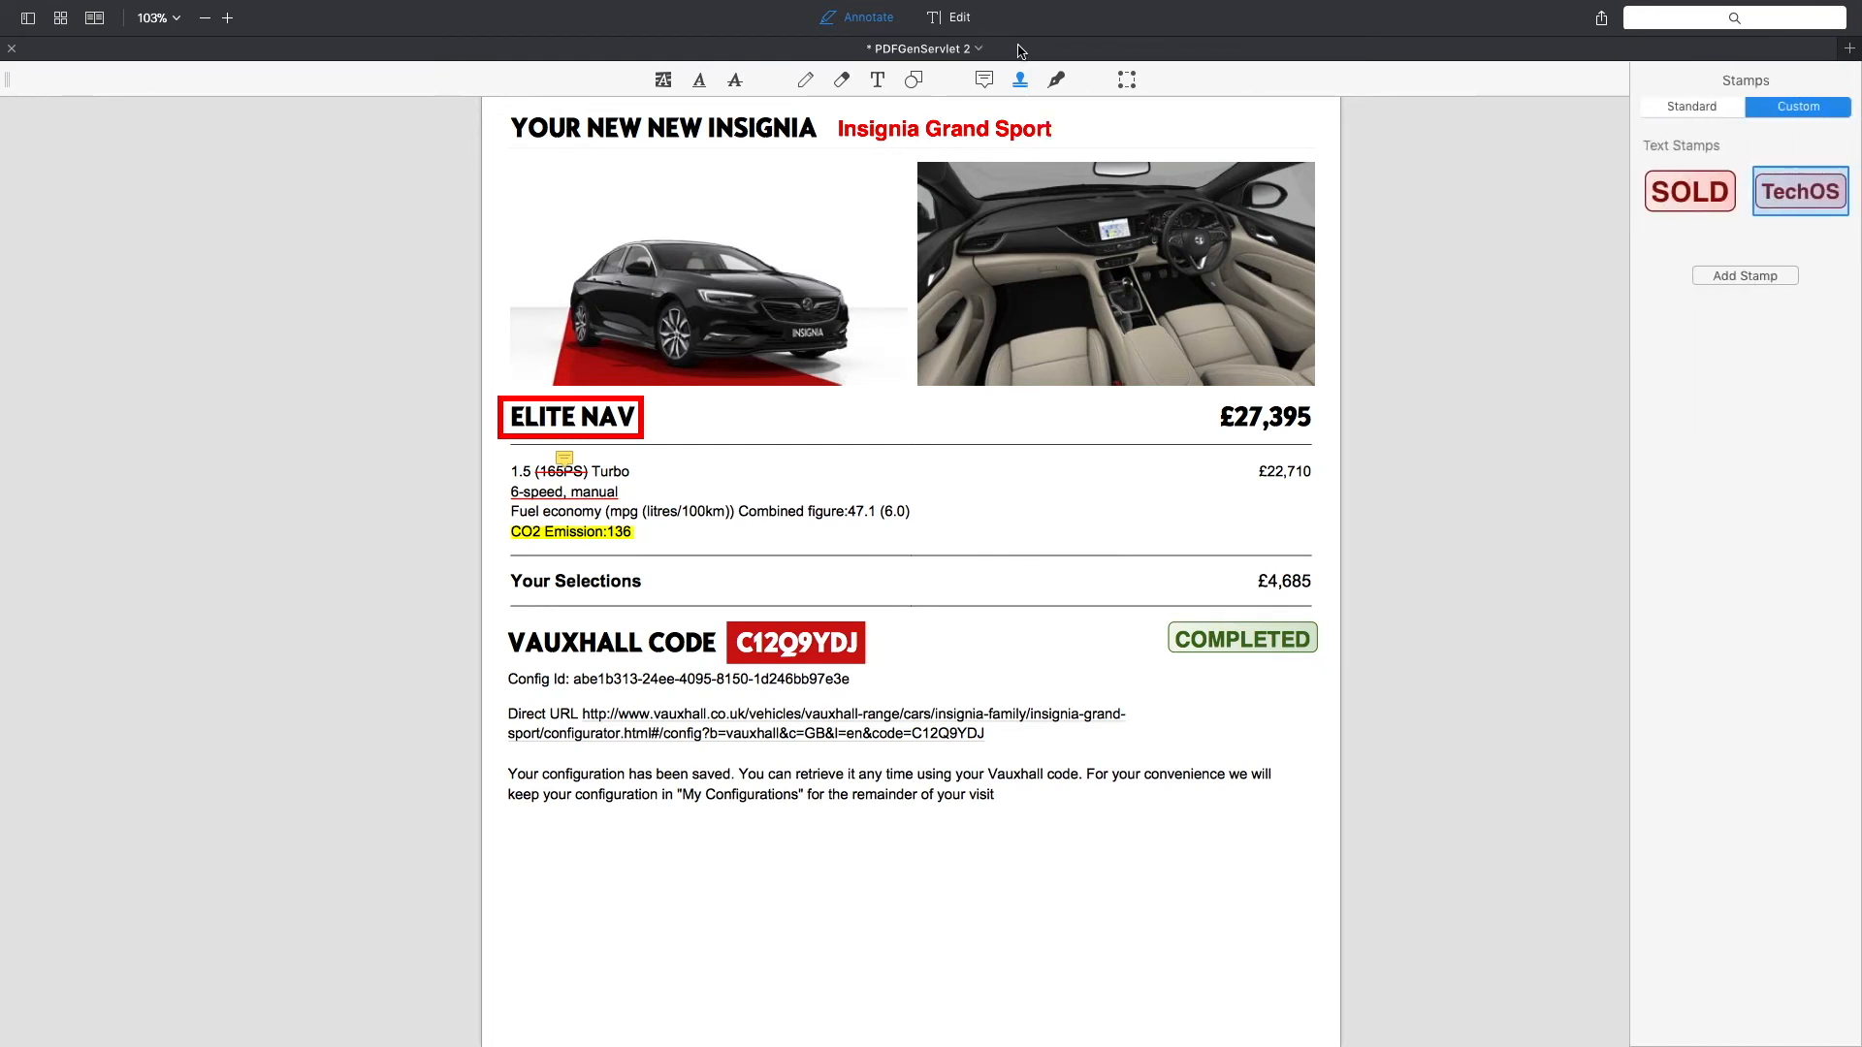
click(1055, 80)
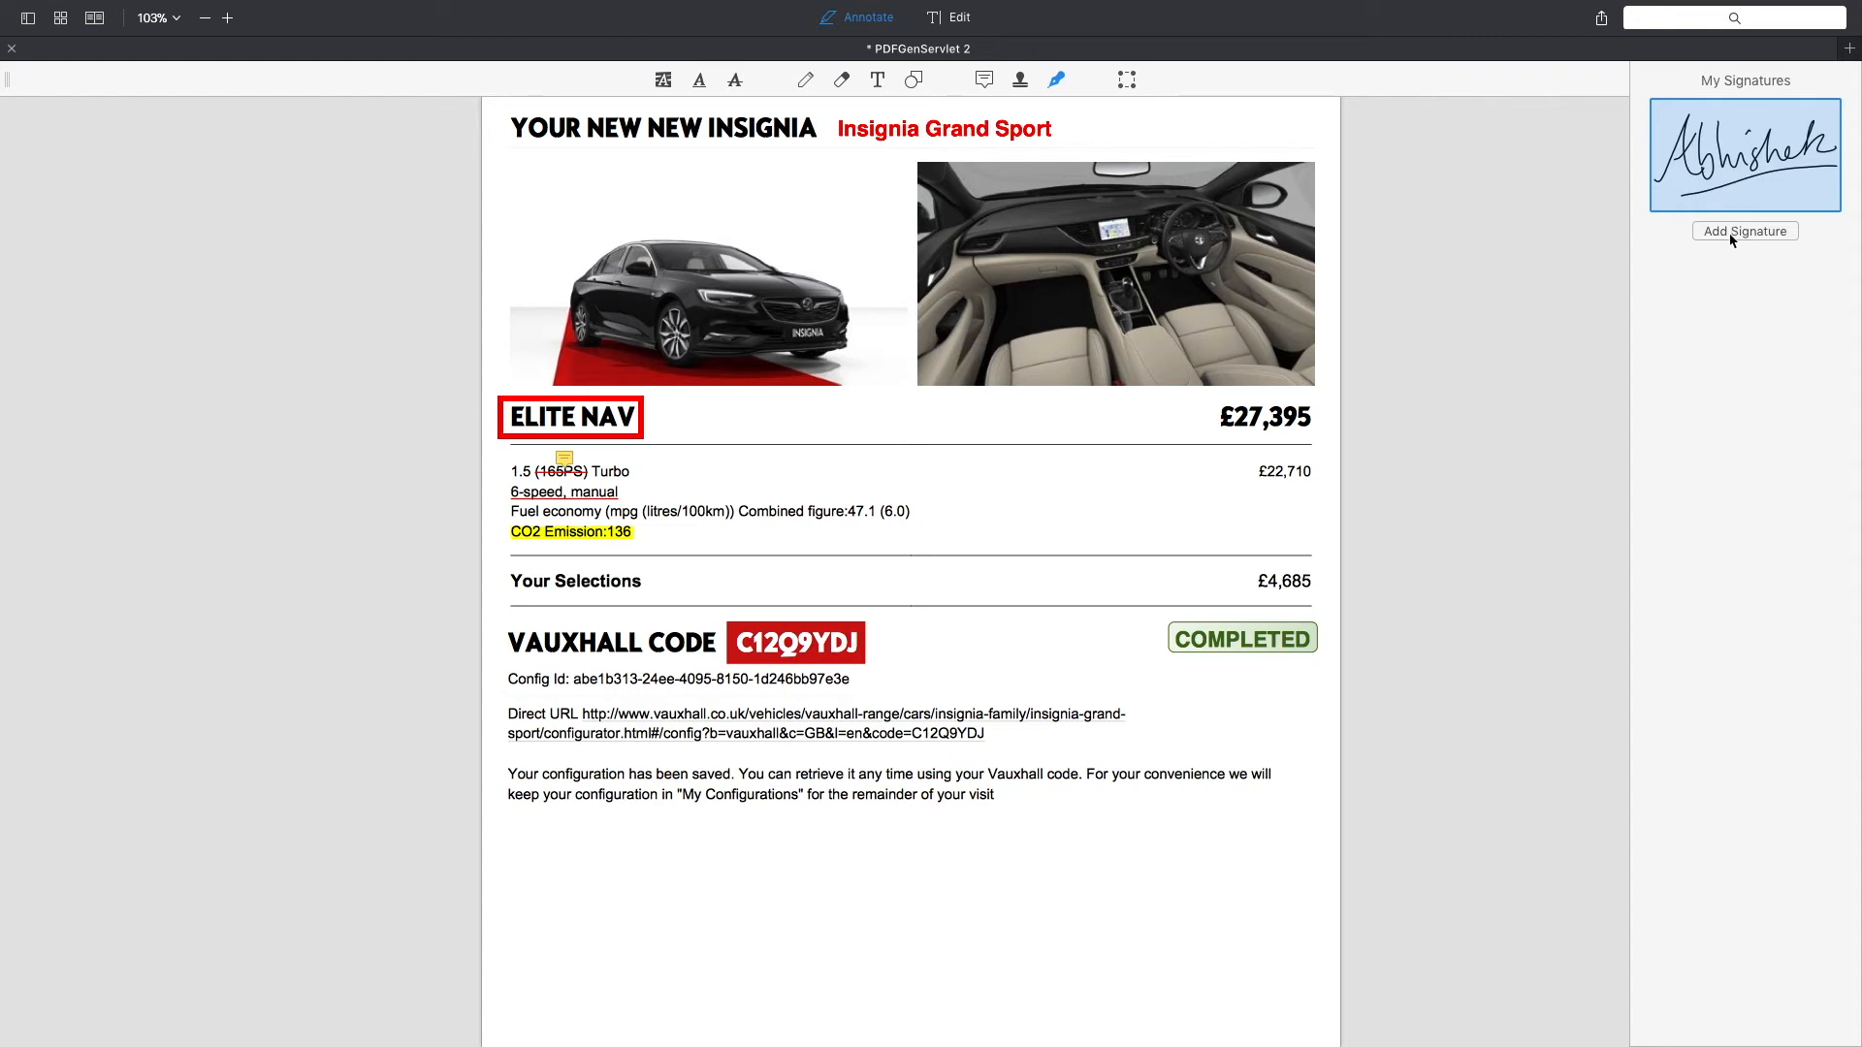
Step: Start a new signature and type the name on the Keyboard tab in a handwriting font
click(1743, 231)
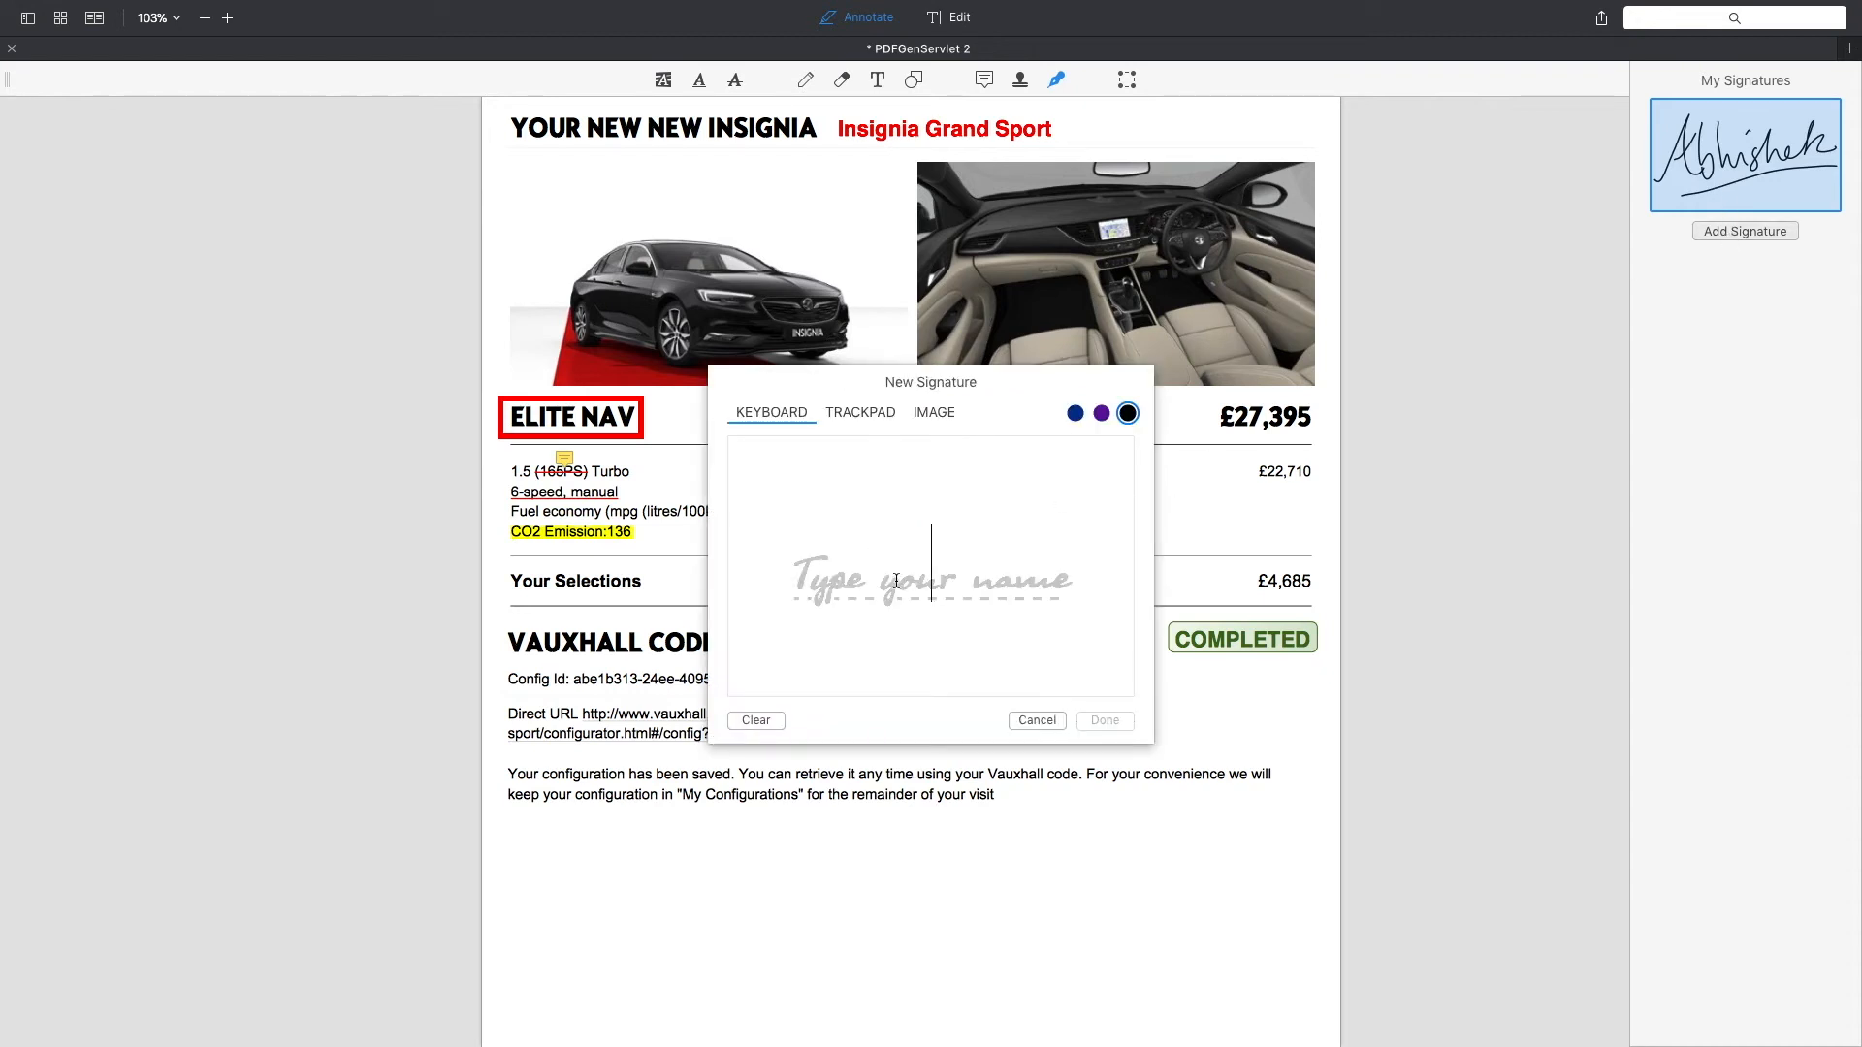
text(SH)
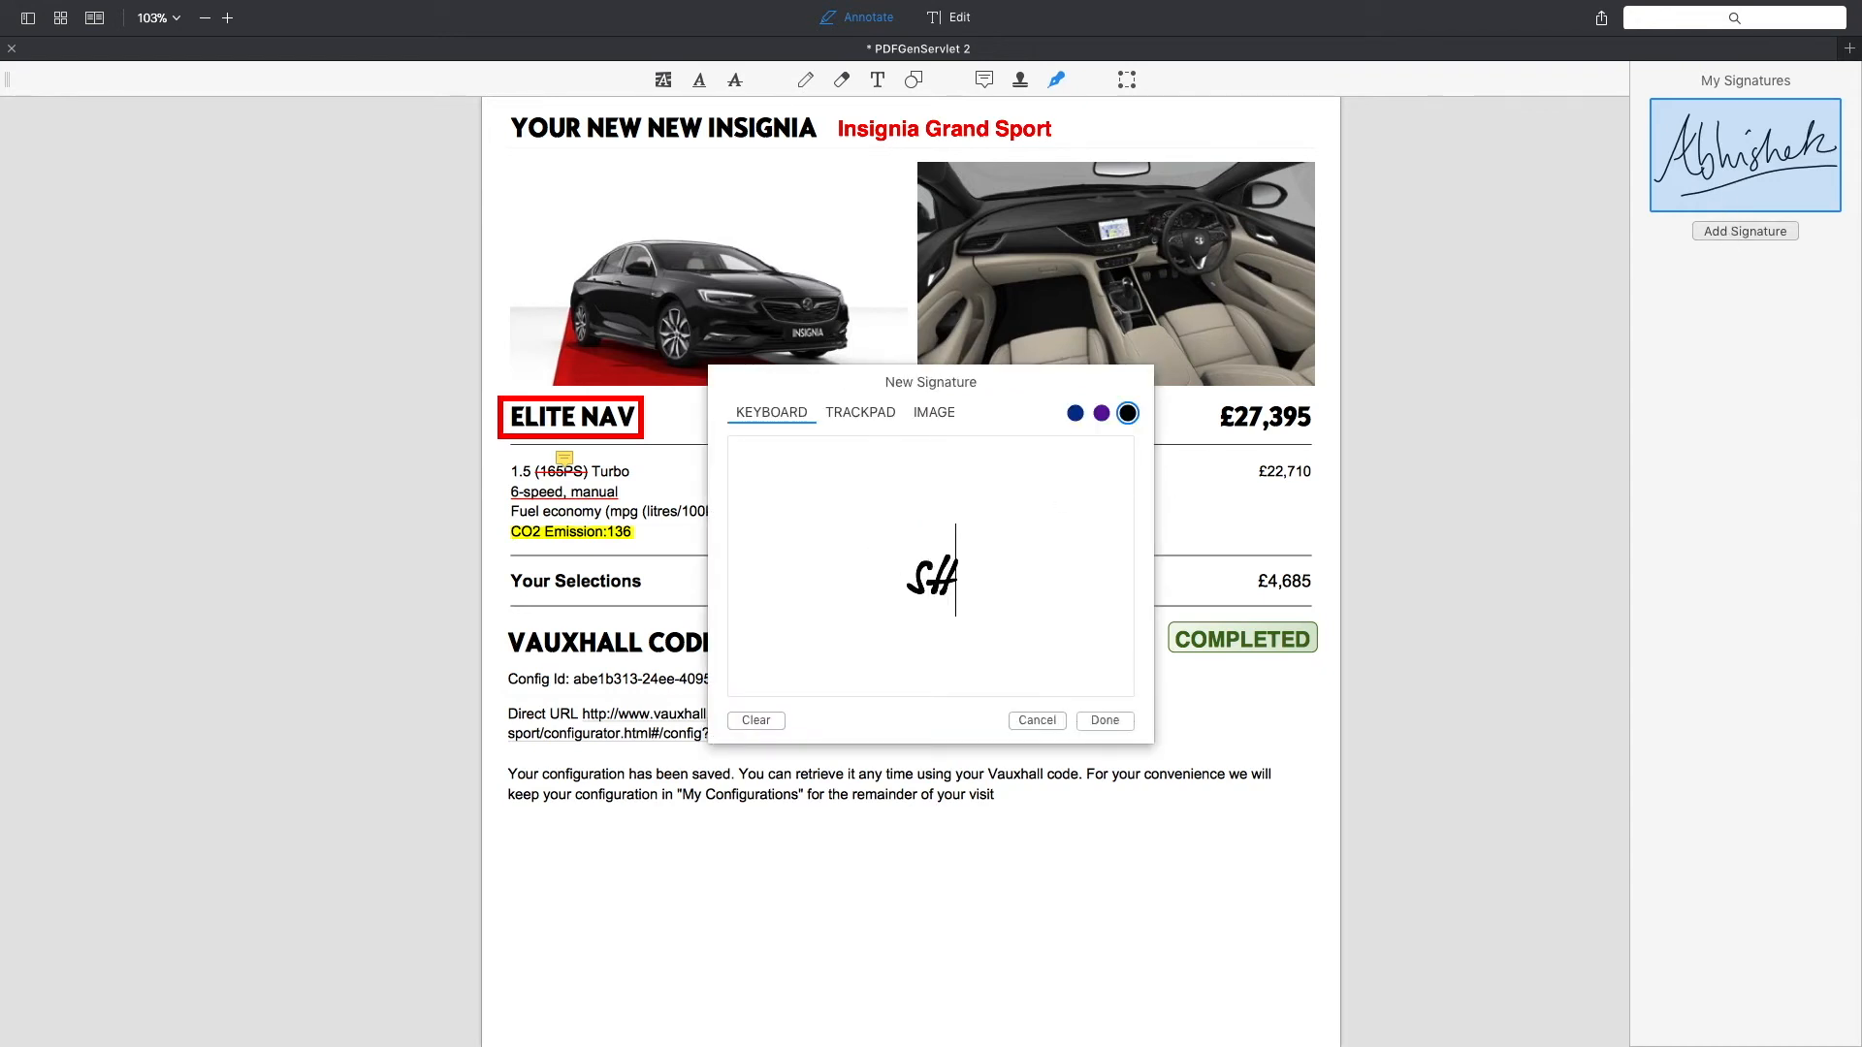
text(Sher)
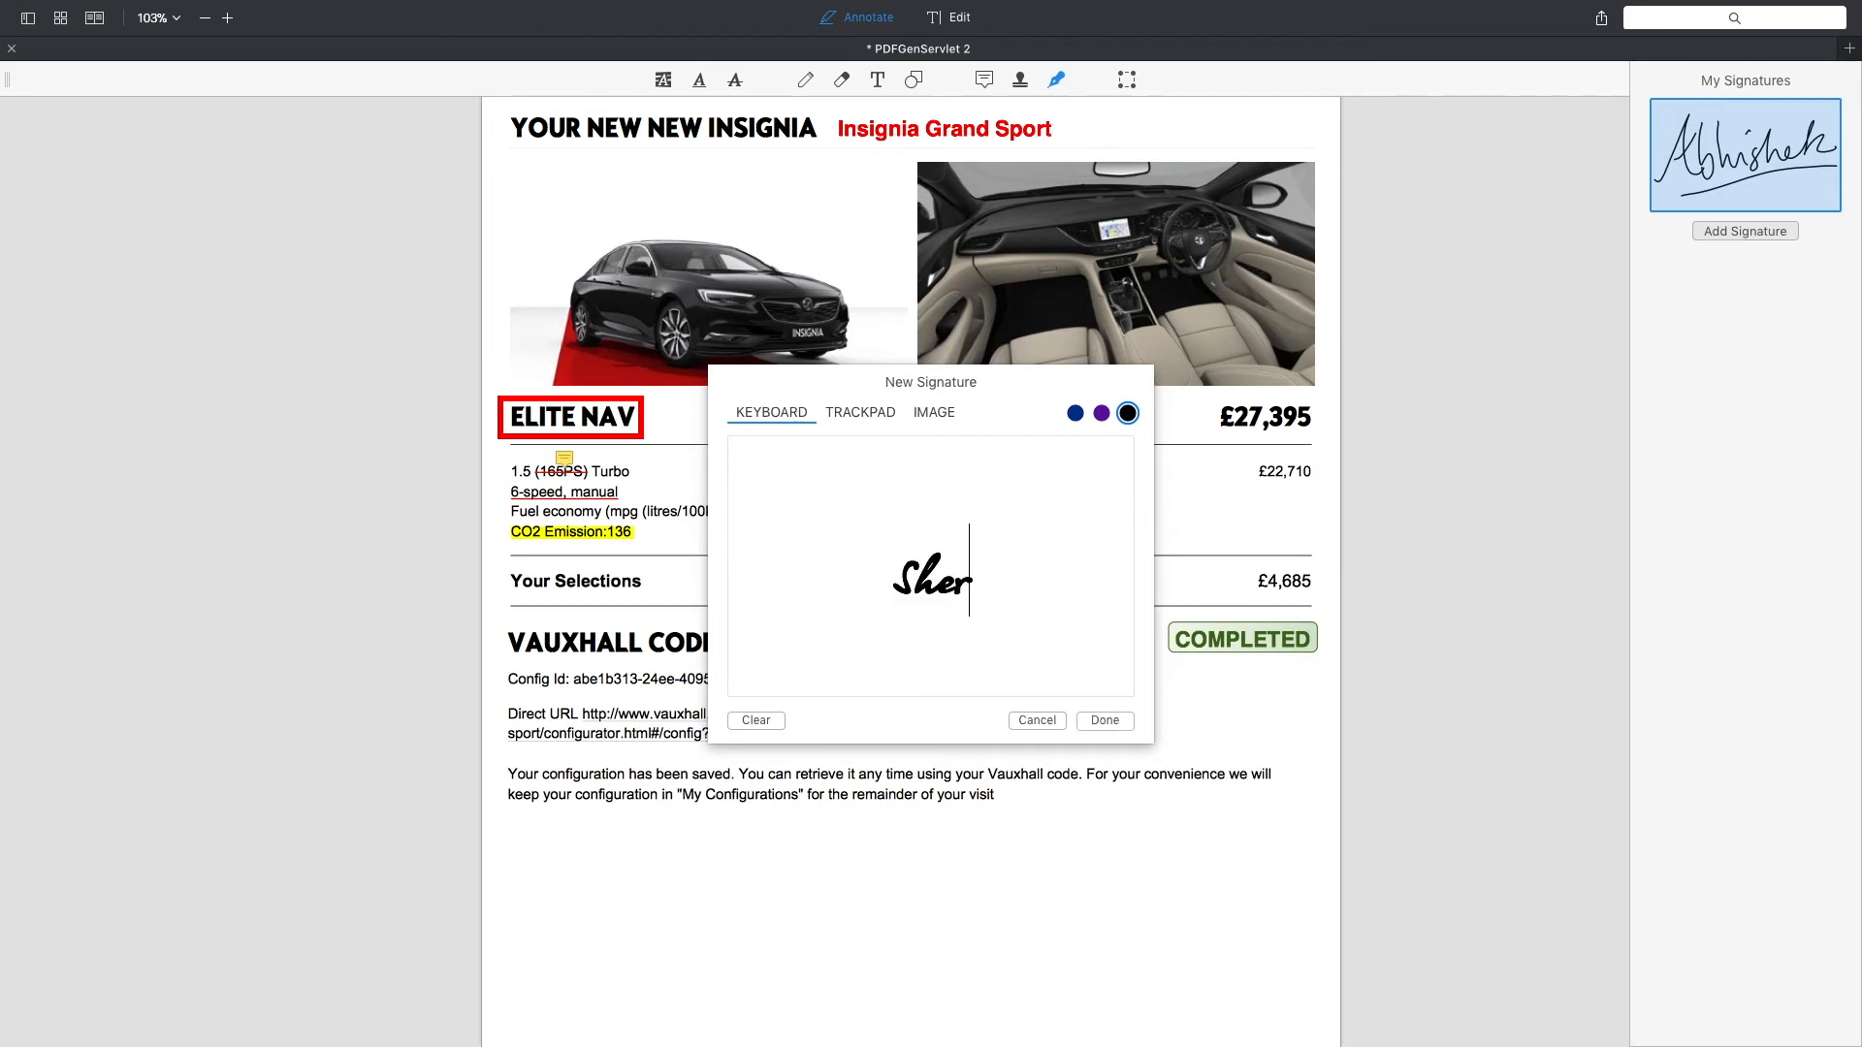
text(bin)
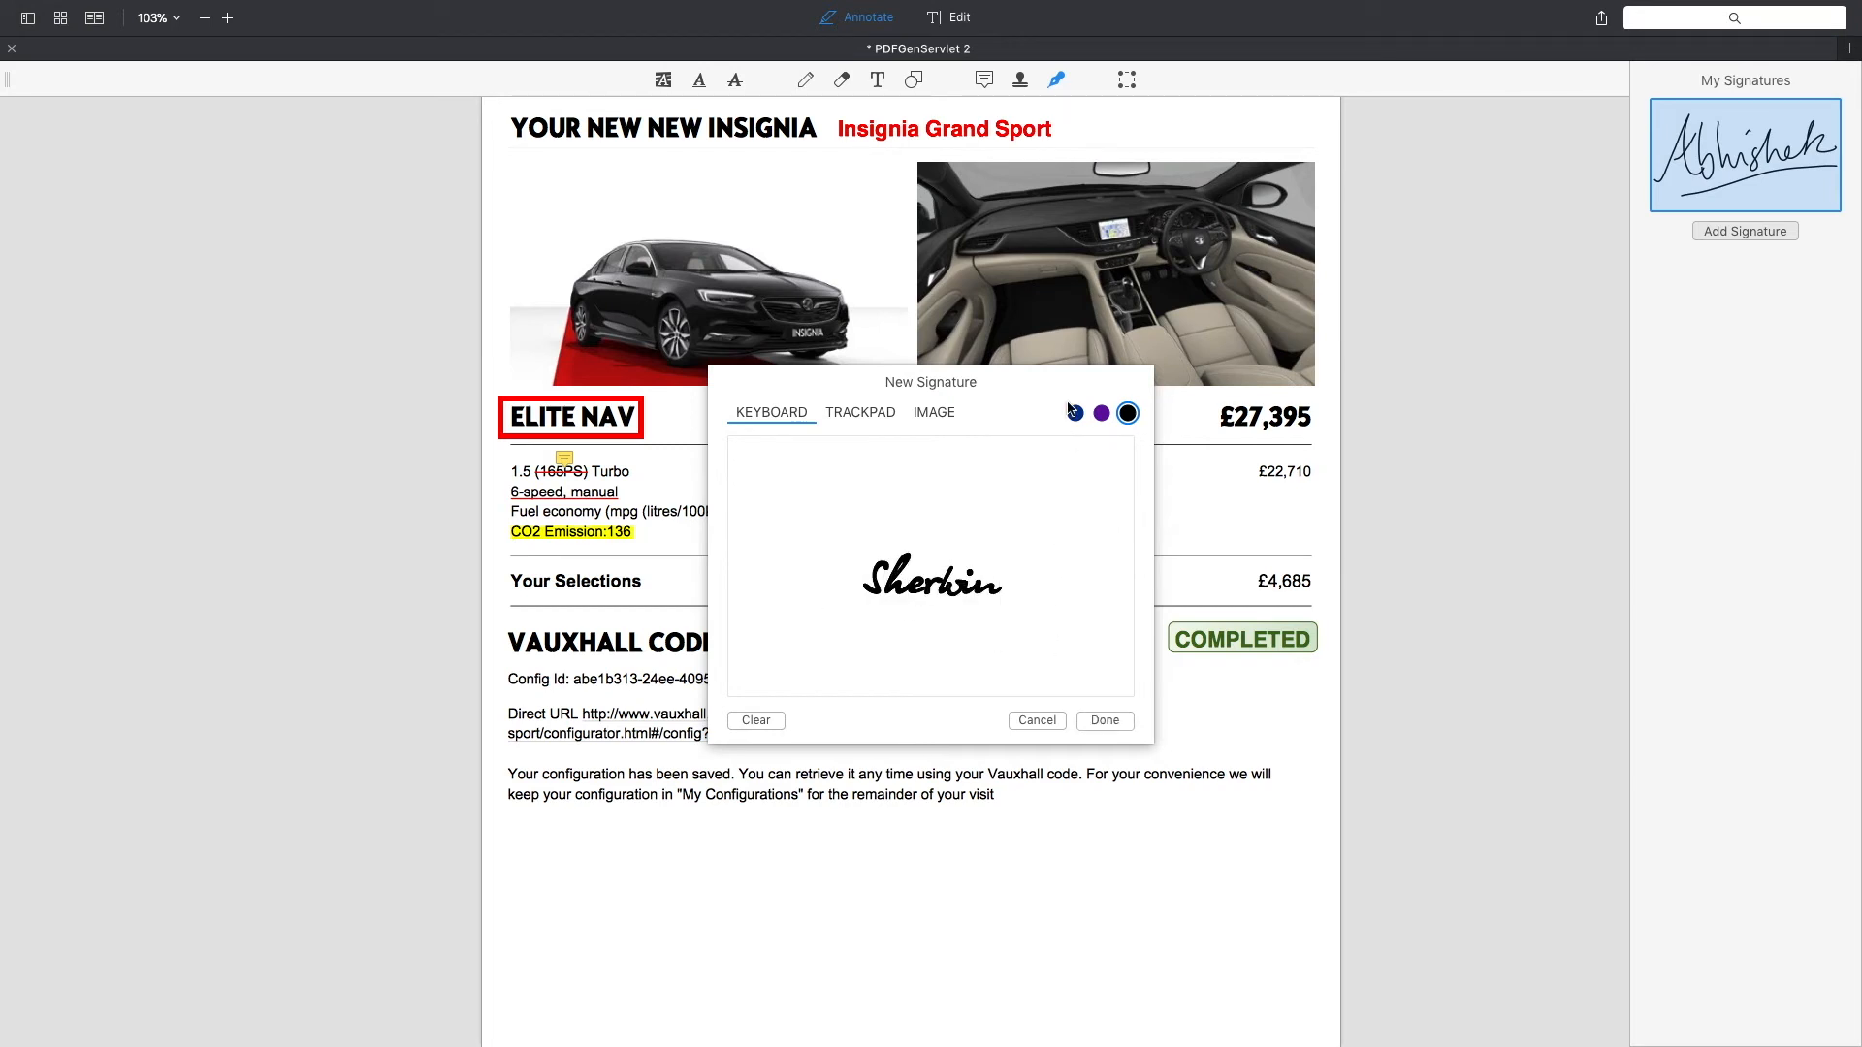
click(1129, 412)
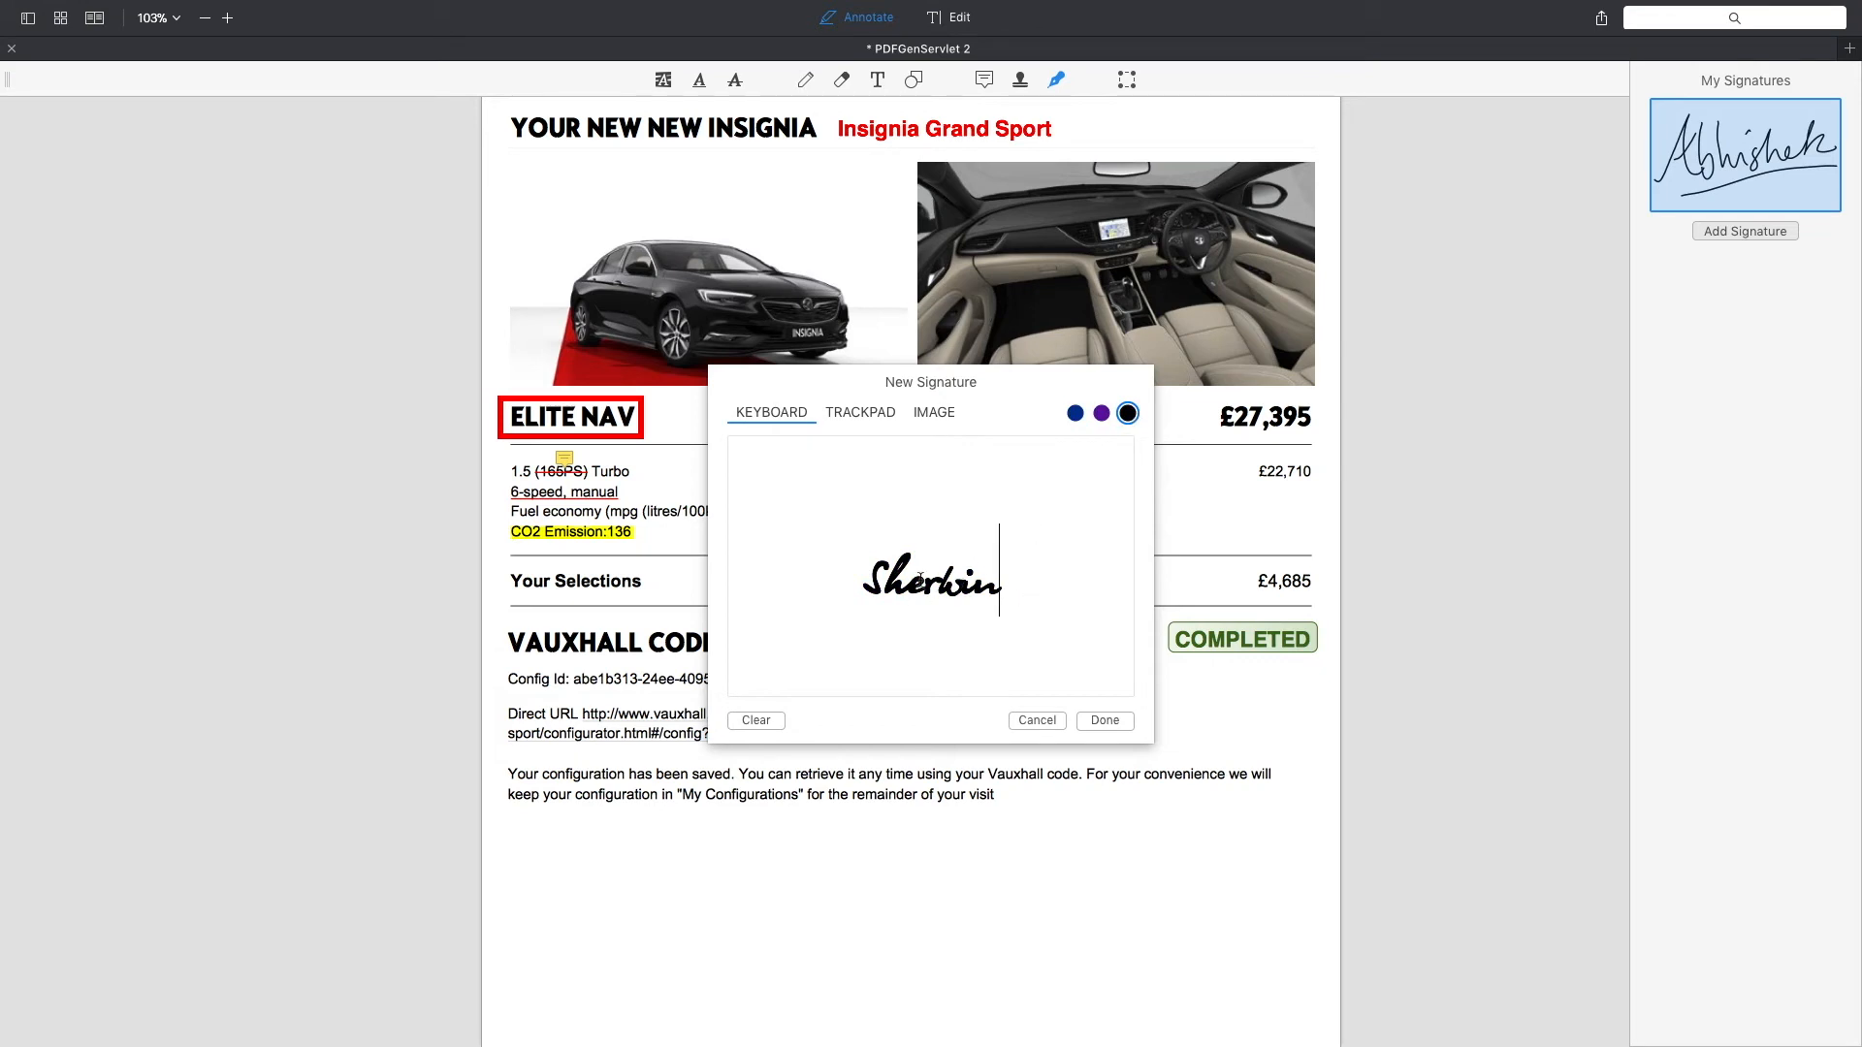
Step: Browse the Trackpad and Image signature tabs, return to Keyboard, then cancel the dialog
click(860, 411)
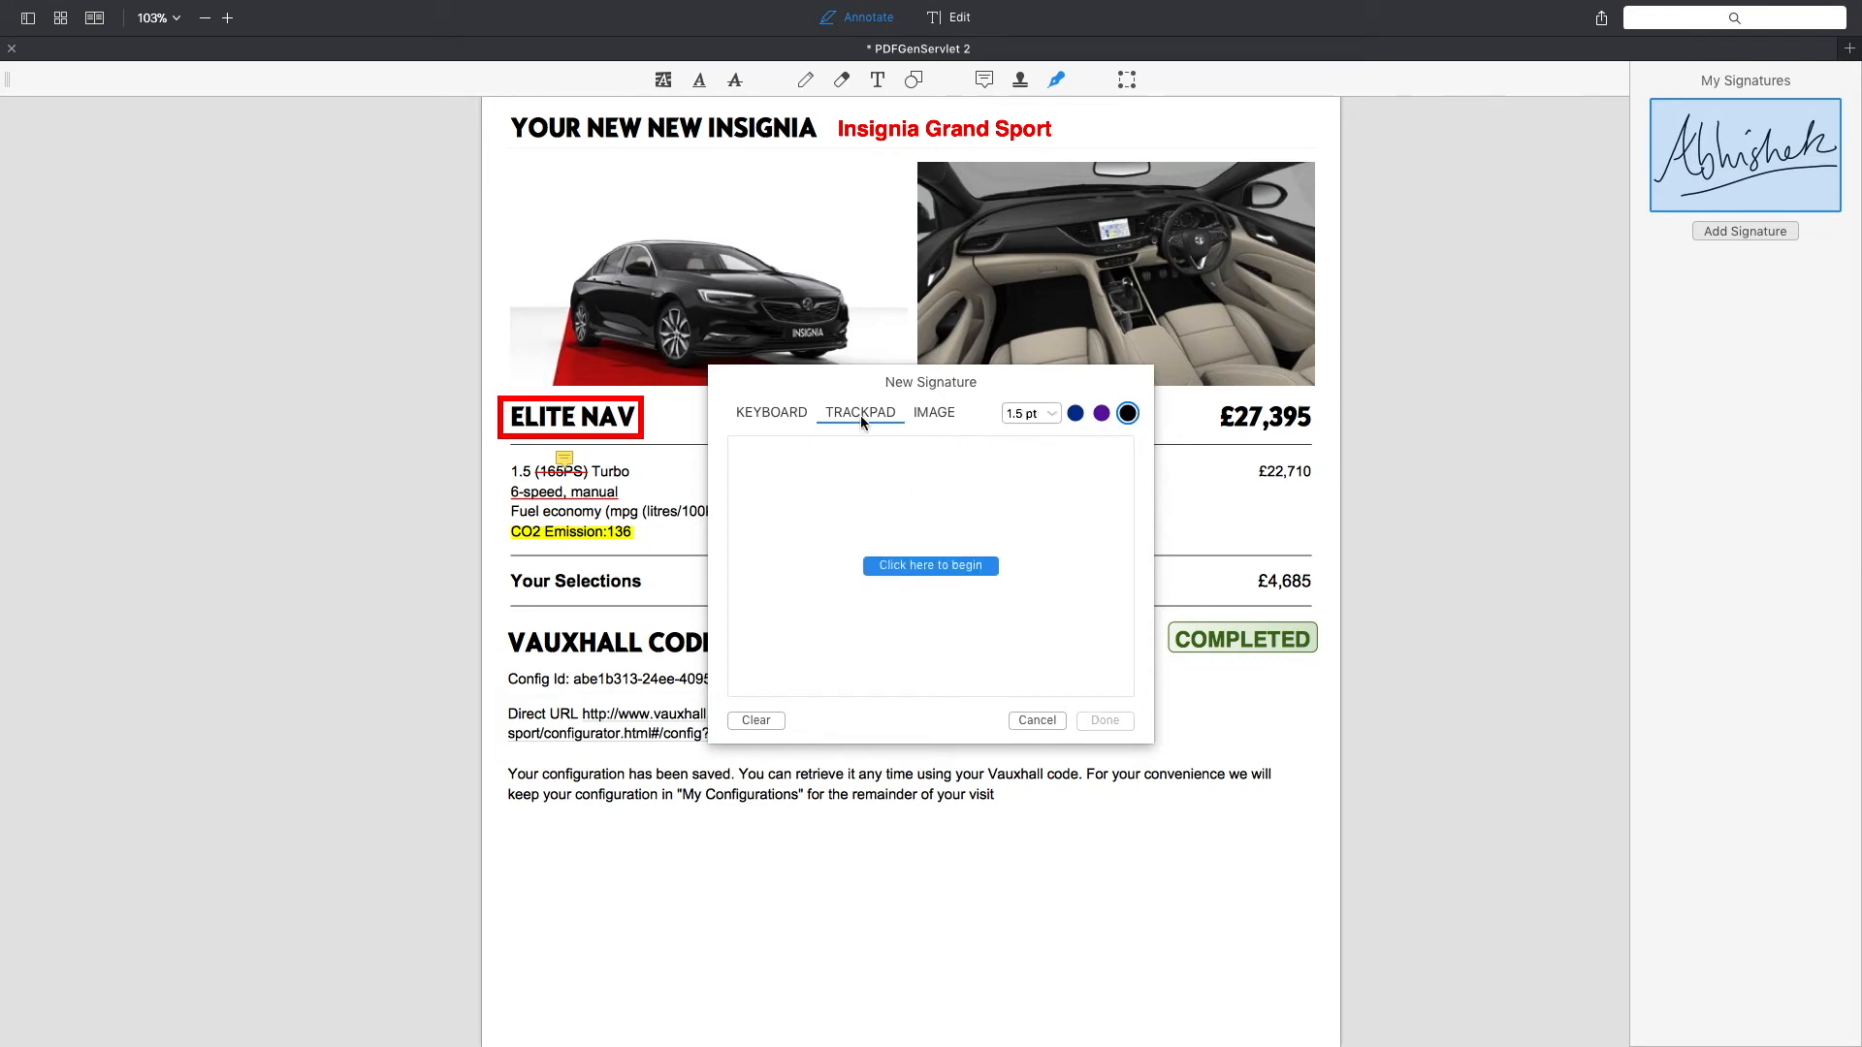
mouse_move(896, 561)
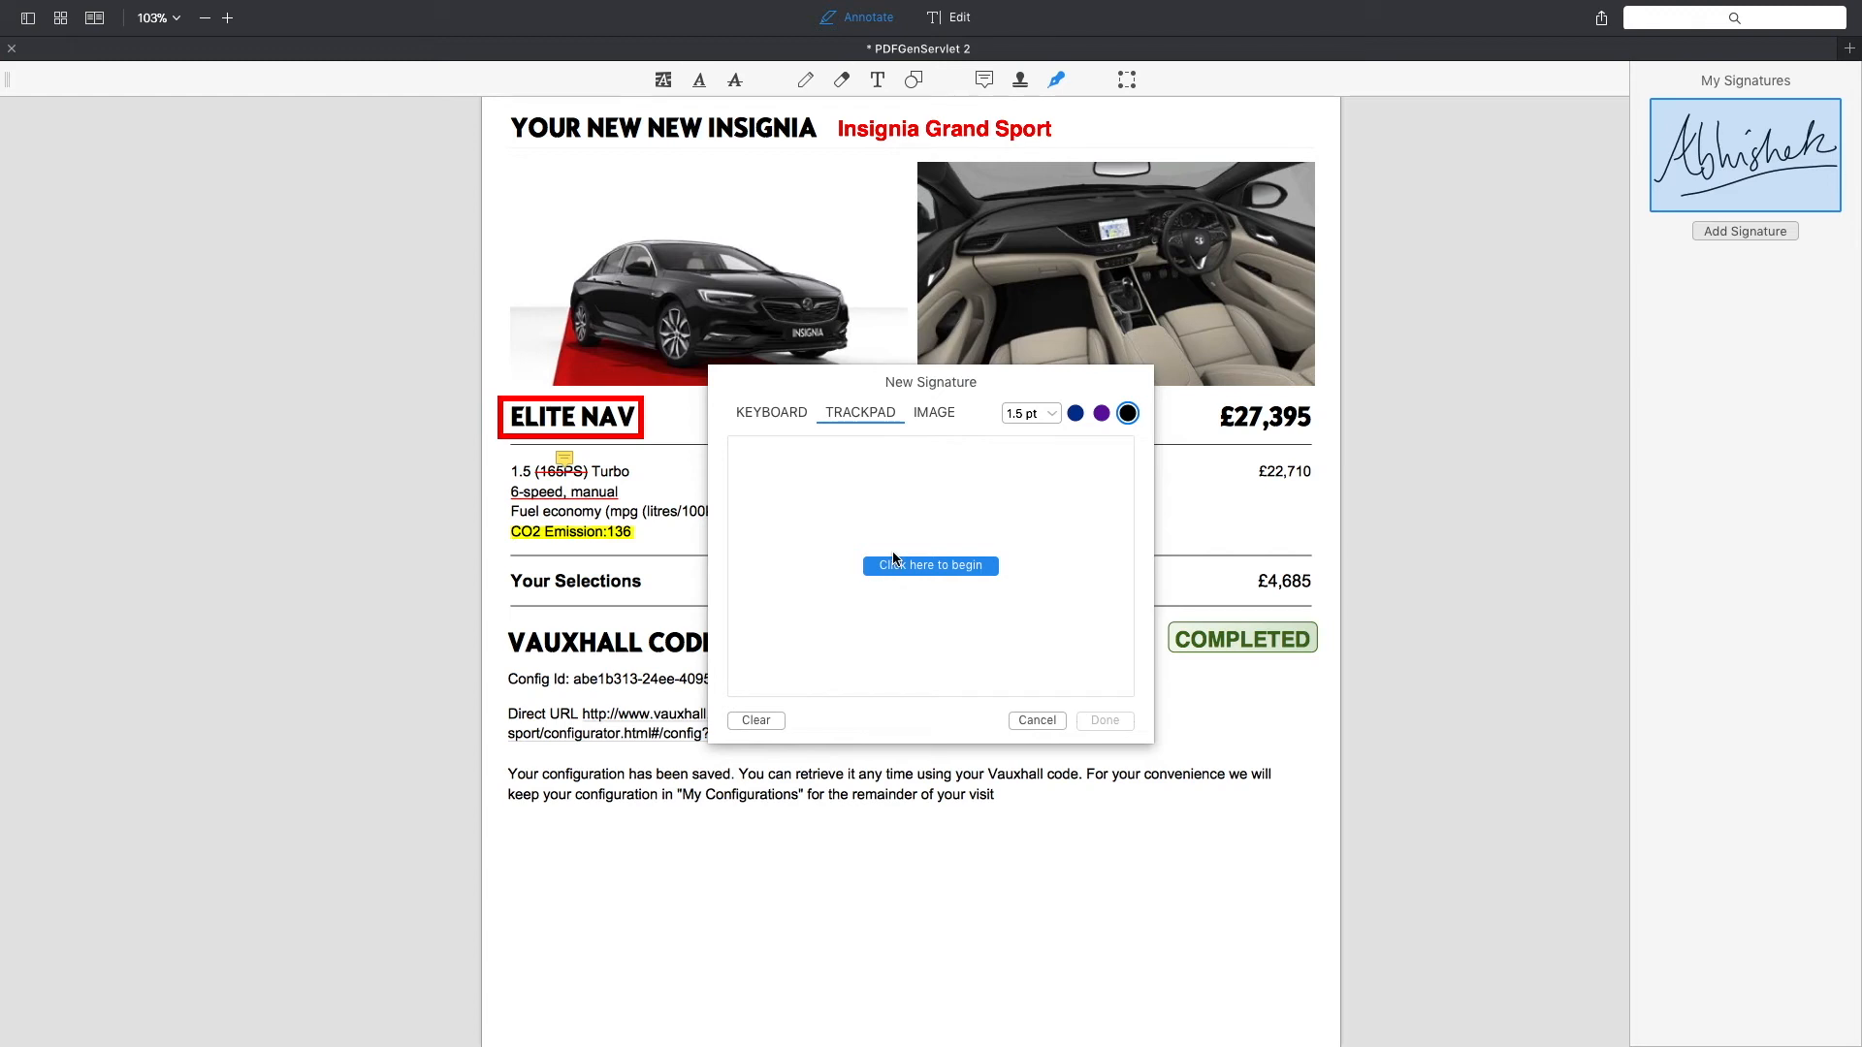
mouse_move(924, 427)
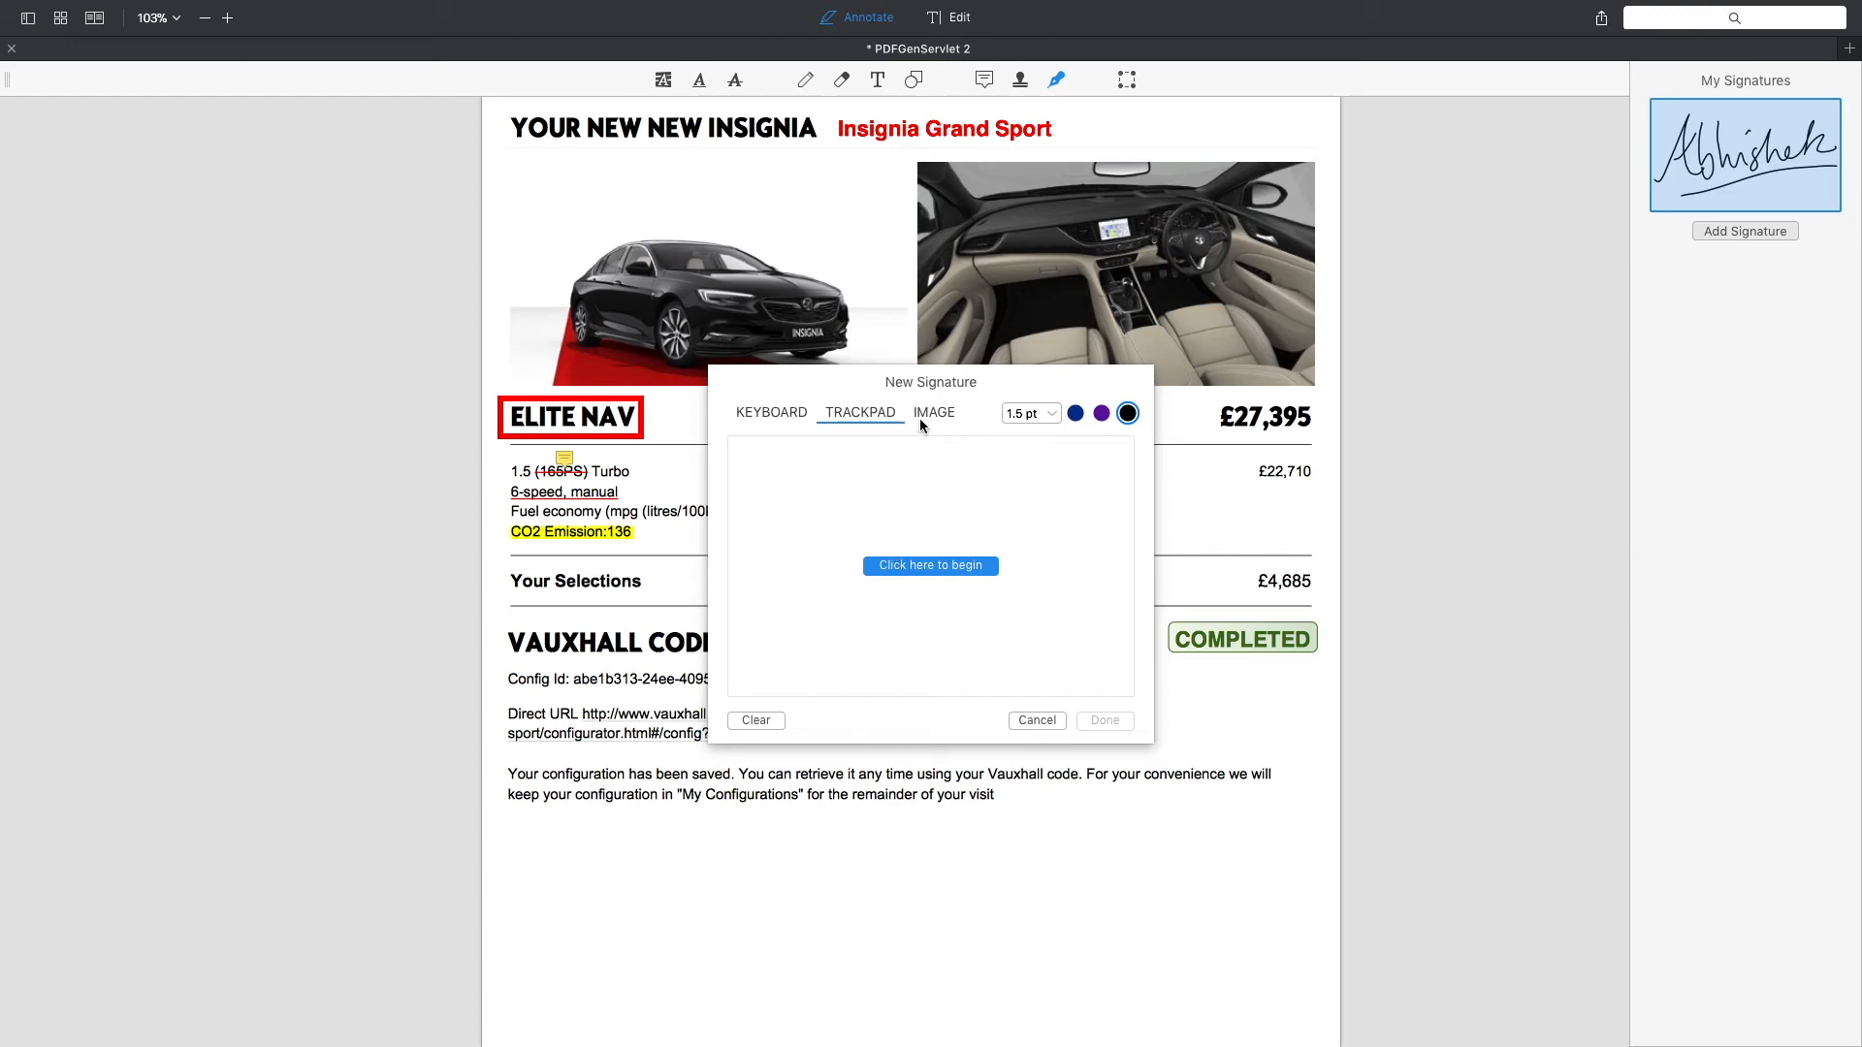
click(935, 411)
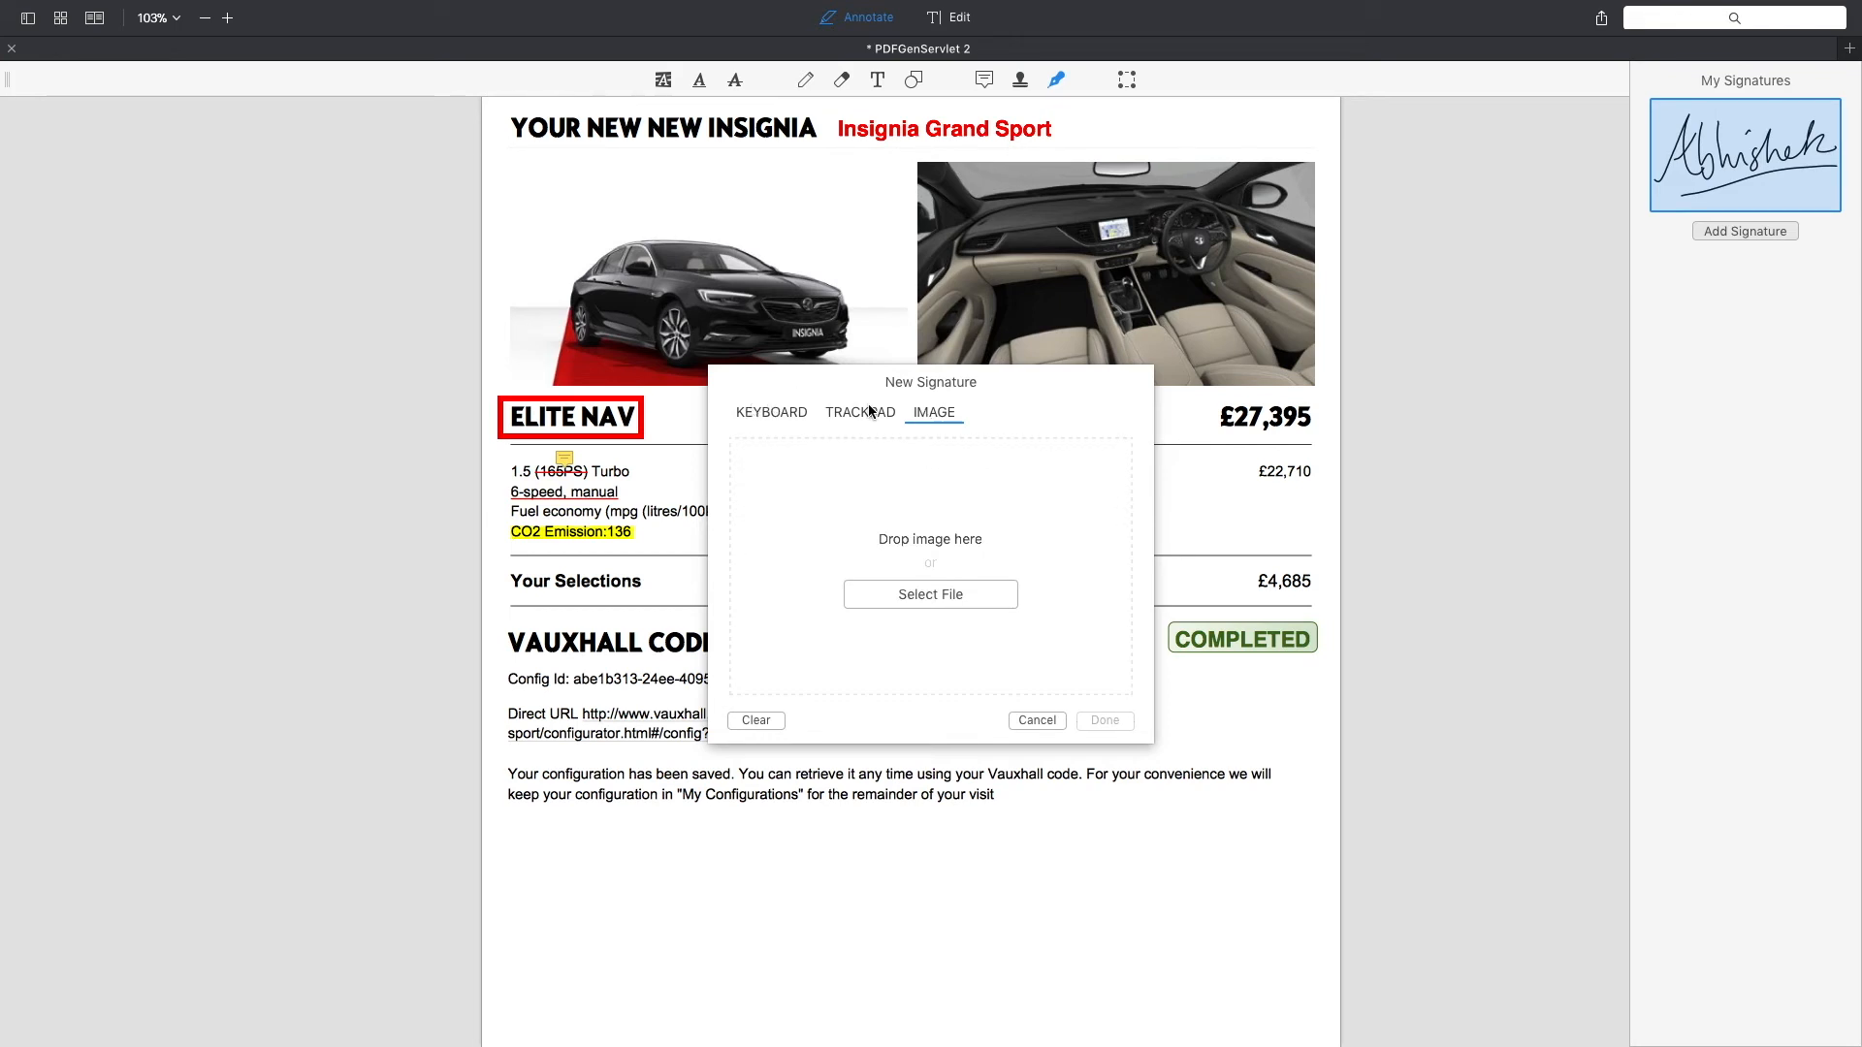
mouse_move(908, 464)
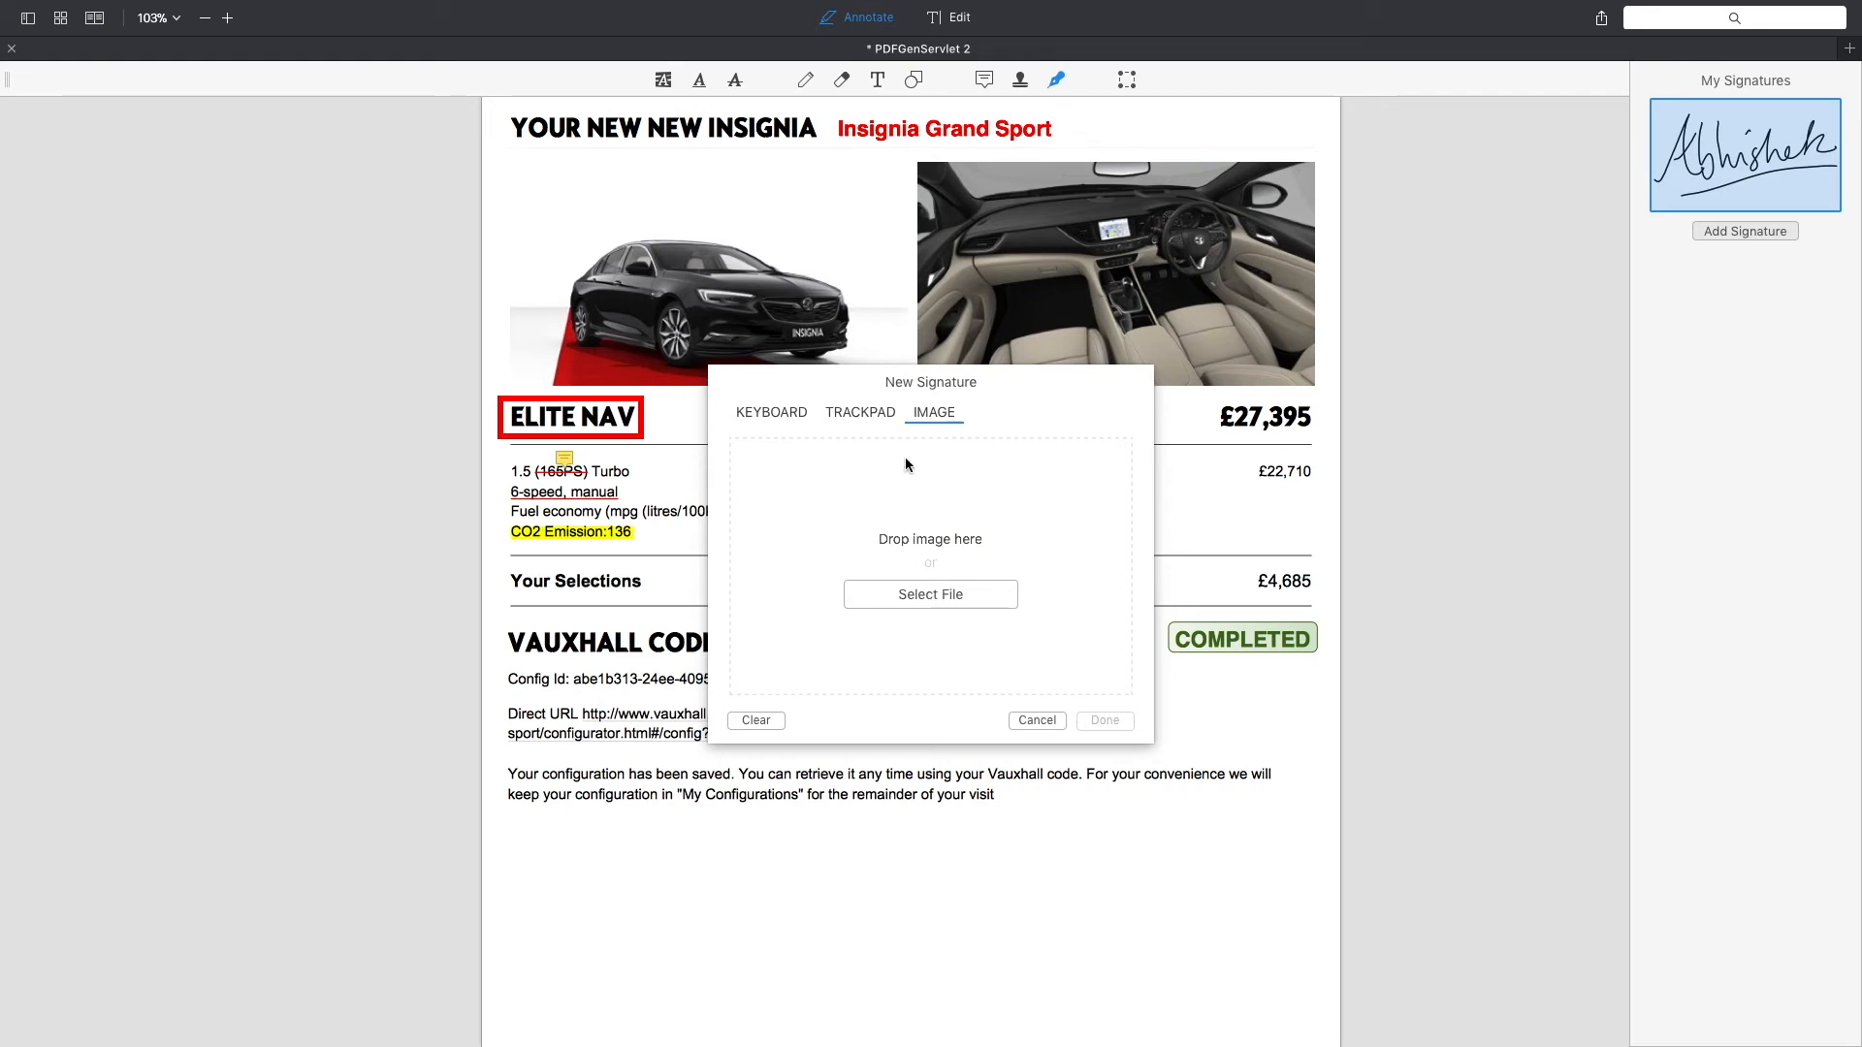
click(772, 412)
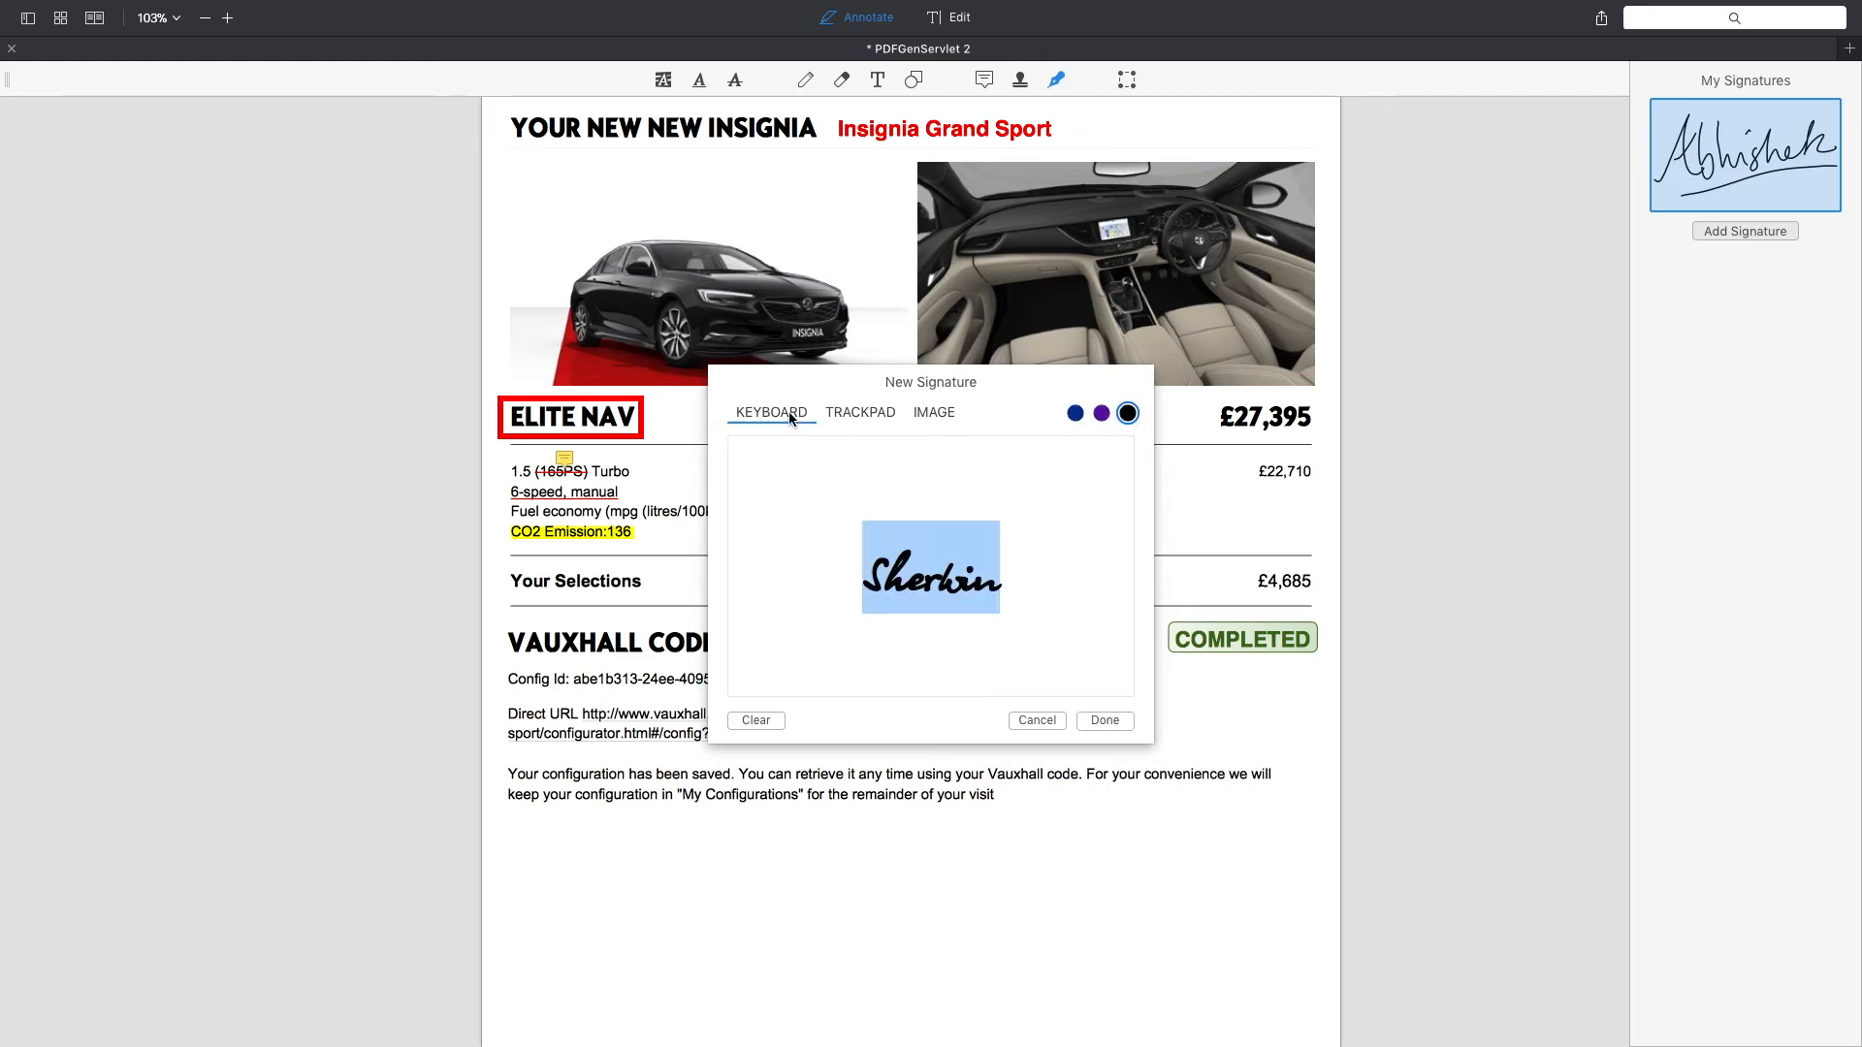
click(1034, 720)
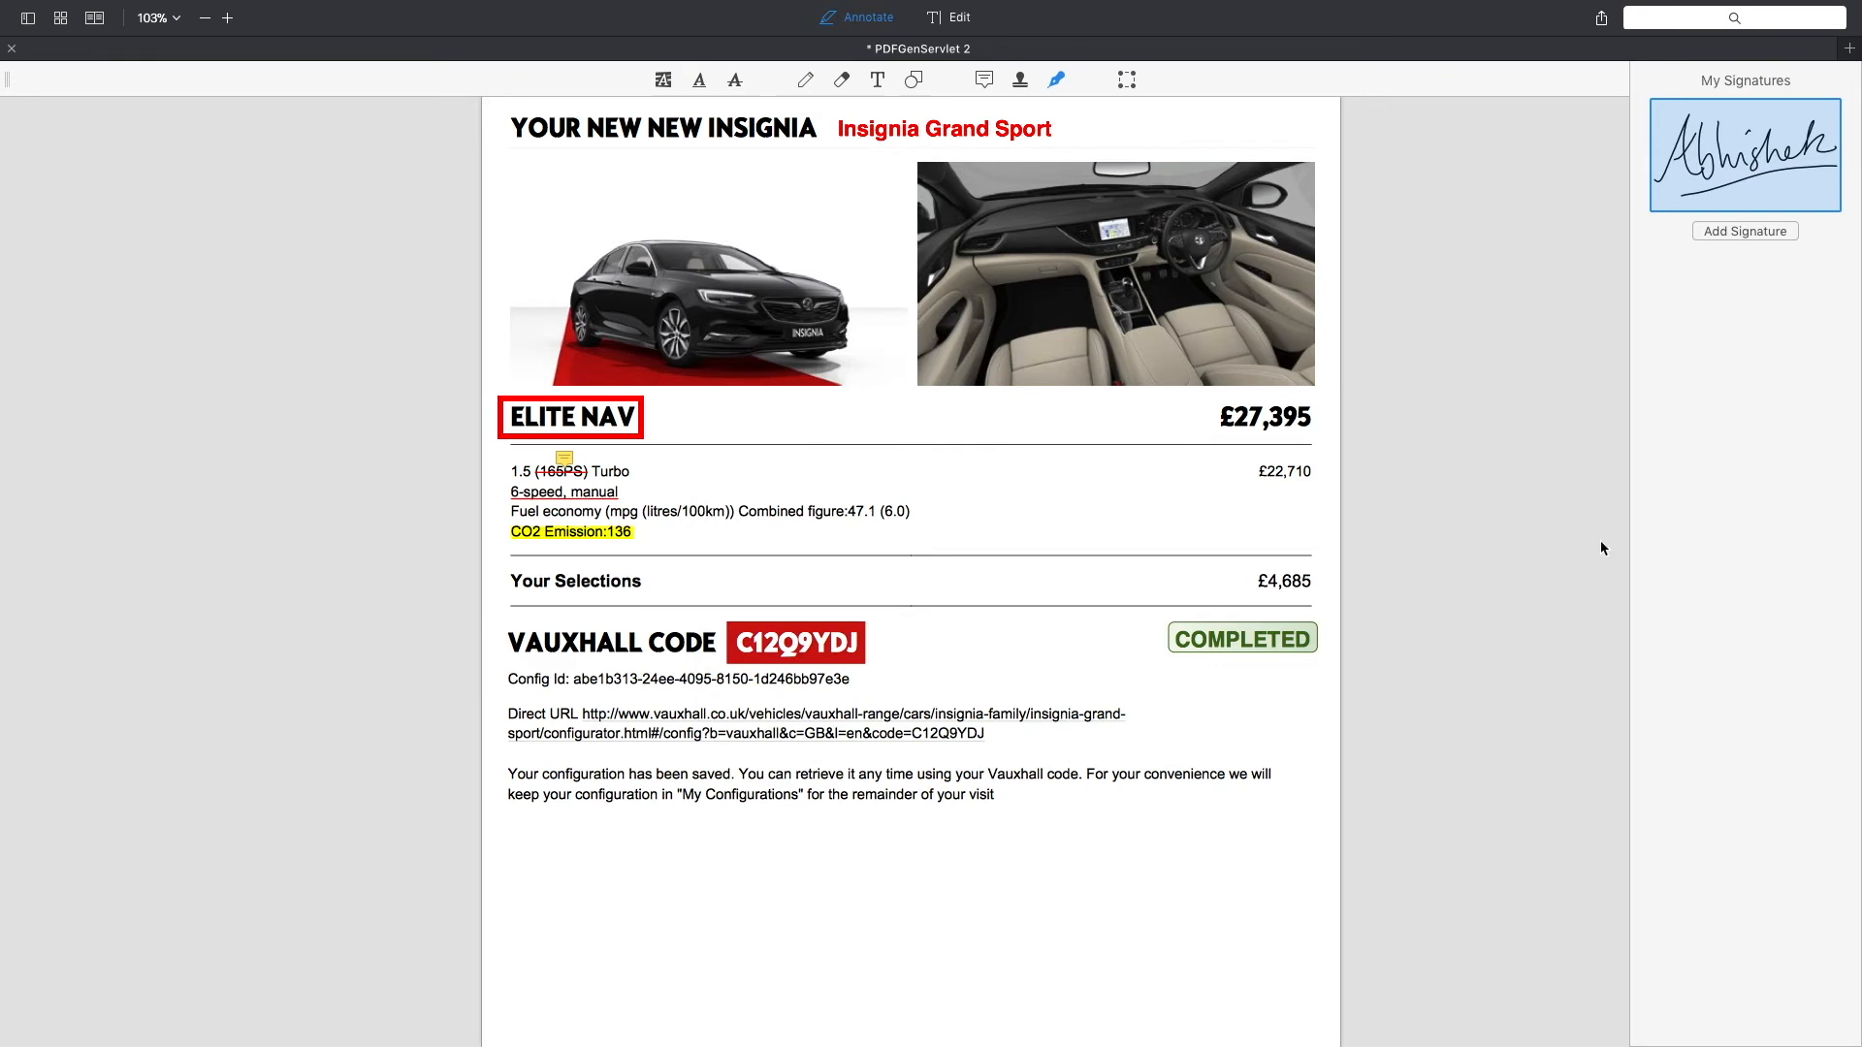
mouse_move(1714, 296)
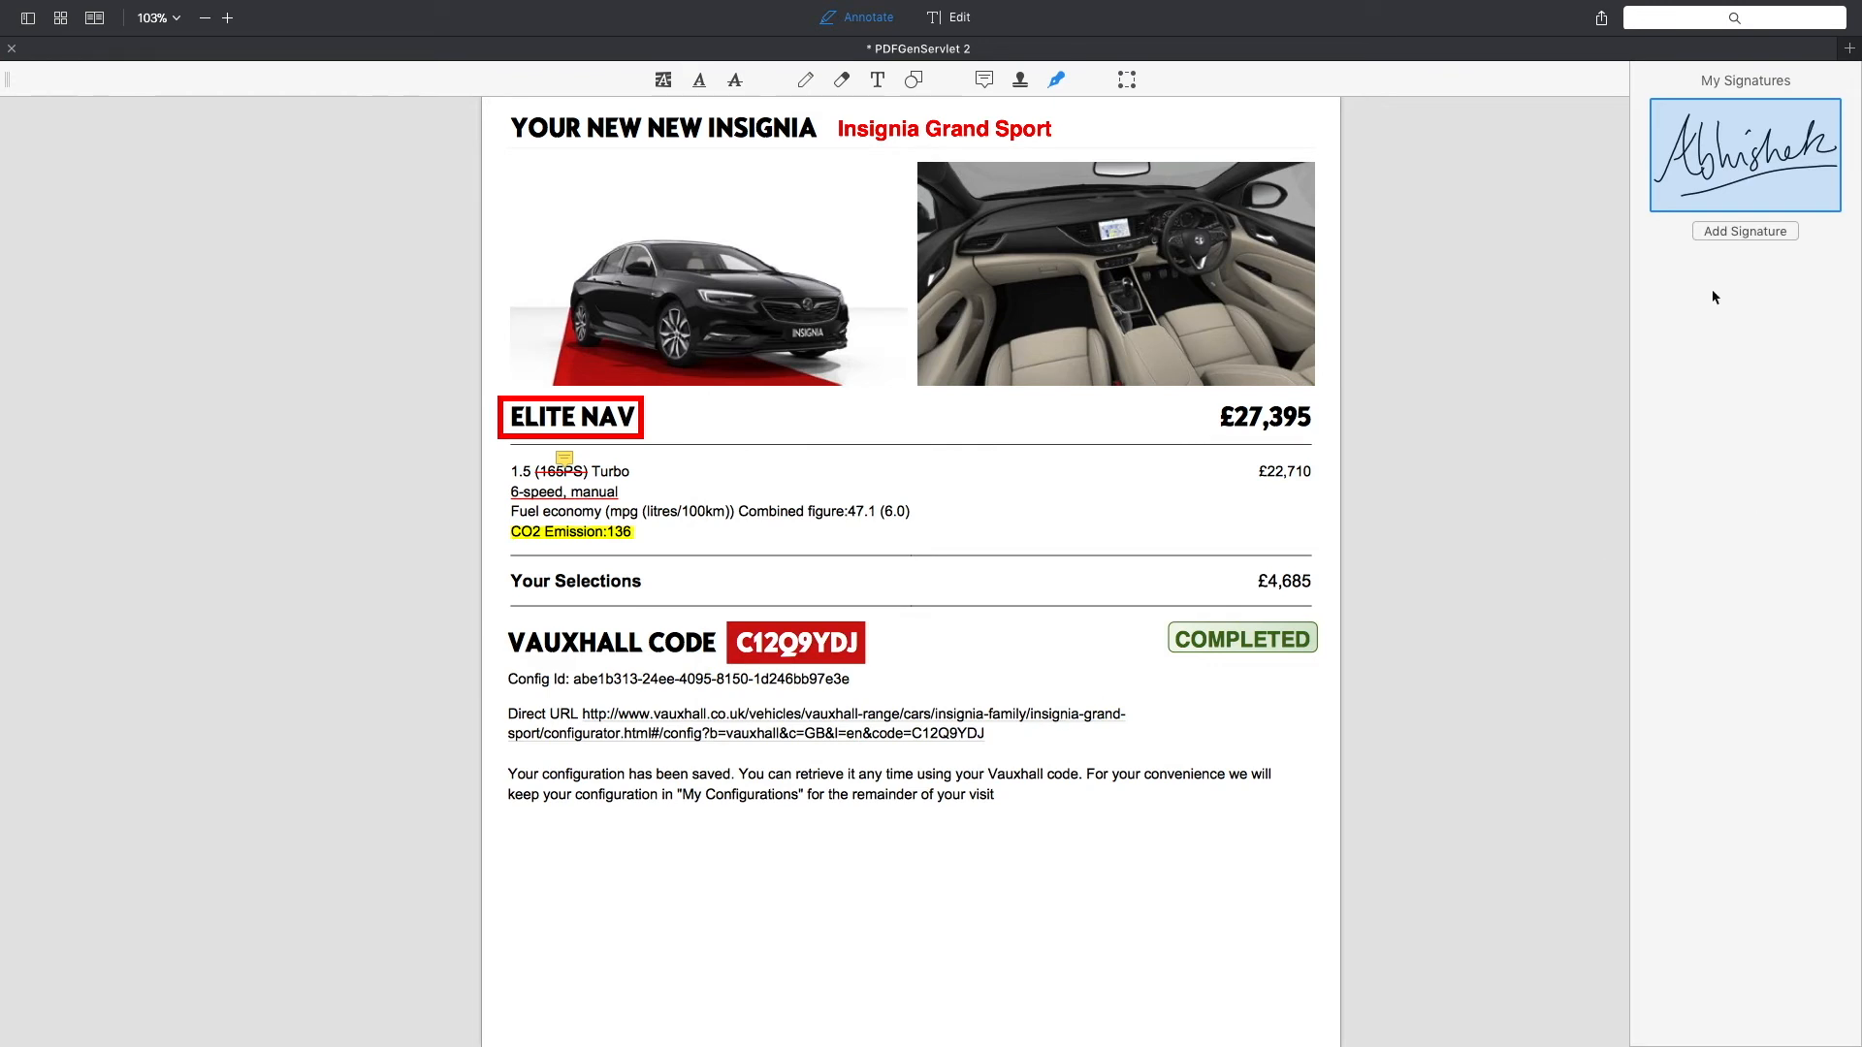
mouse_move(1796, 239)
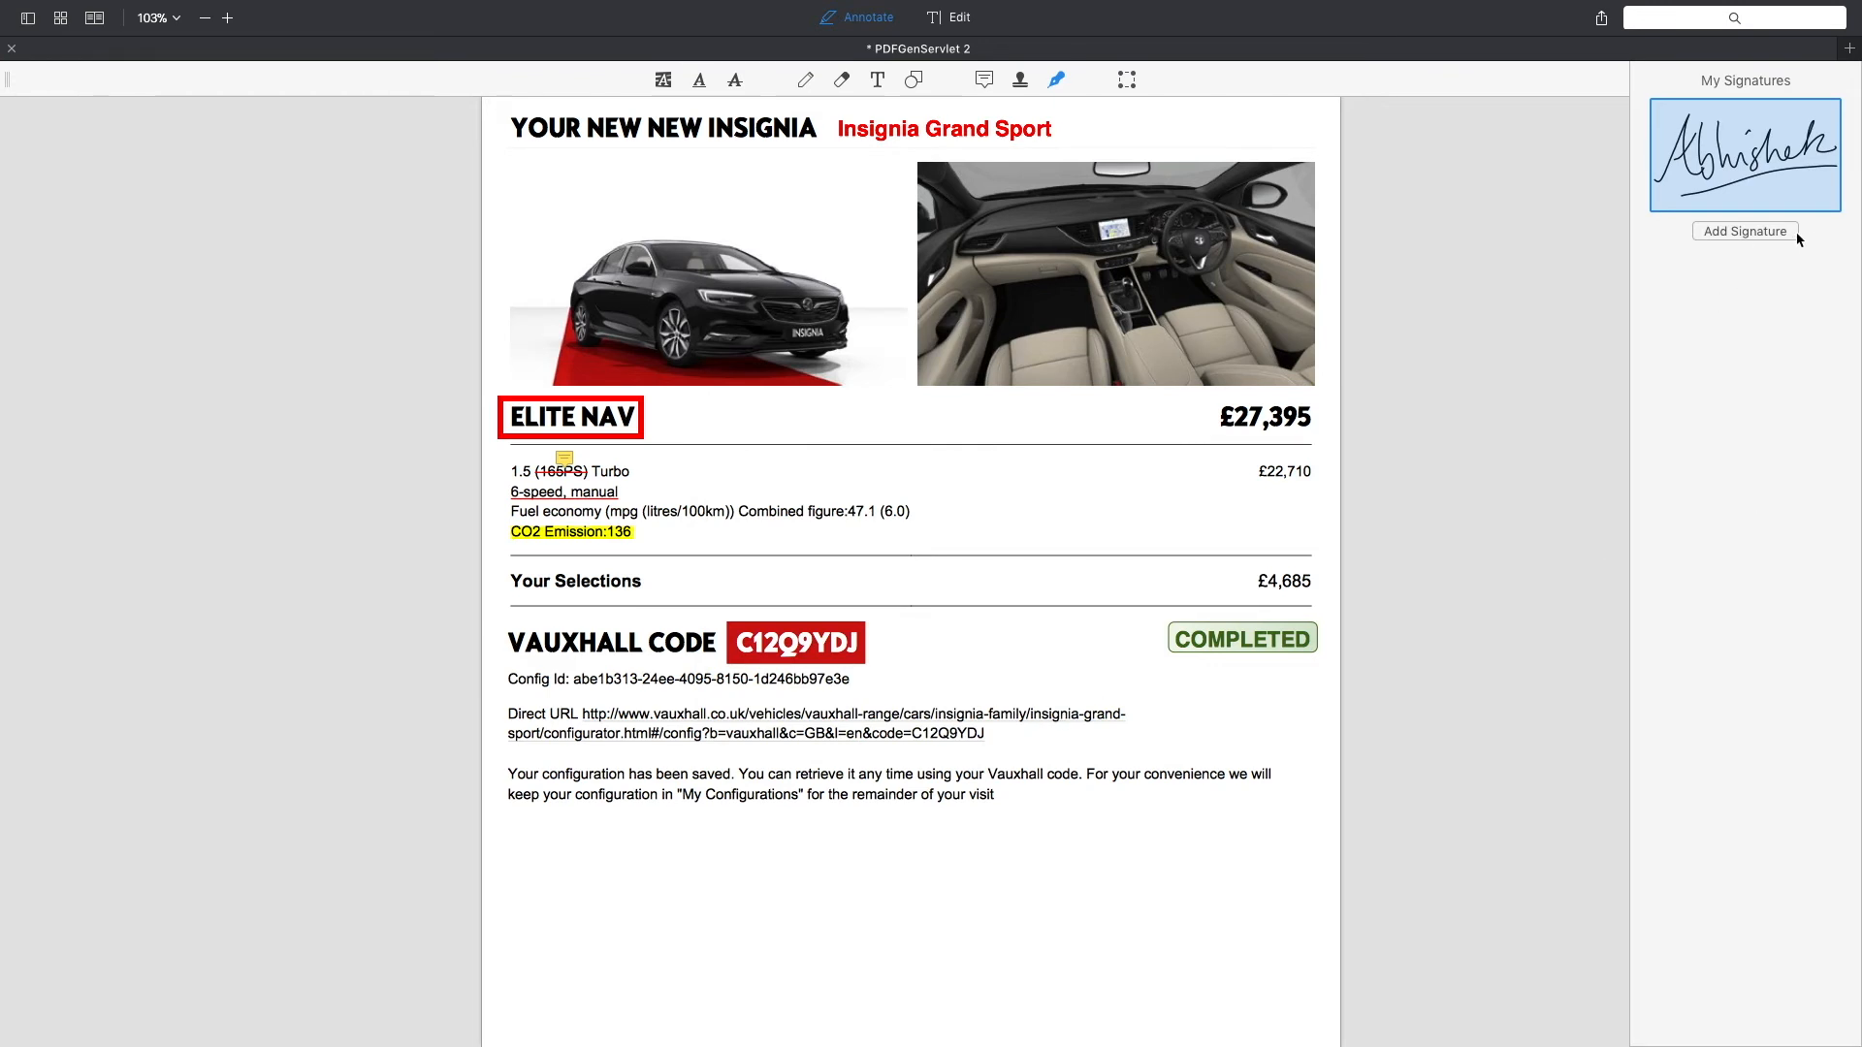
Step: Save the typed signature and place it above the disclaimer at the bottom of page 1
click(1744, 231)
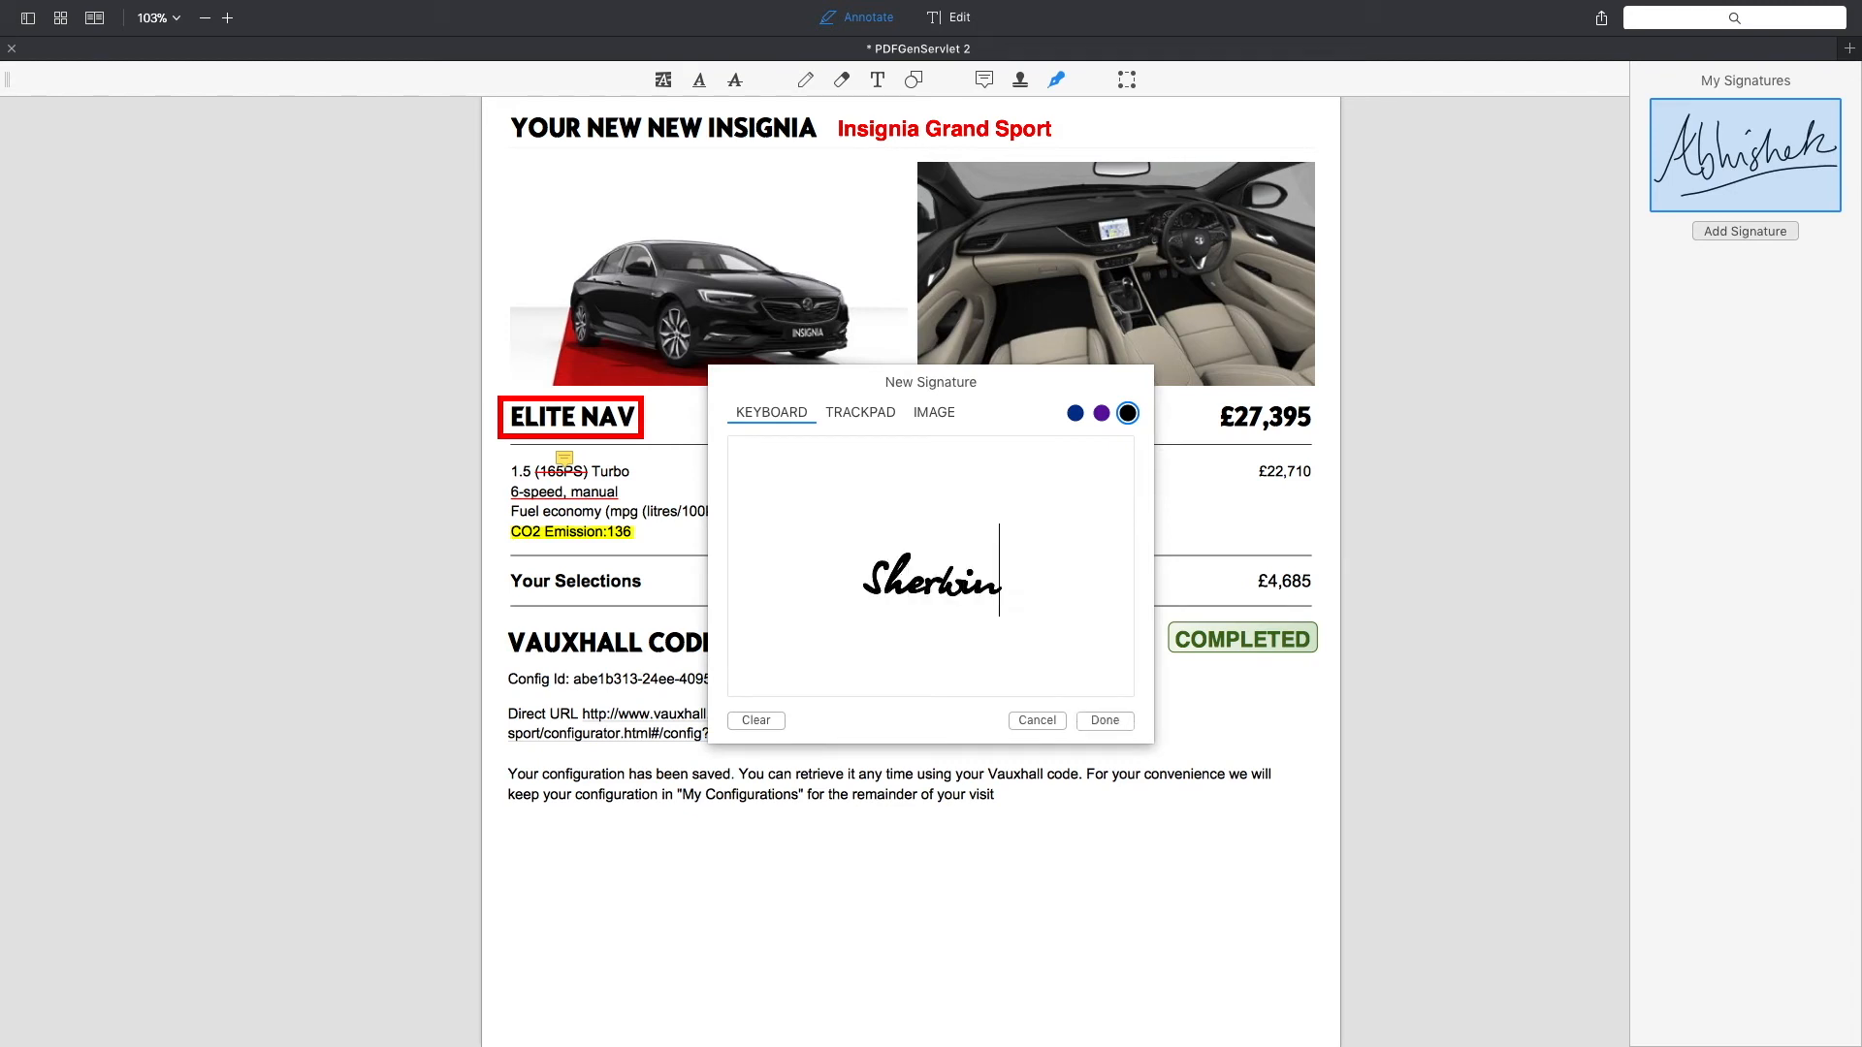
click(1102, 722)
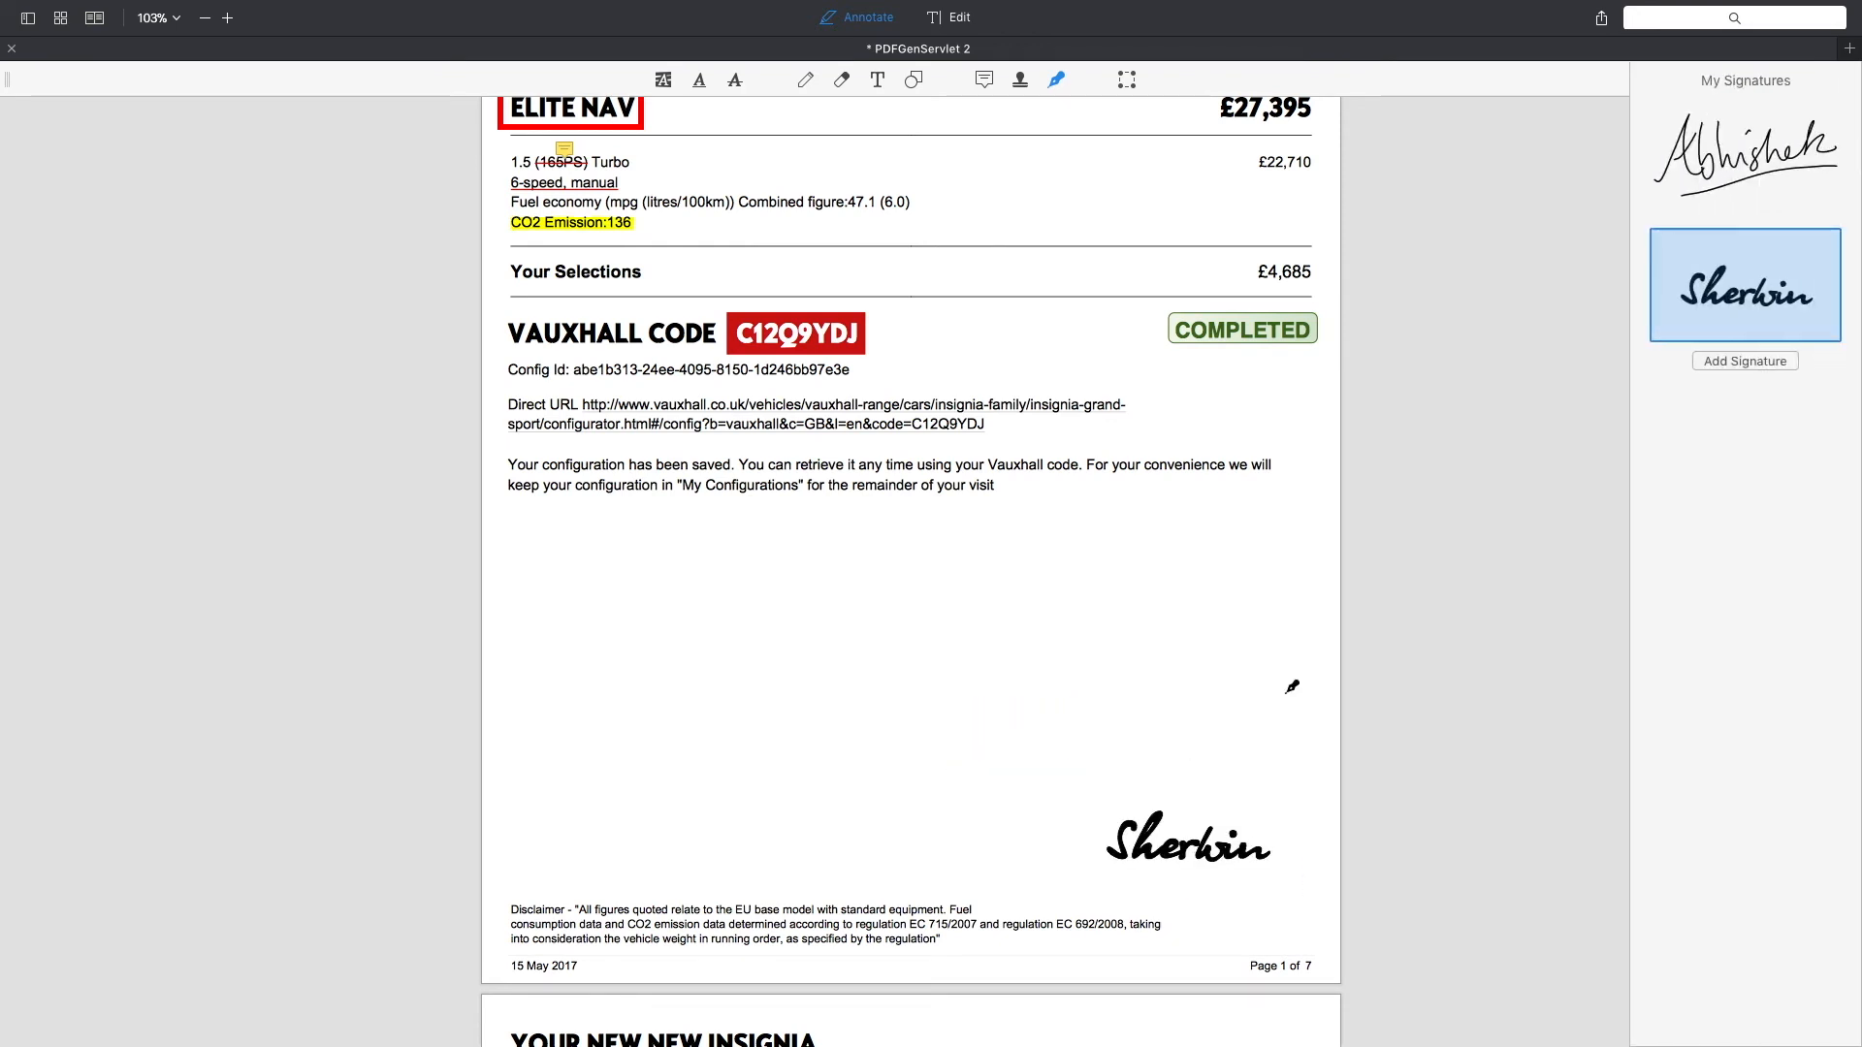
scroll(up, 3)
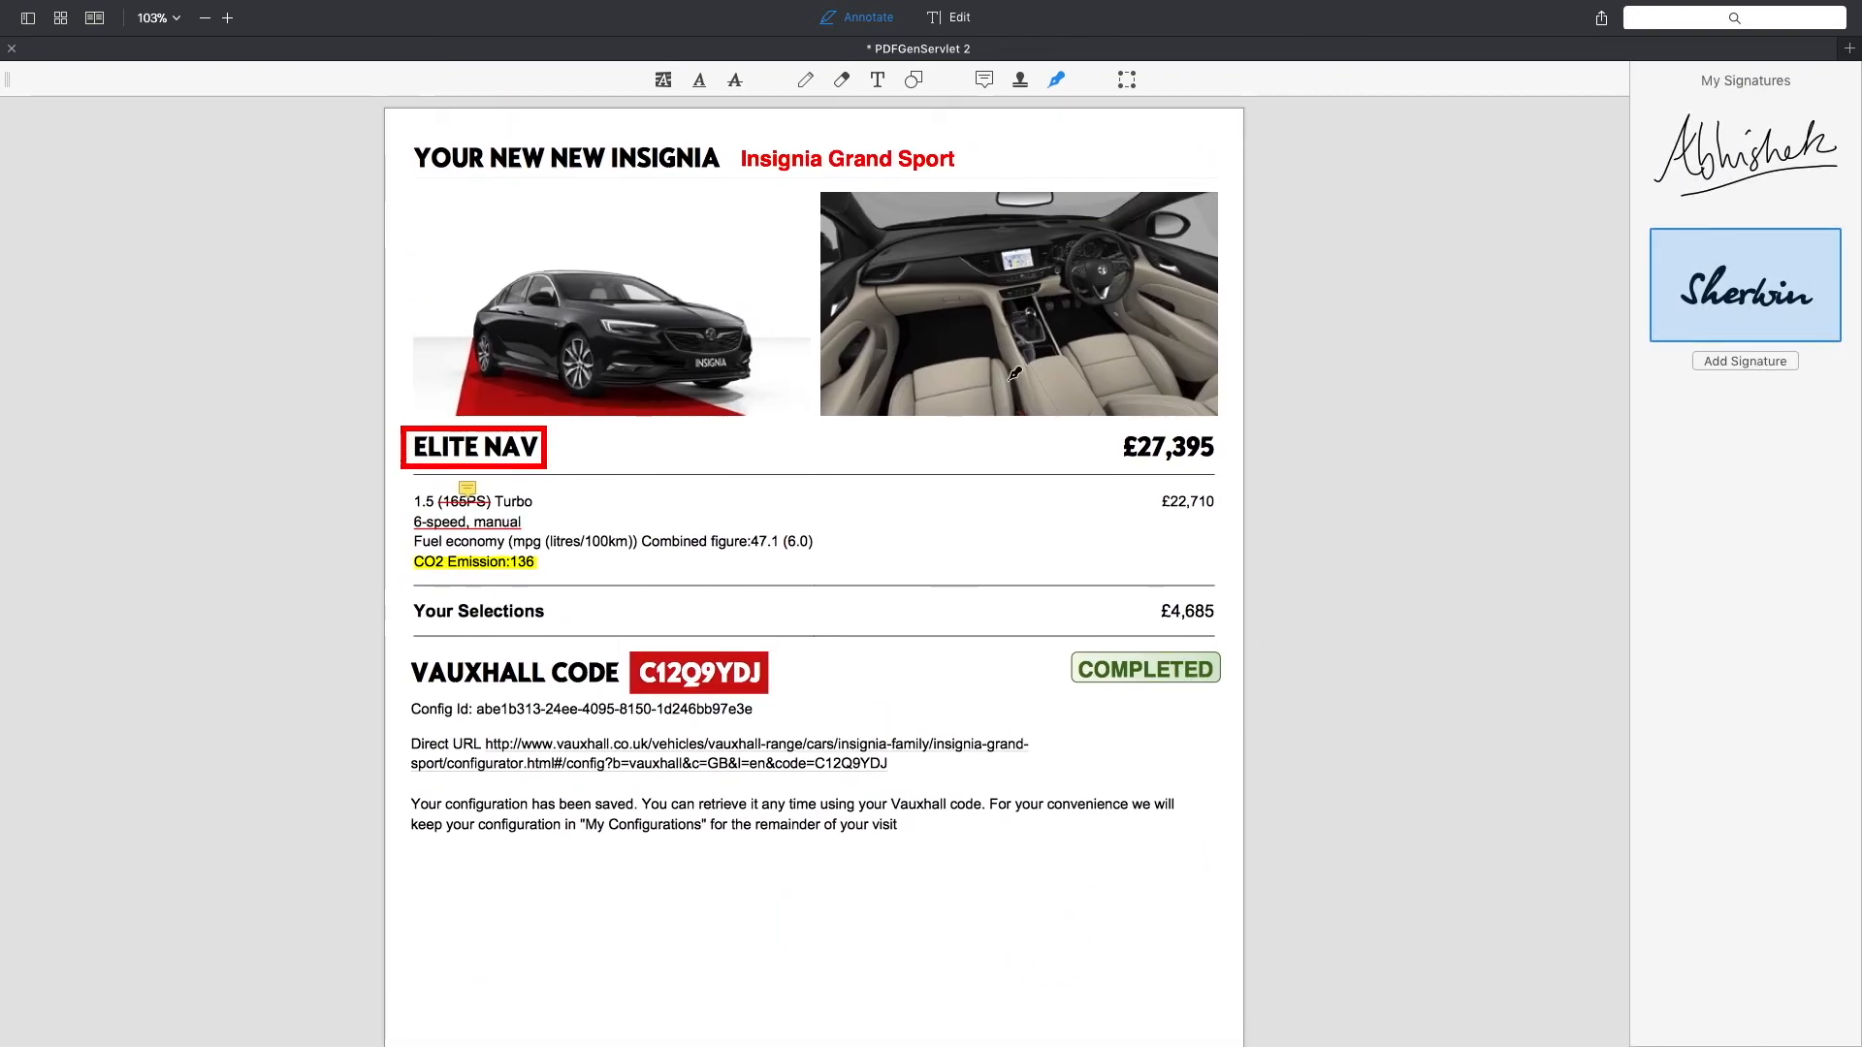
mouse_move(1218, 76)
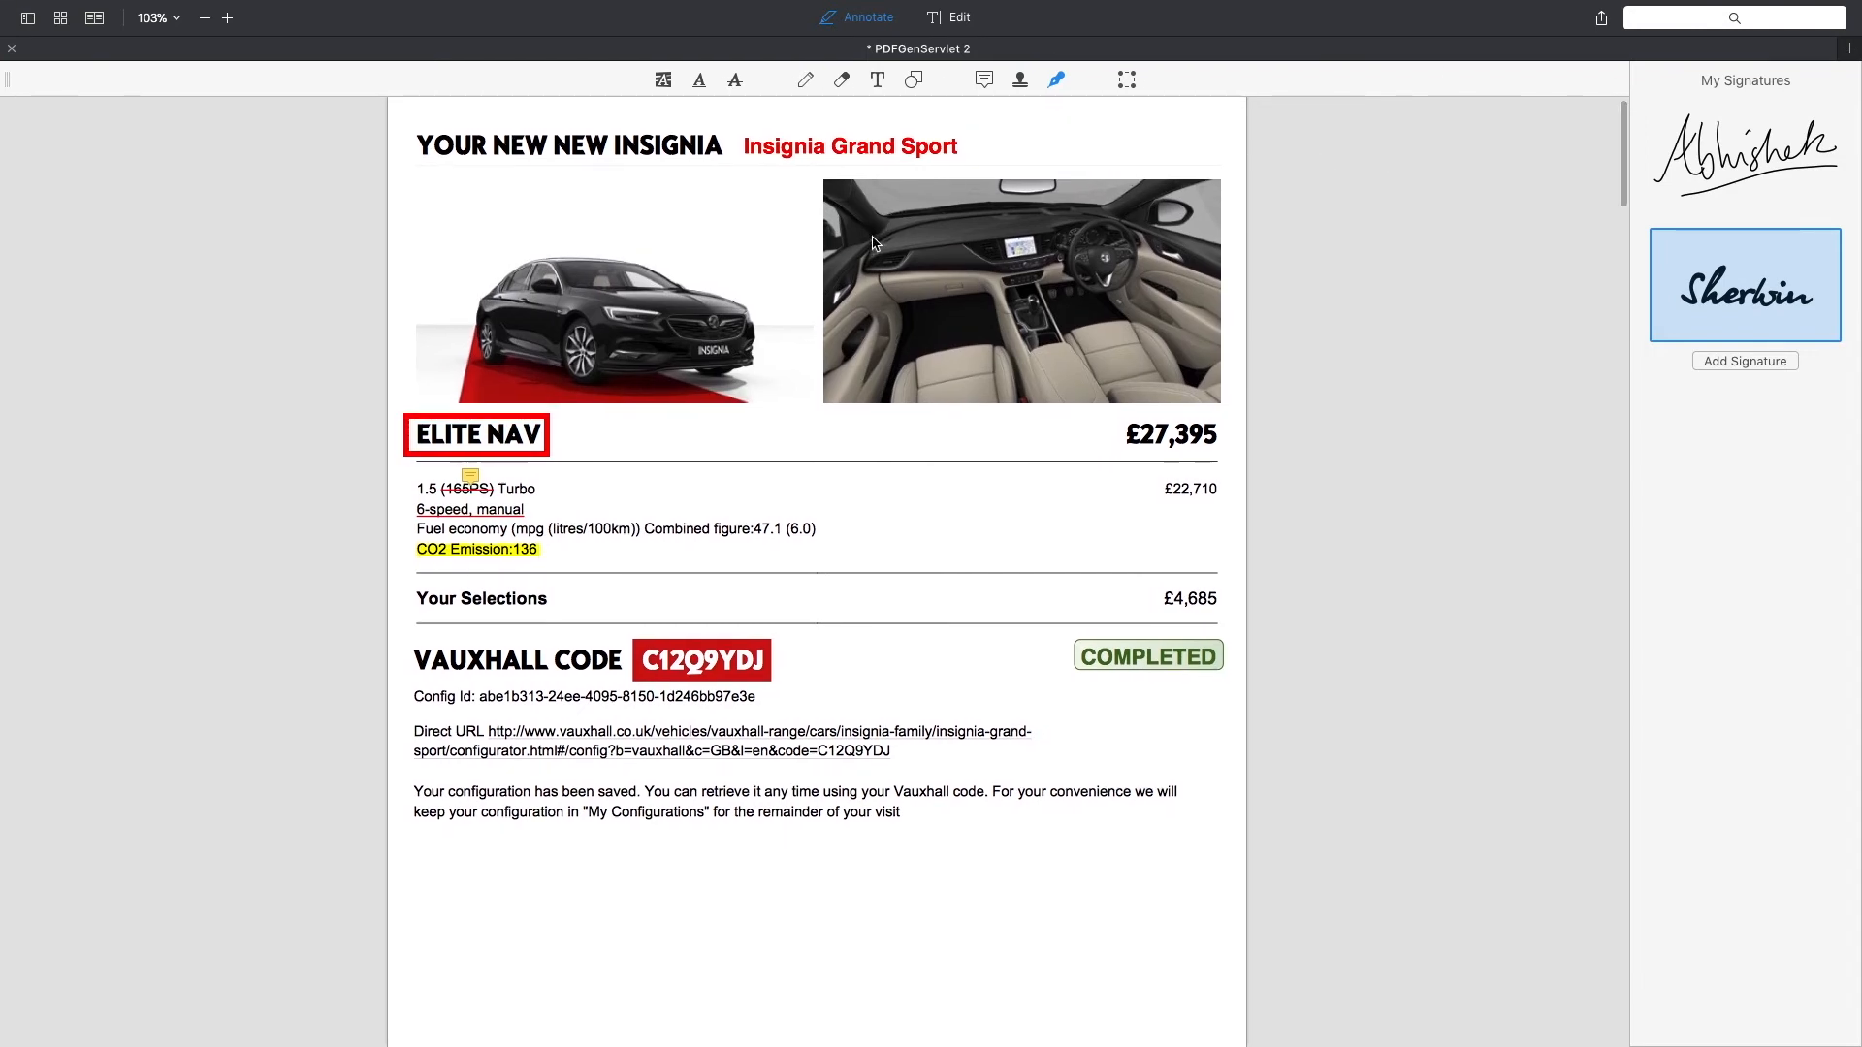
Step: Switch to Edit mode, add an empty text box below the headline, then dismiss it
click(958, 18)
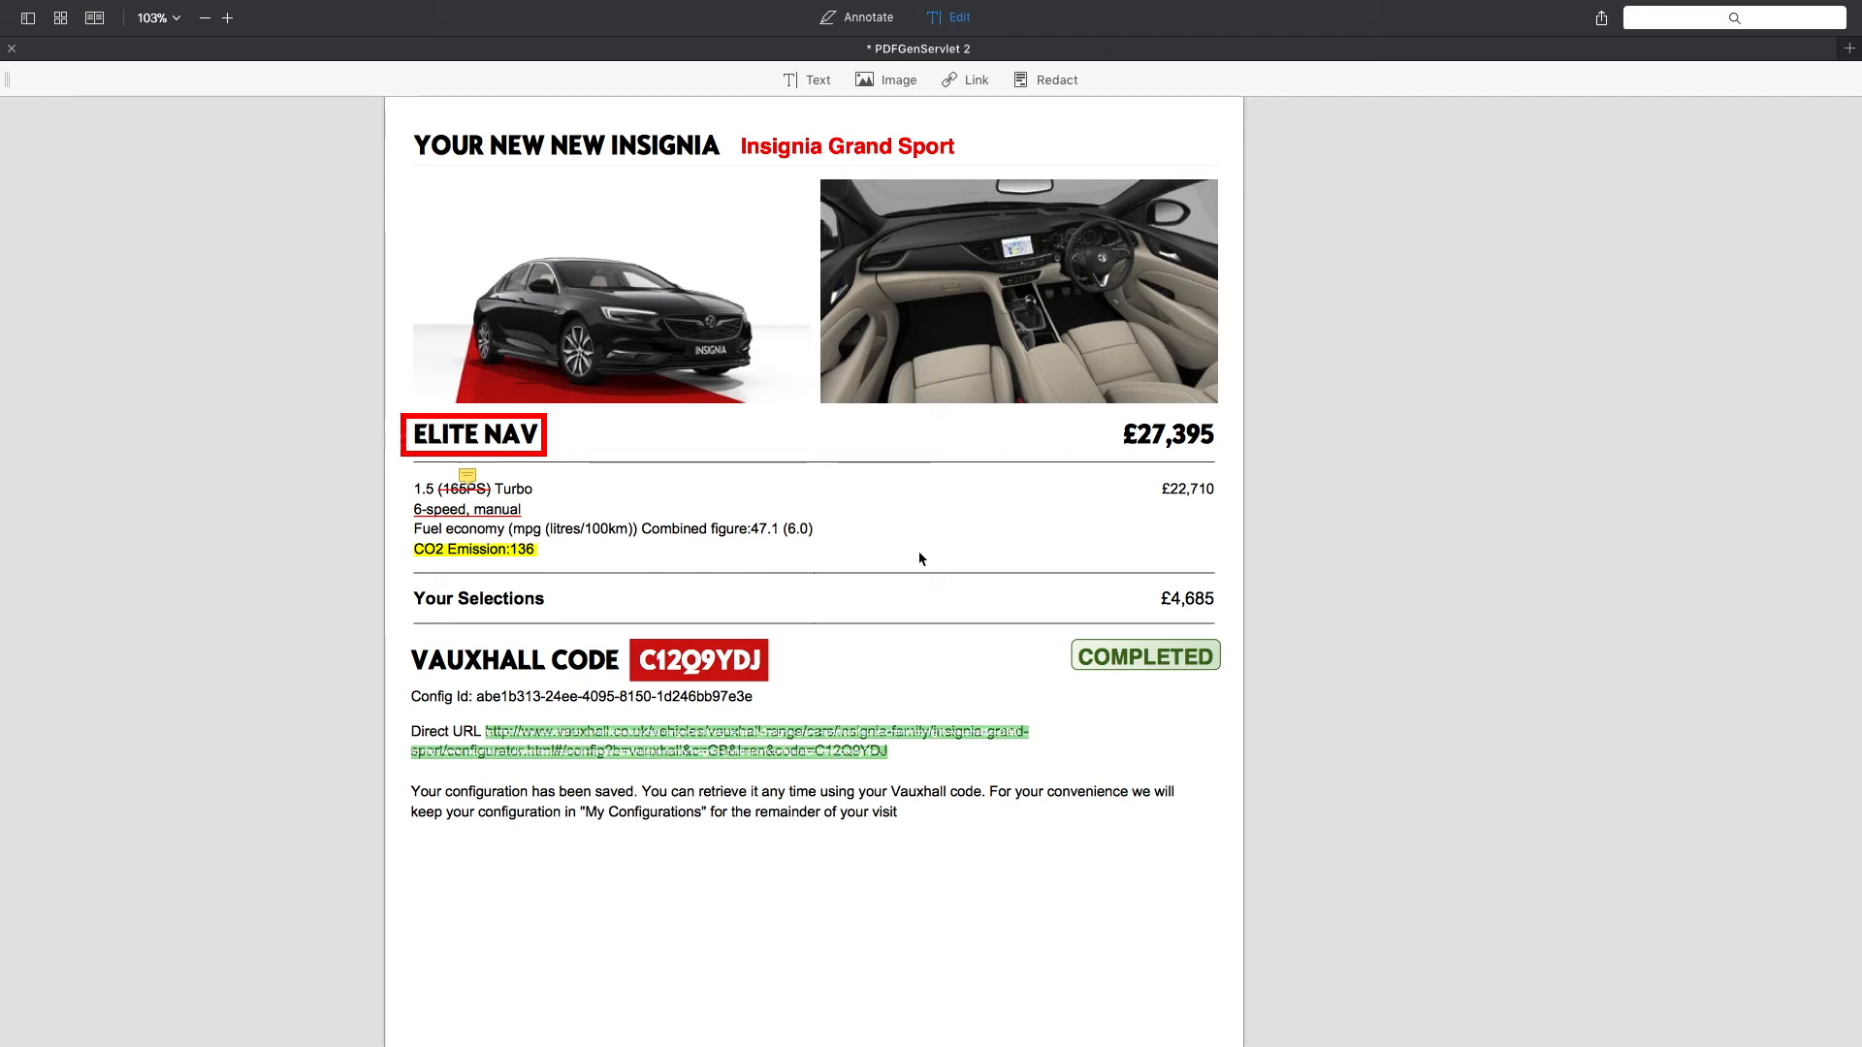
mouse_move(721, 568)
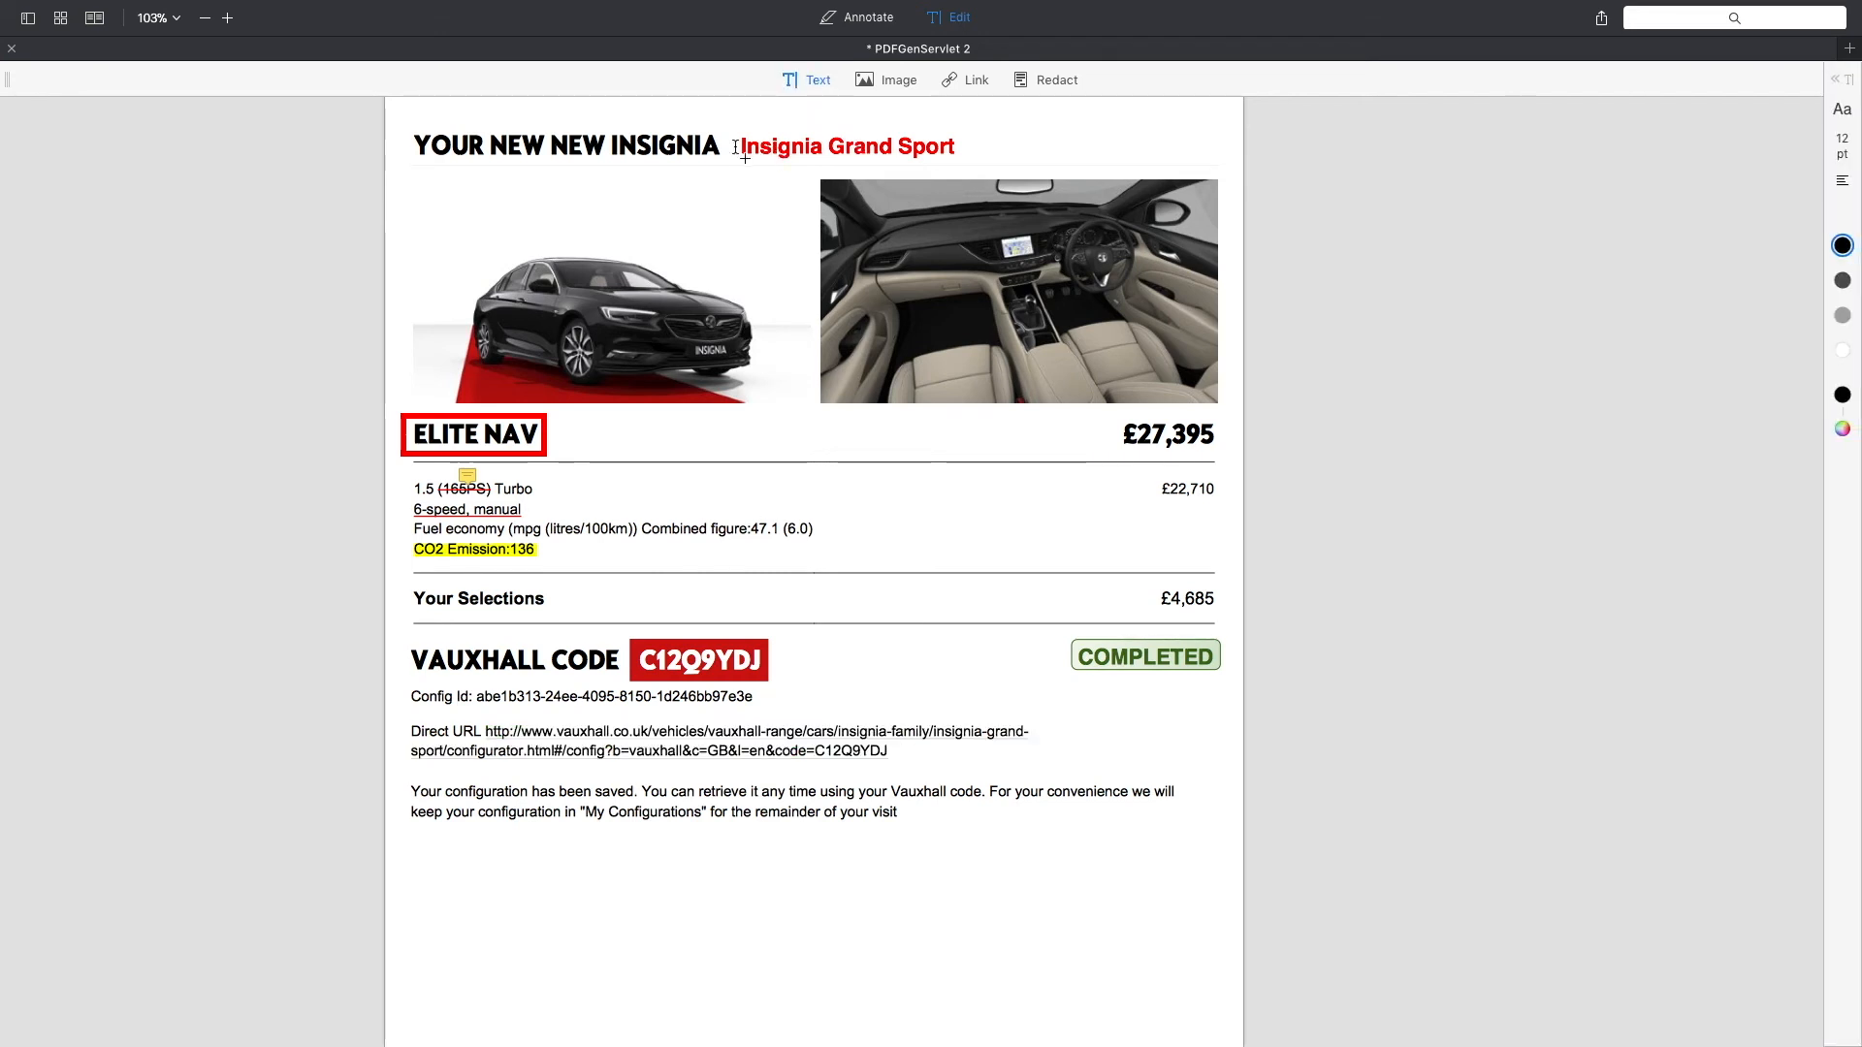
click(510, 146)
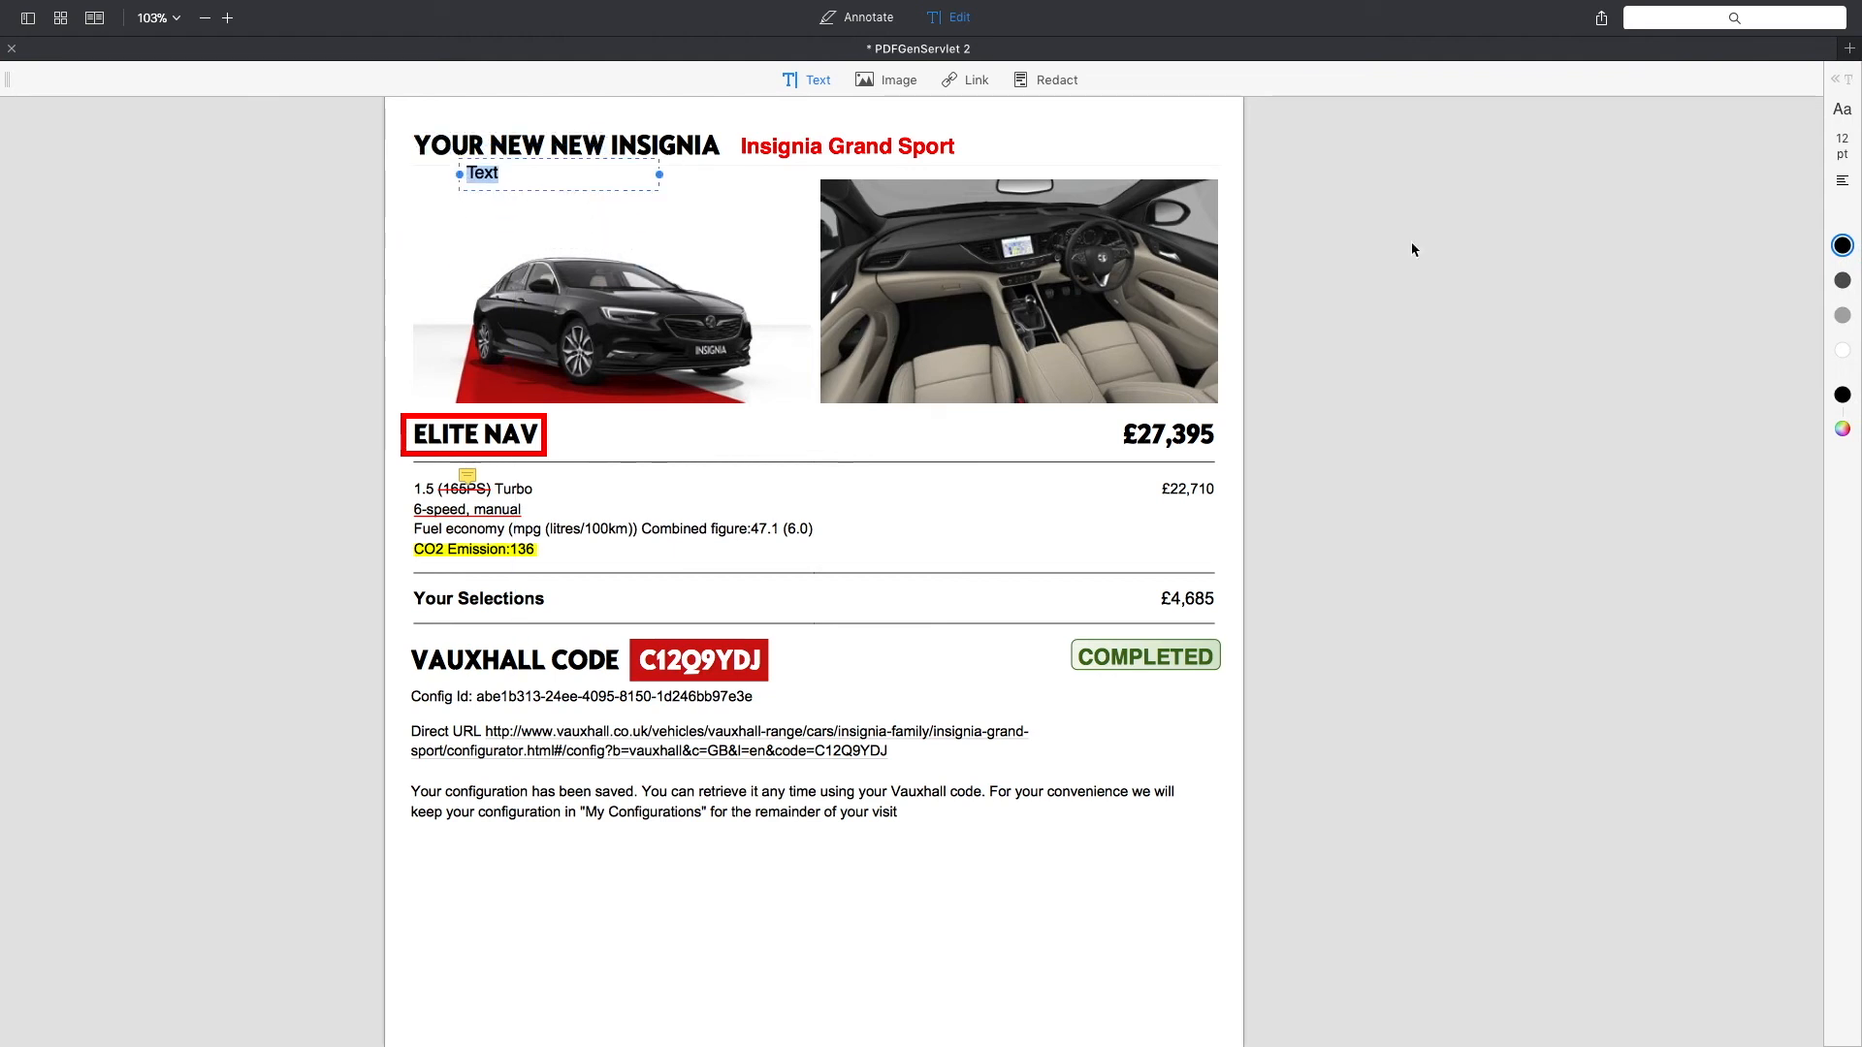
click(1843, 109)
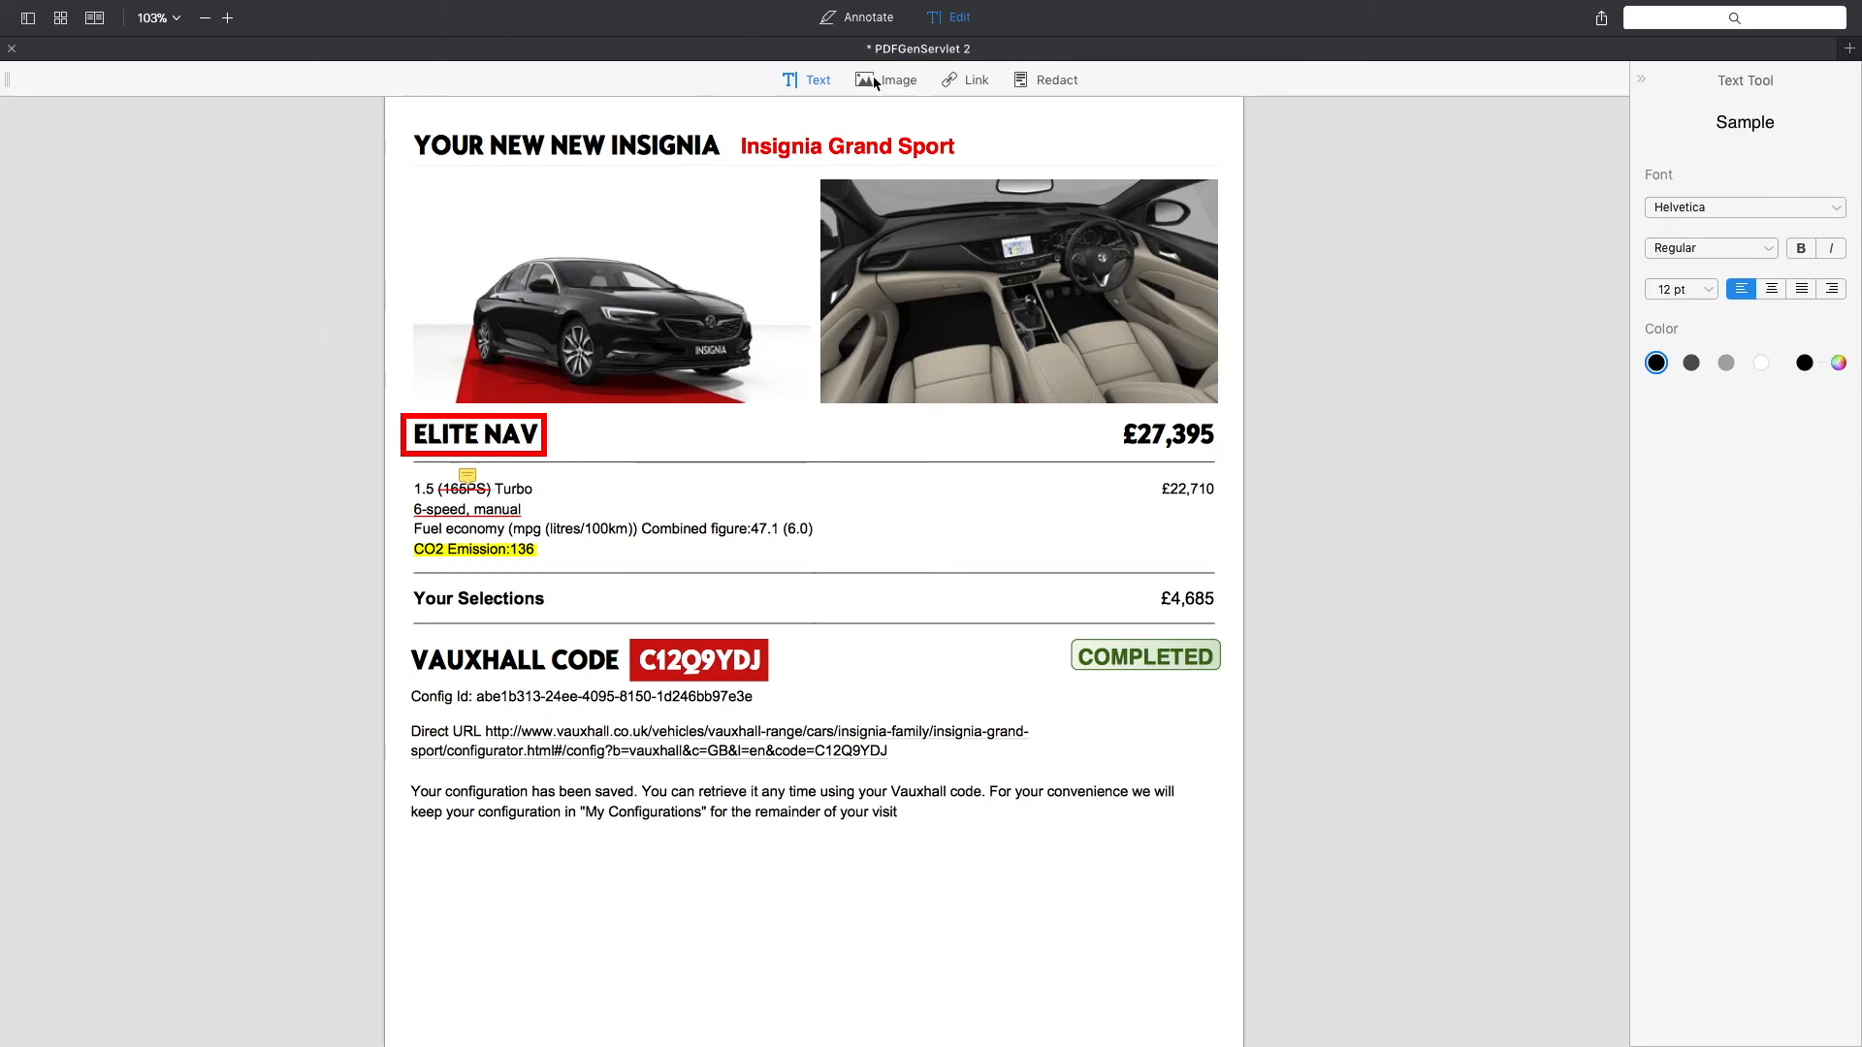
mouse_move(884, 79)
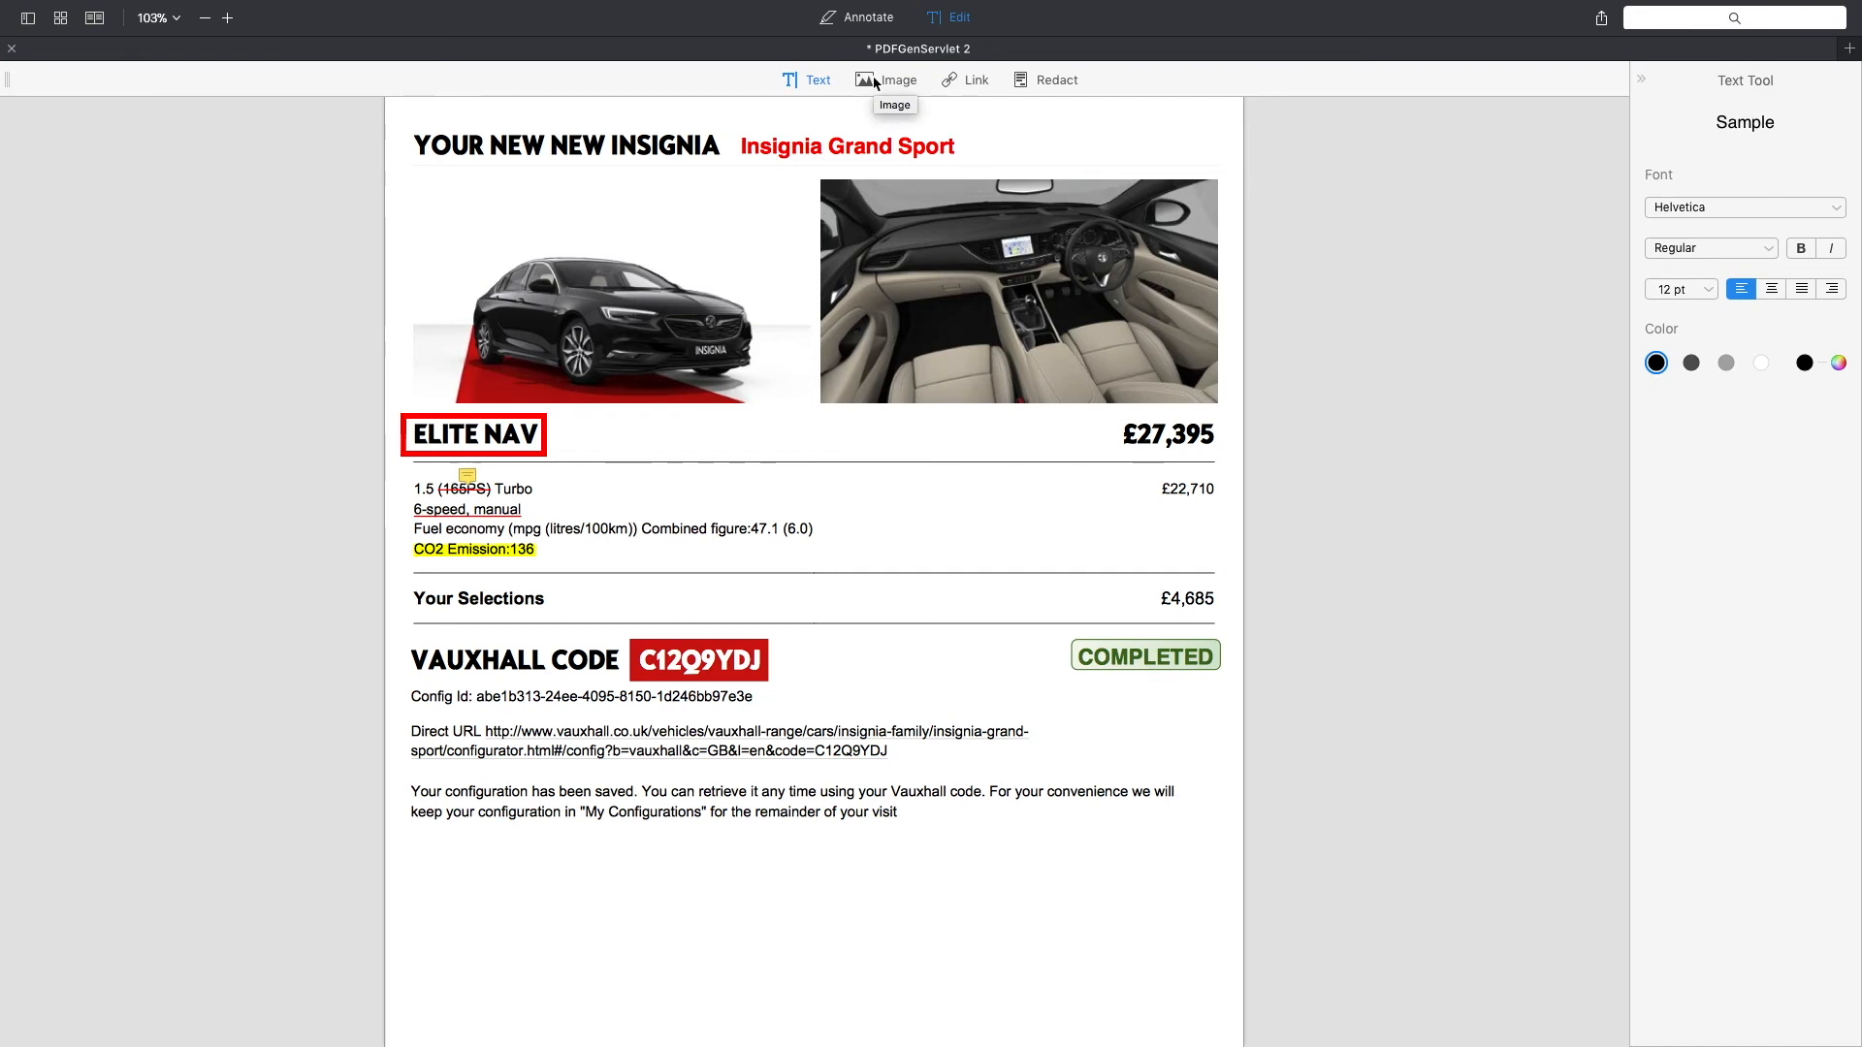
Step: With the Link tool, set the Direct URL link to 'to Page' and focus its Landing page field
click(975, 80)
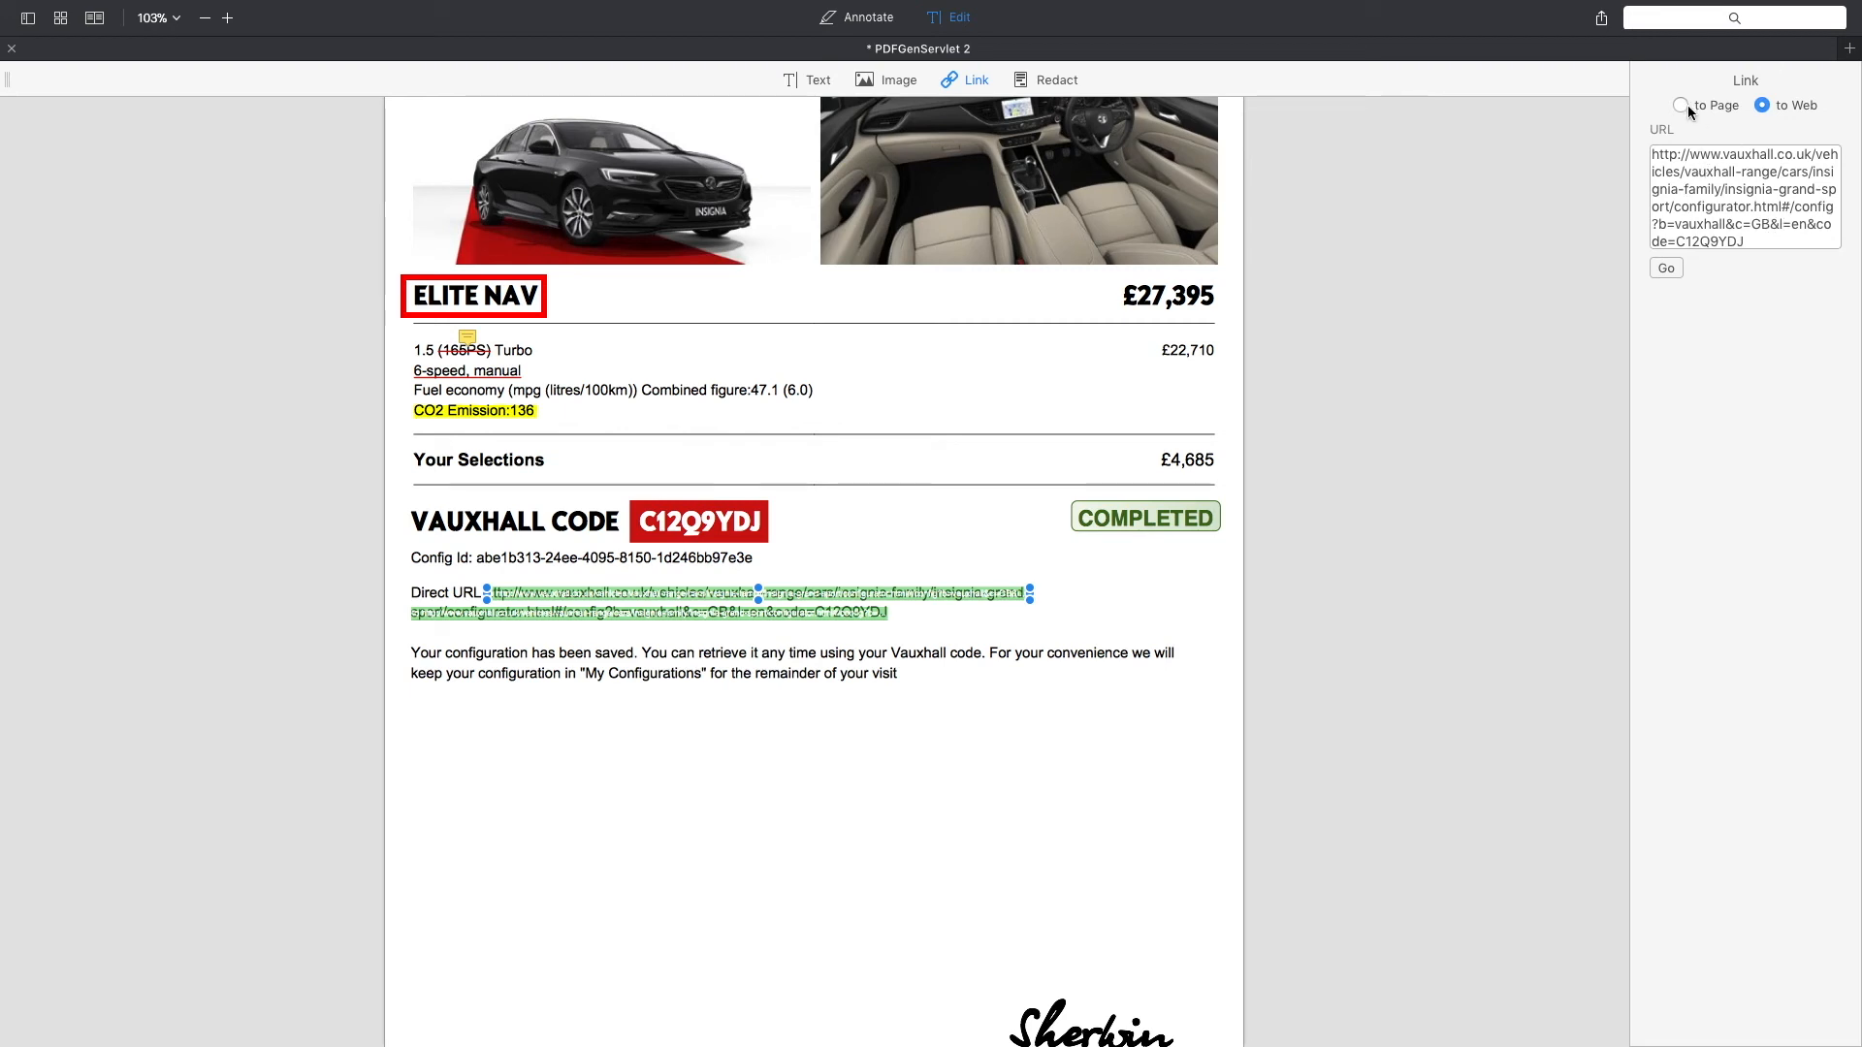
click(1682, 105)
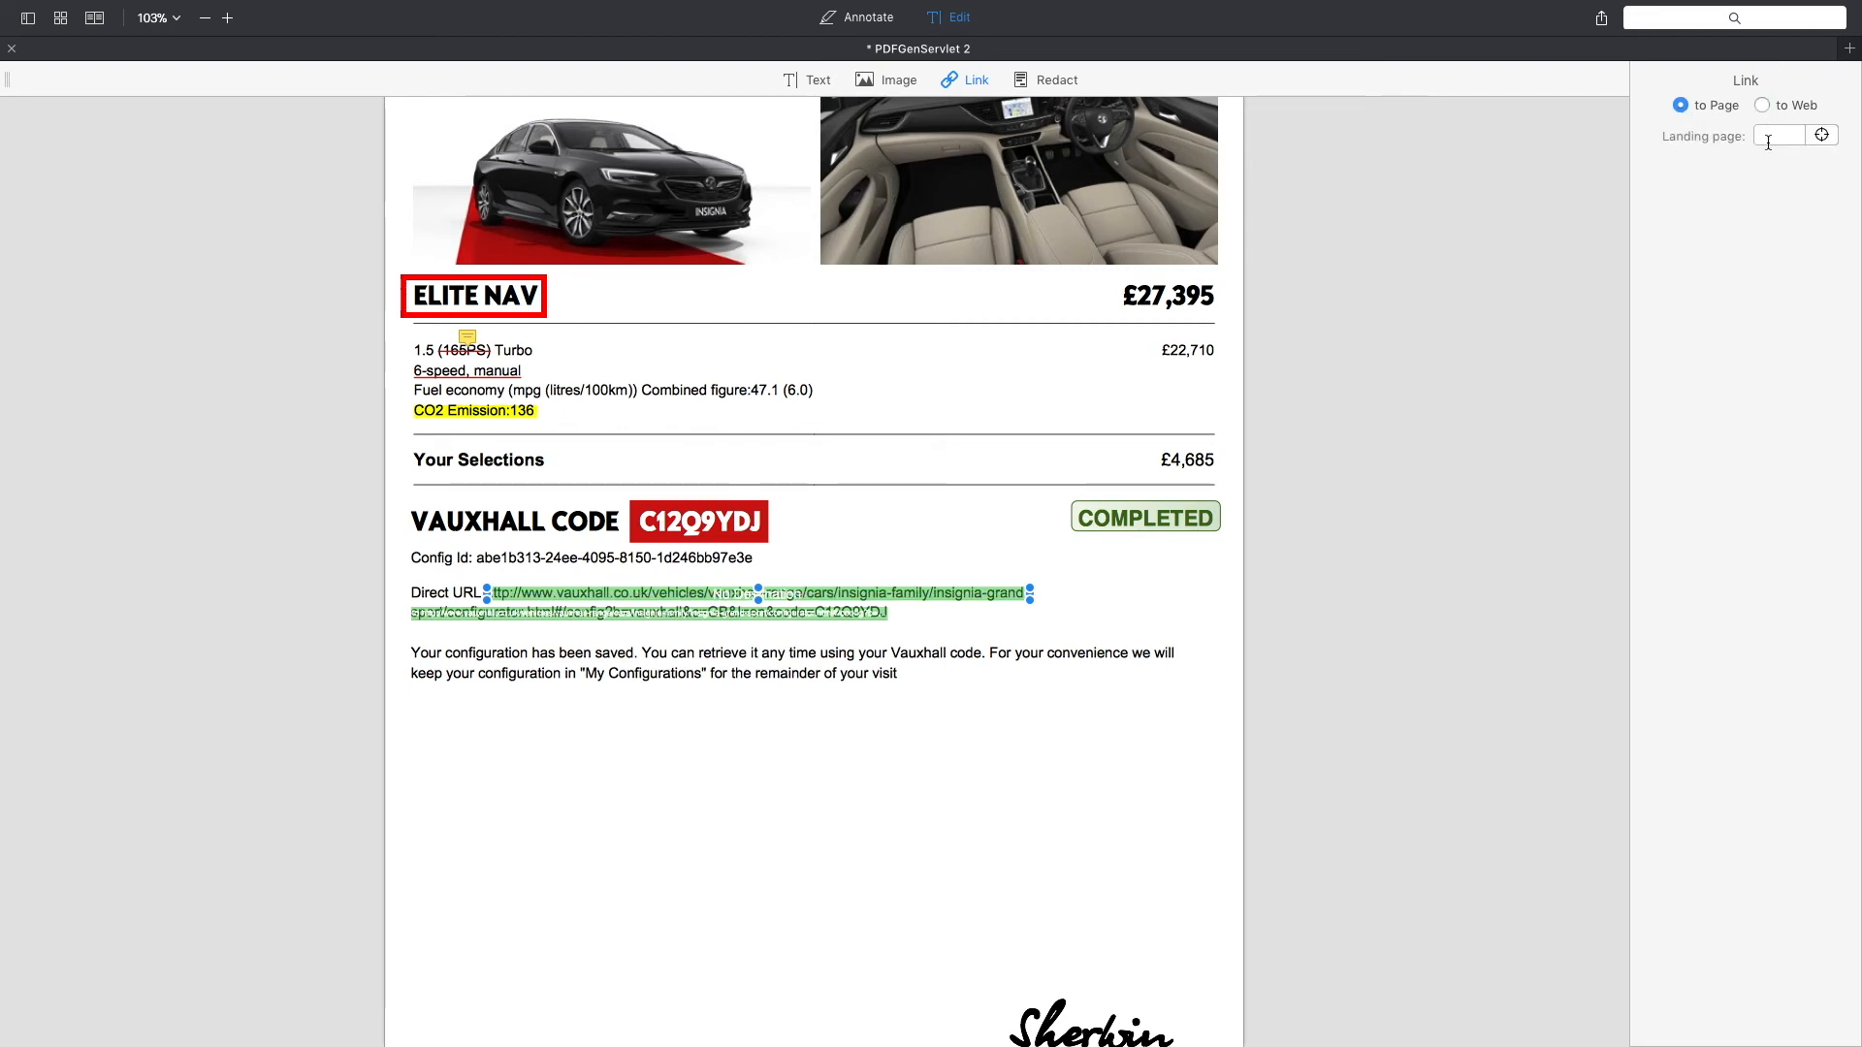
click(1764, 105)
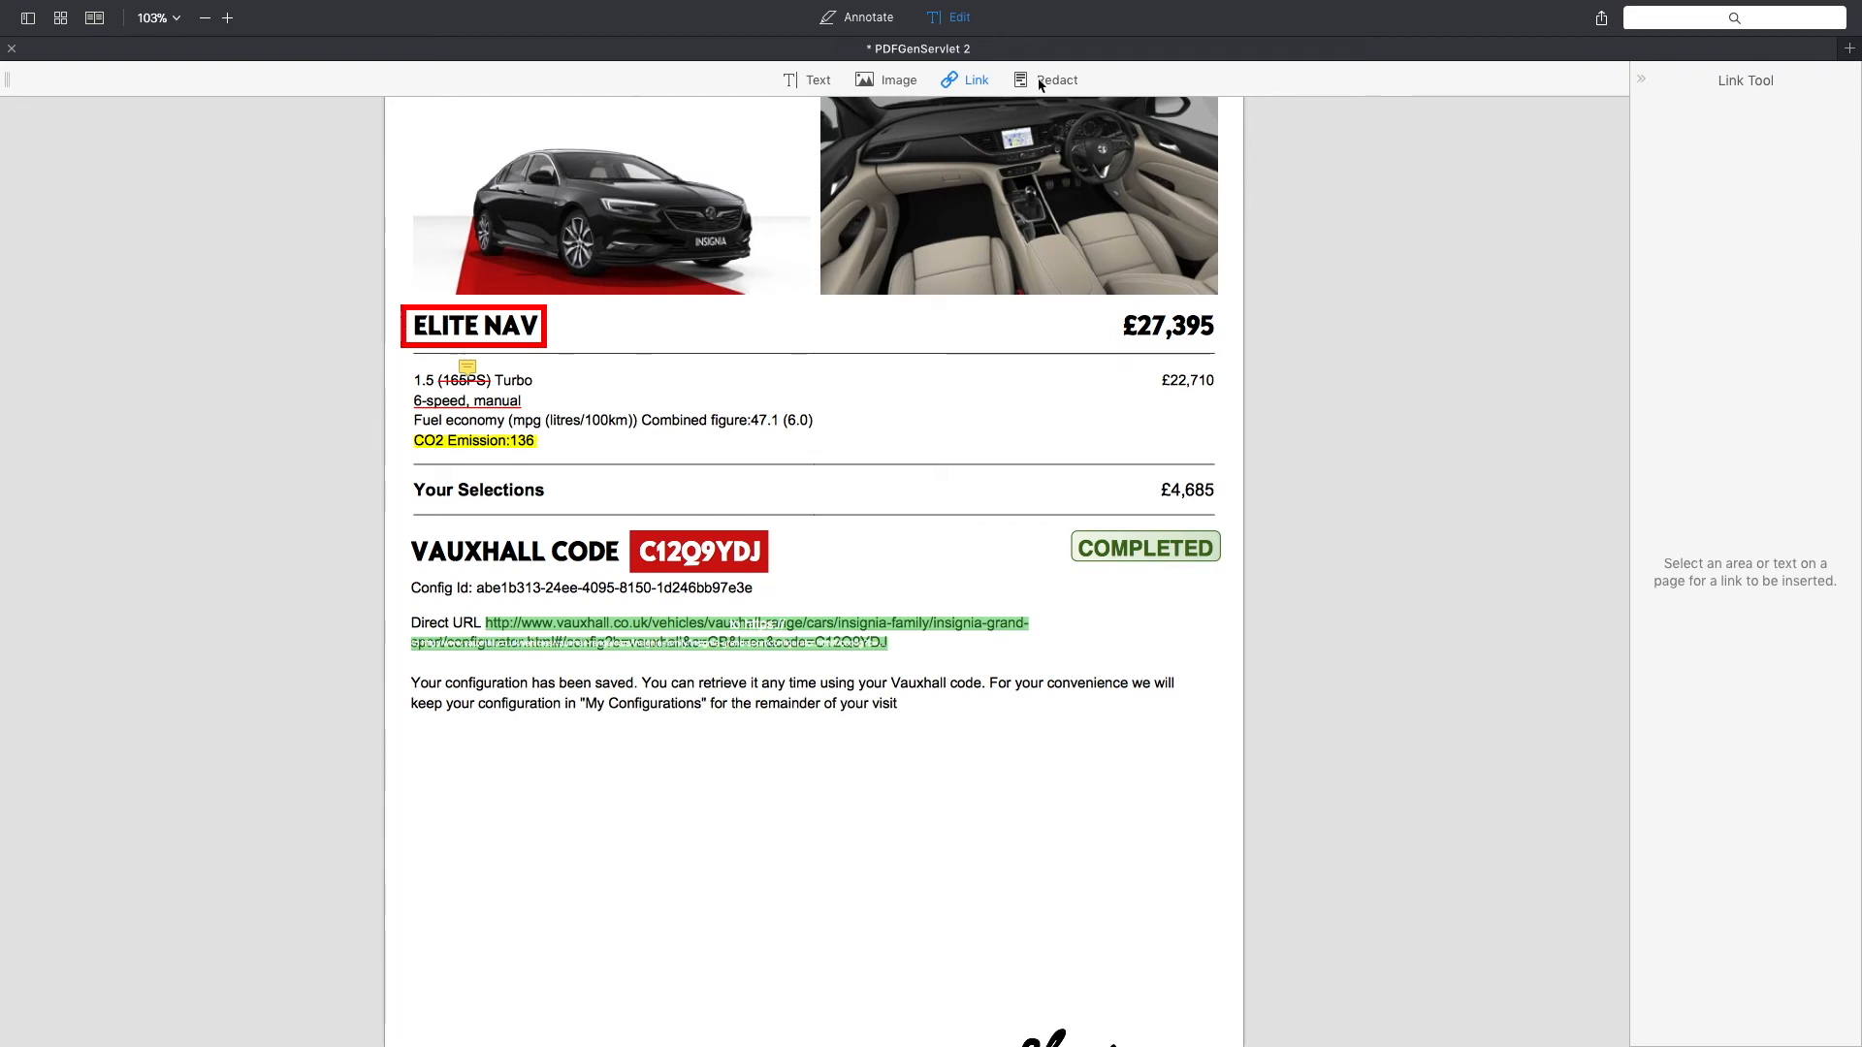
Step: Use Redact with Blackout to black out the price beside Your Selections
click(1055, 80)
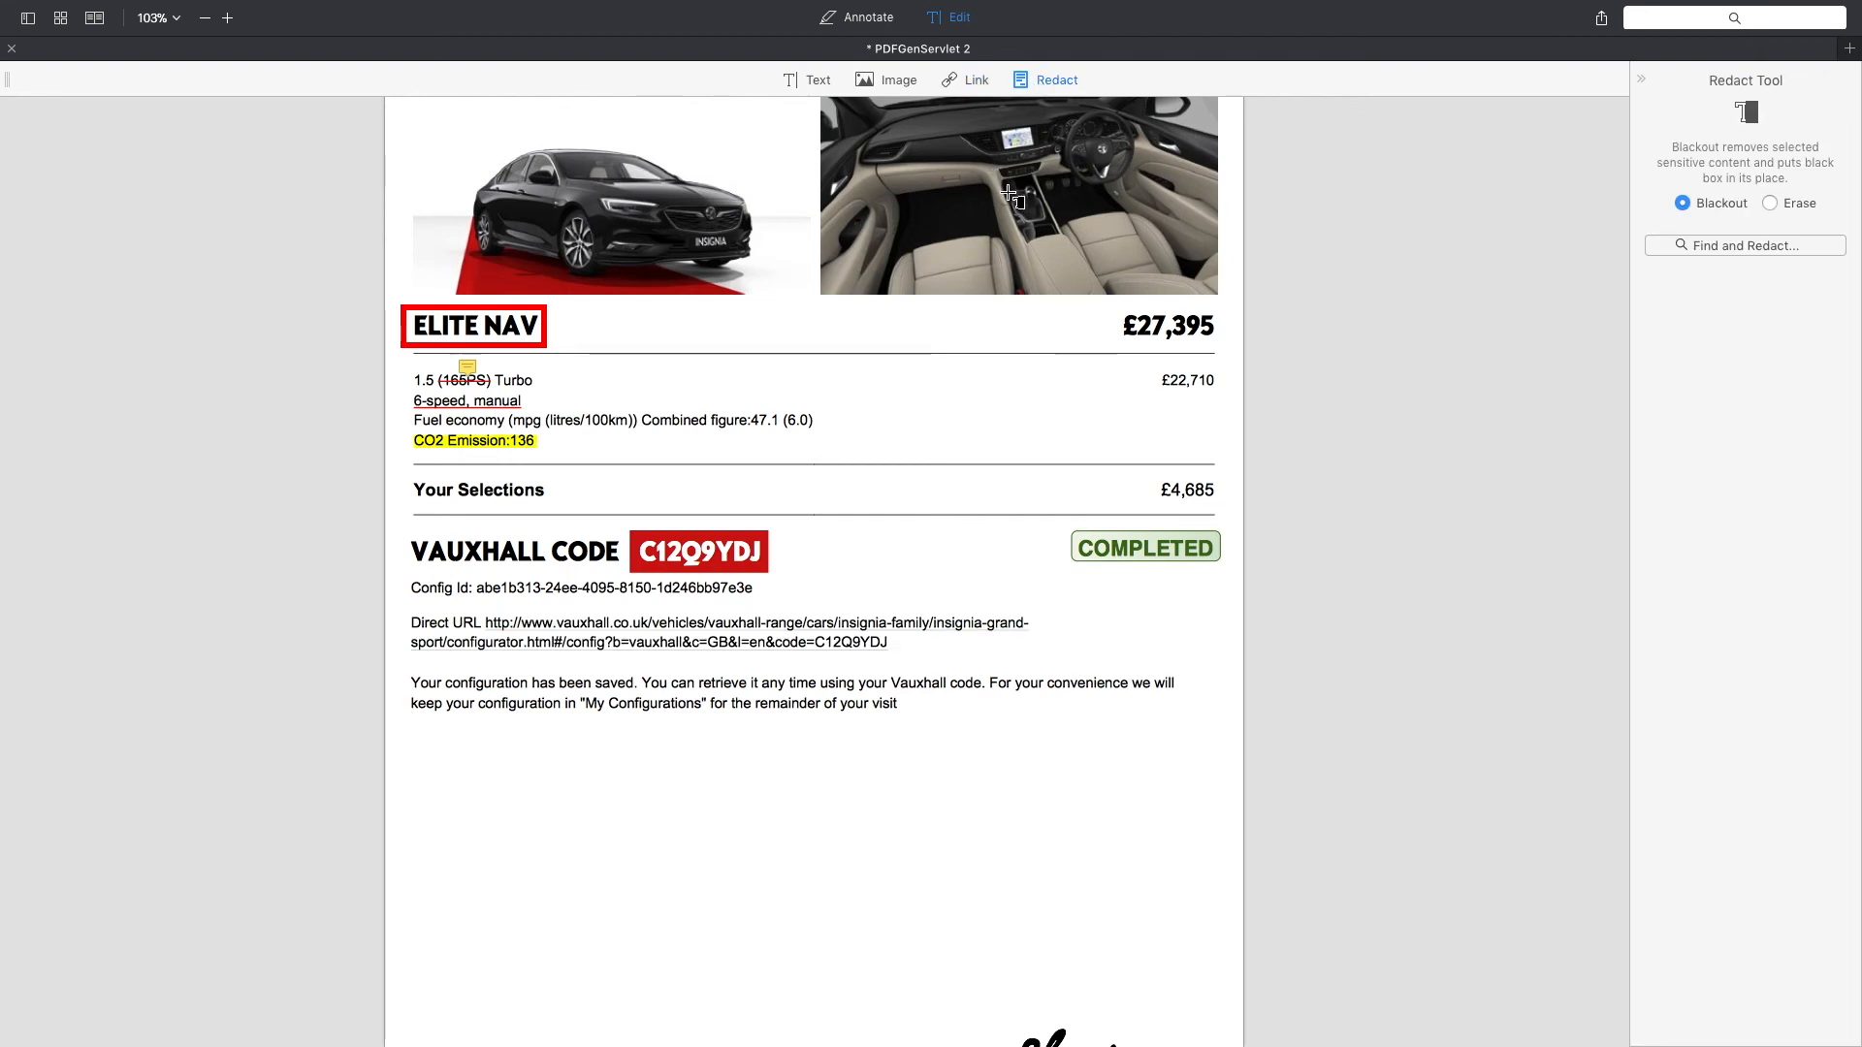
scroll(up, 3)
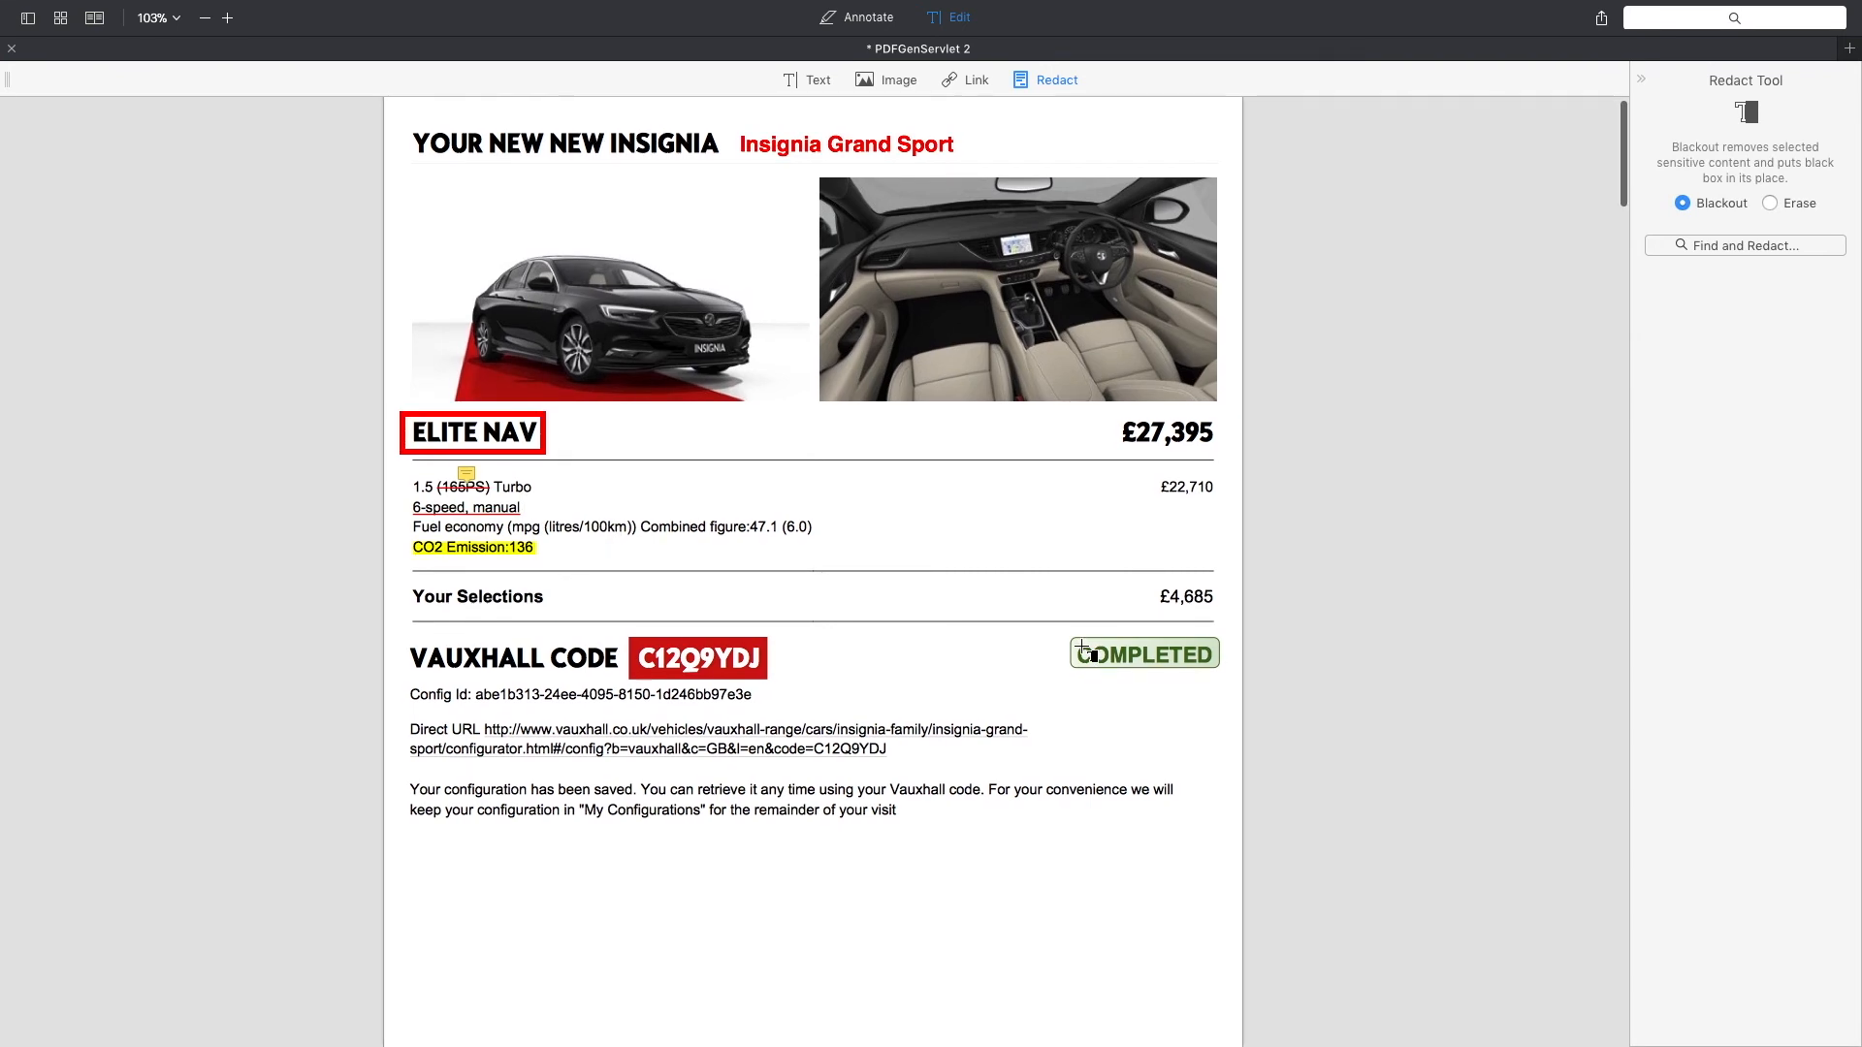
mouse_move(1153, 597)
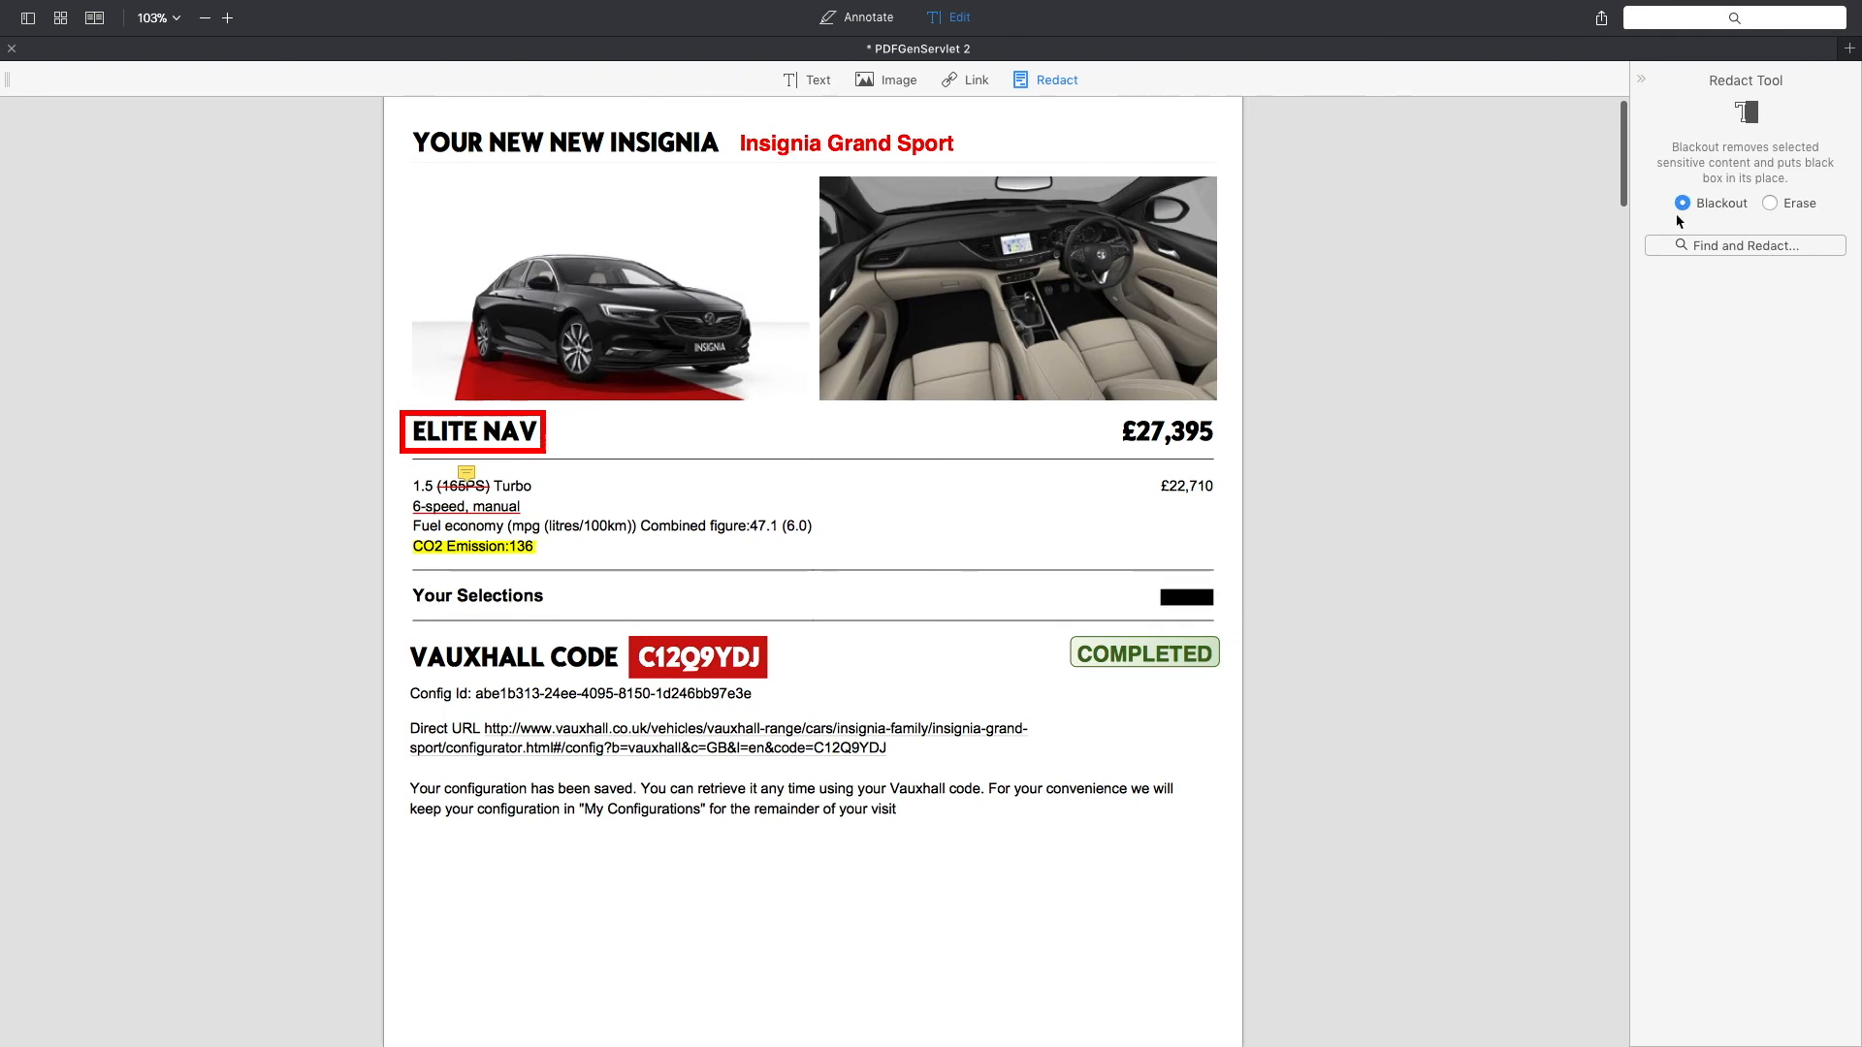
click(1769, 203)
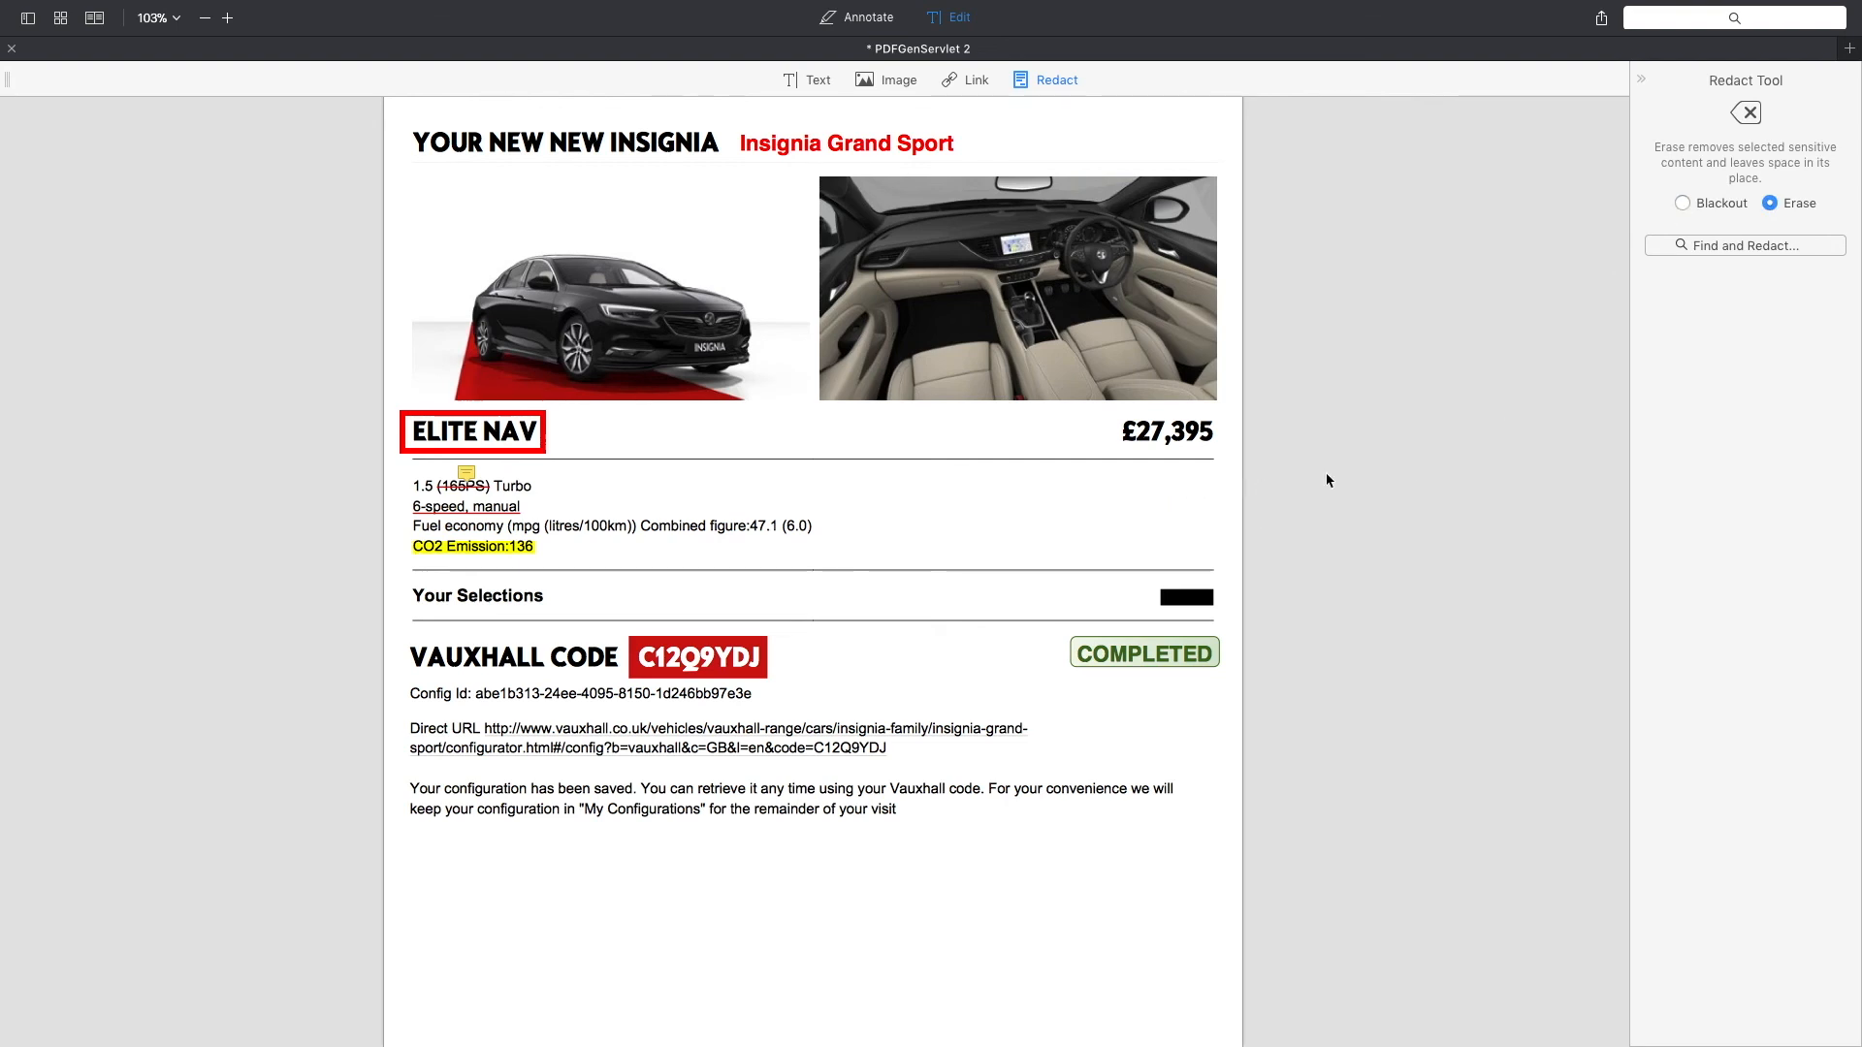
click(1681, 204)
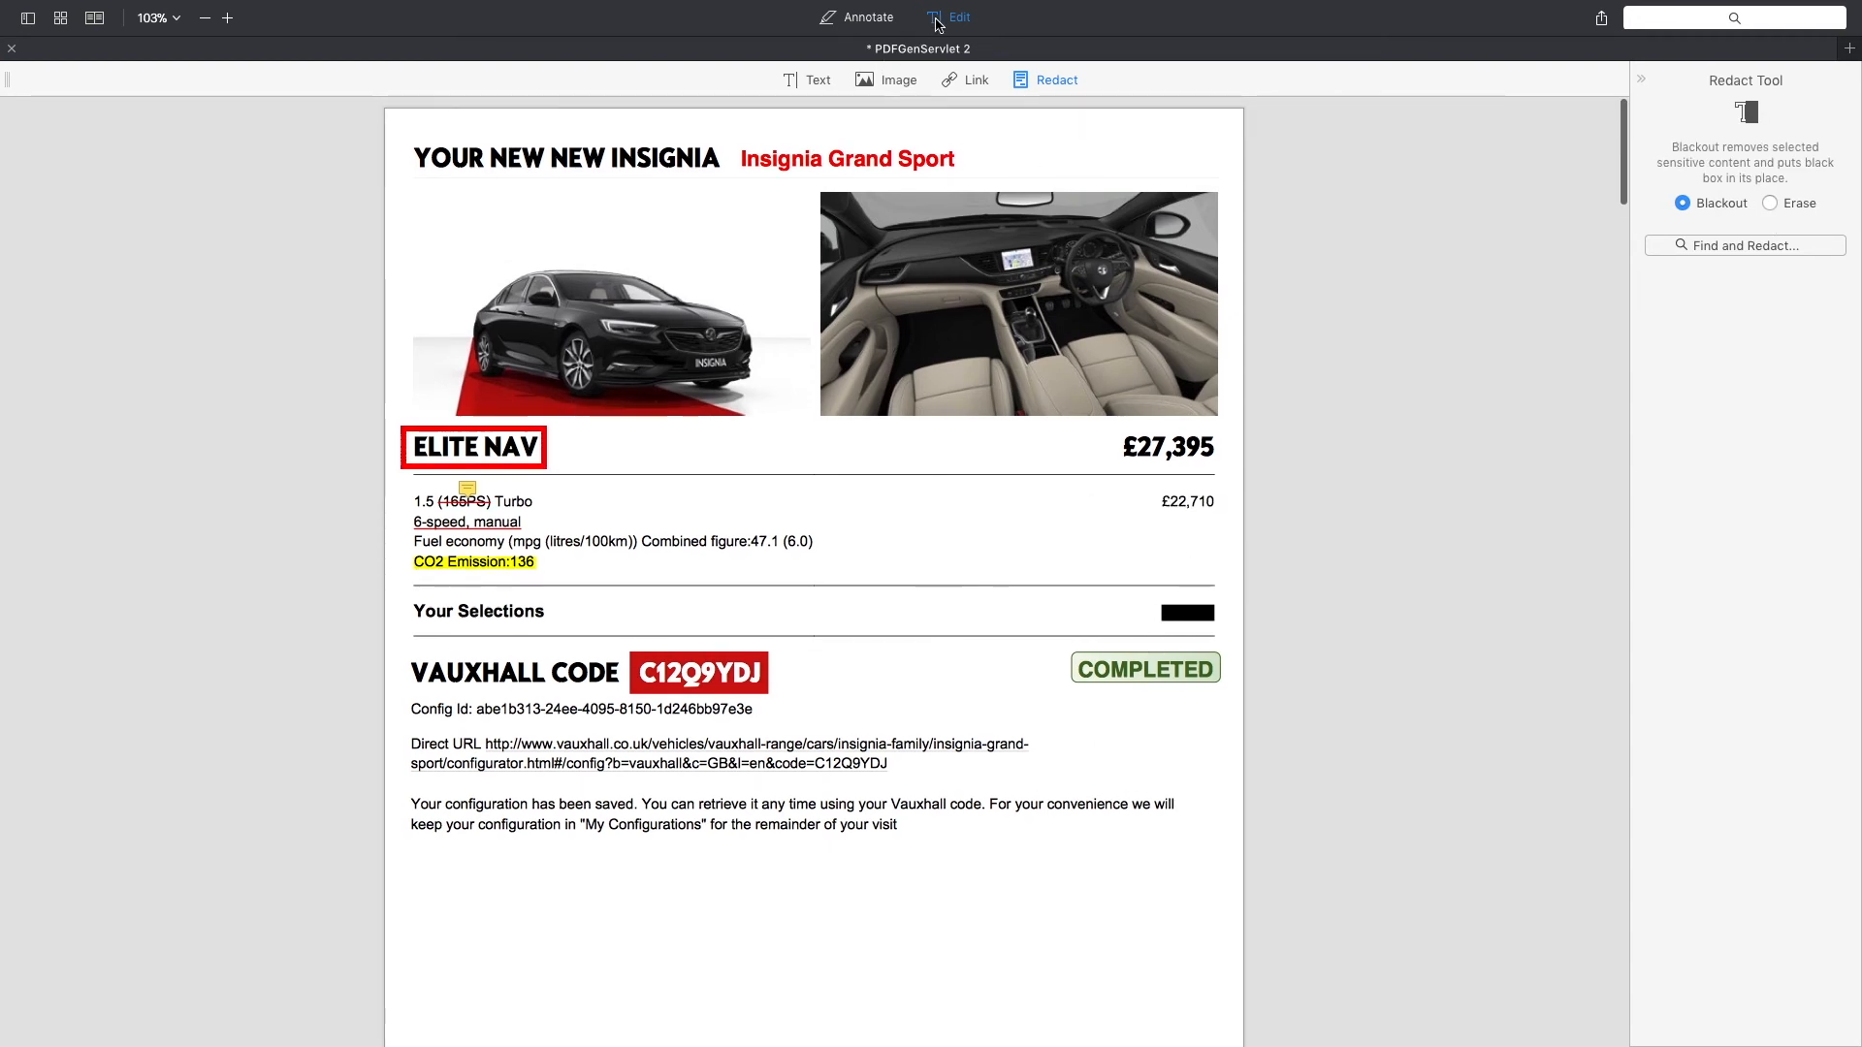
mouse_move(946, 17)
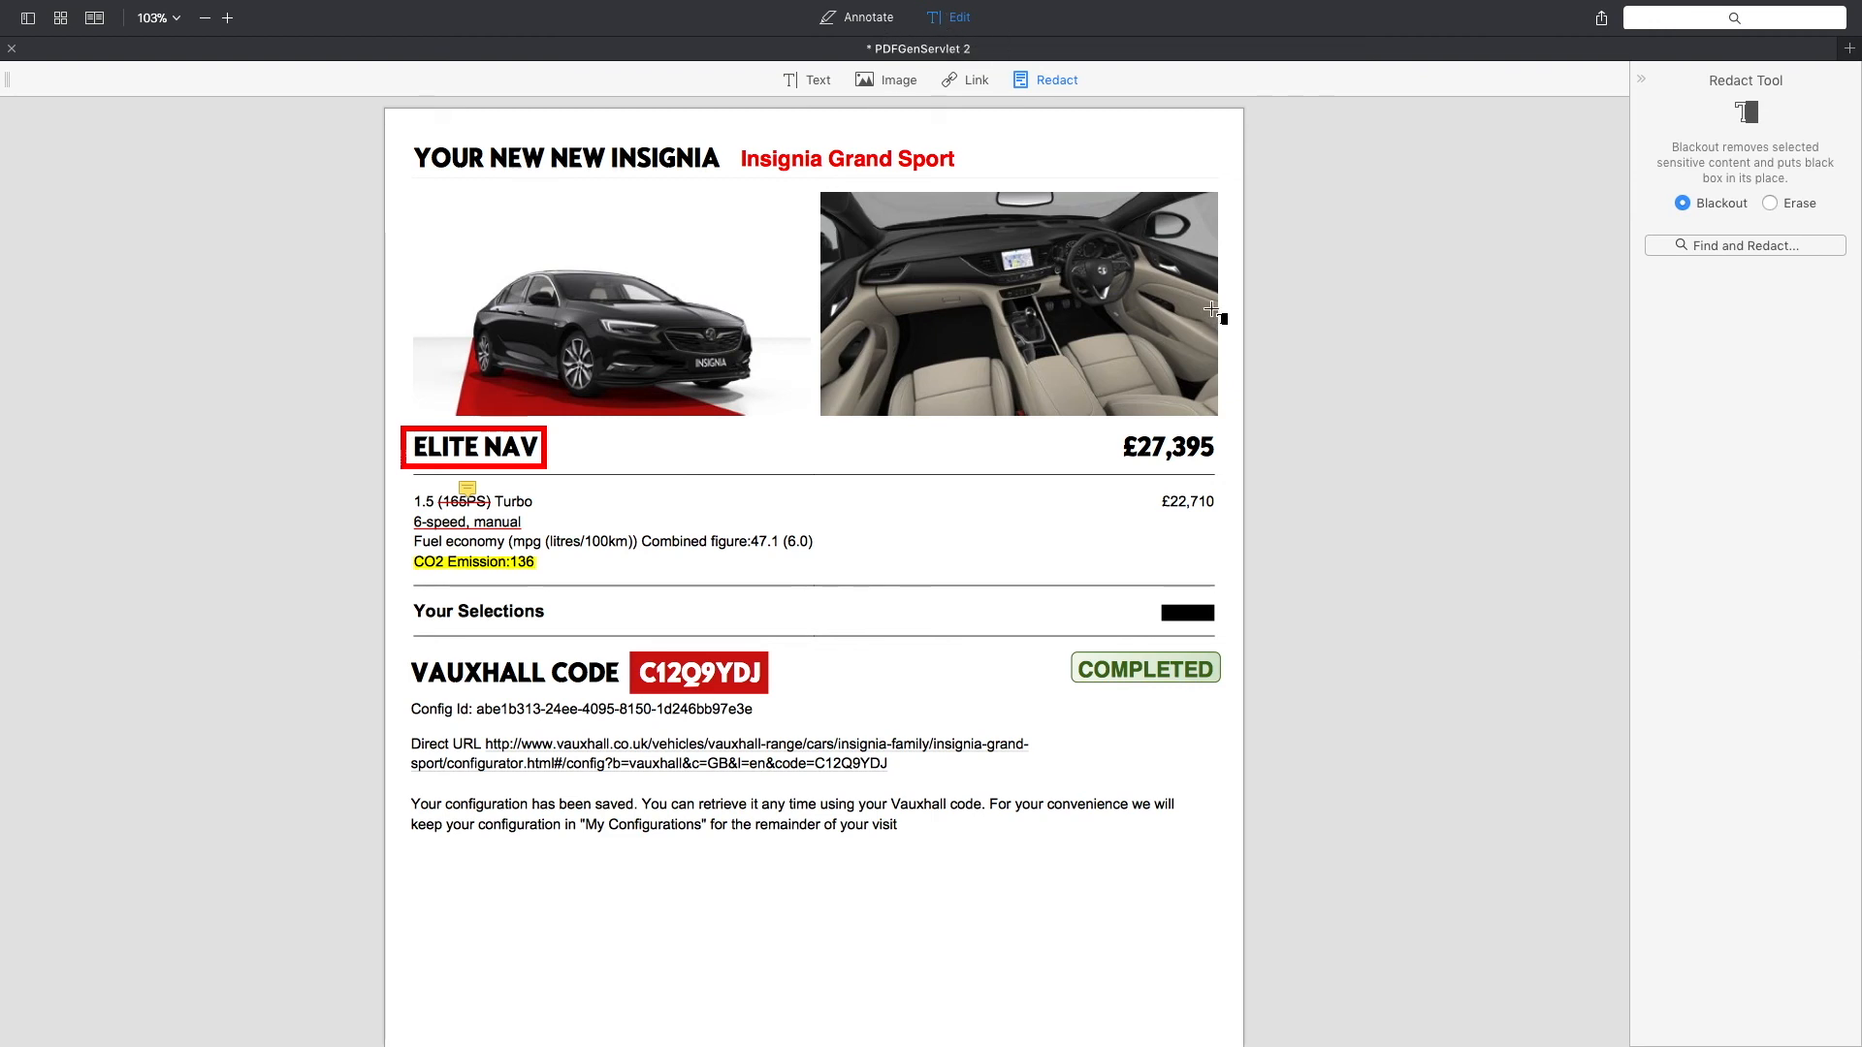
mouse_move(842, 20)
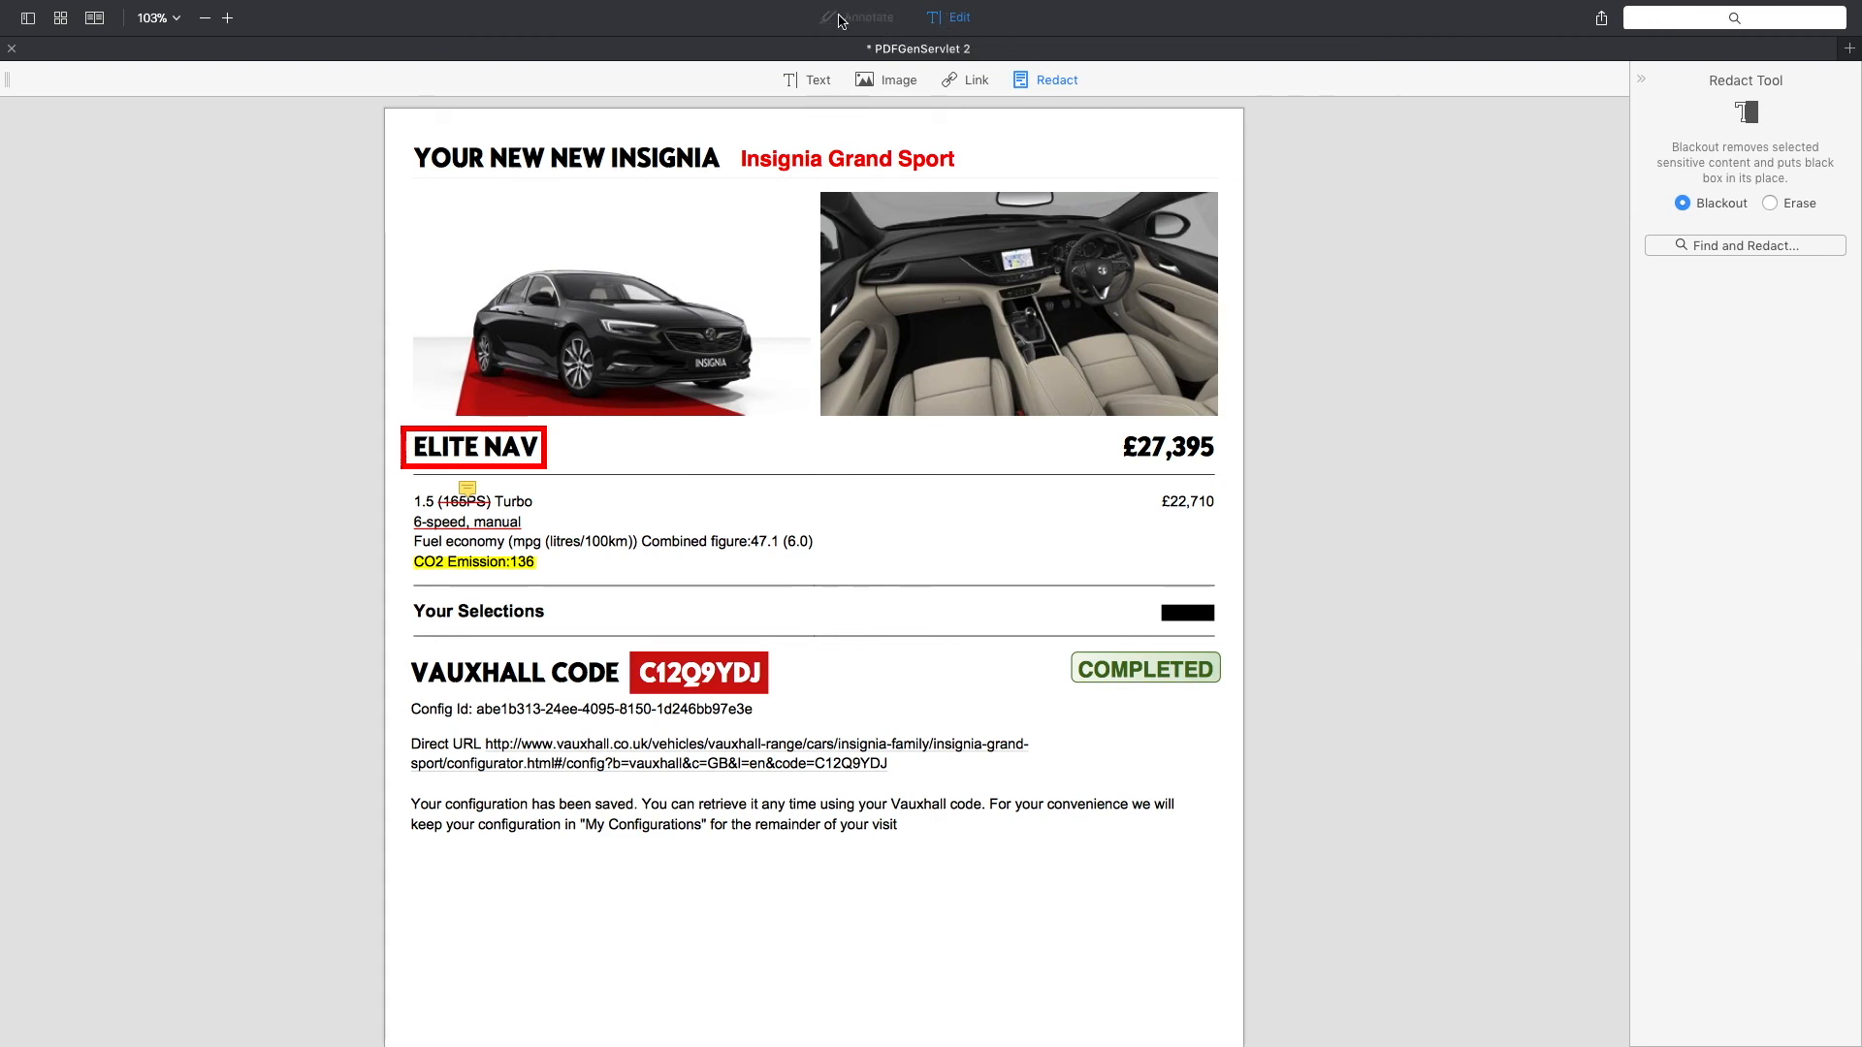
Step: Return to Annotate mode and show the Thumbnails sidebar scrolled to page 1
click(857, 17)
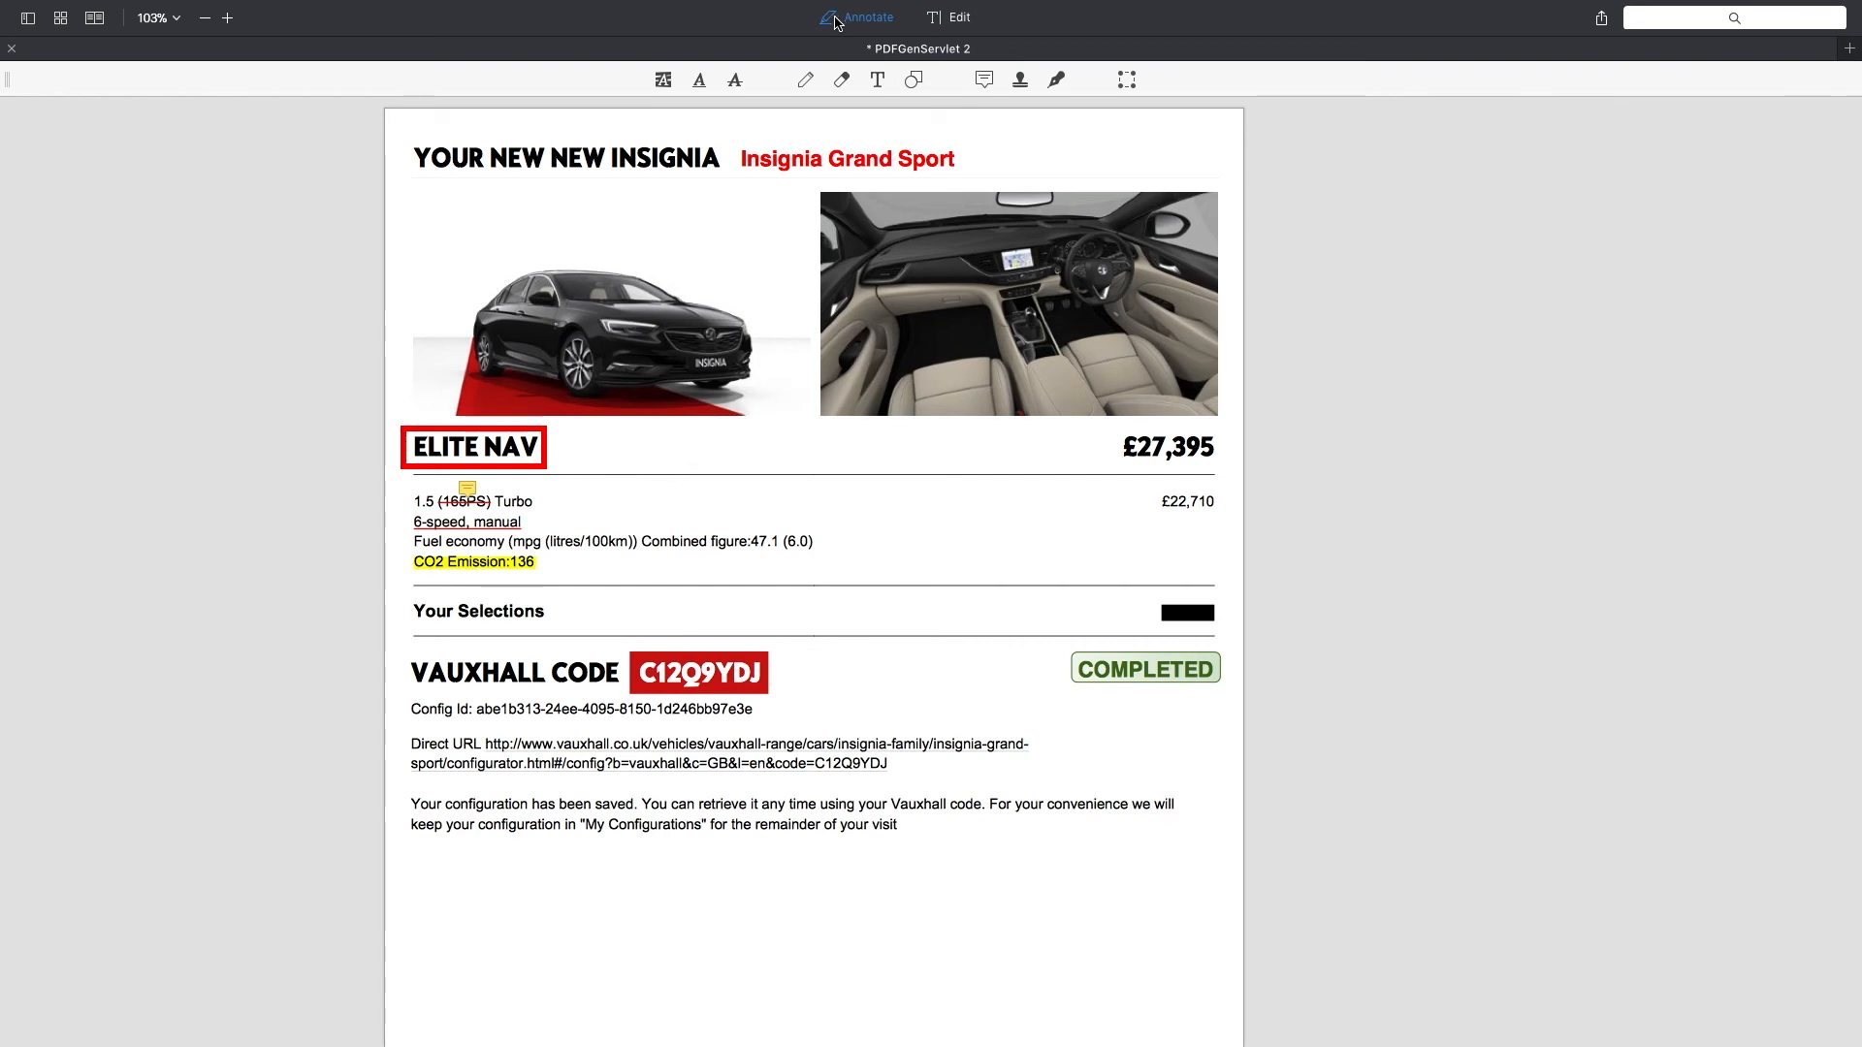
mouse_move(807, 171)
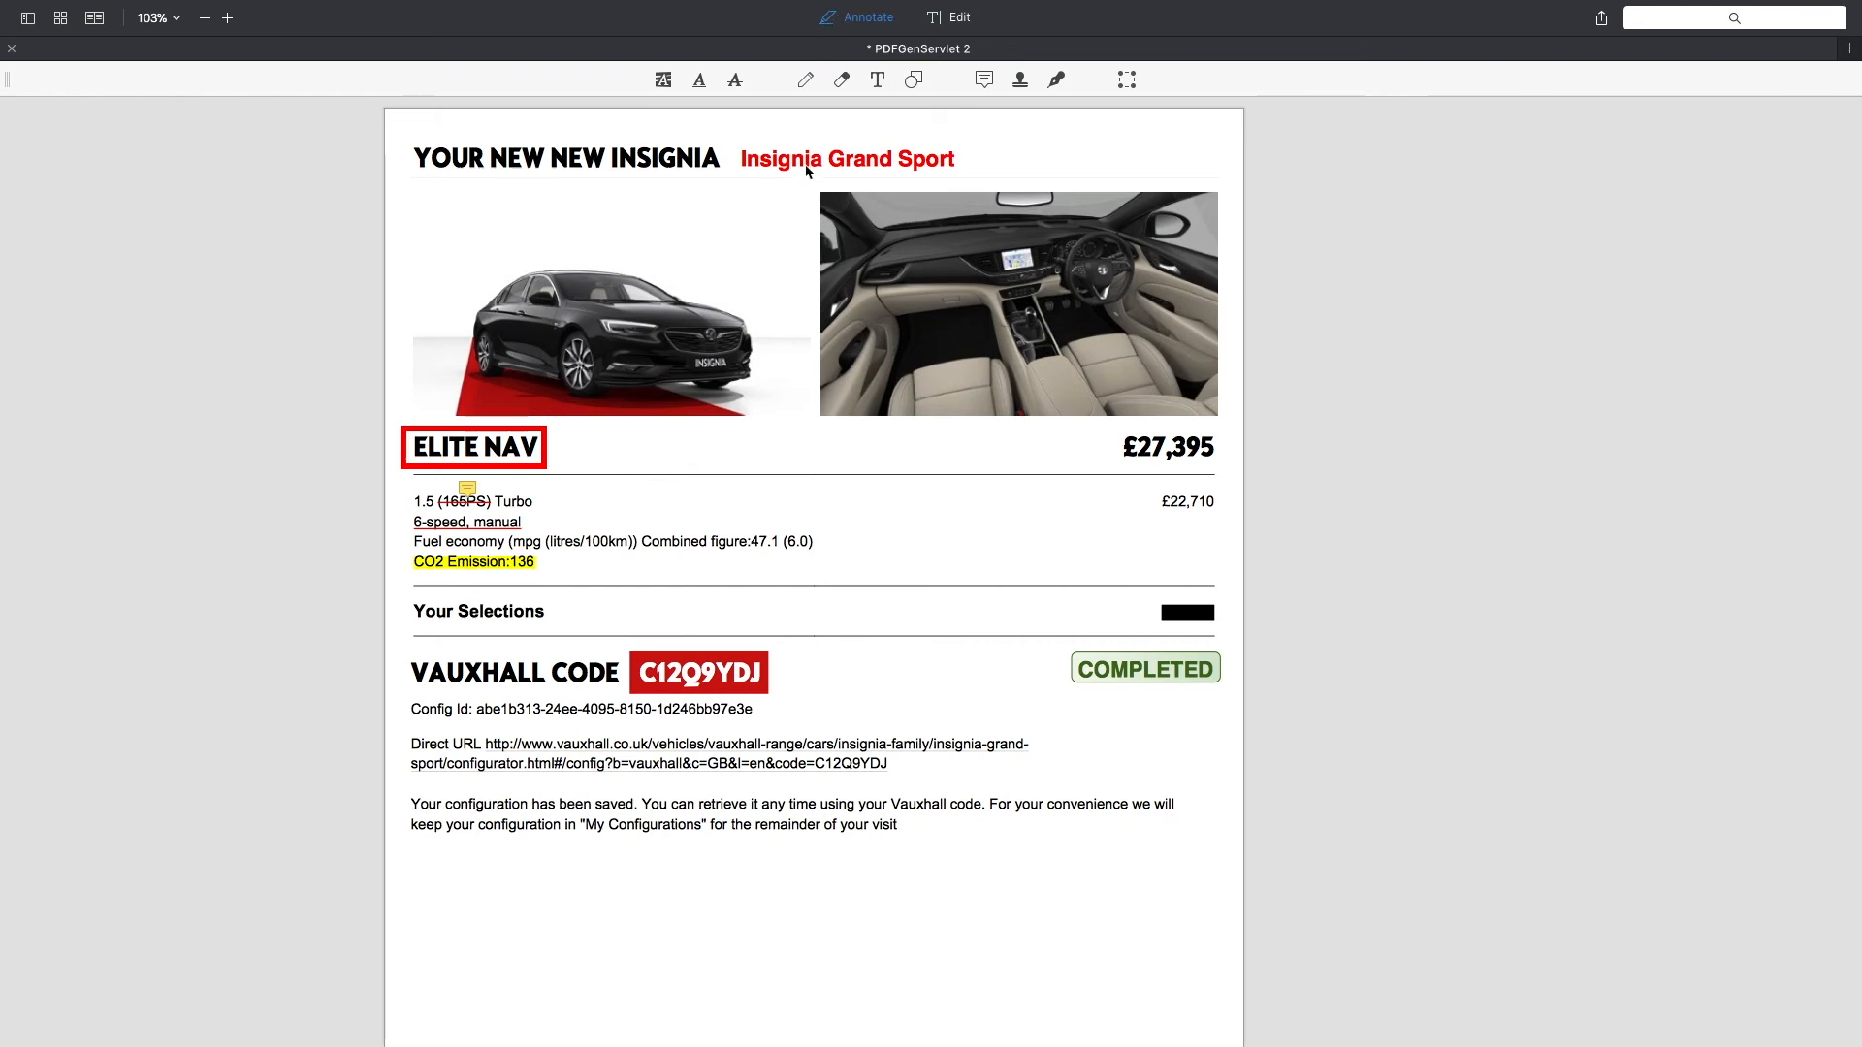
mouse_move(737, 206)
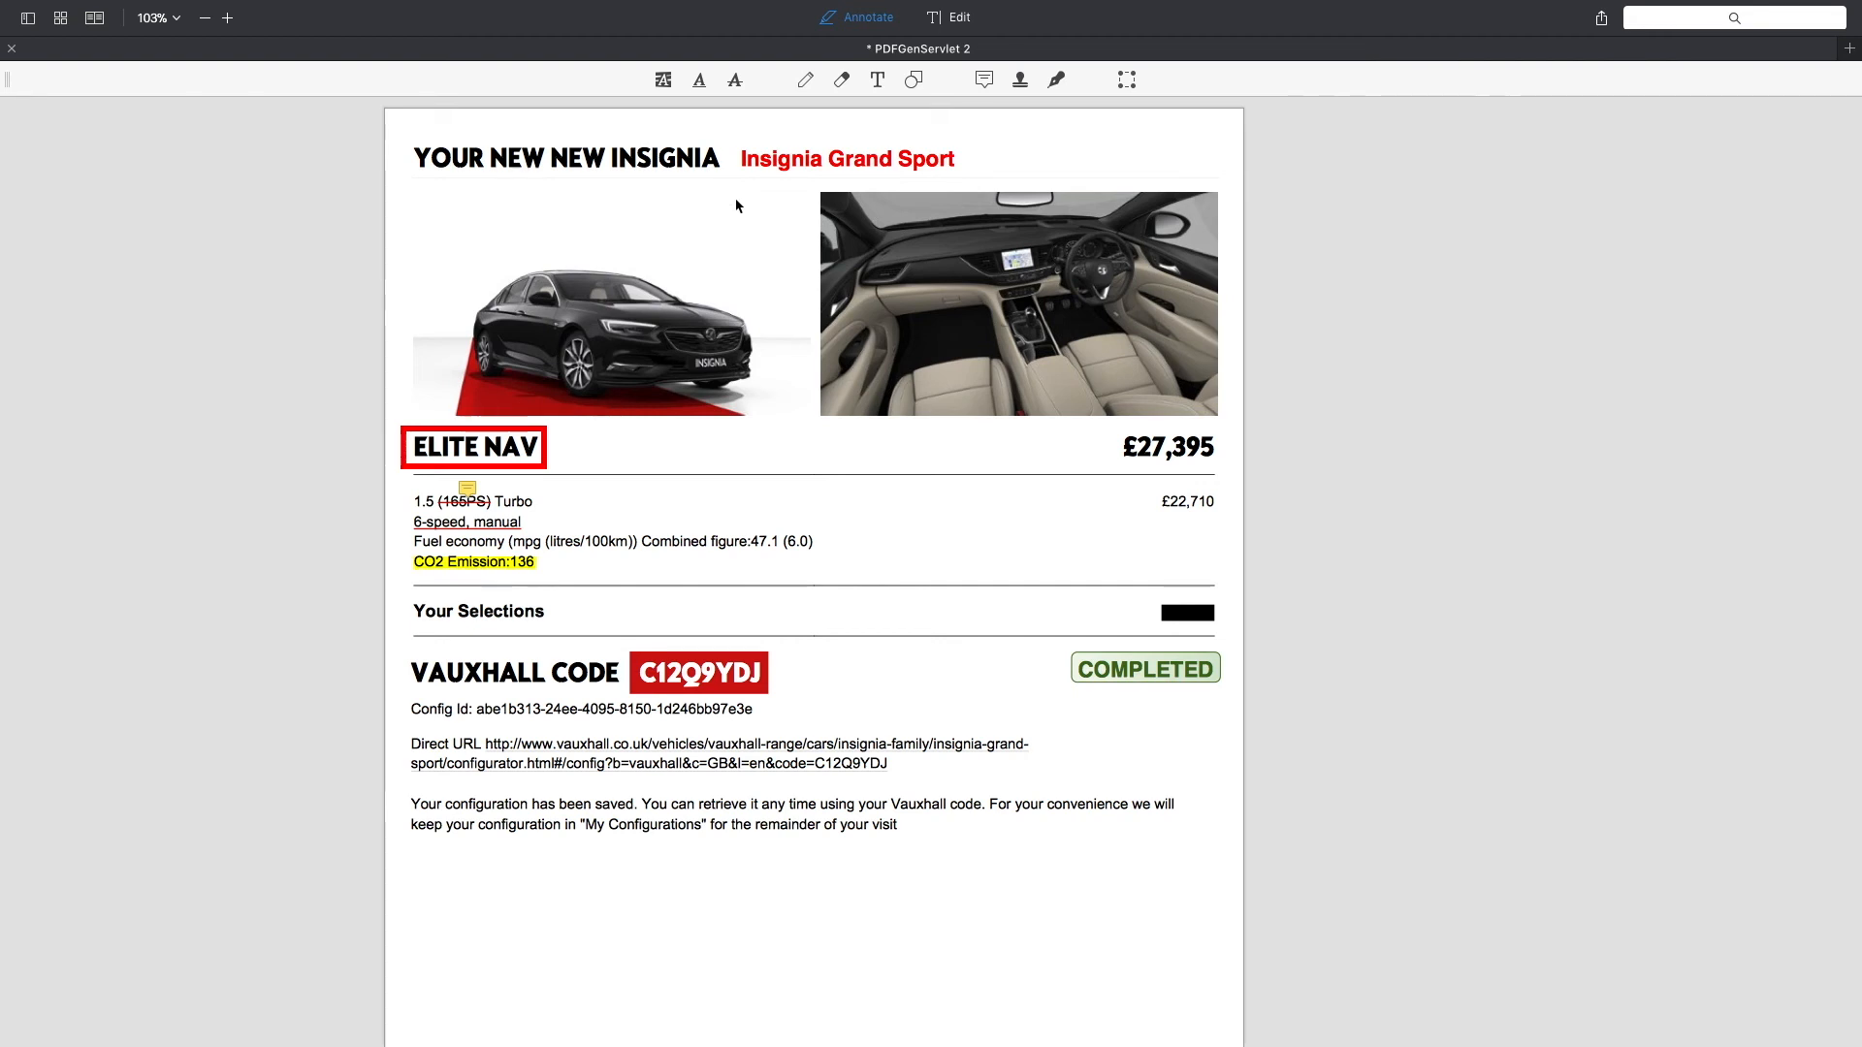
mouse_move(502, 338)
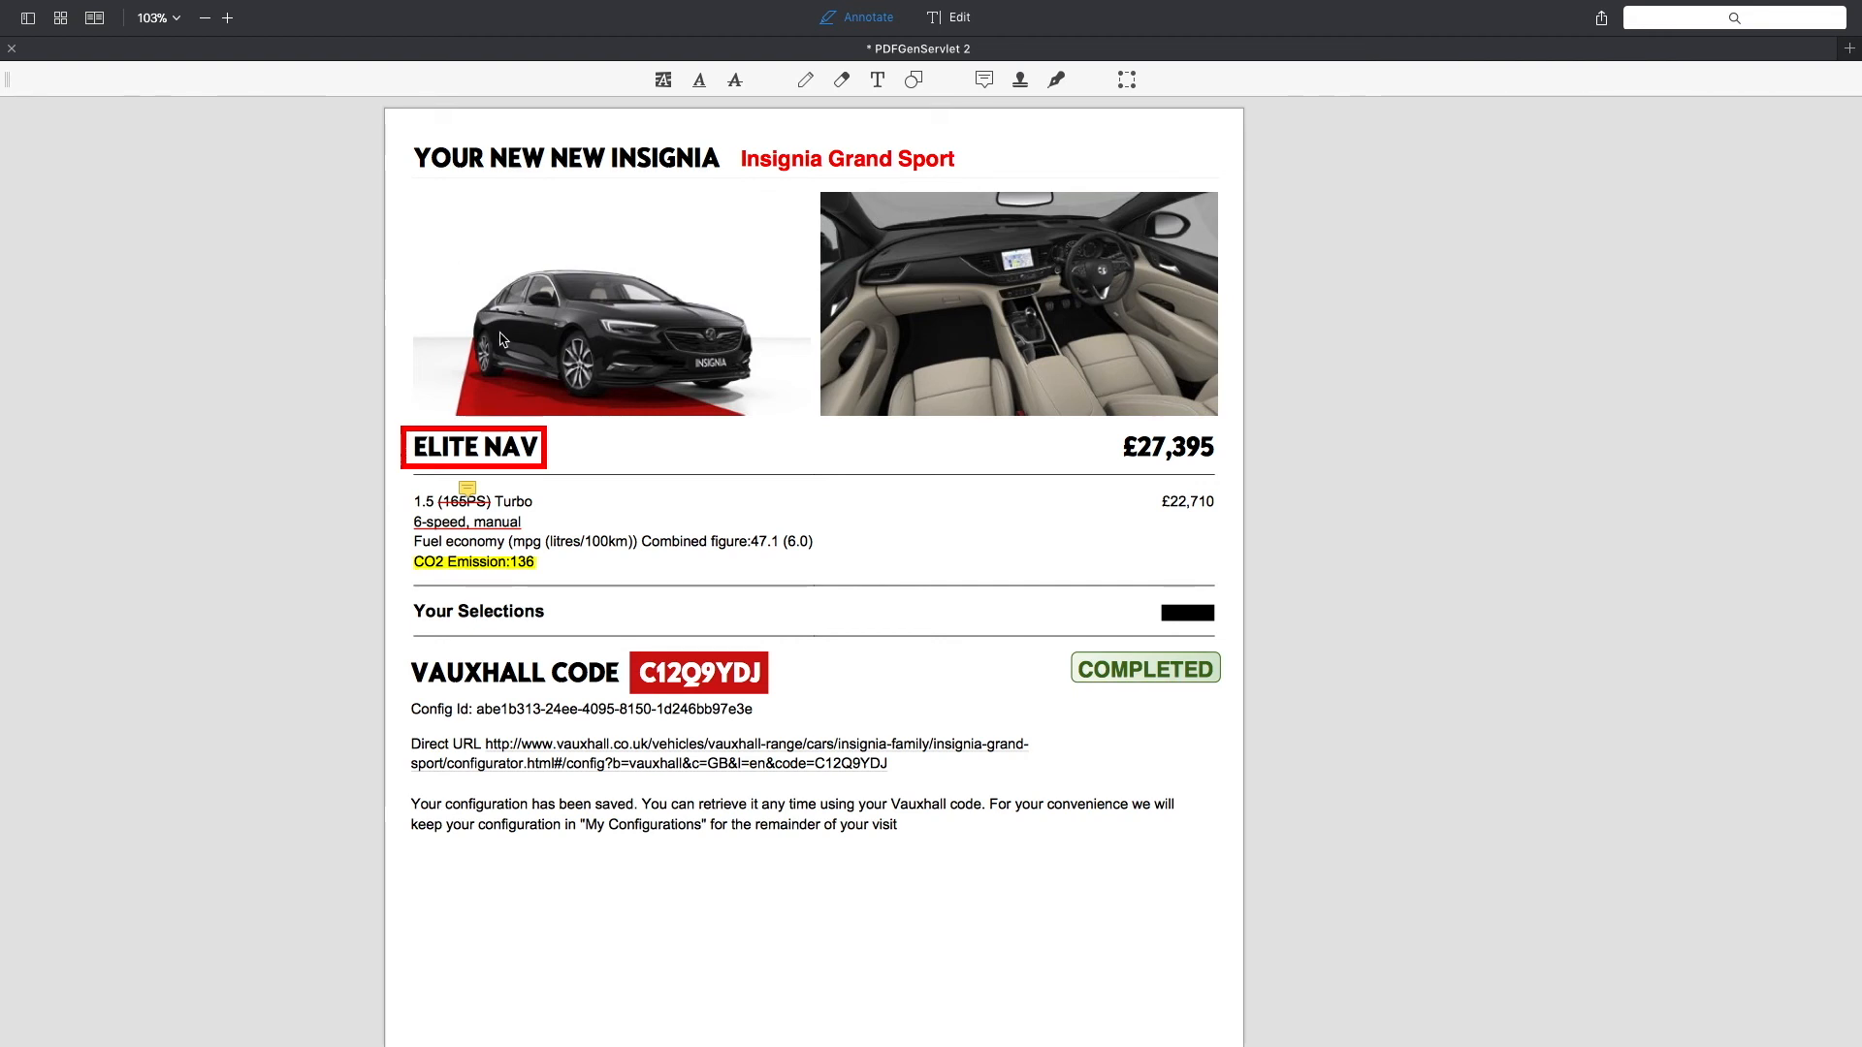
mouse_move(492, 351)
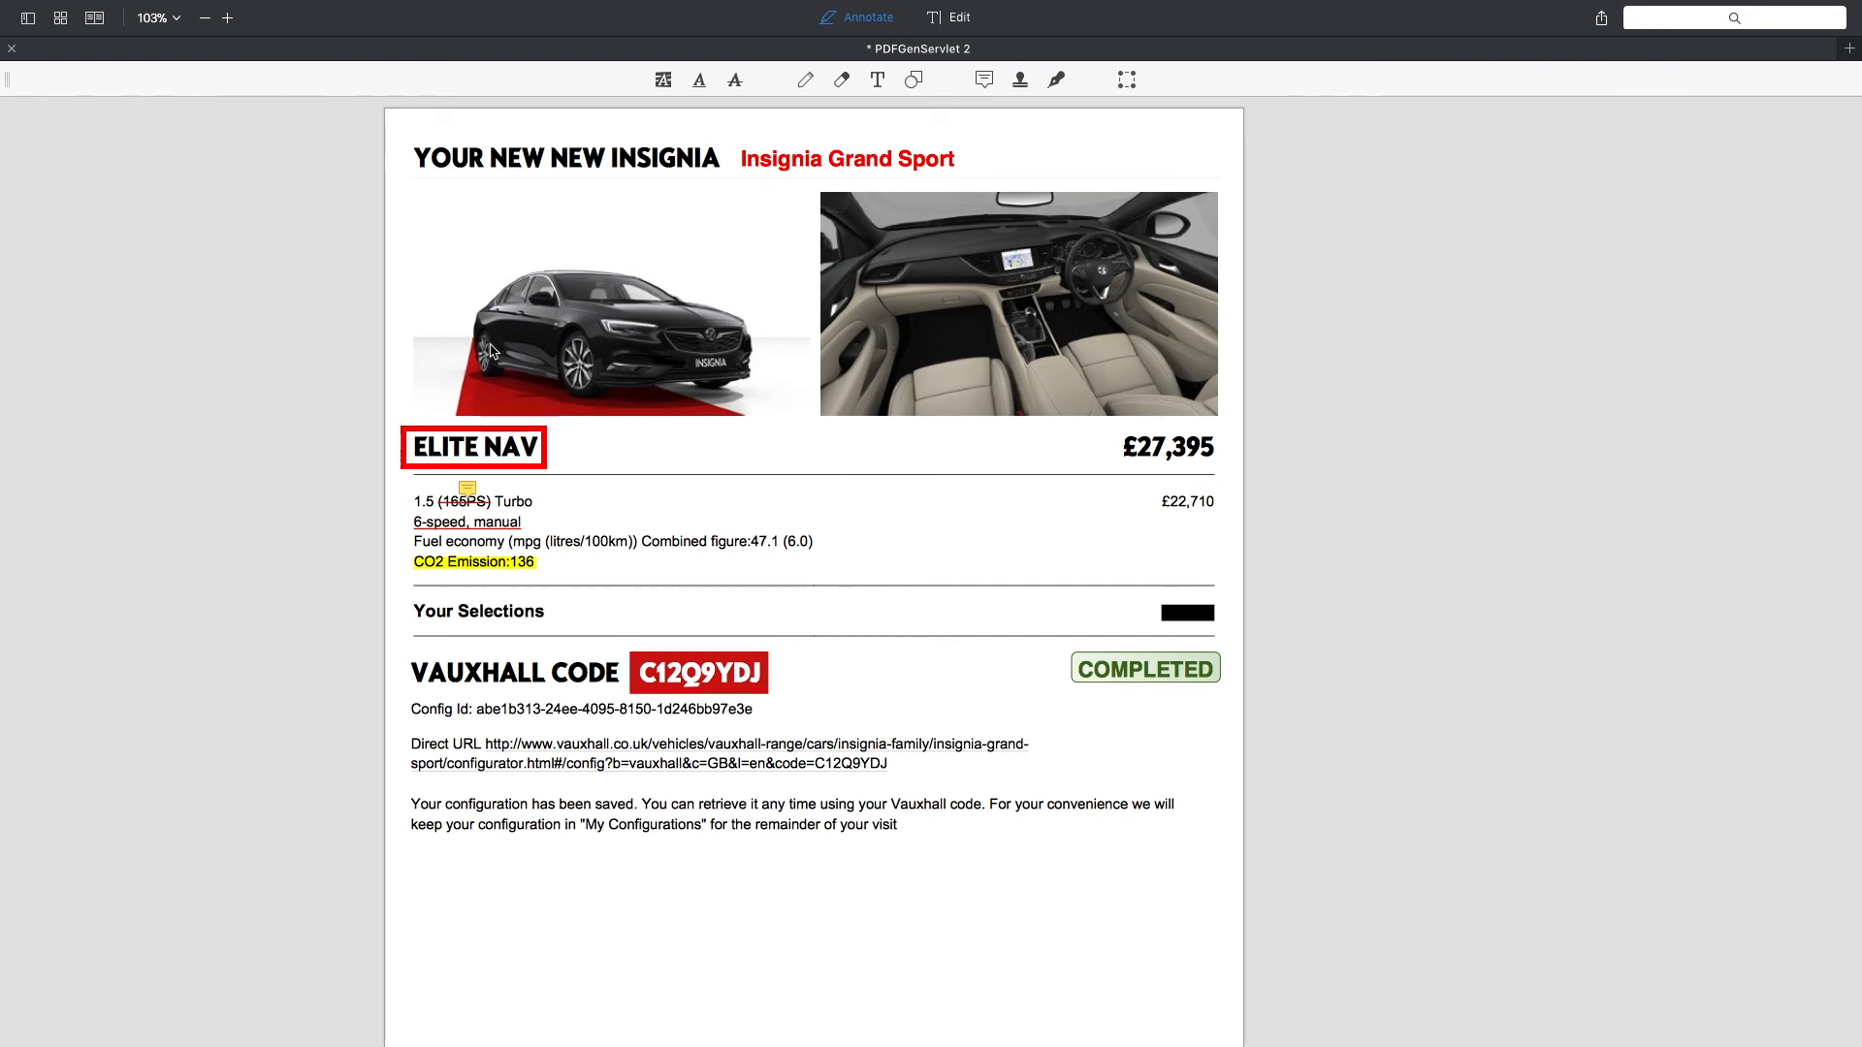
mouse_move(287, 274)
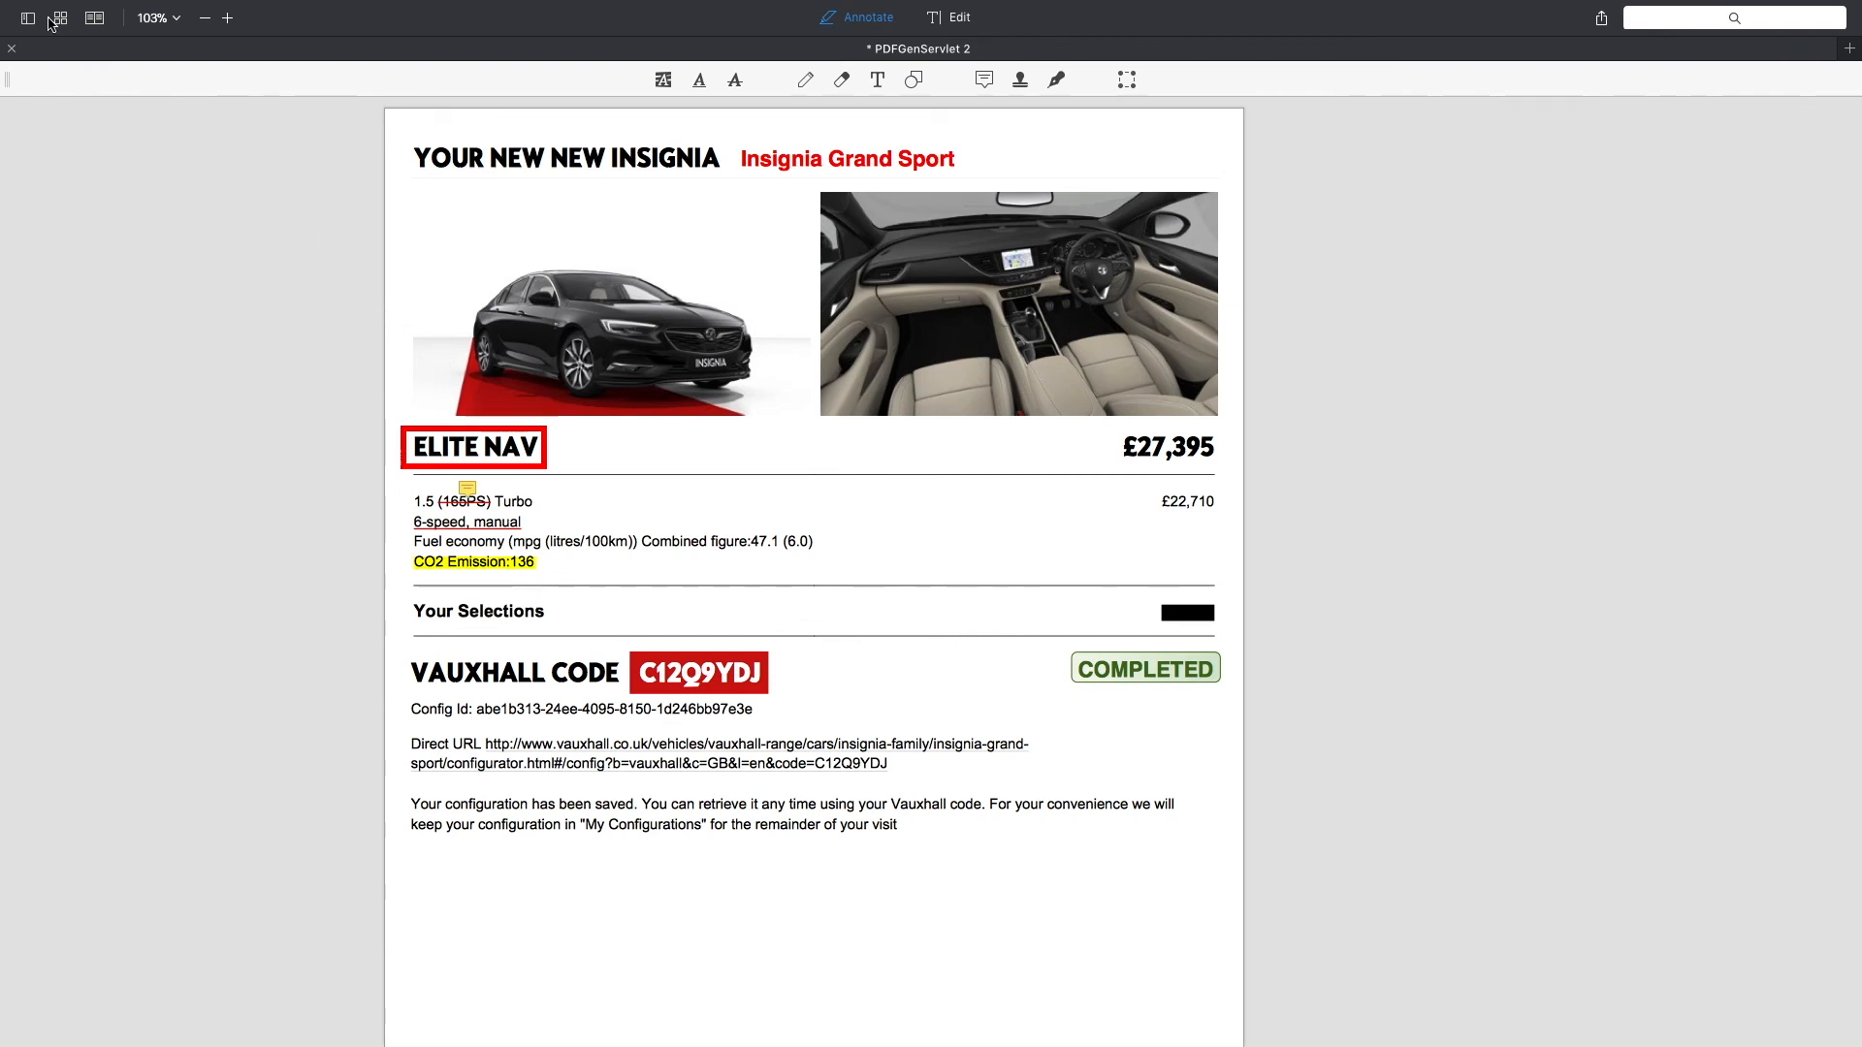
click(25, 18)
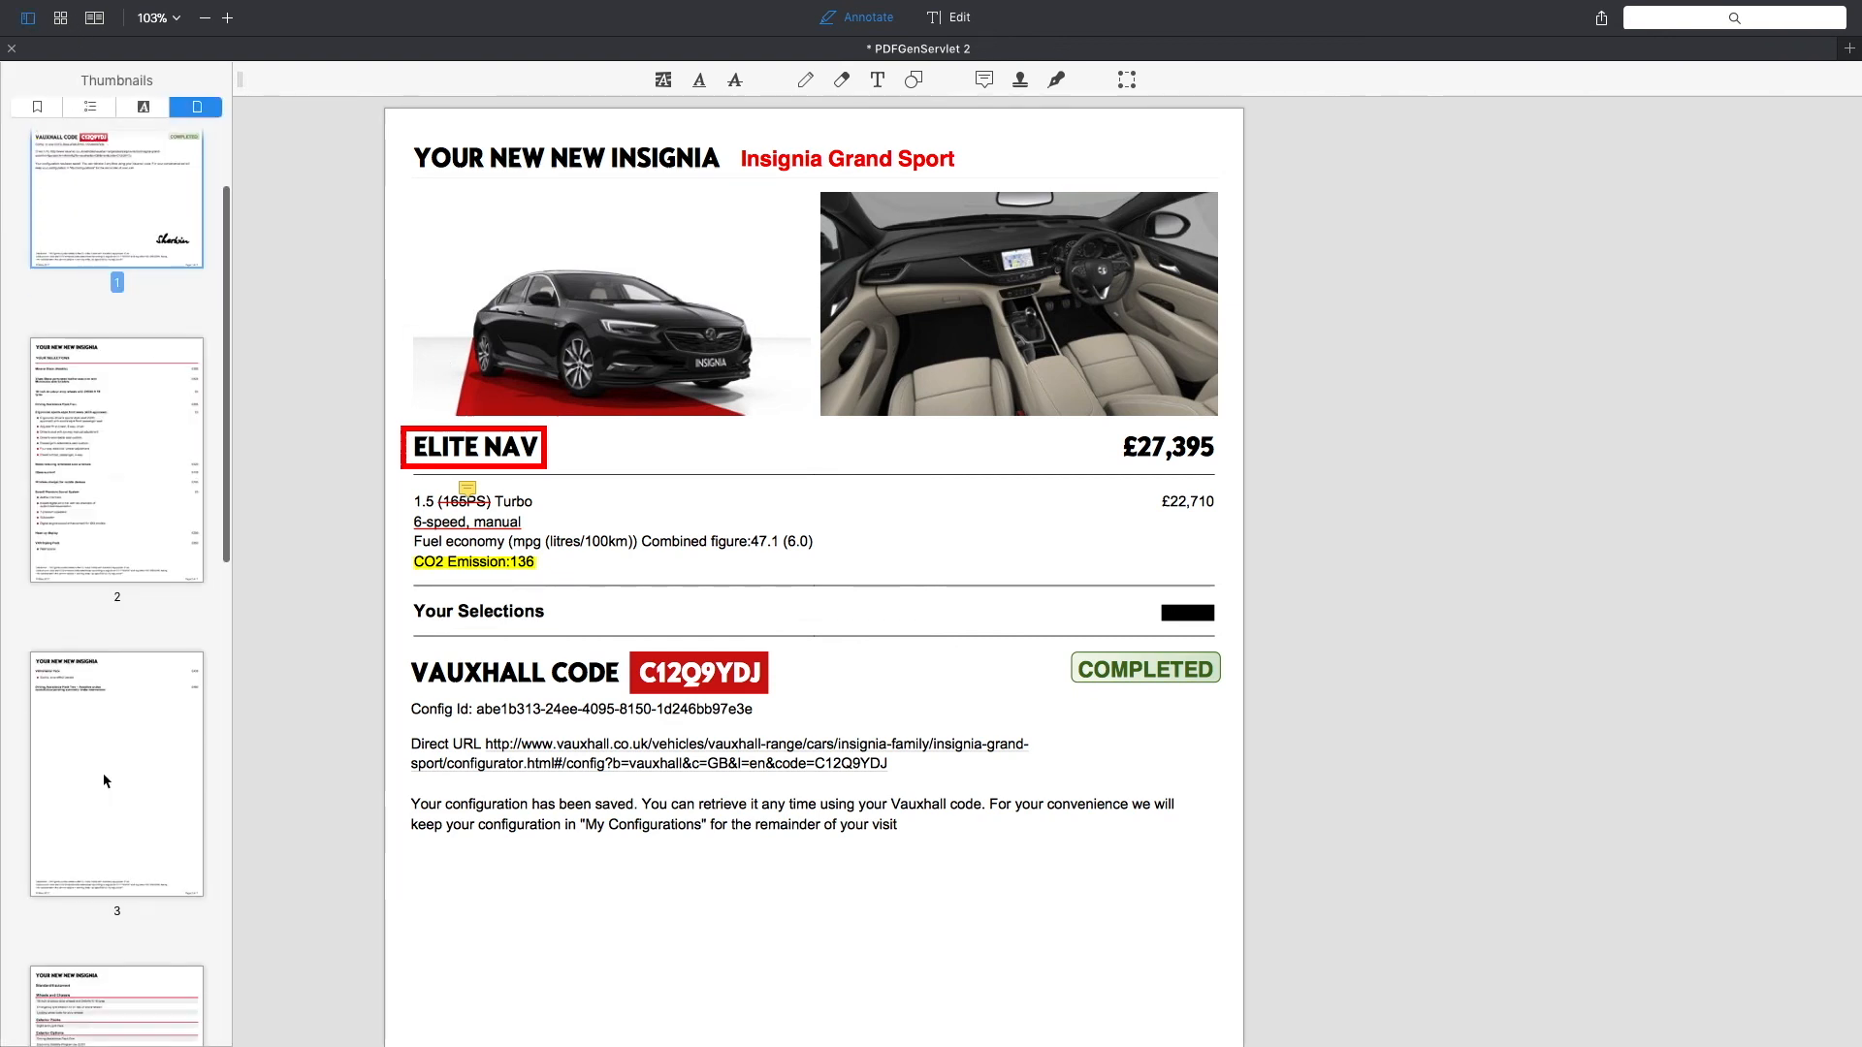
scroll(up, 3)
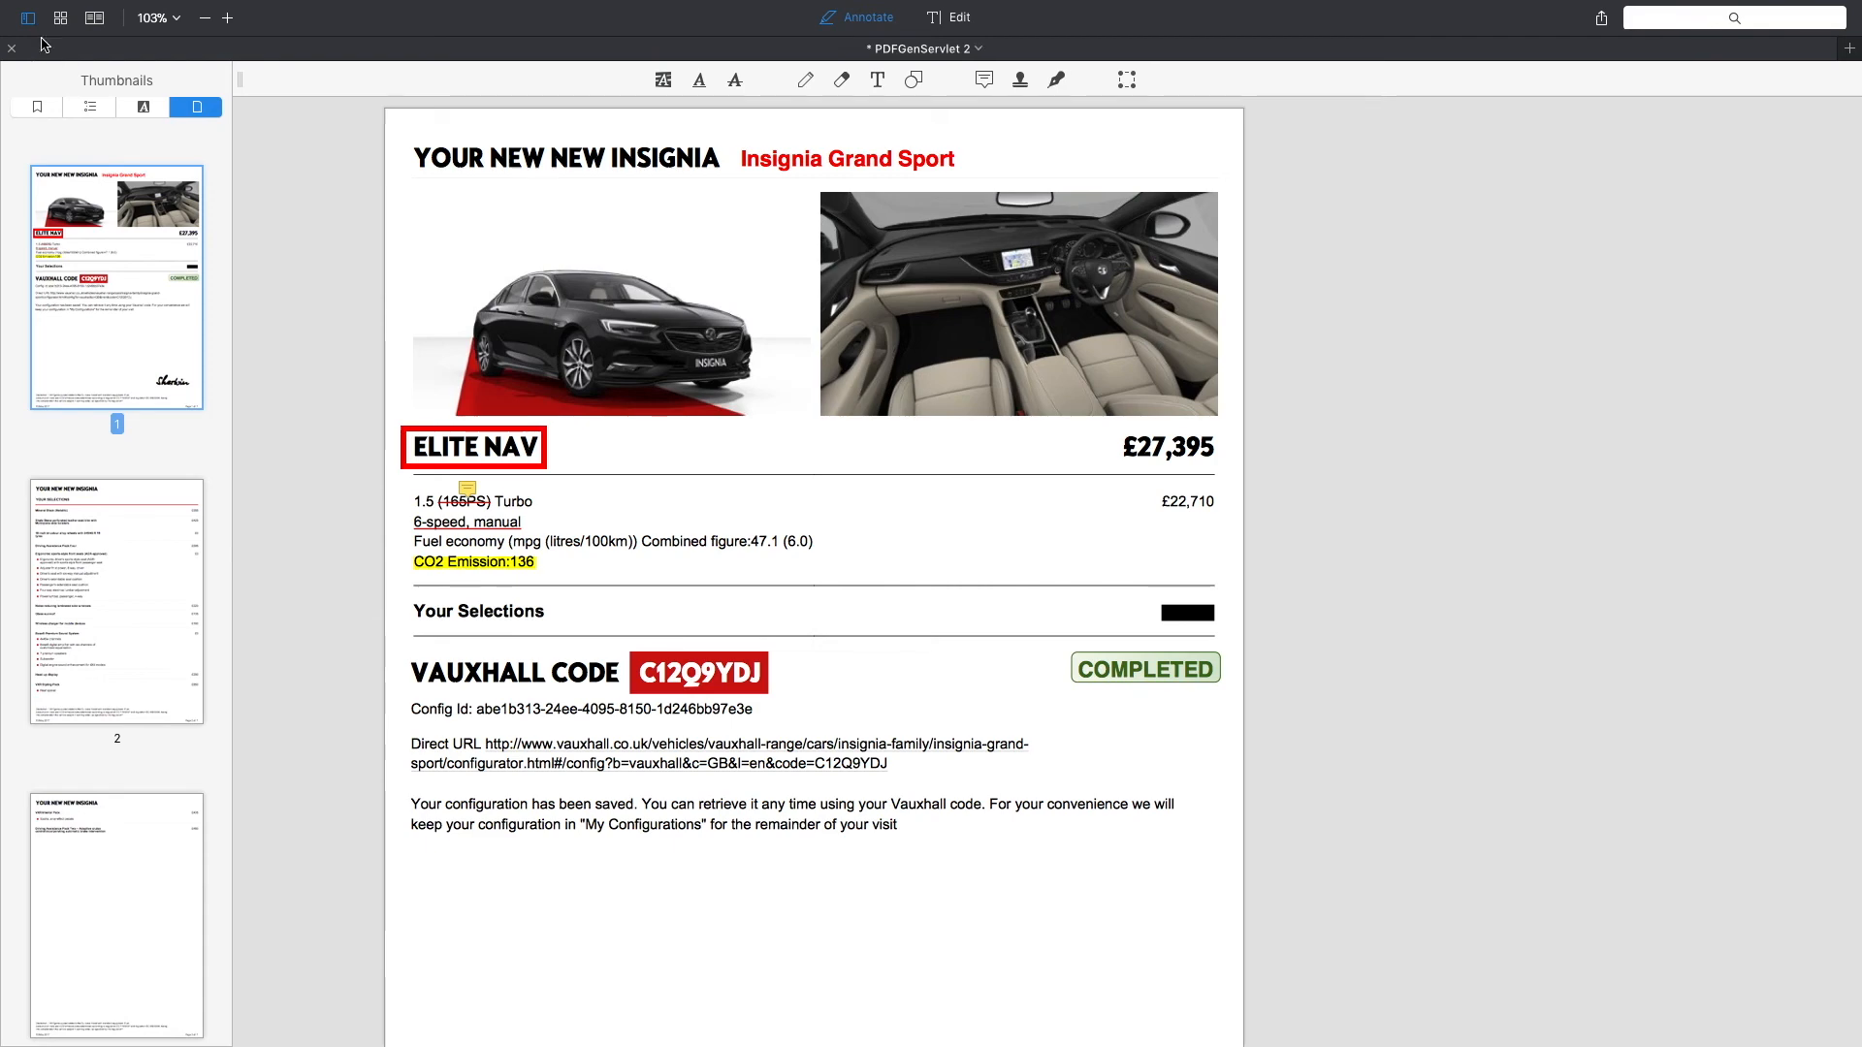
Step: View all seven pages in the grid, select page 4, and return to the document view
click(60, 18)
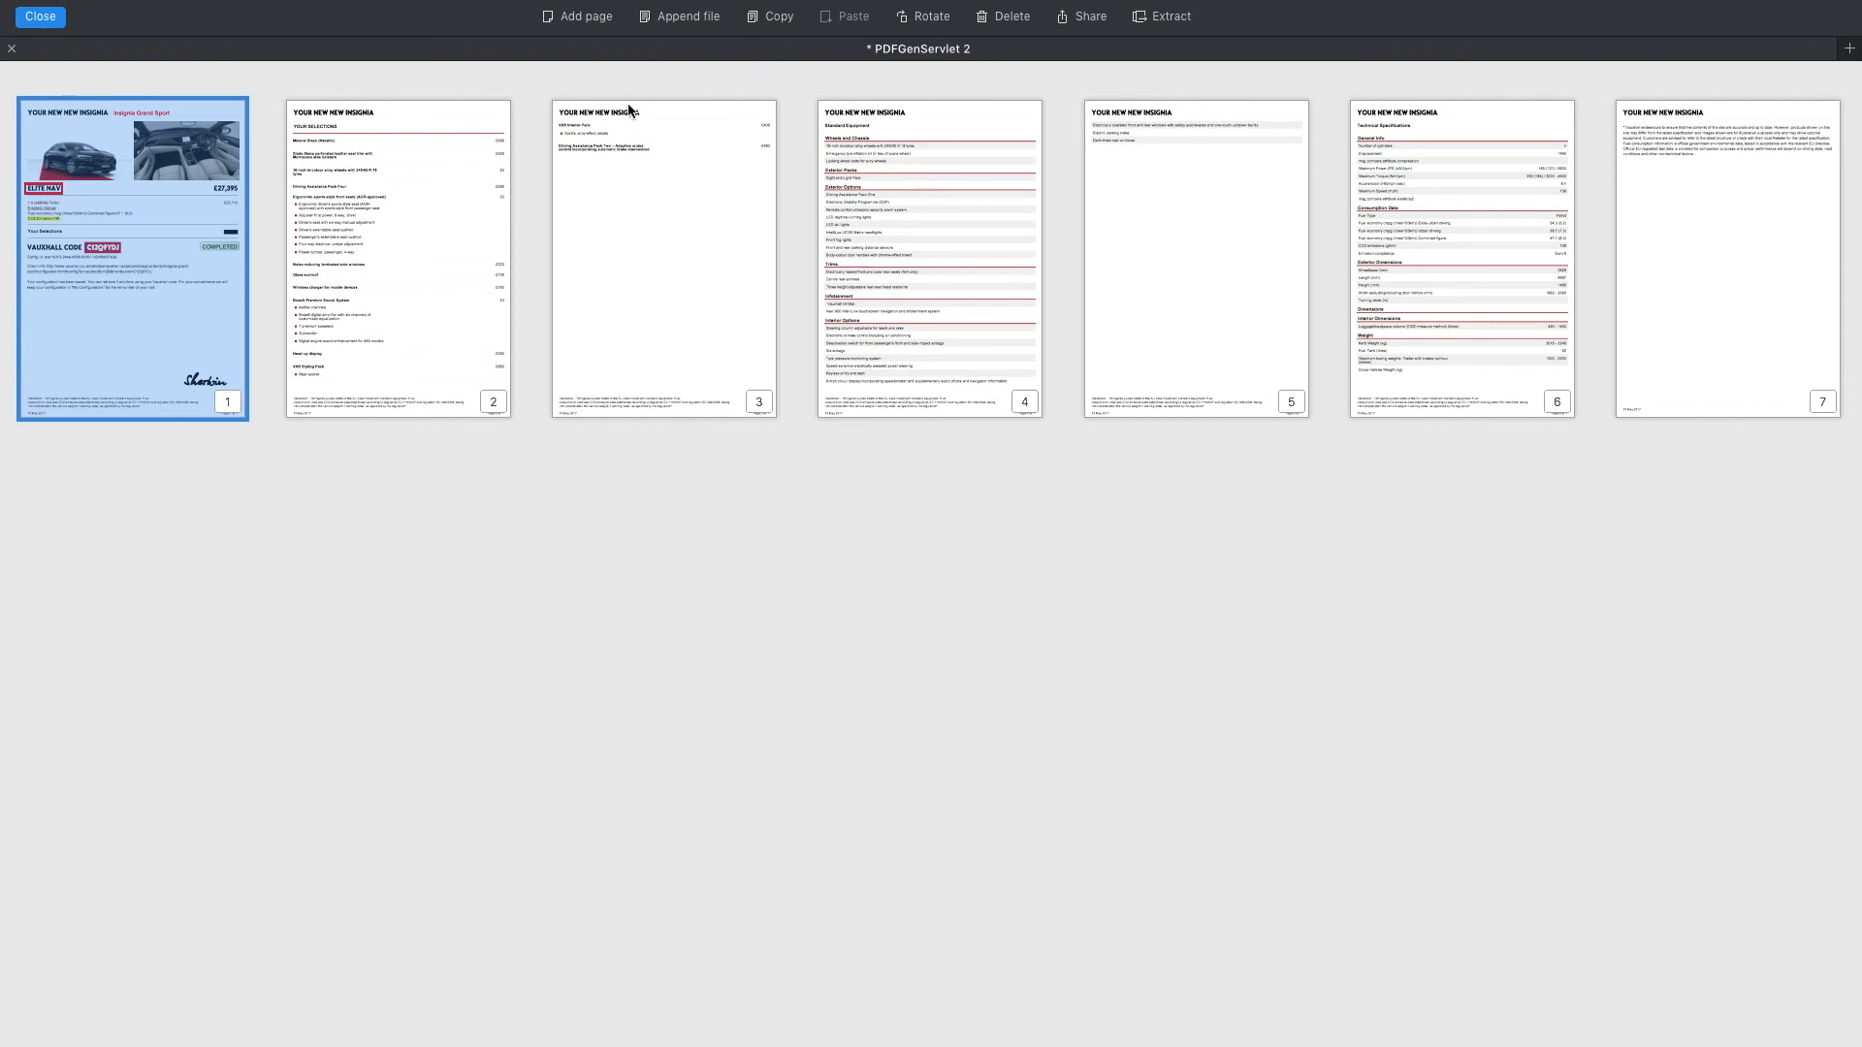
click(1010, 16)
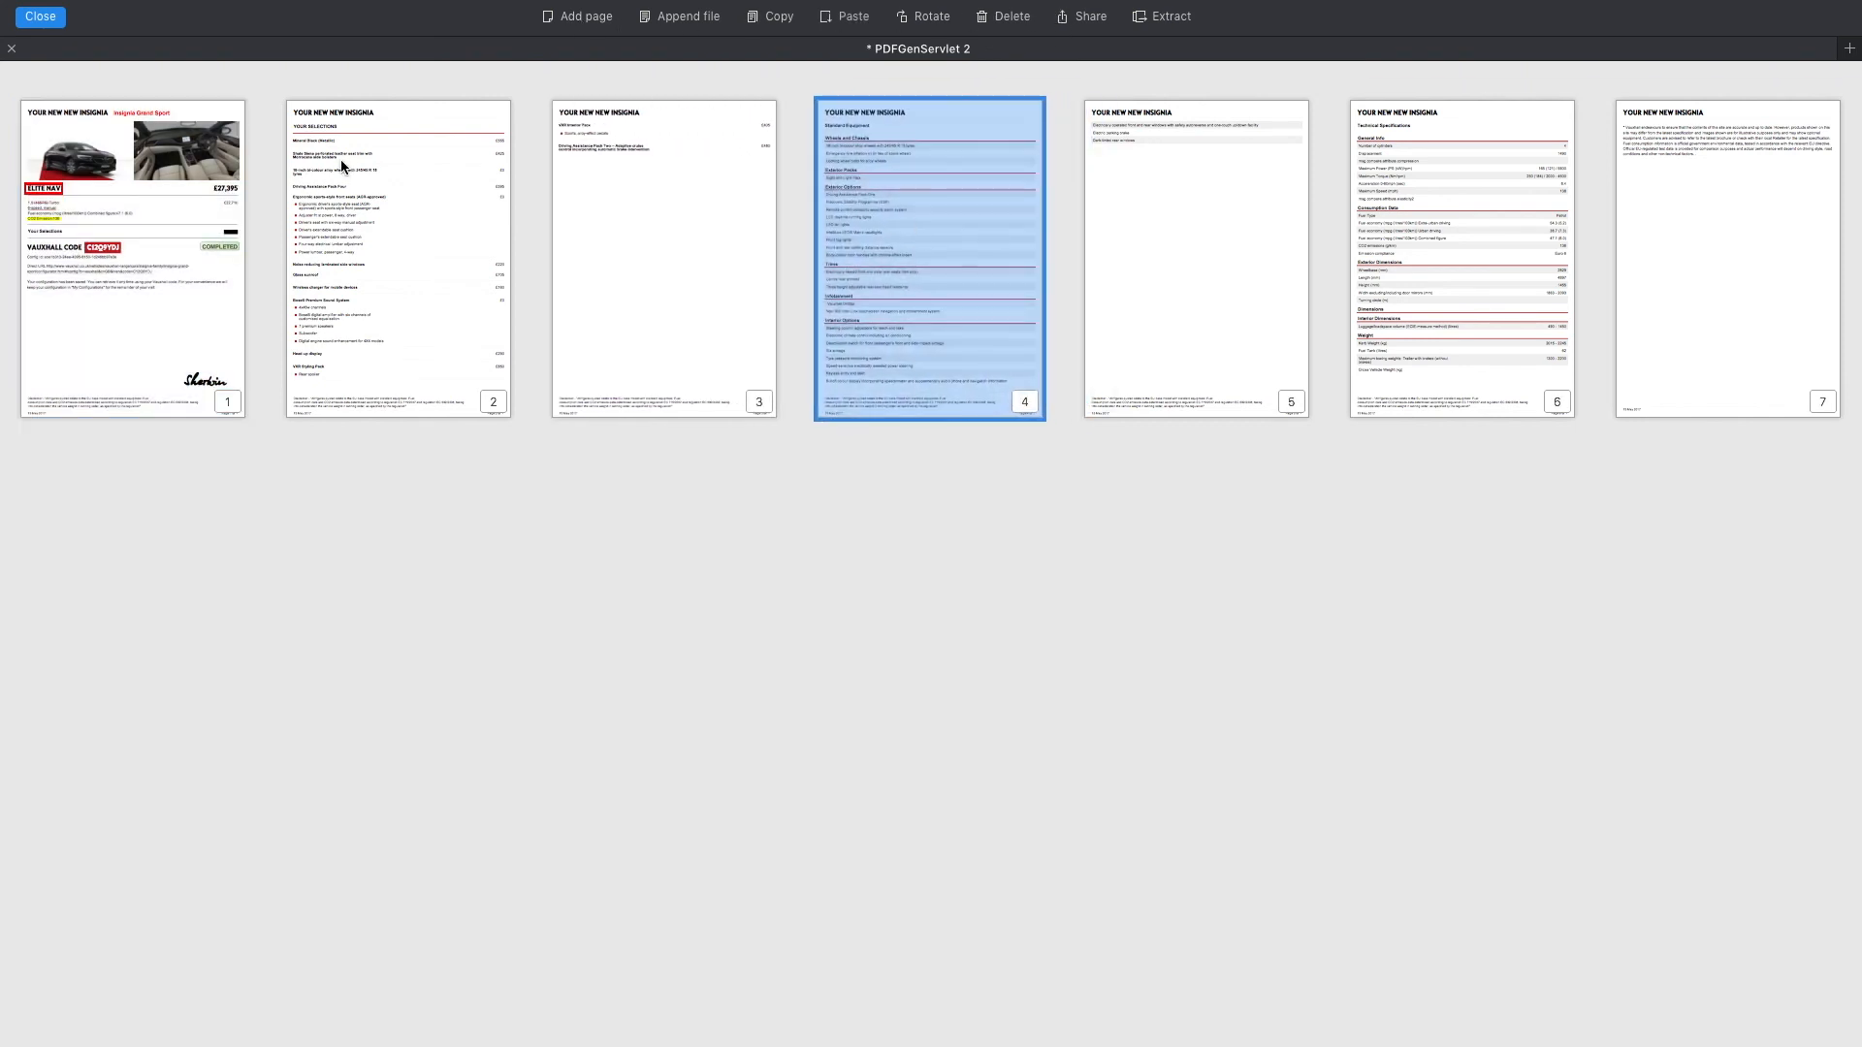
double_click(130, 256)
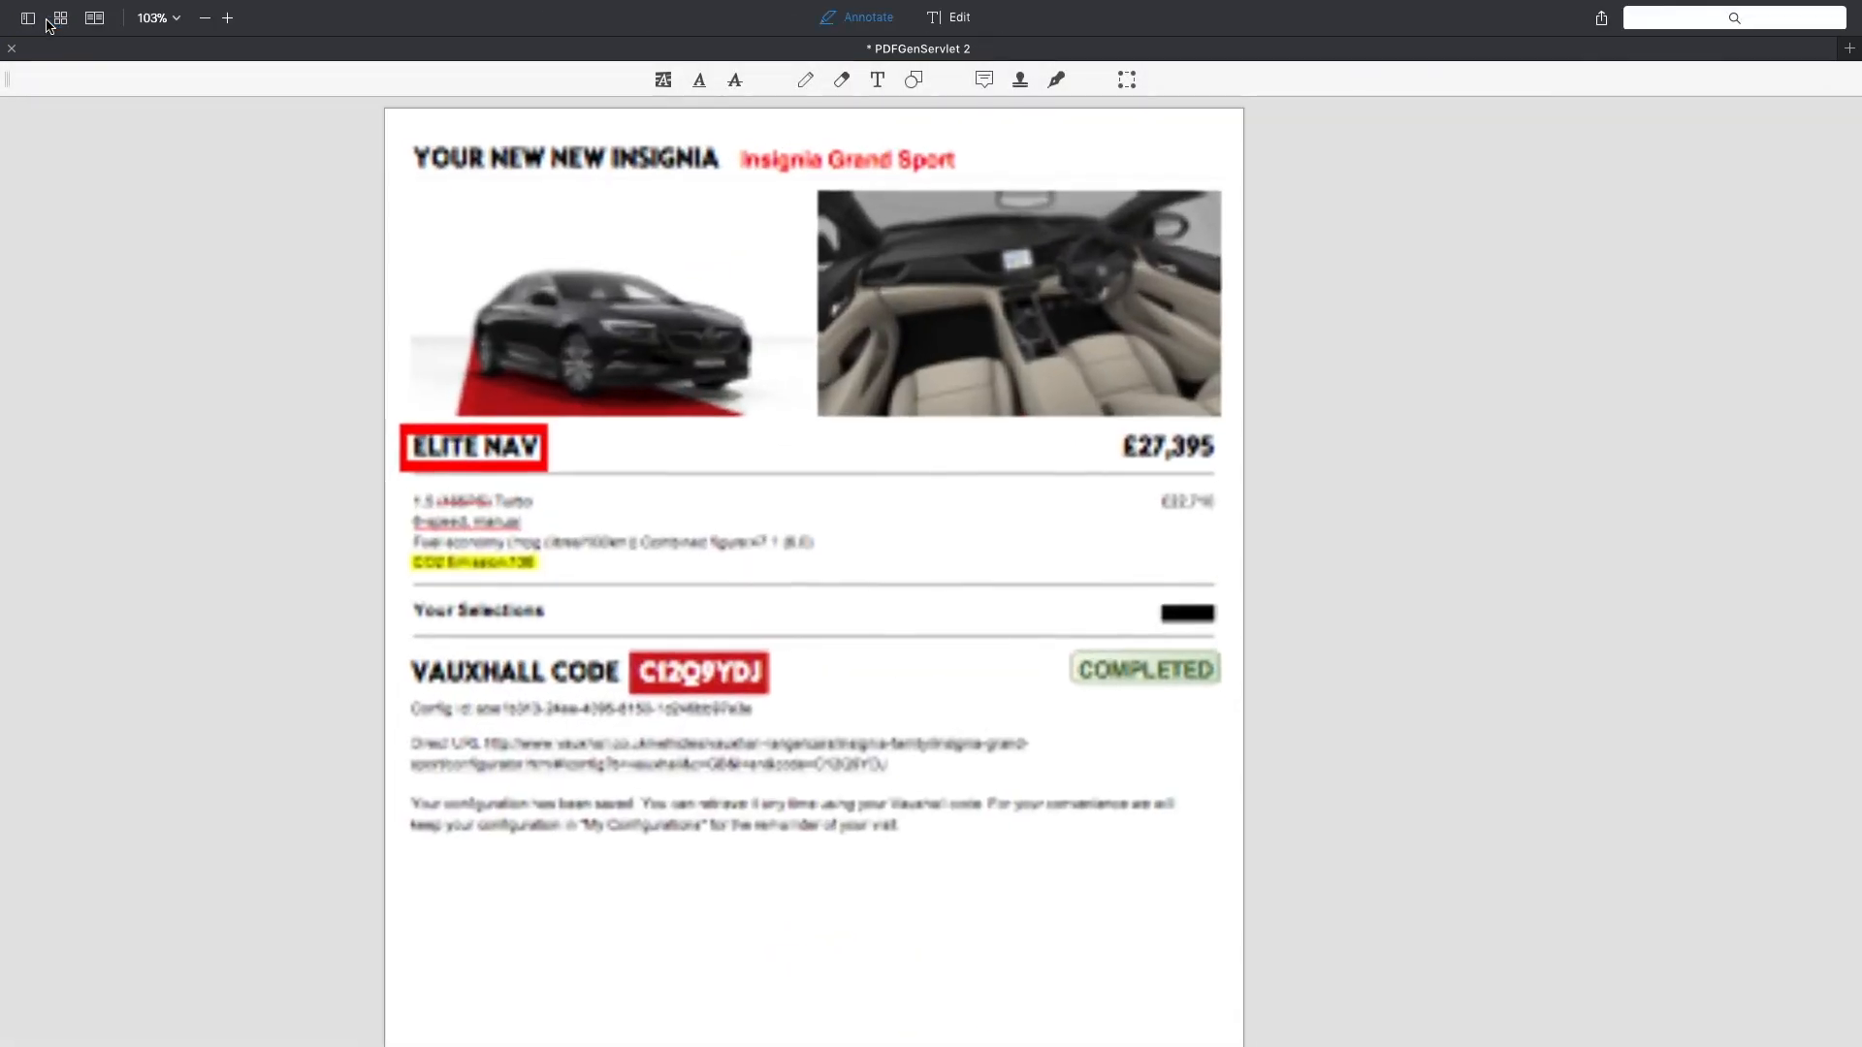
Step: Set a two-page layout showing pages 1 and 2 side by side and scroll the spread
click(93, 18)
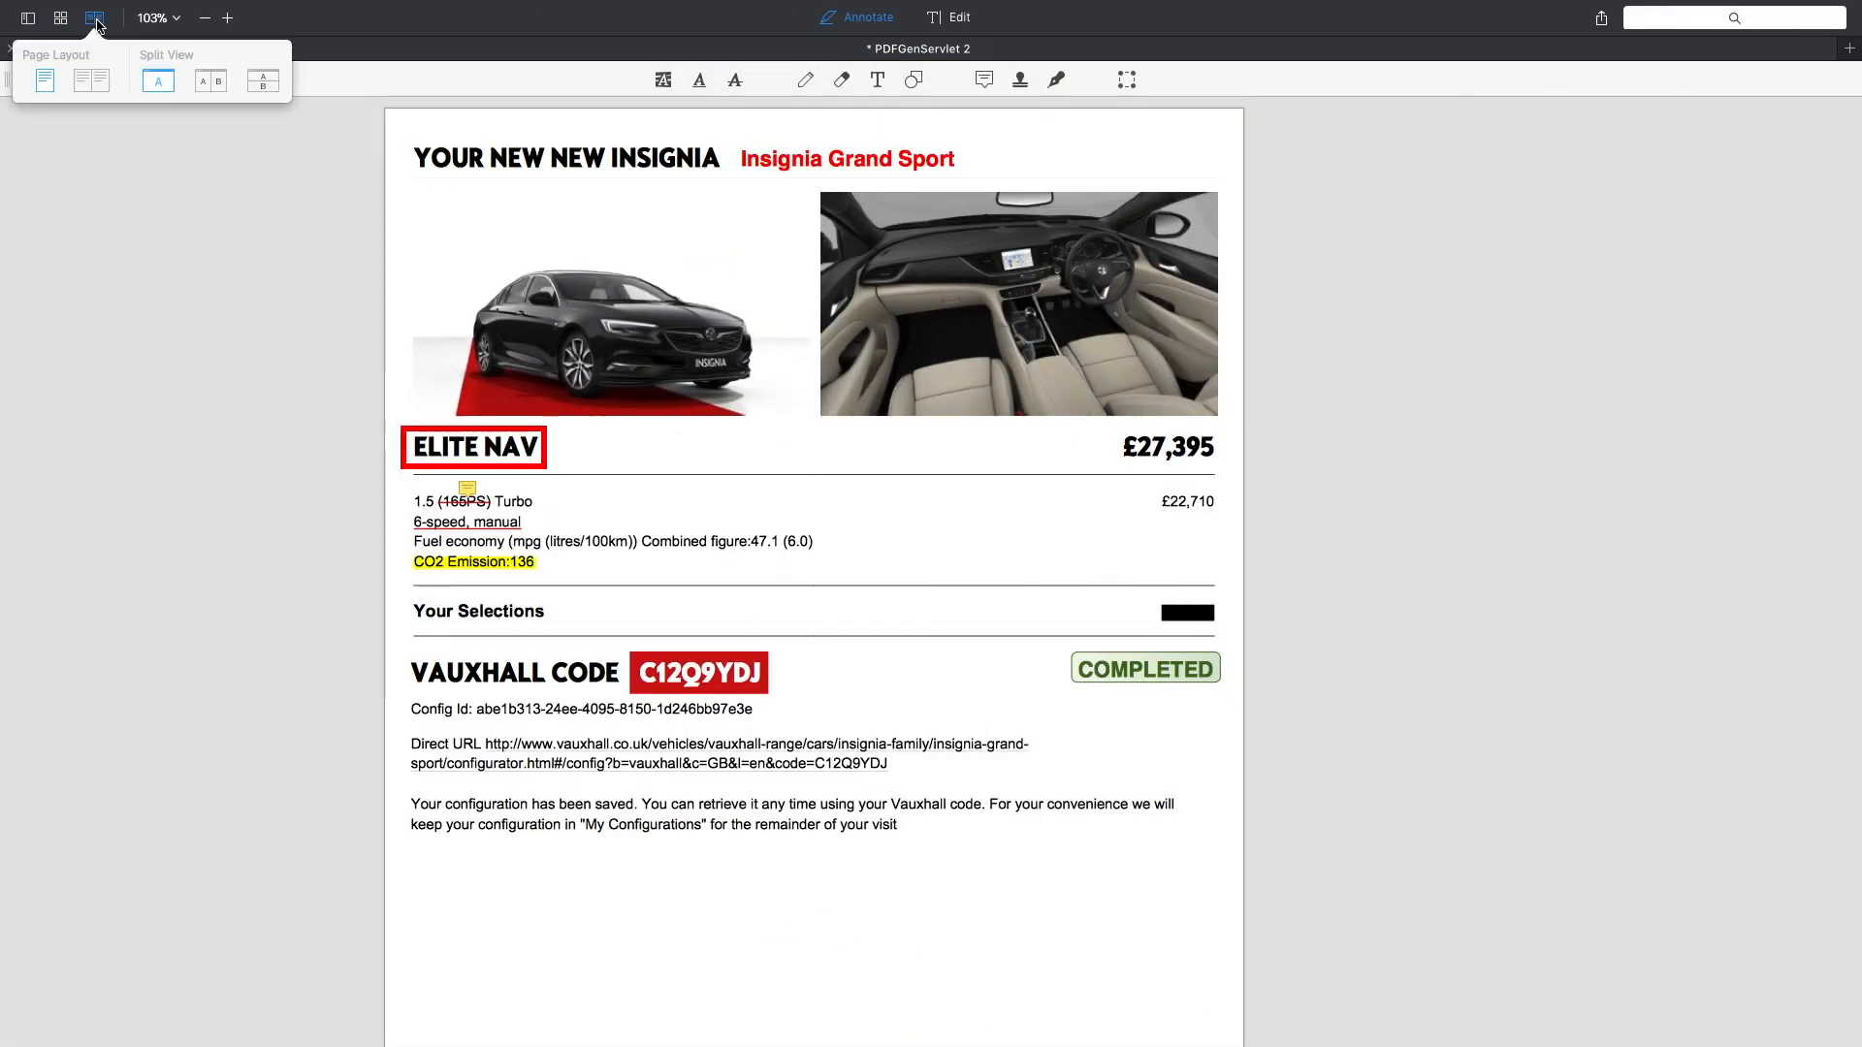
mouse_move(219, 91)
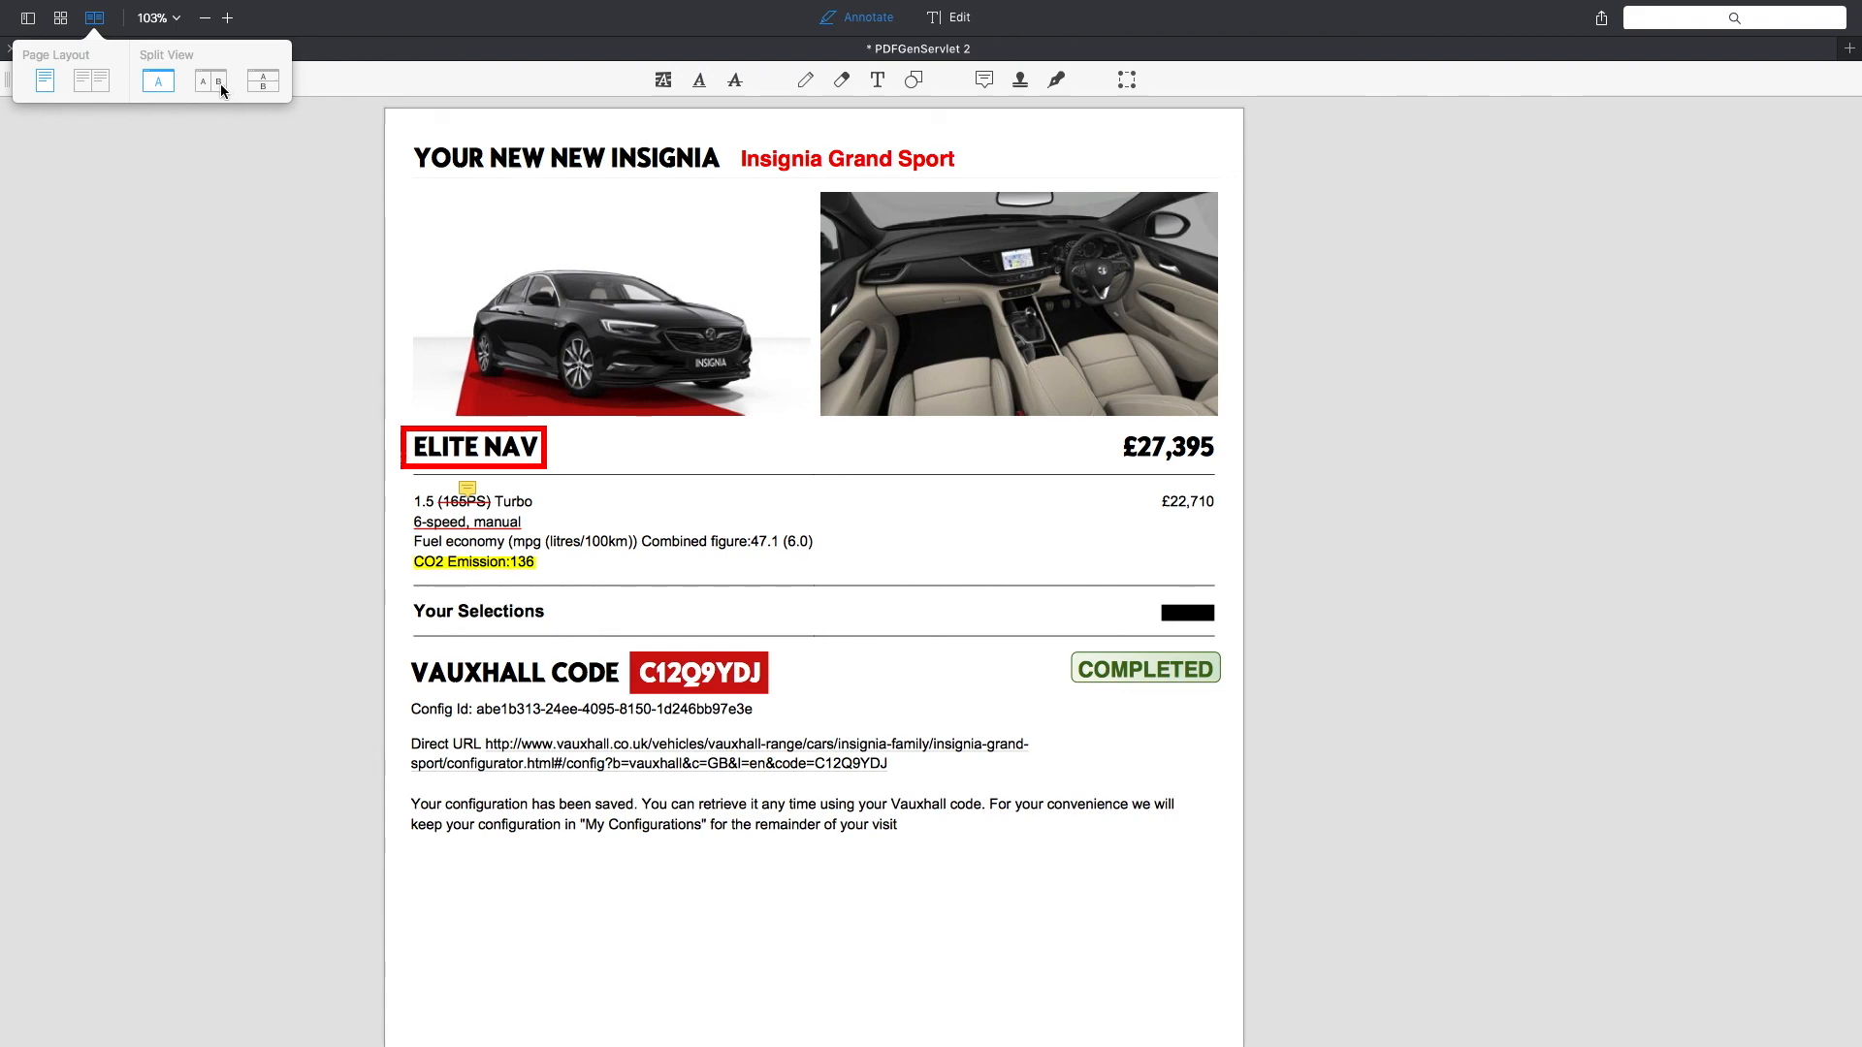
click(91, 80)
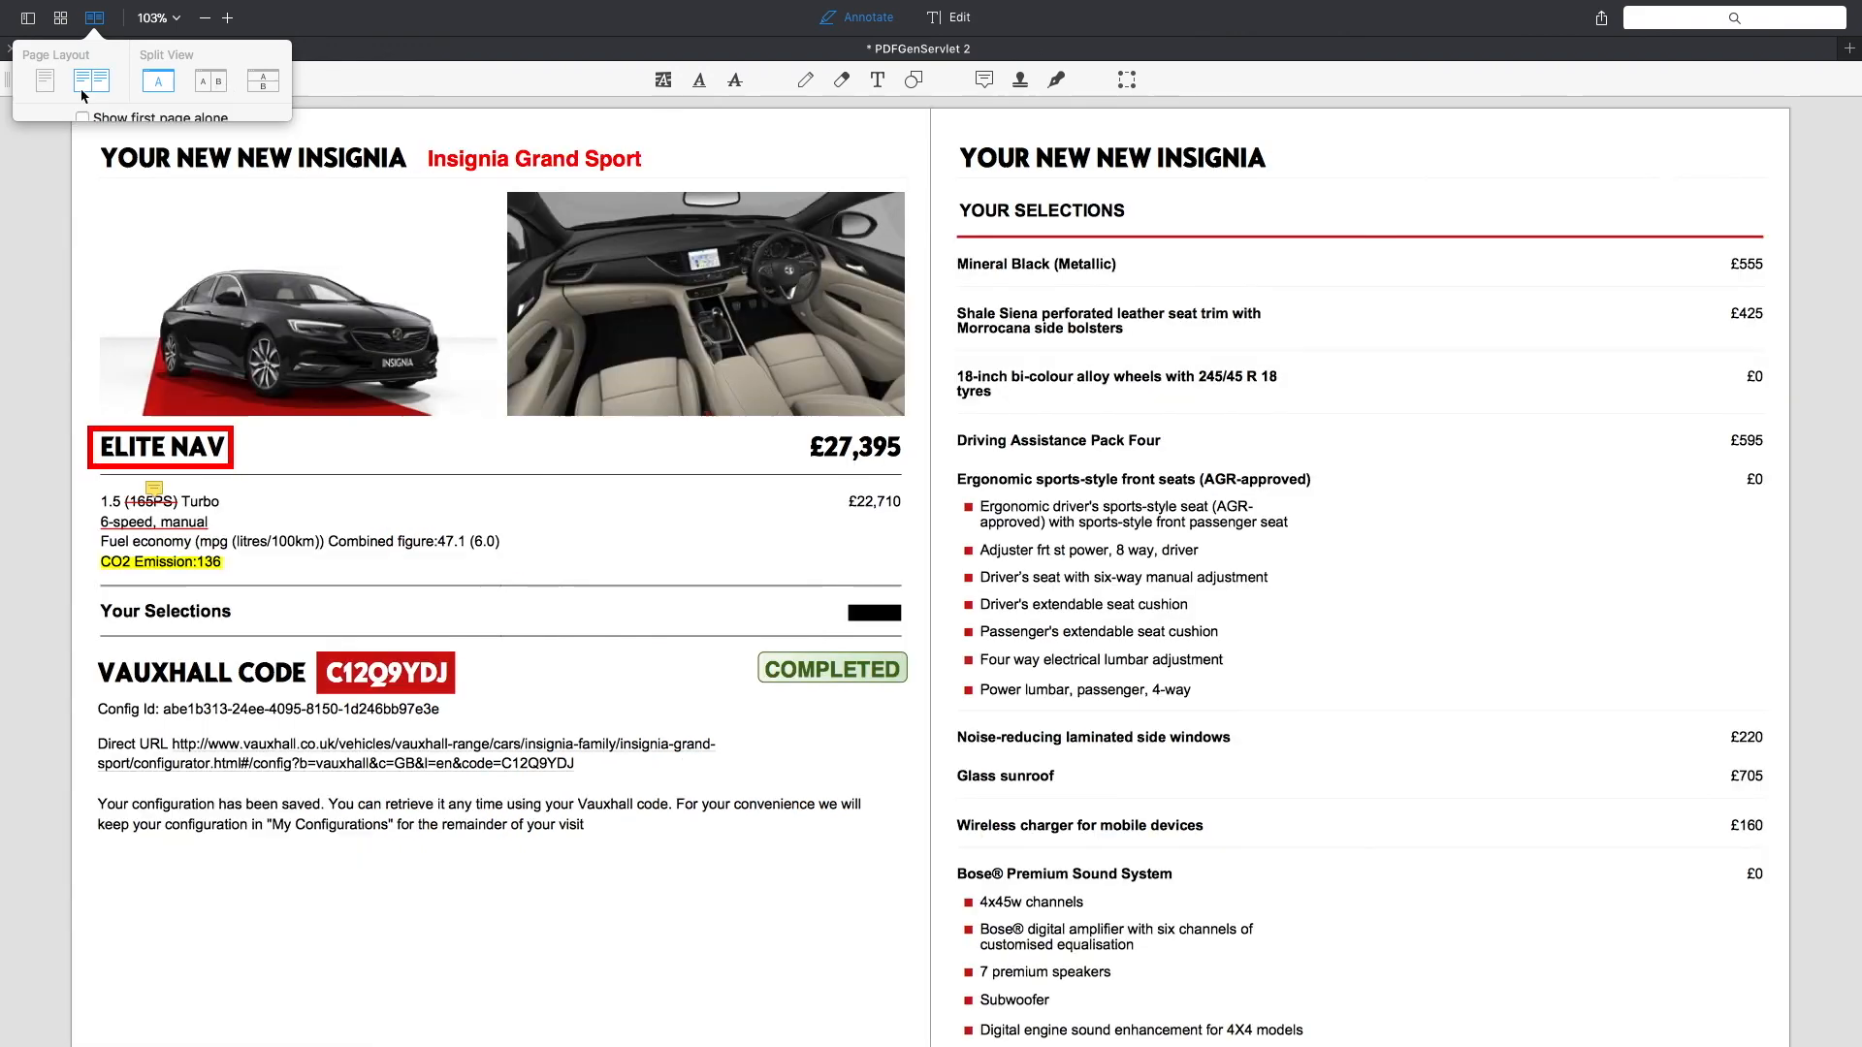
scroll(down, 3)
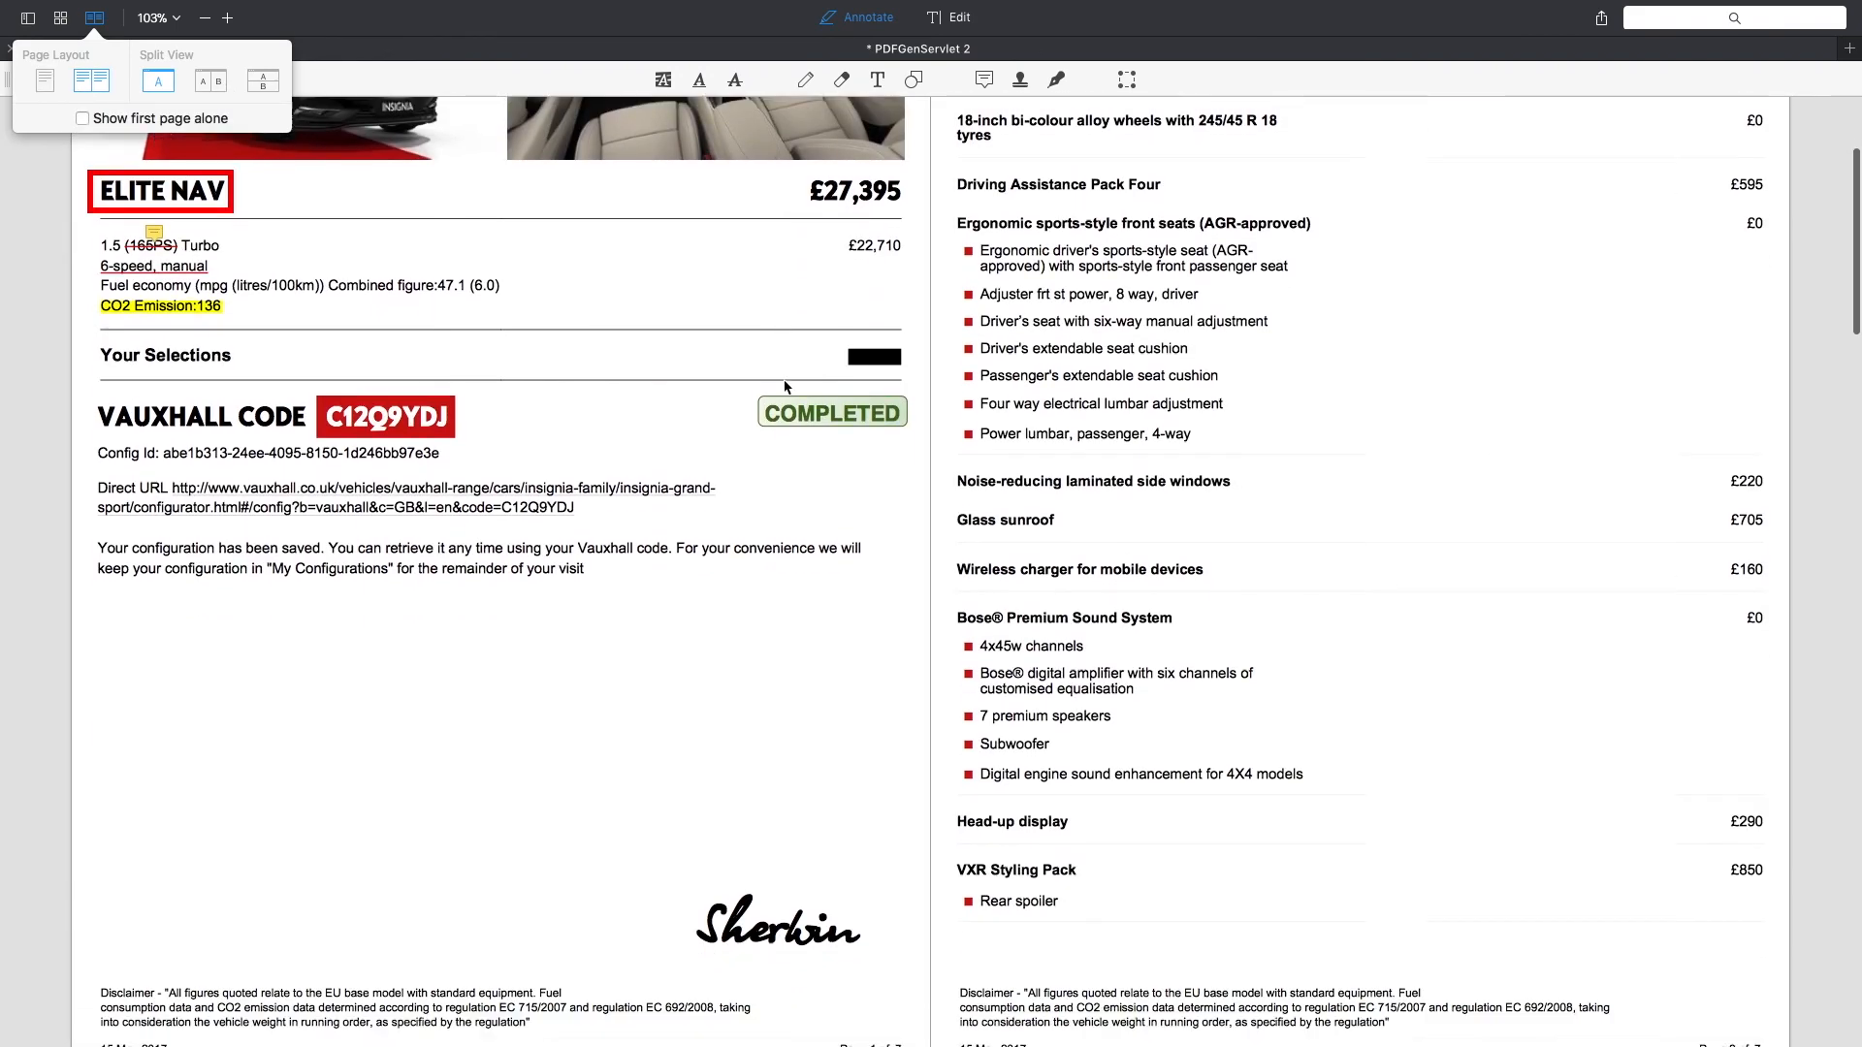
scroll(down, 3)
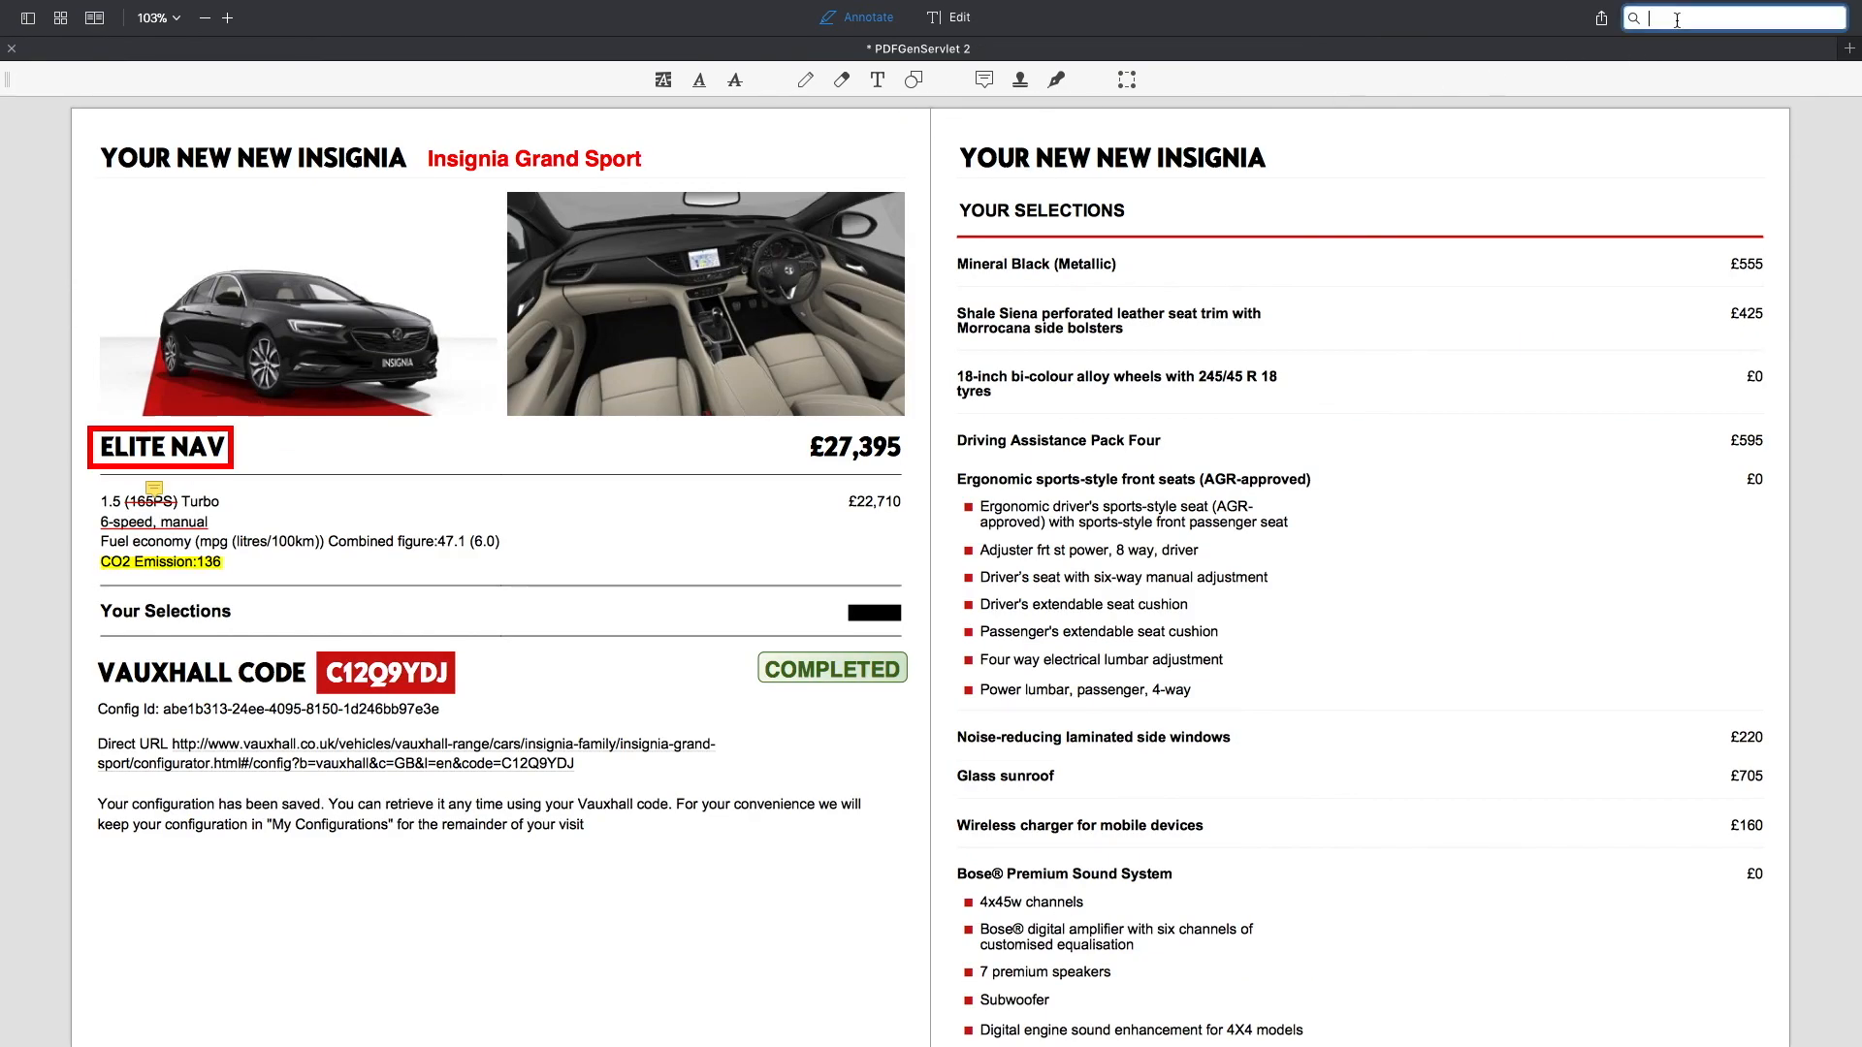
mouse_move(1618, 40)
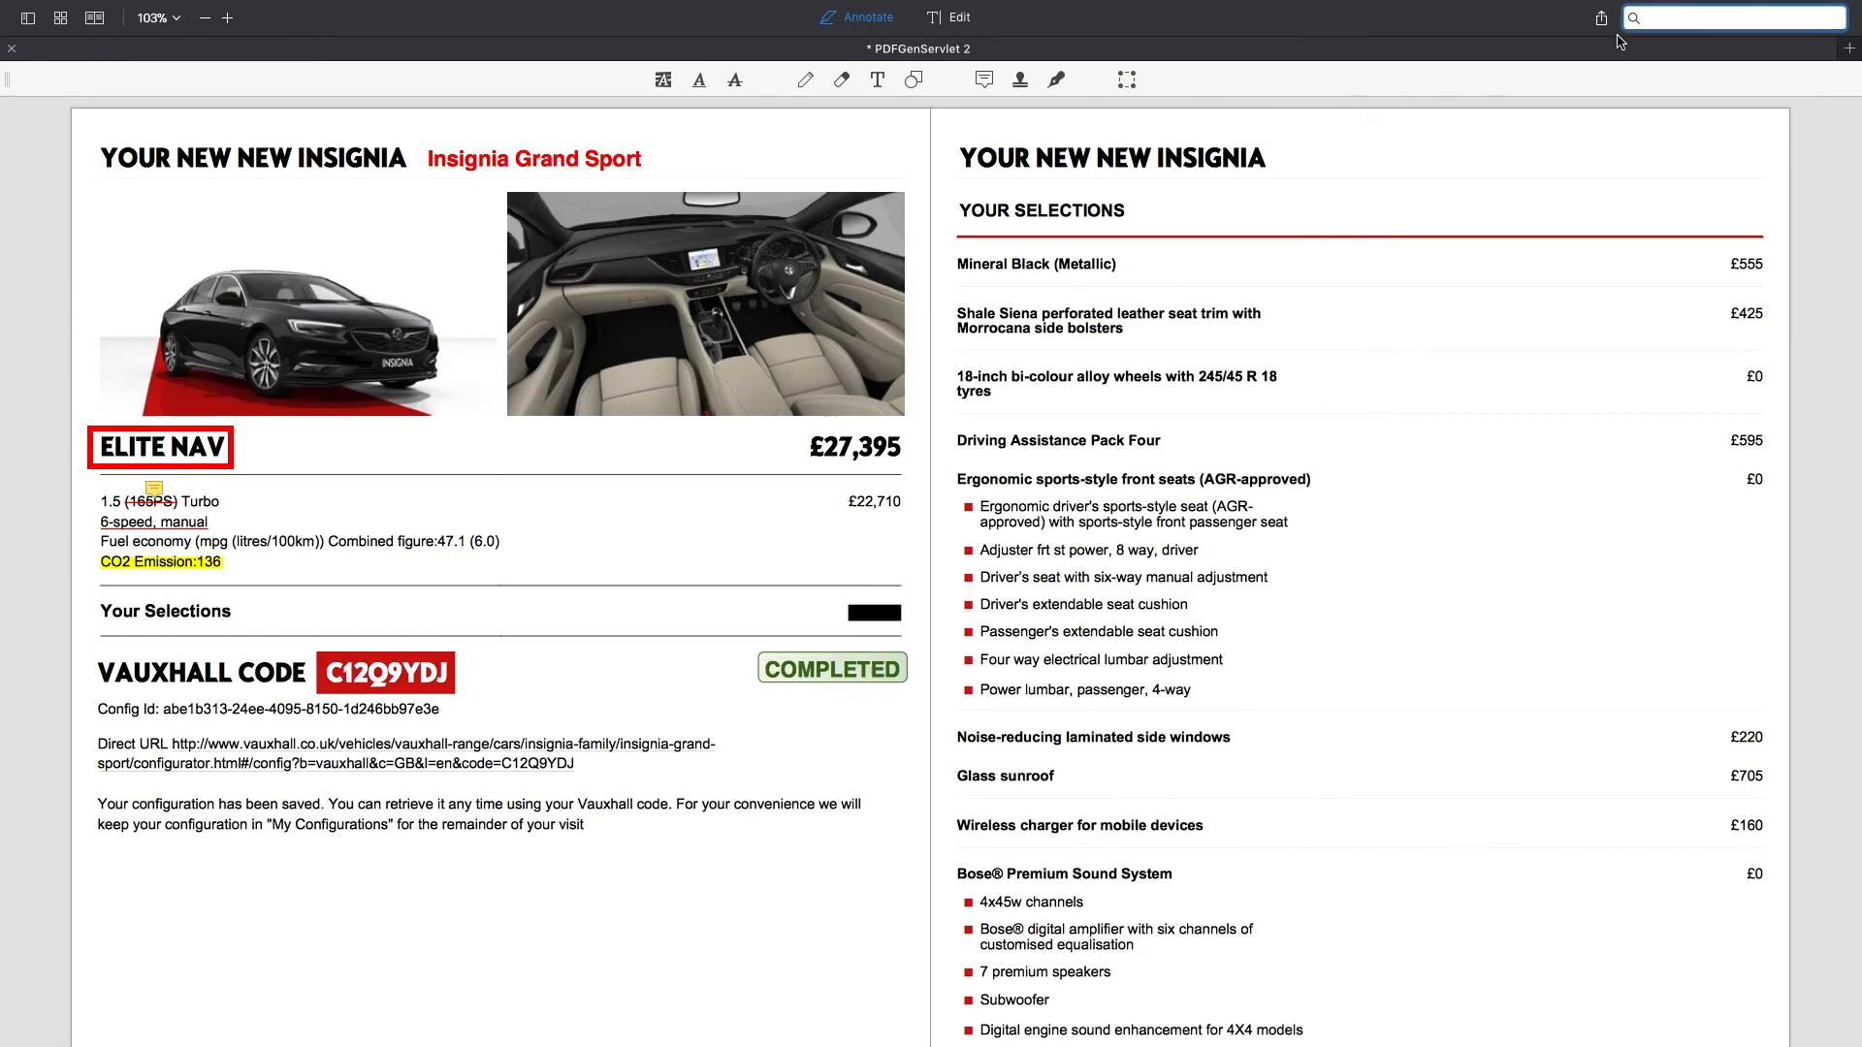
Step: Search the brochure for 'Sound', listing its two matches on page 2
click(1733, 18)
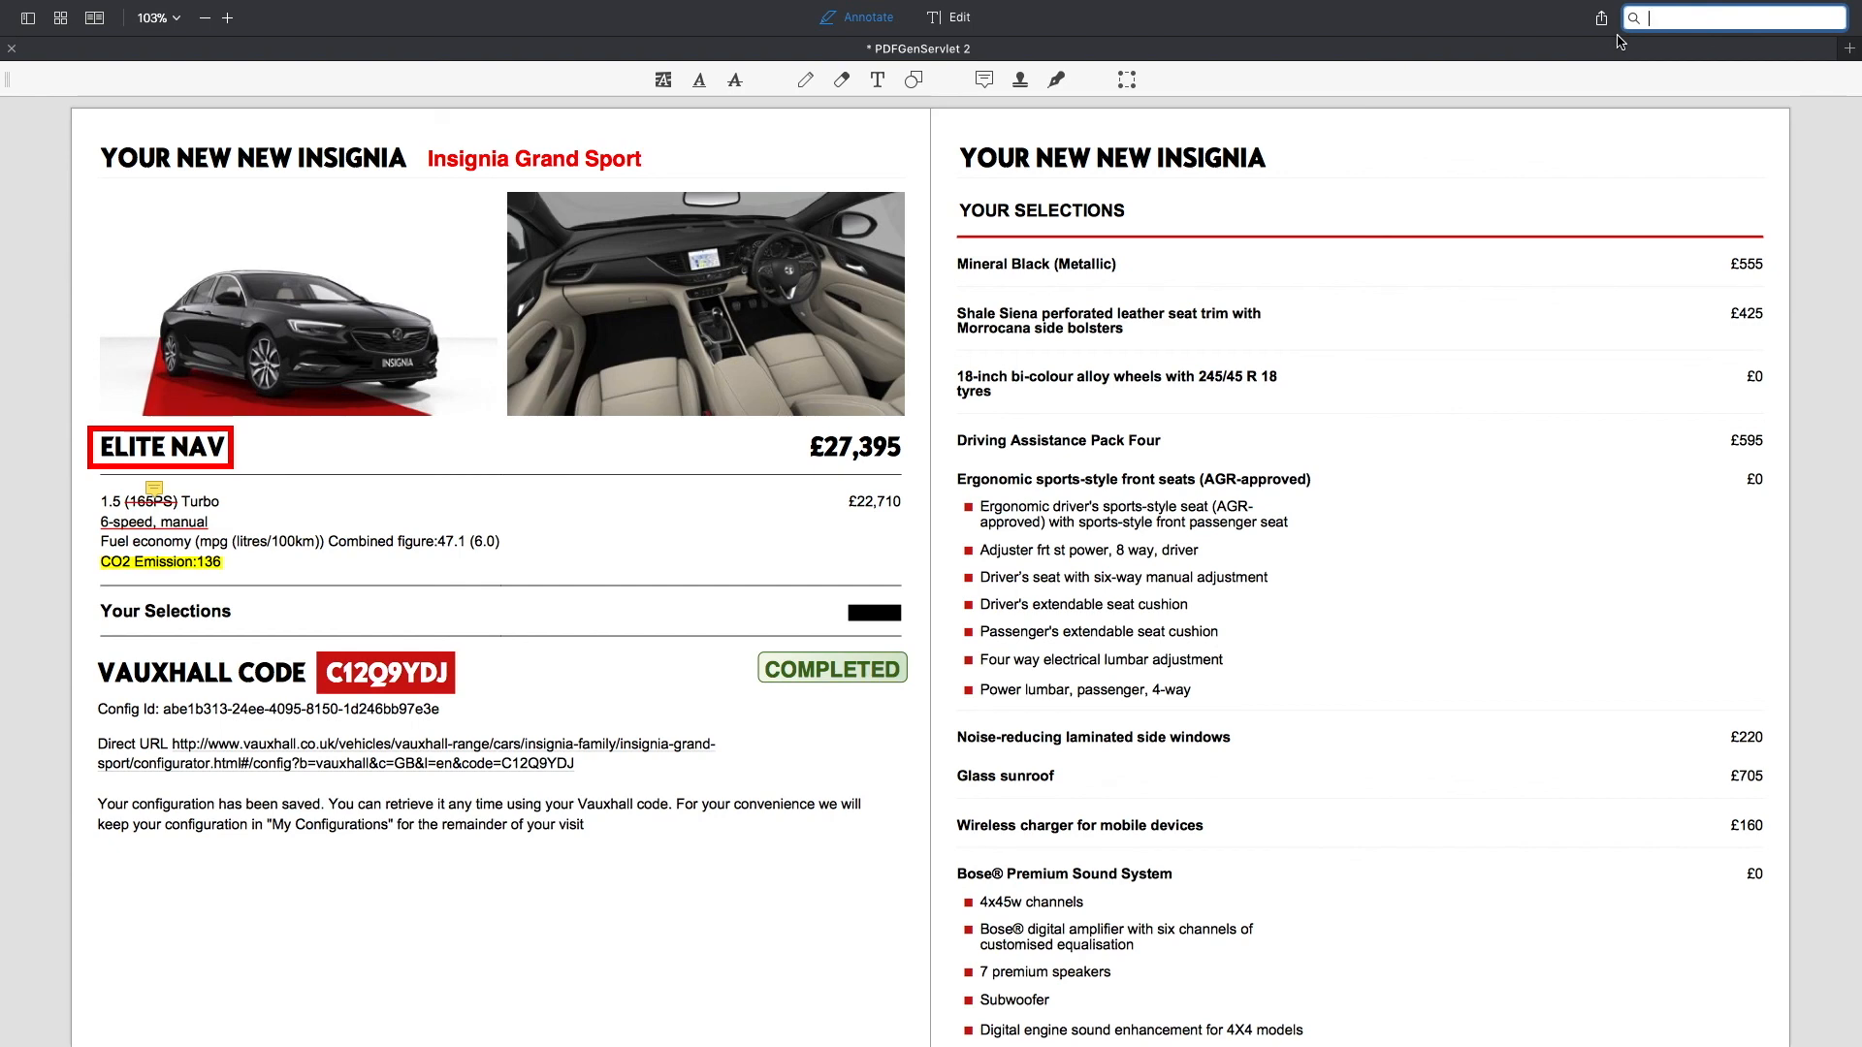
text(Sound)
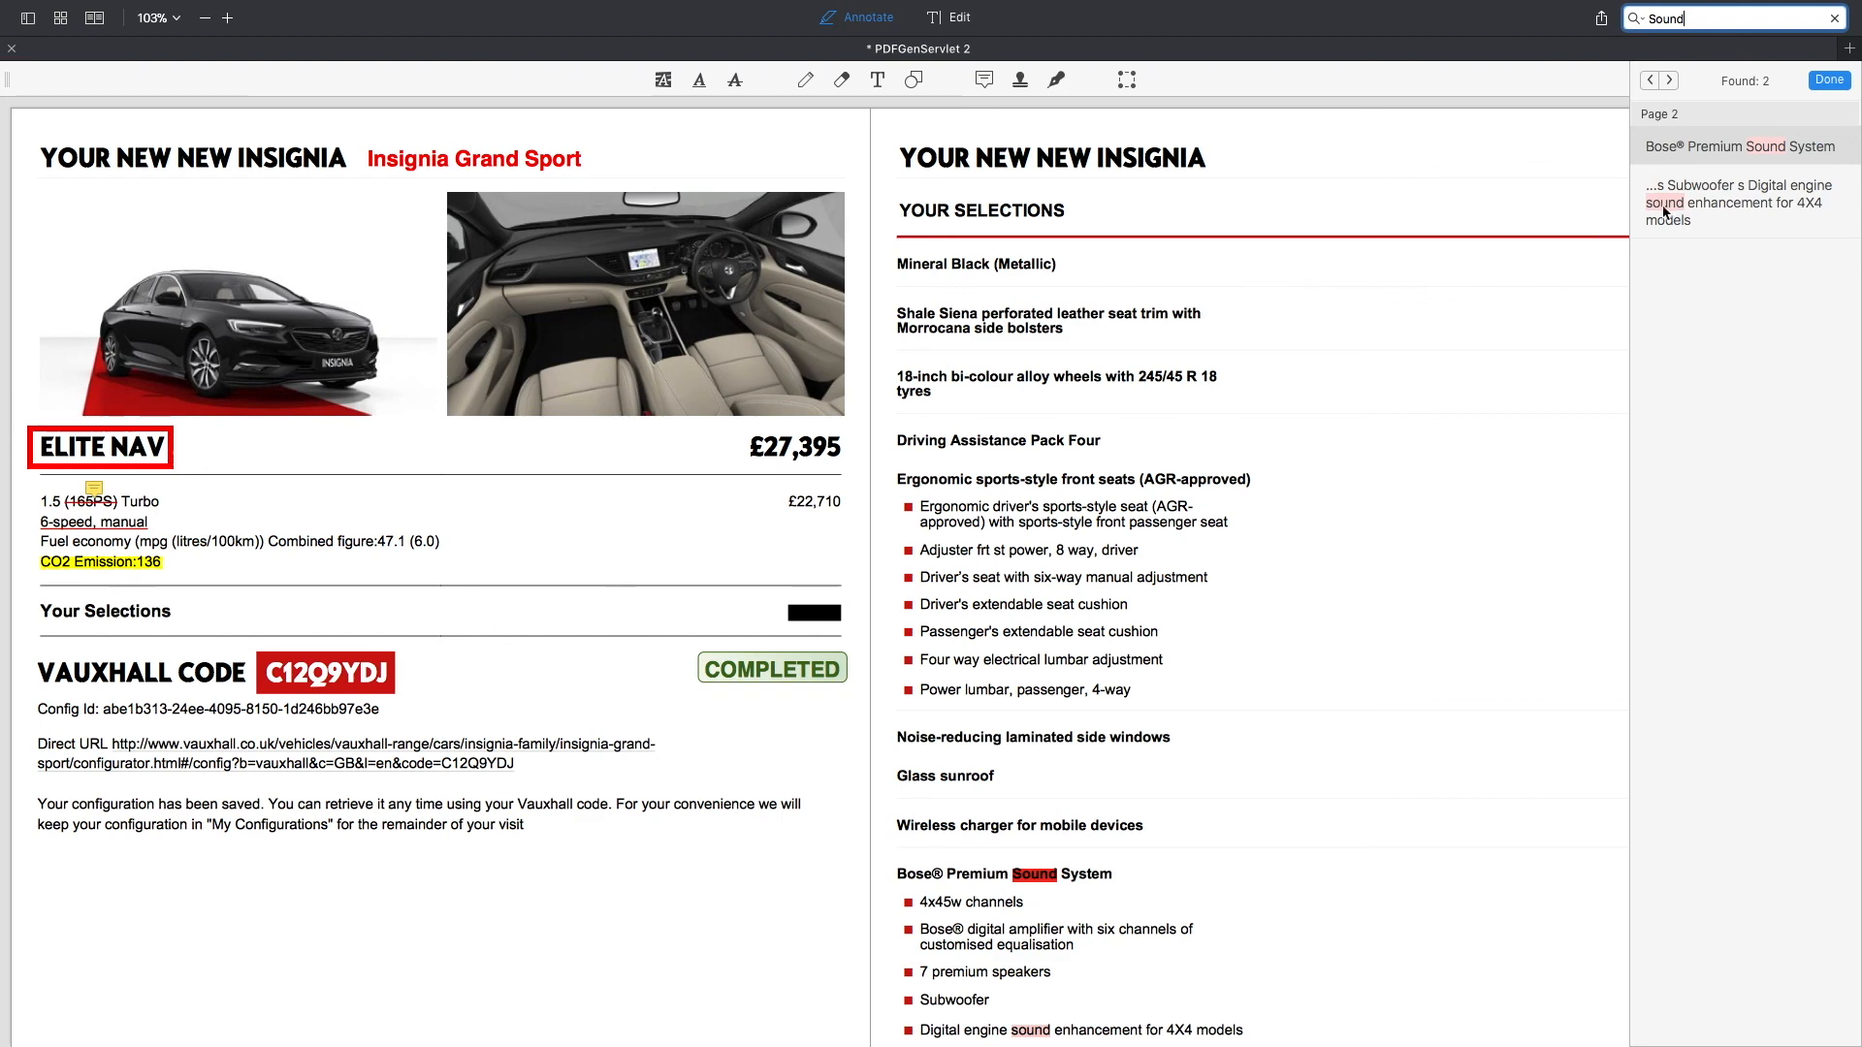
mouse_move(1683, 210)
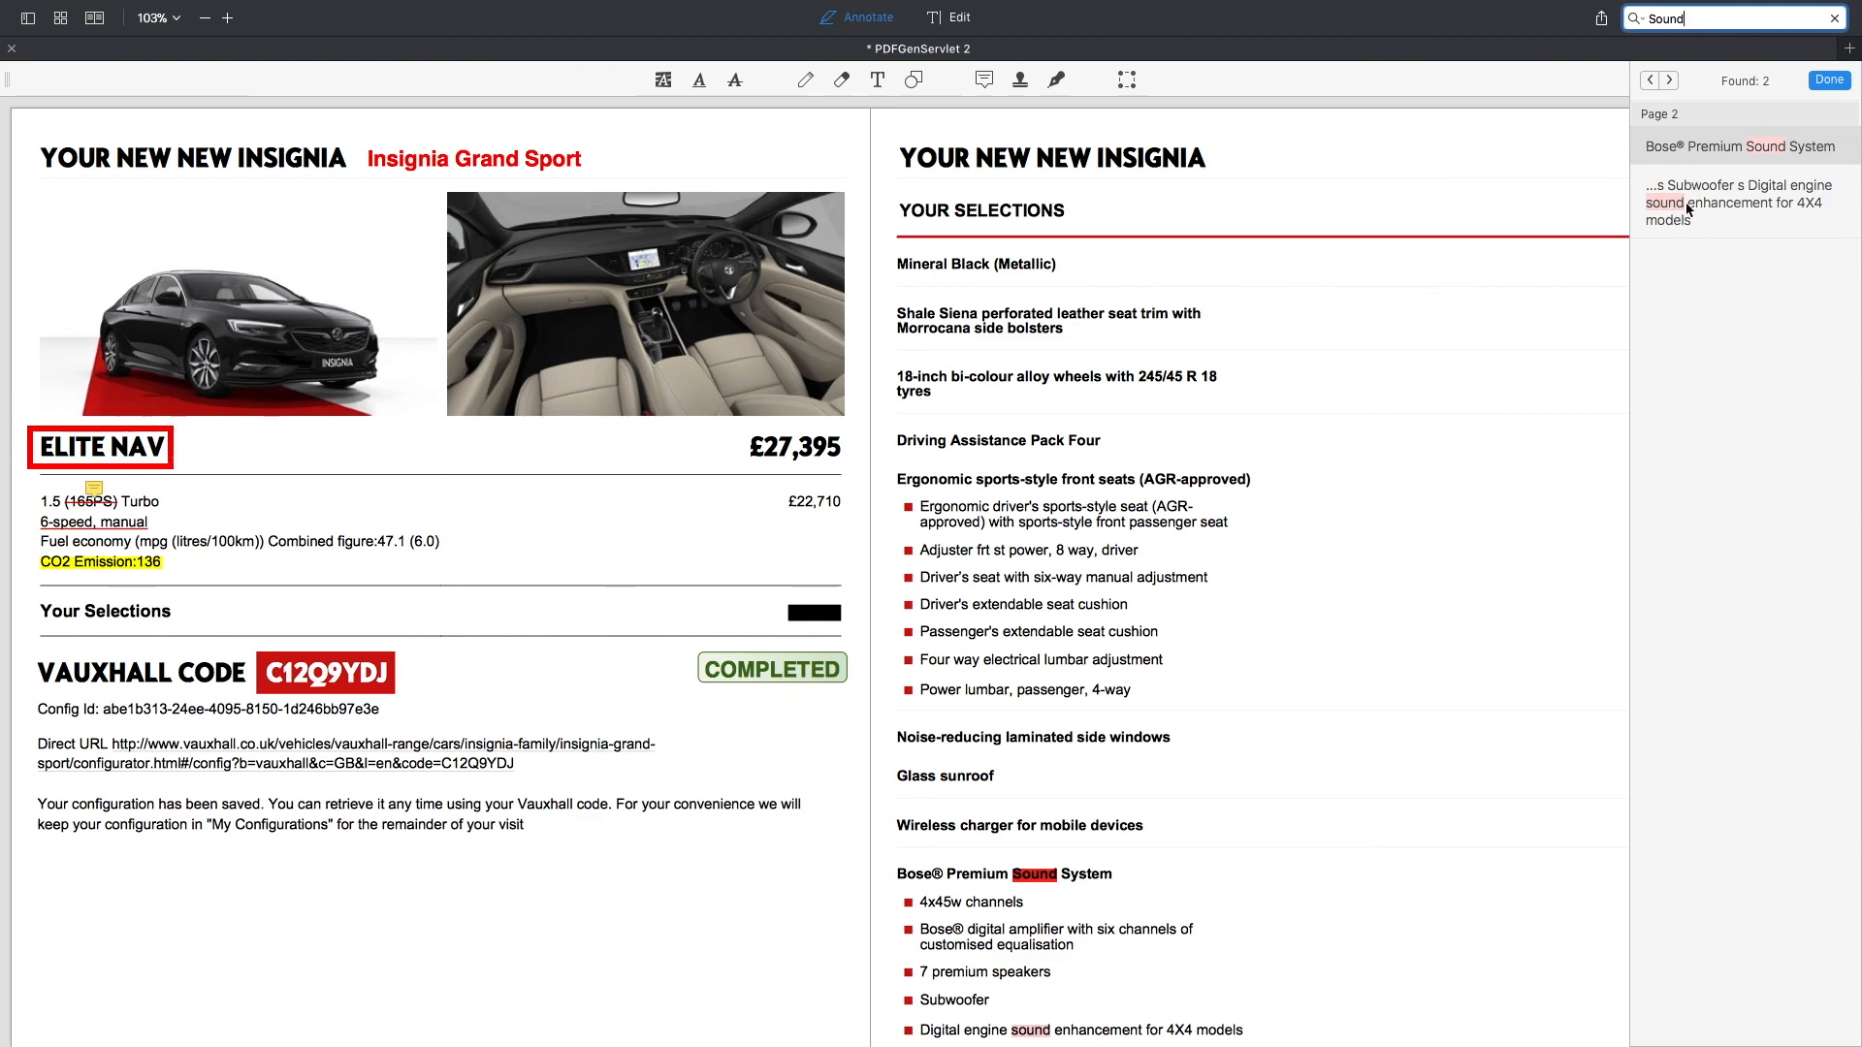